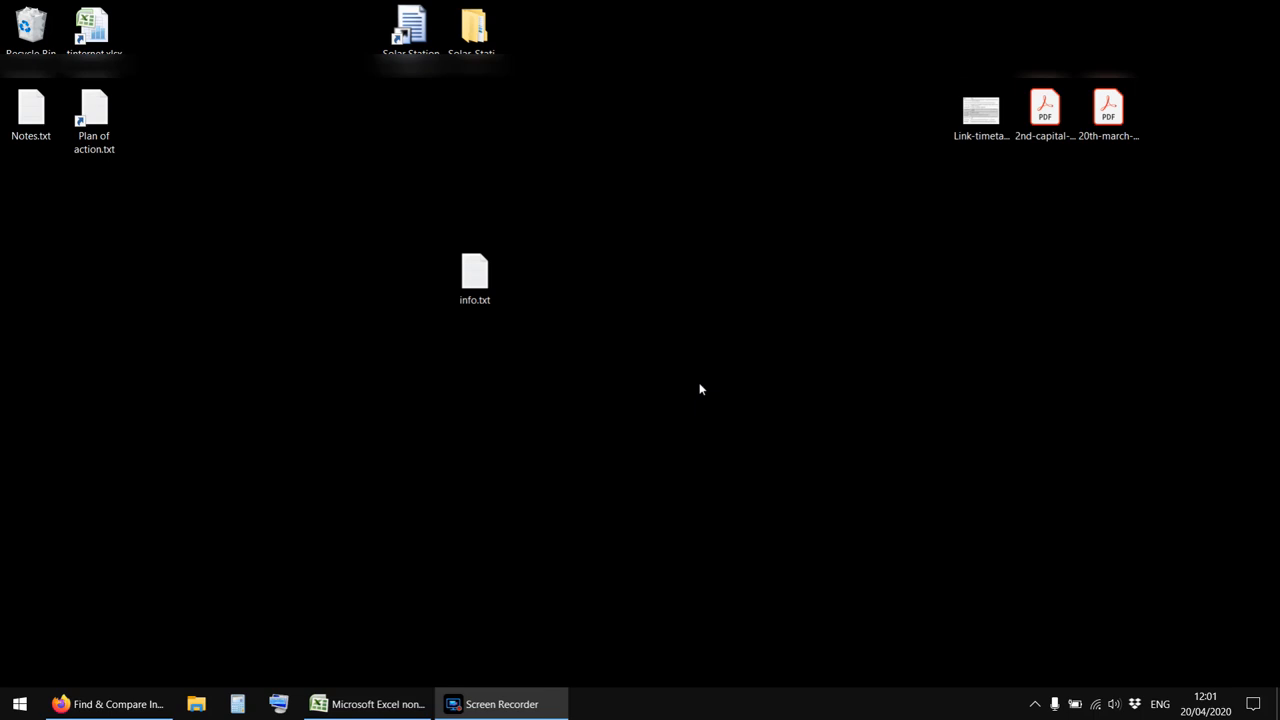
pyautogui.moveTo(573, 485)
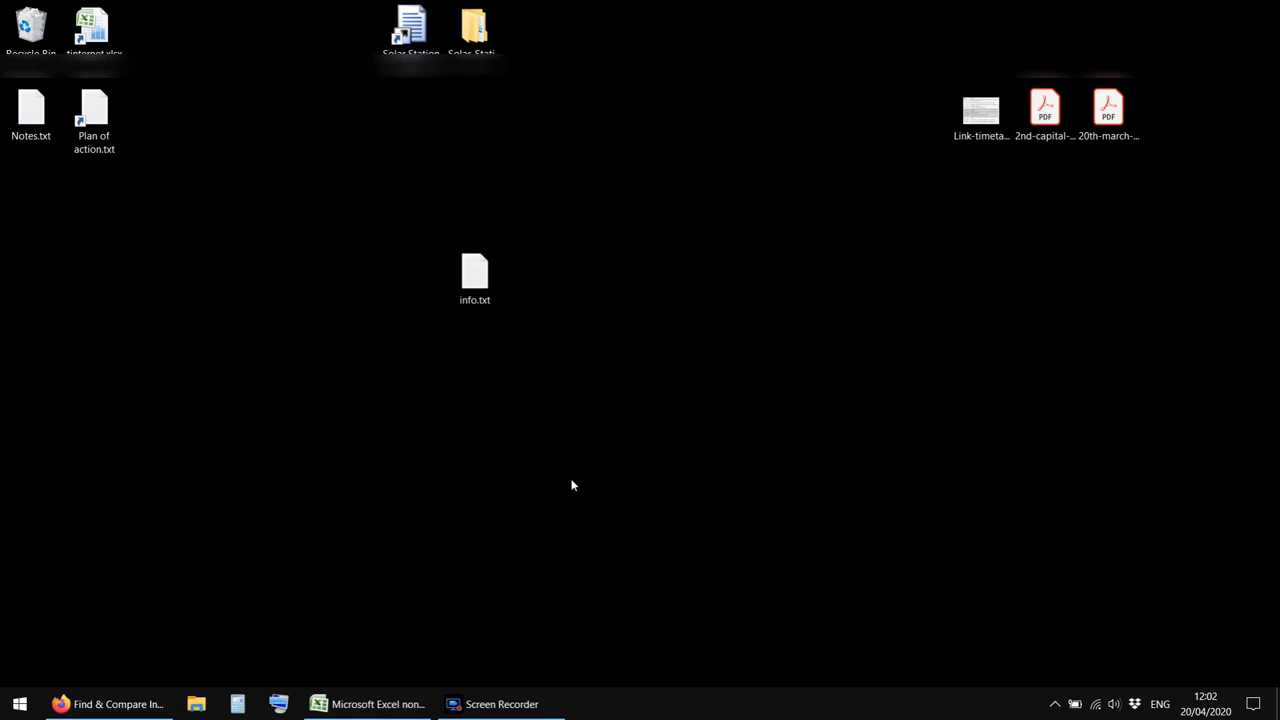
pyautogui.moveTo(563, 490)
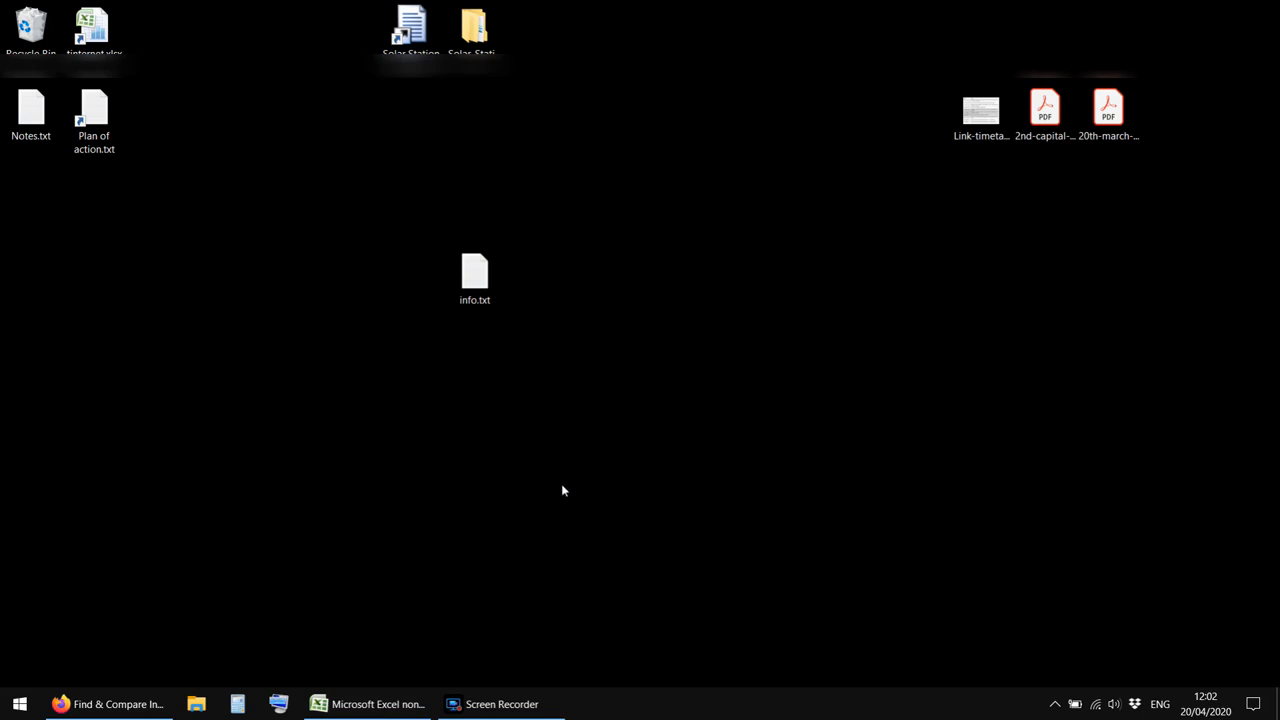
pyautogui.moveTo(561, 483)
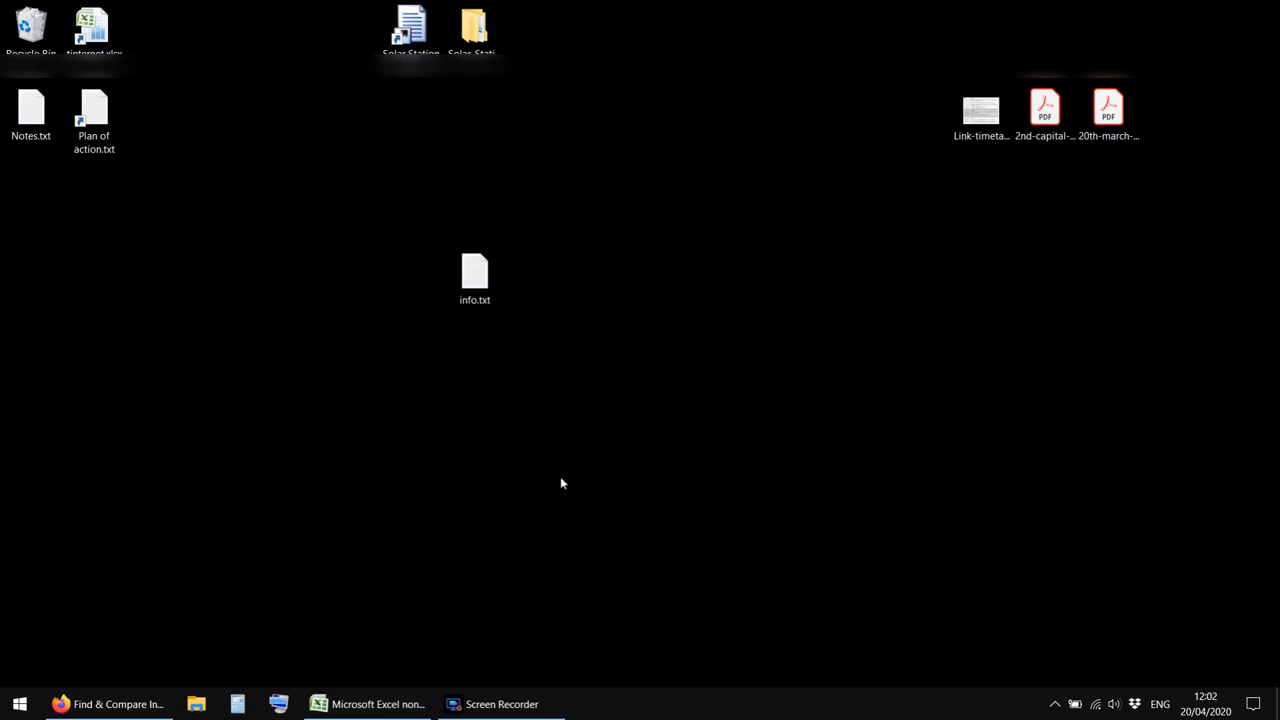
pyautogui.moveTo(546, 494)
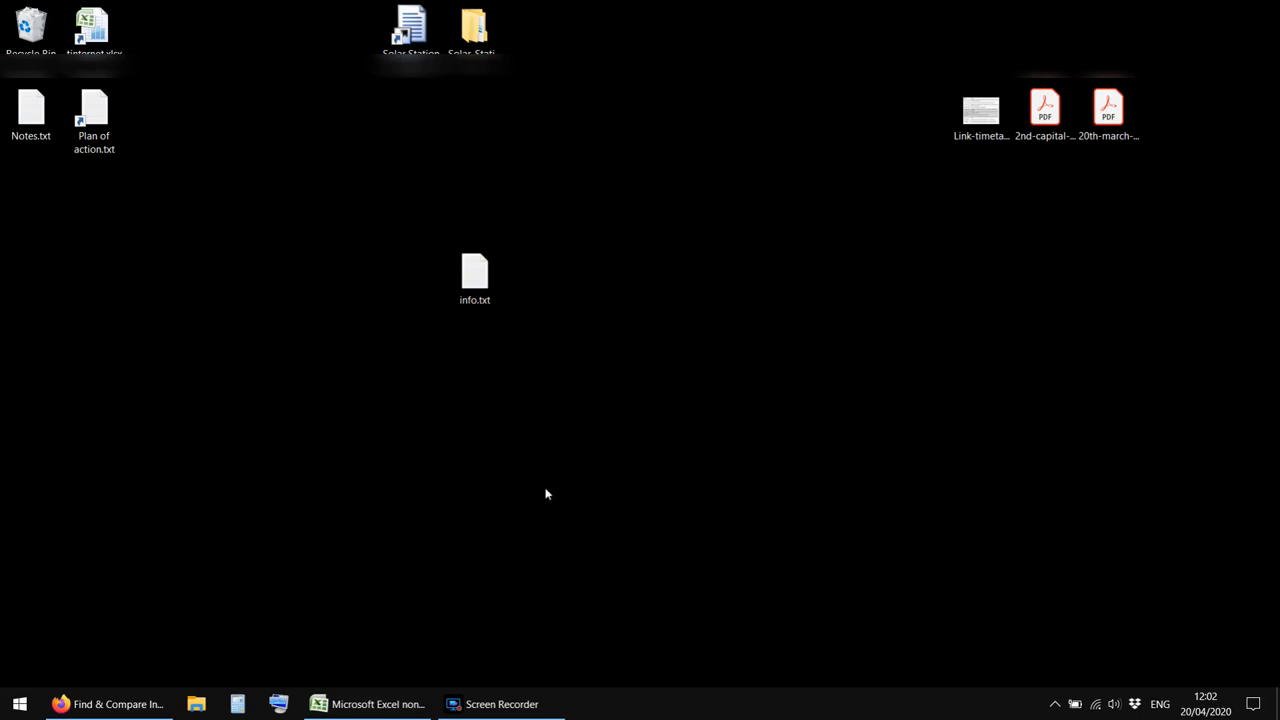
pyautogui.moveTo(205, 667)
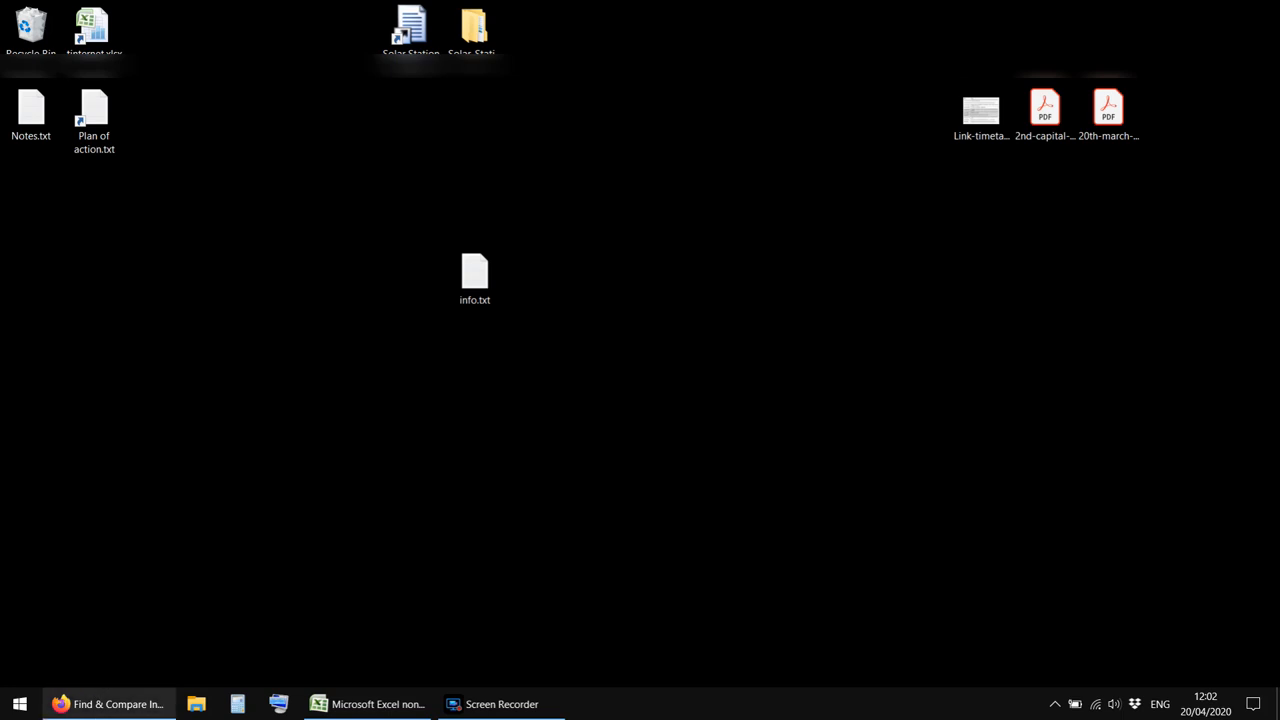
pyautogui.moveTo(271, 501)
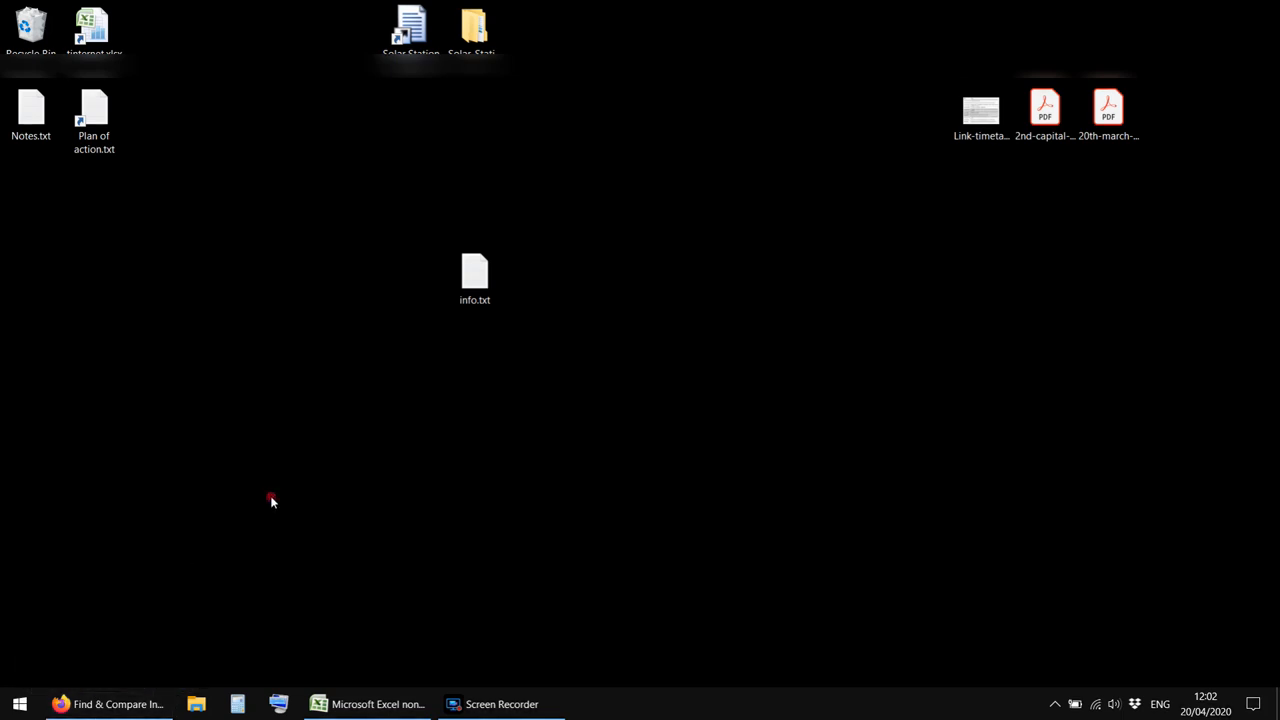
pyautogui.moveTo(368, 703)
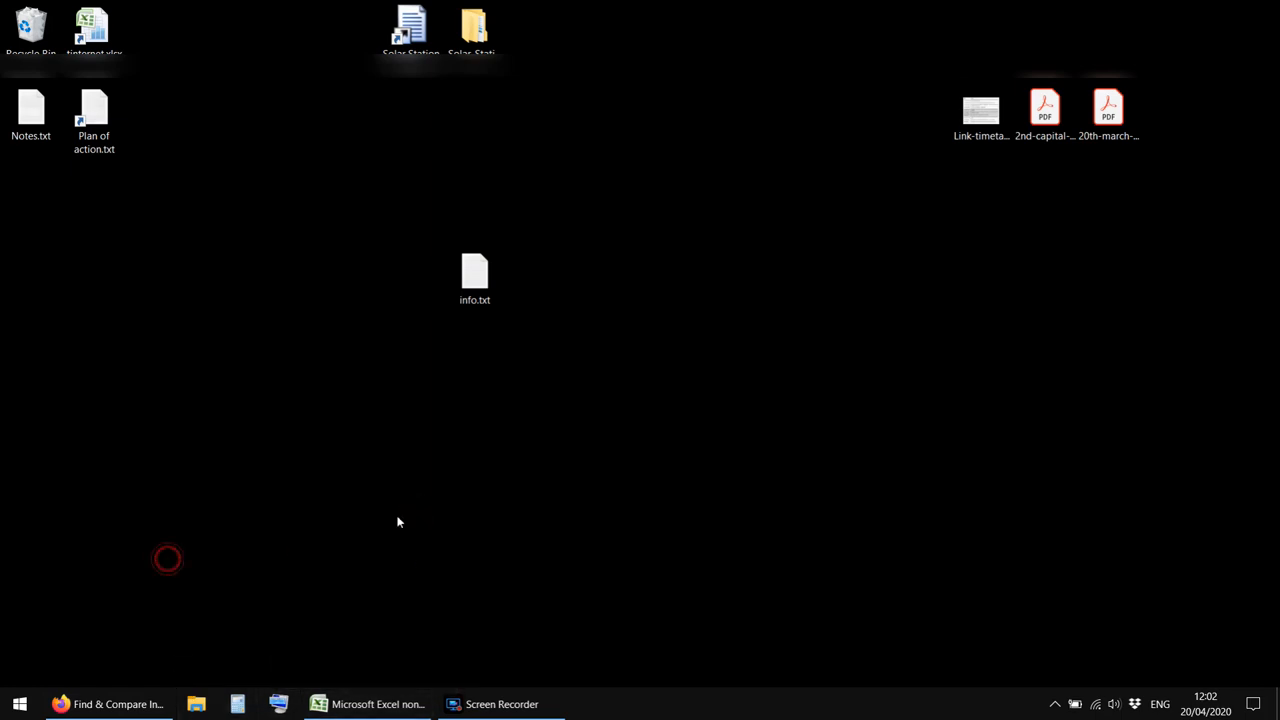
pyautogui.moveTo(688, 344)
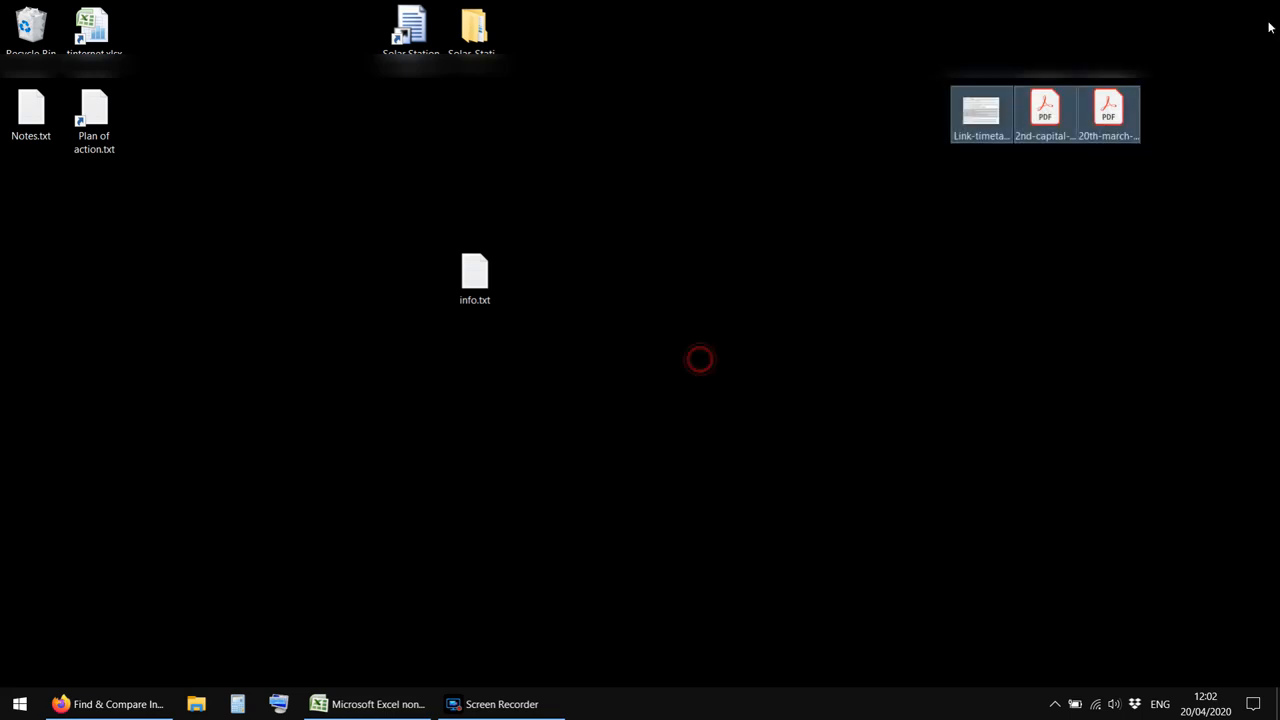
# Return from the find-and-compare companies page to the AIC home page with its search box
pyautogui.click(666, 345)
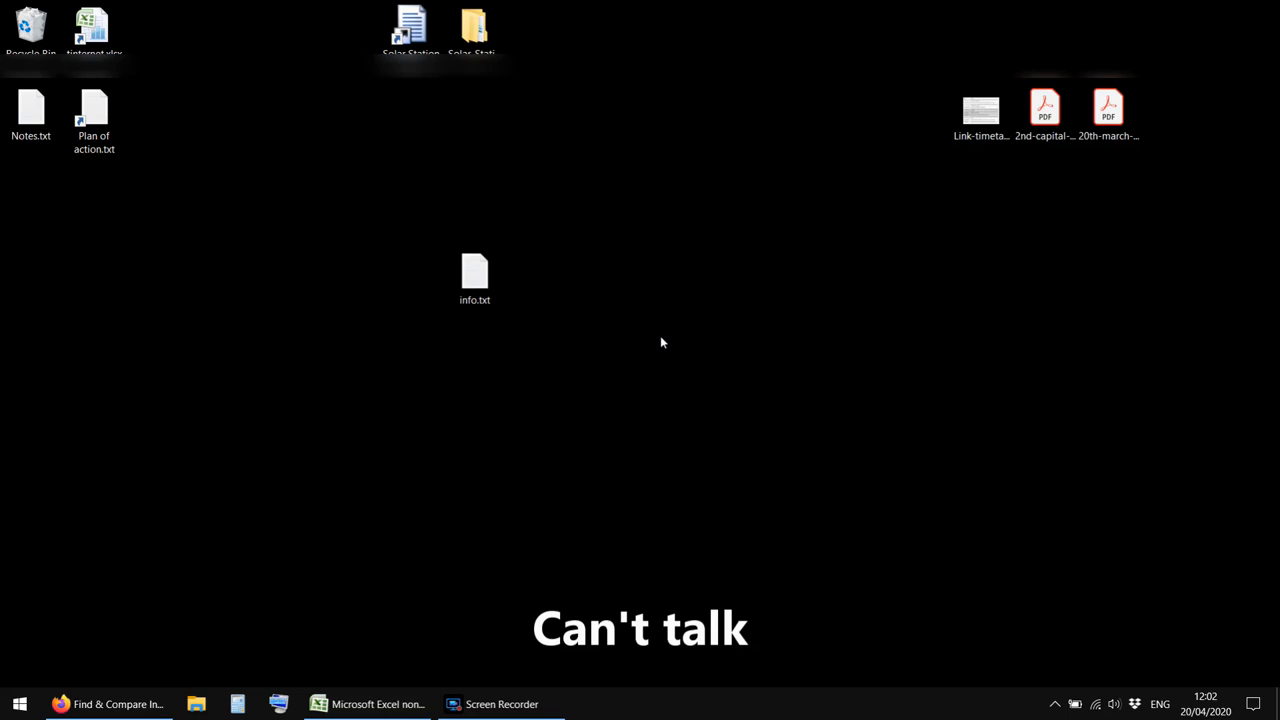
pyautogui.moveTo(626, 348)
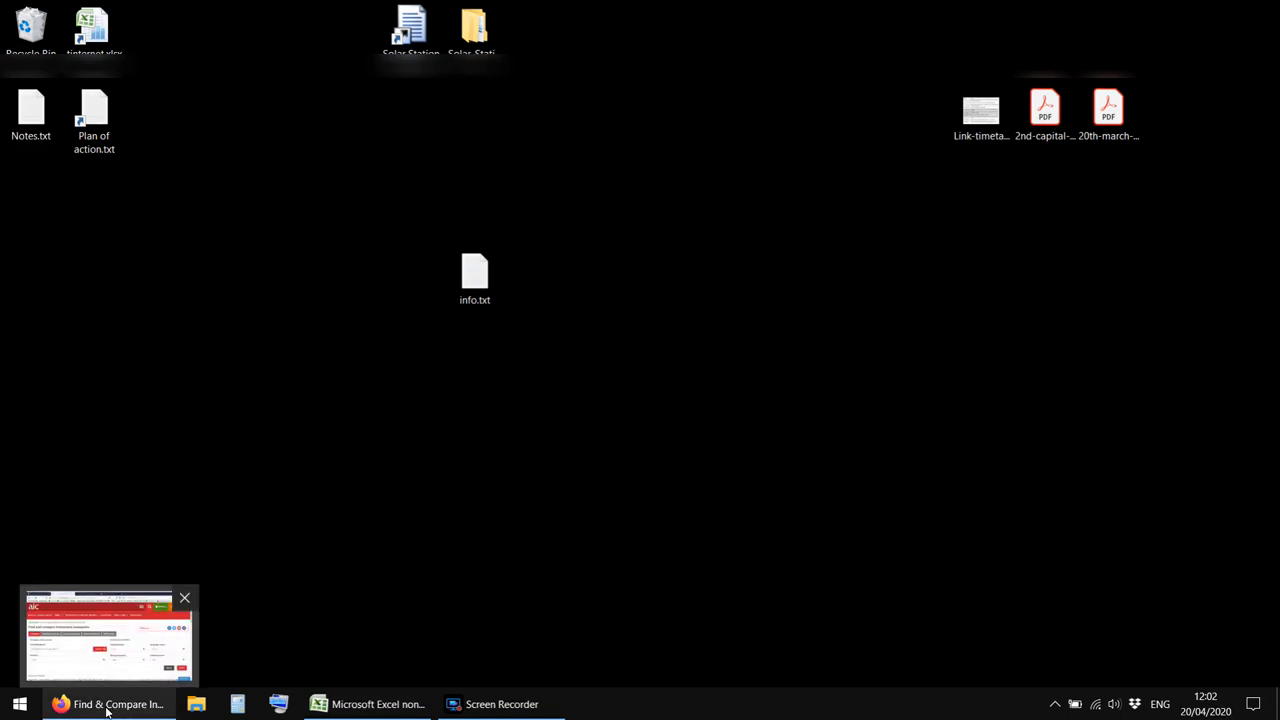
pyautogui.moveTo(95, 712)
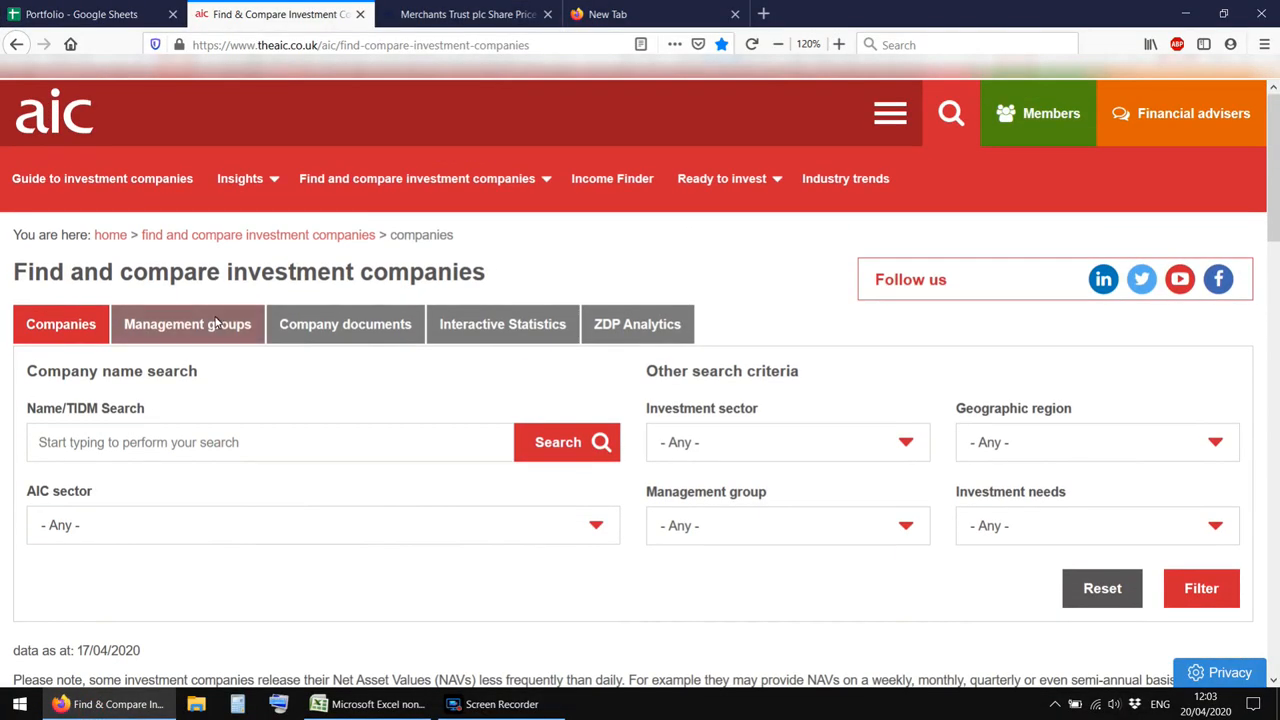
pyautogui.moveTo(187, 323)
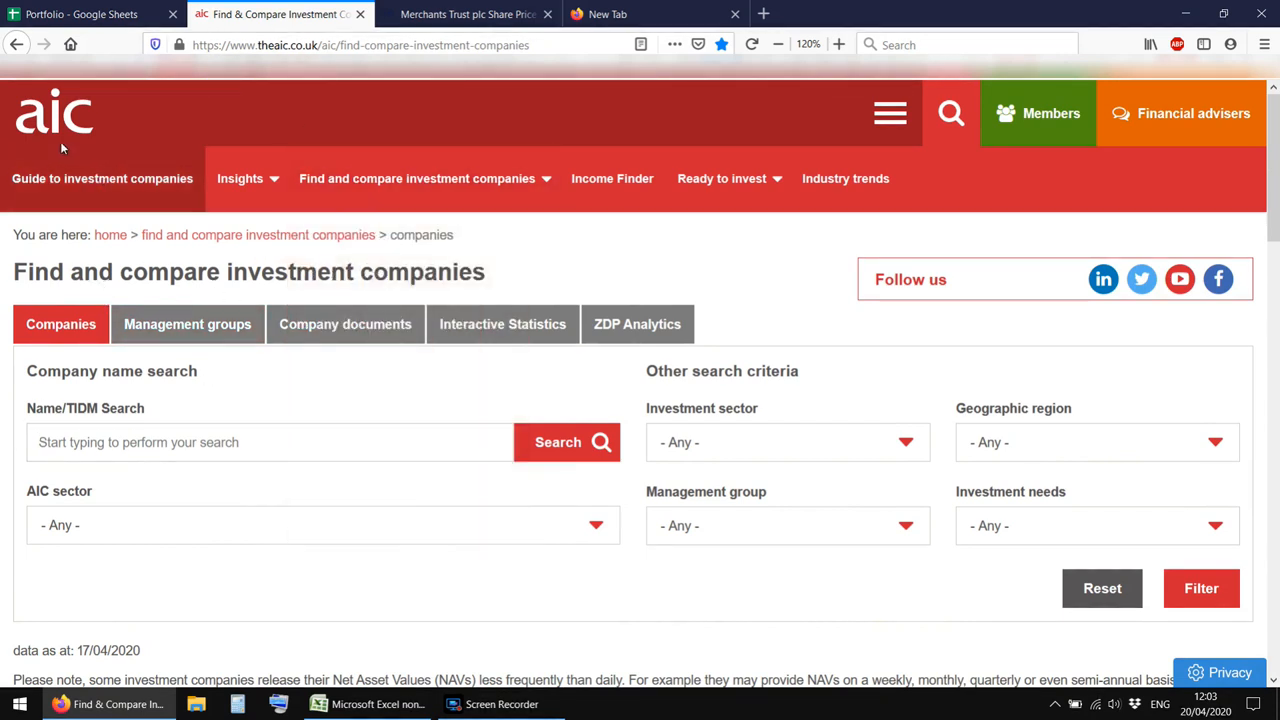
pyautogui.moveTo(270, 382)
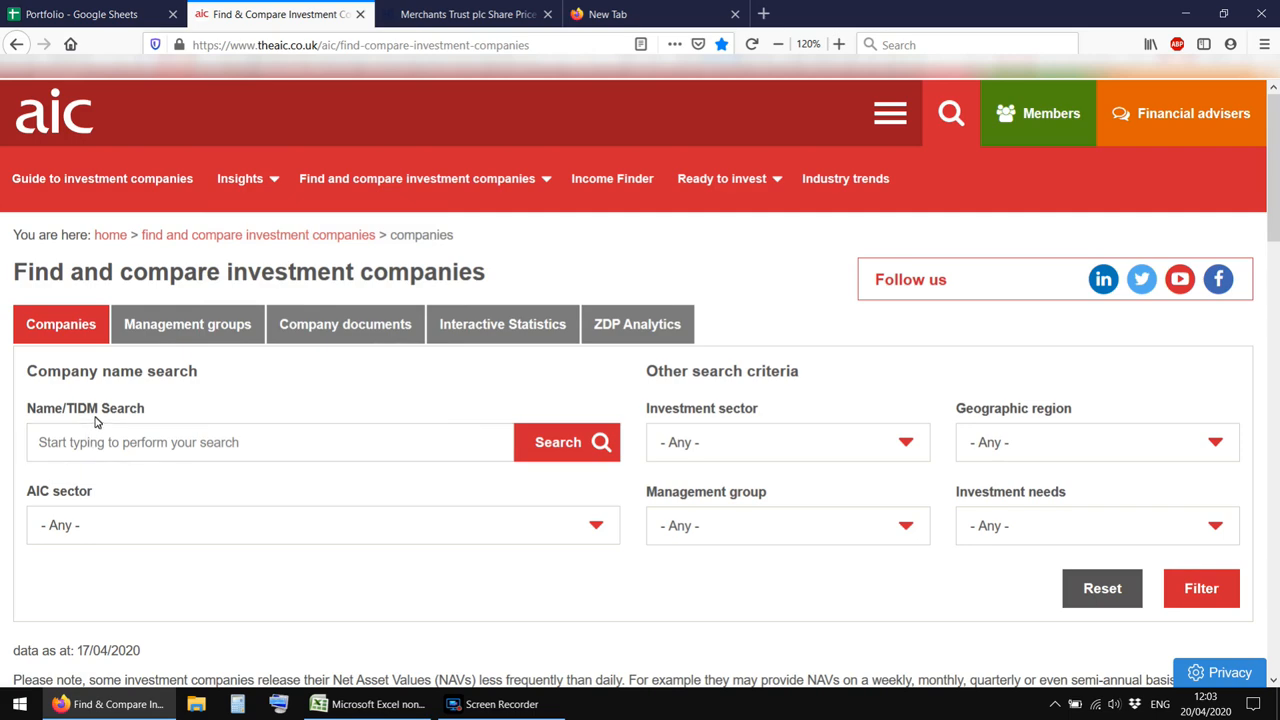
pyautogui.scroll(-3)
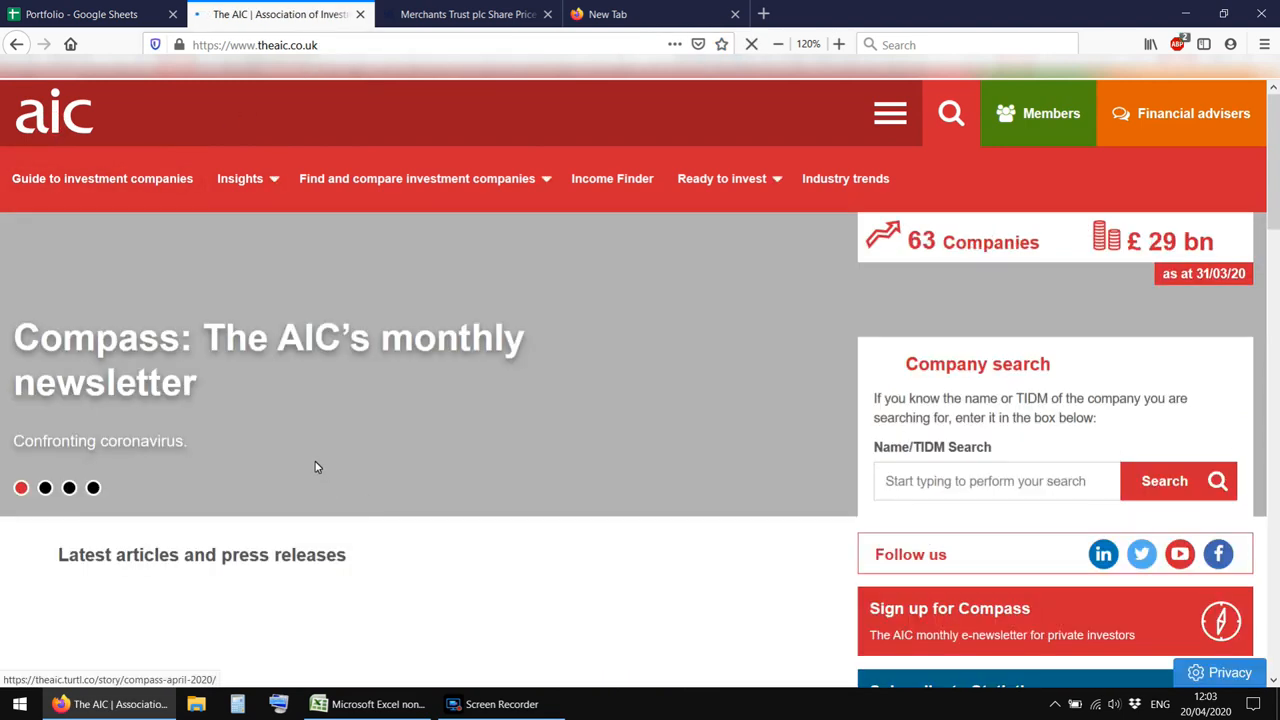
# Open 'Find and compare investment companies' from the top navigation menu
pyautogui.click(417, 178)
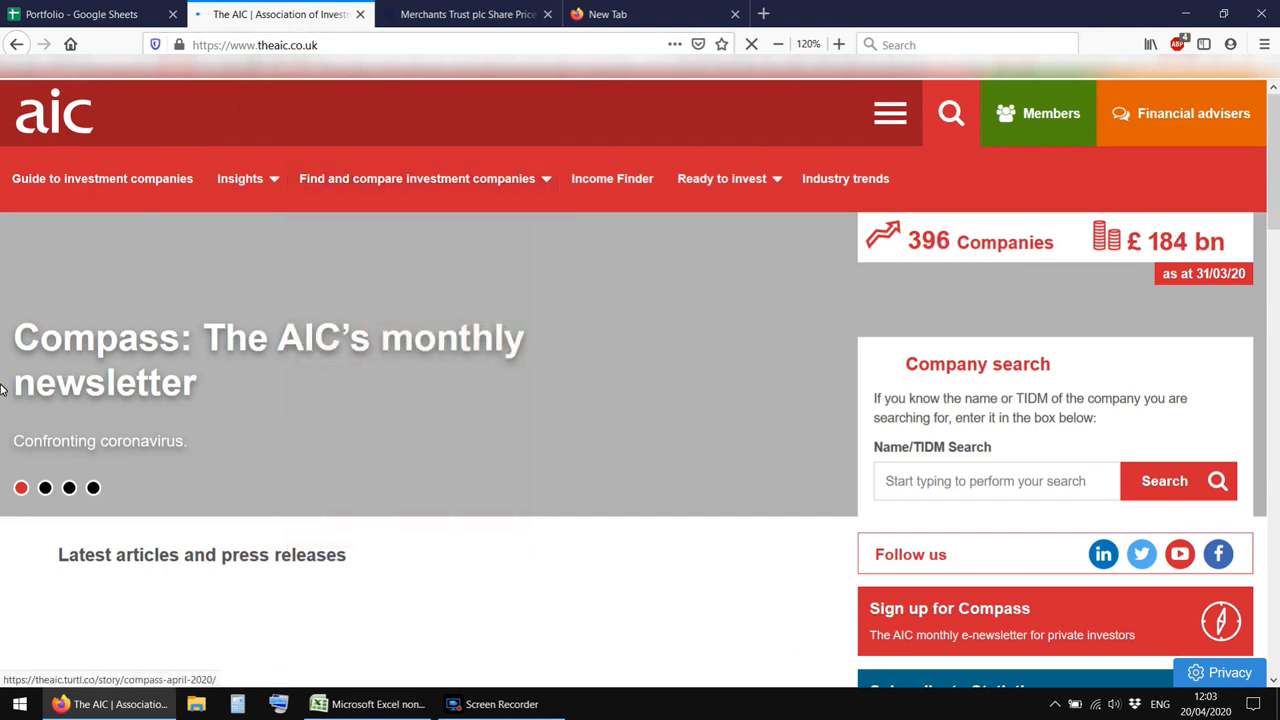
pyautogui.click(417, 178)
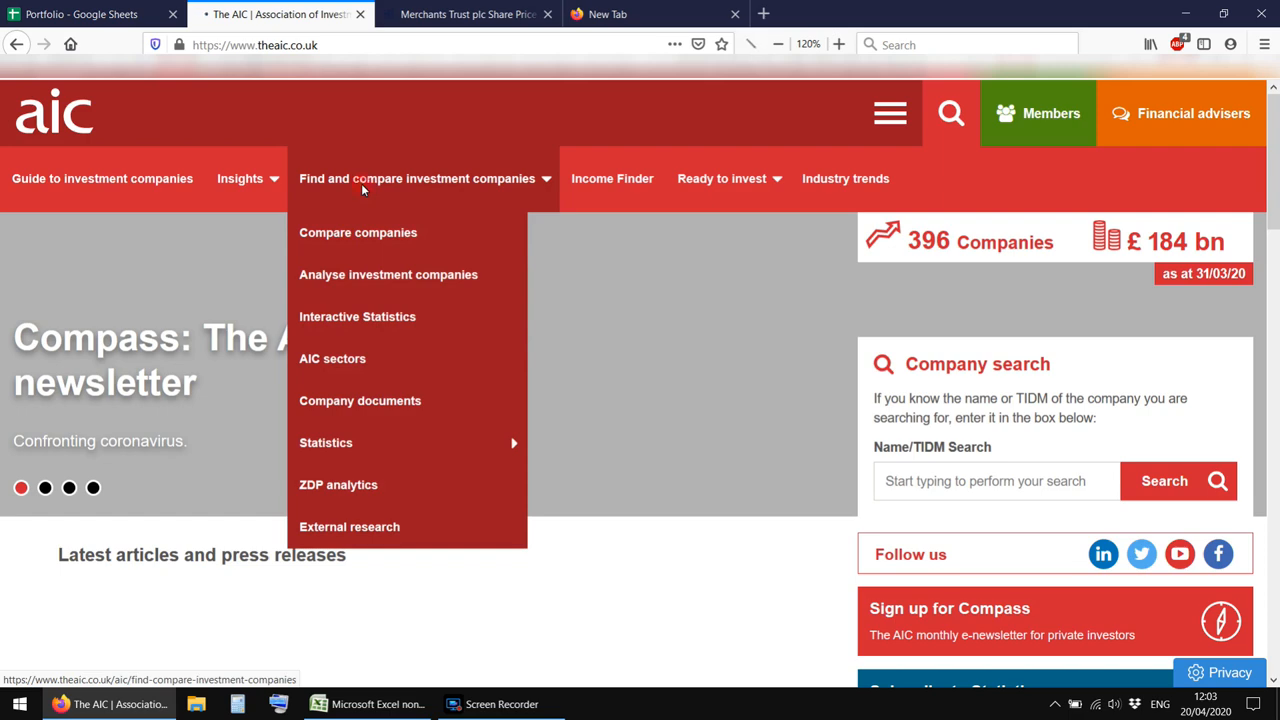
pyautogui.click(417, 178)
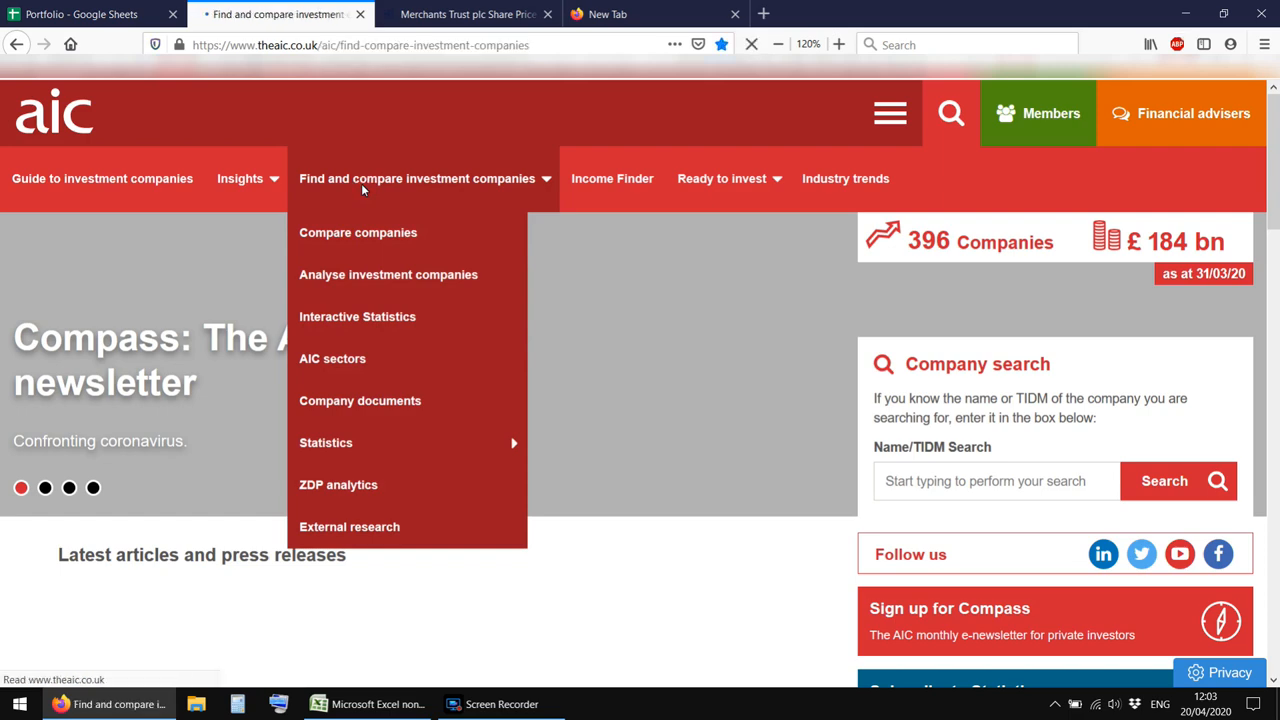
# Sort the results table by 'Dividend yield (%)', highest yield first
pyautogui.click(358, 232)
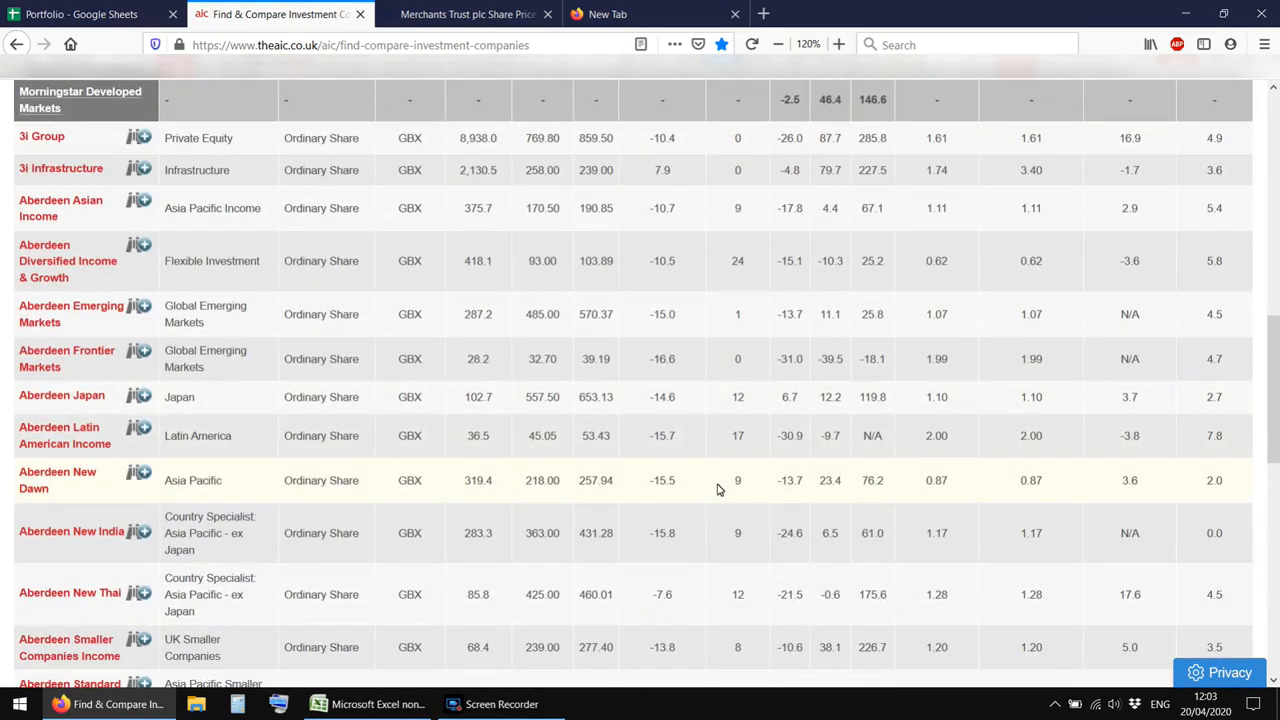
pyautogui.scroll(-3)
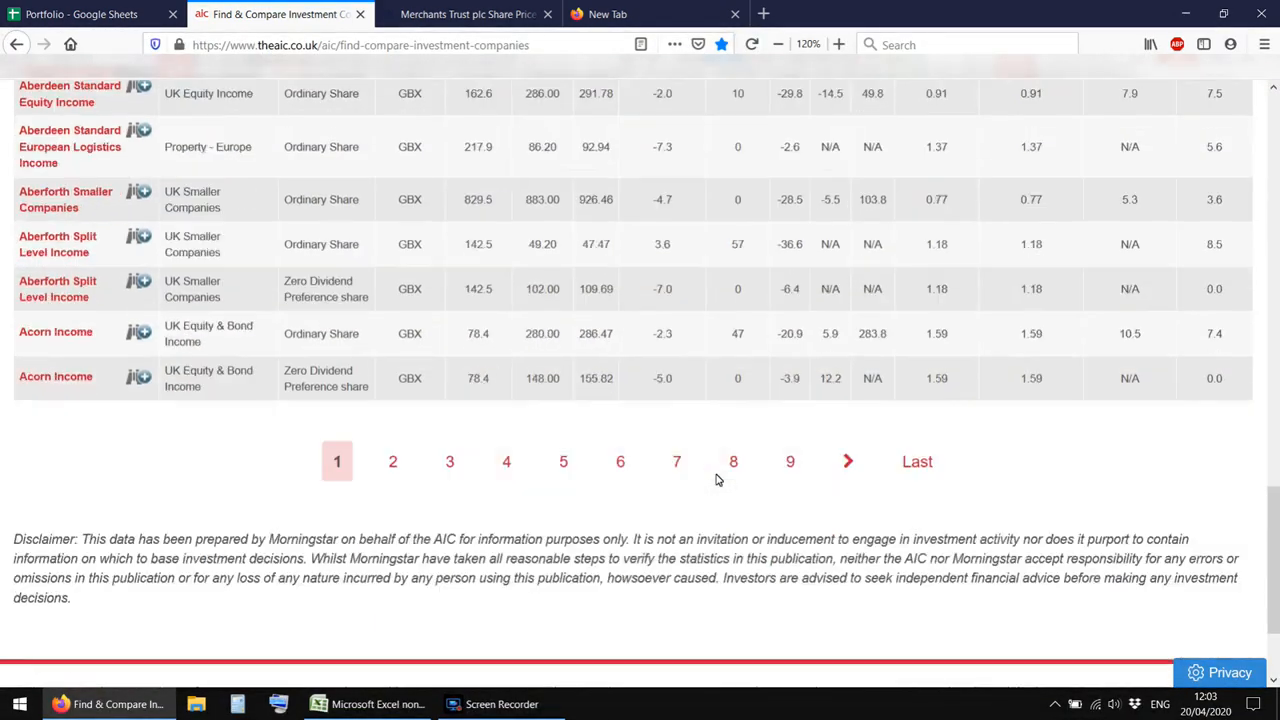
pyautogui.scroll(-3)
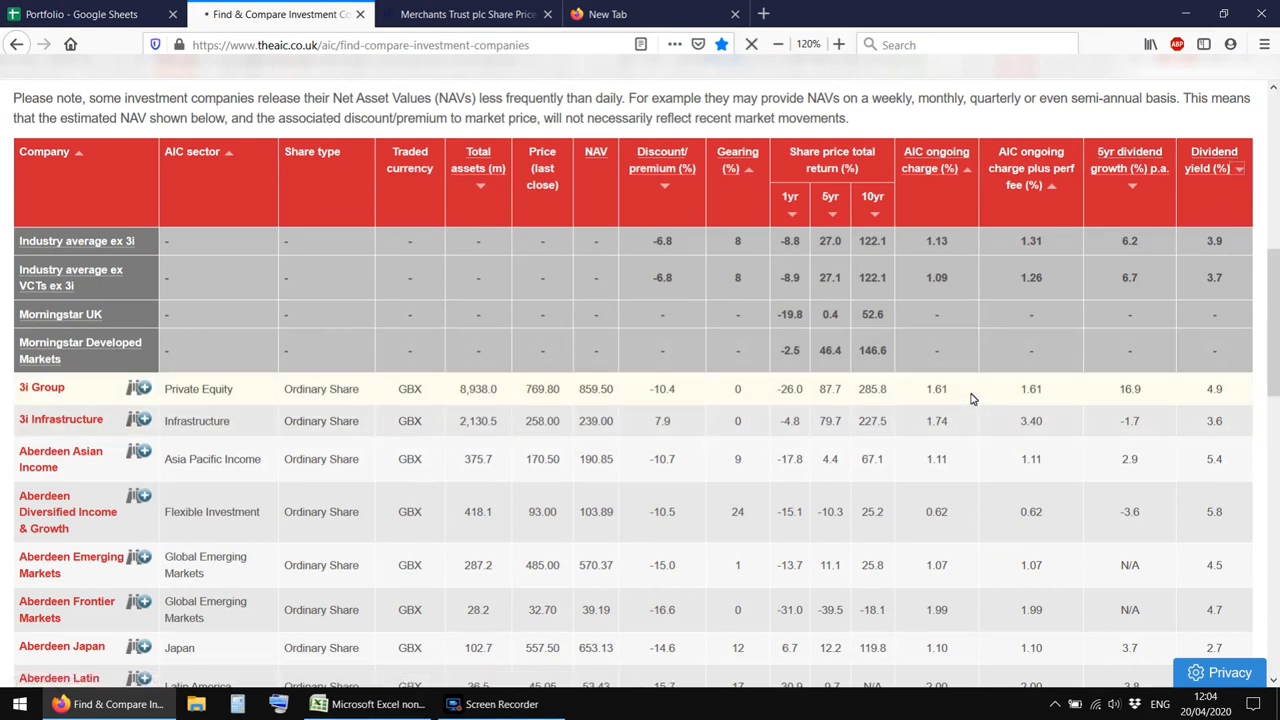
pyautogui.moveTo(967, 398)
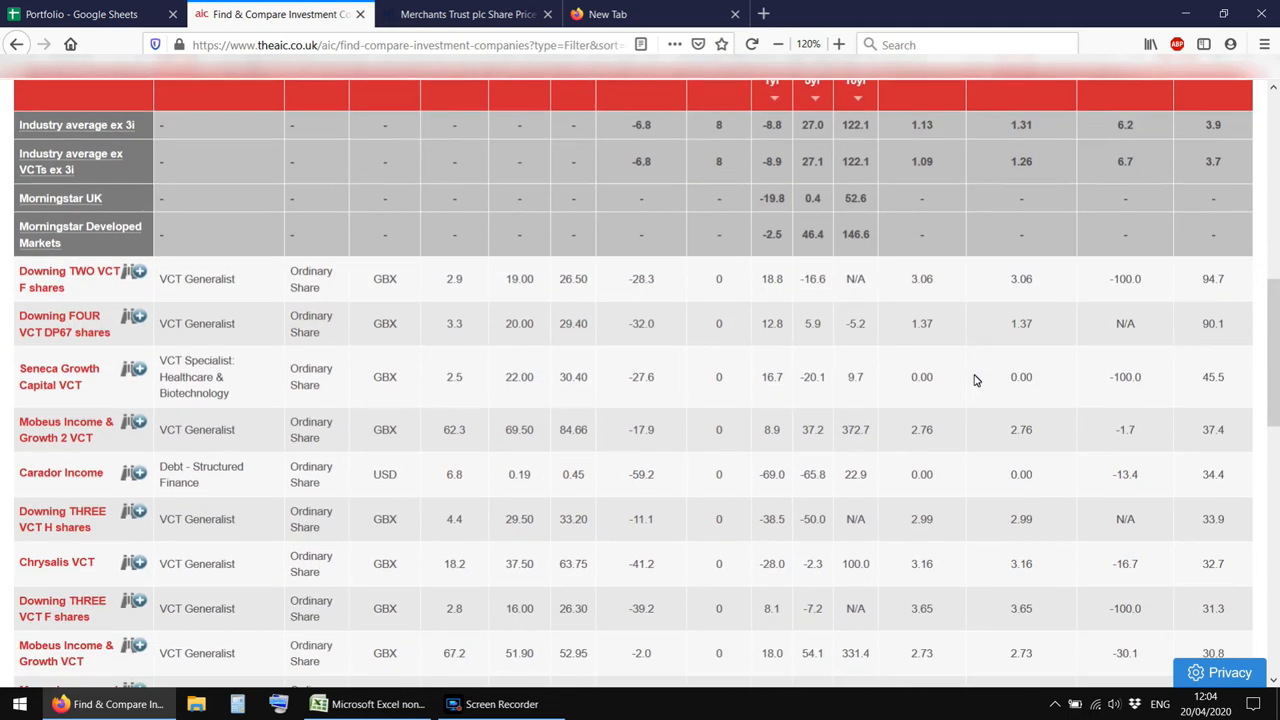
pyautogui.scroll(-3)
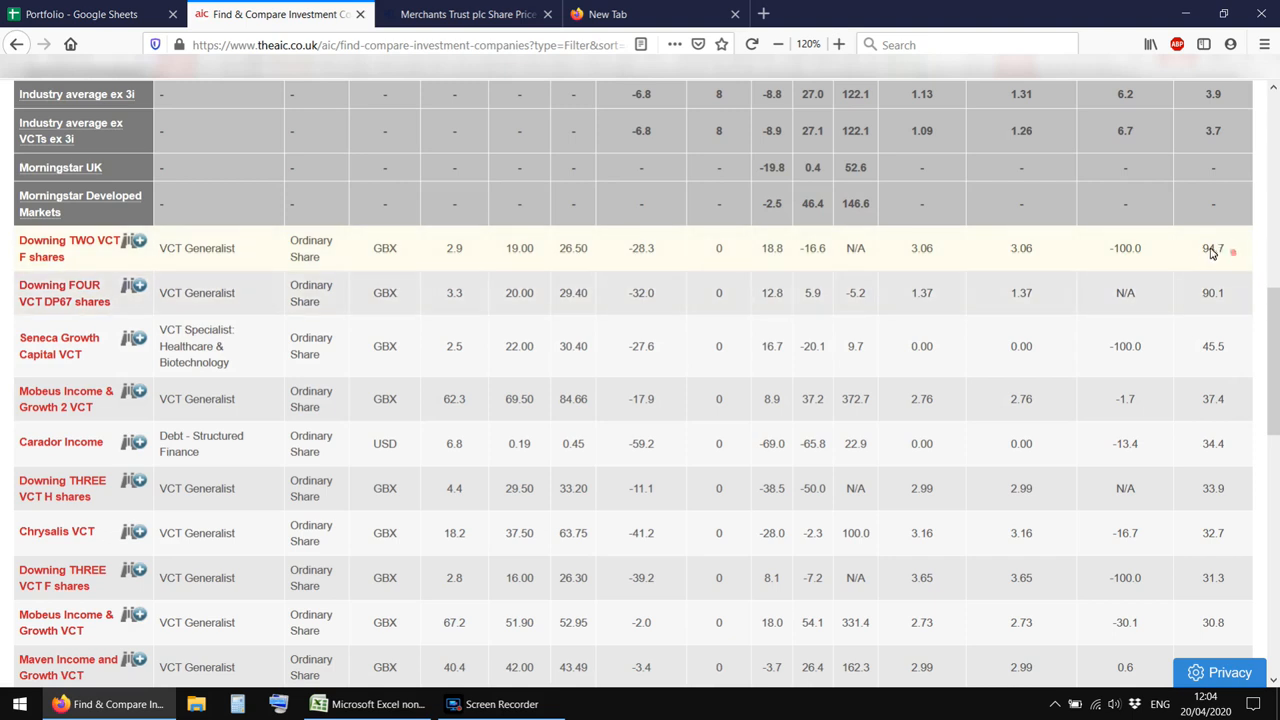
pyautogui.moveTo(1210, 252)
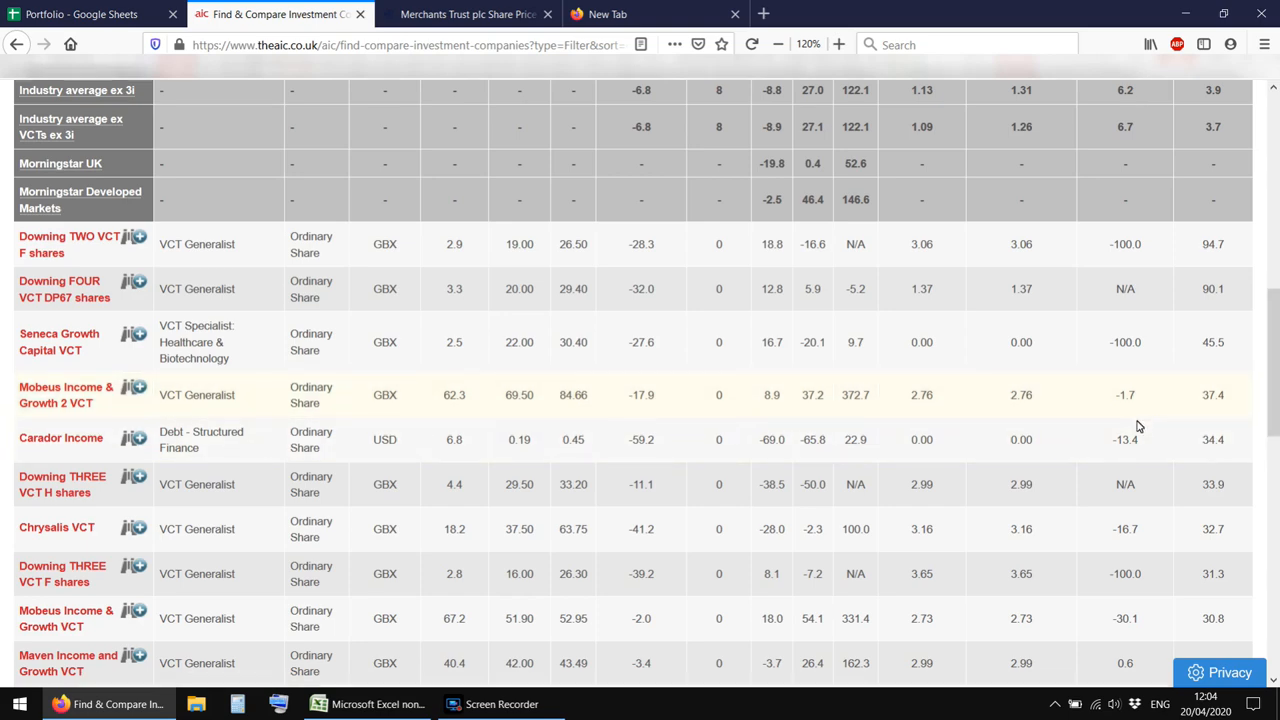
pyautogui.scroll(3)
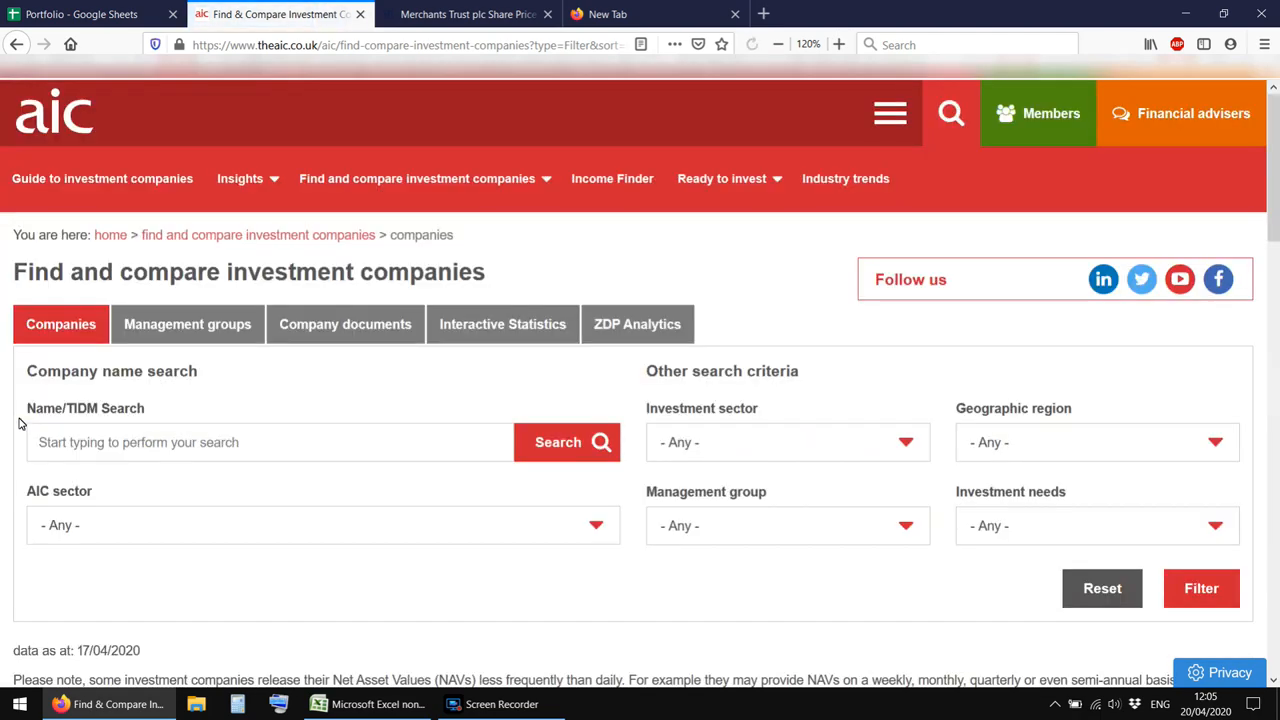
pyautogui.scroll(-3)
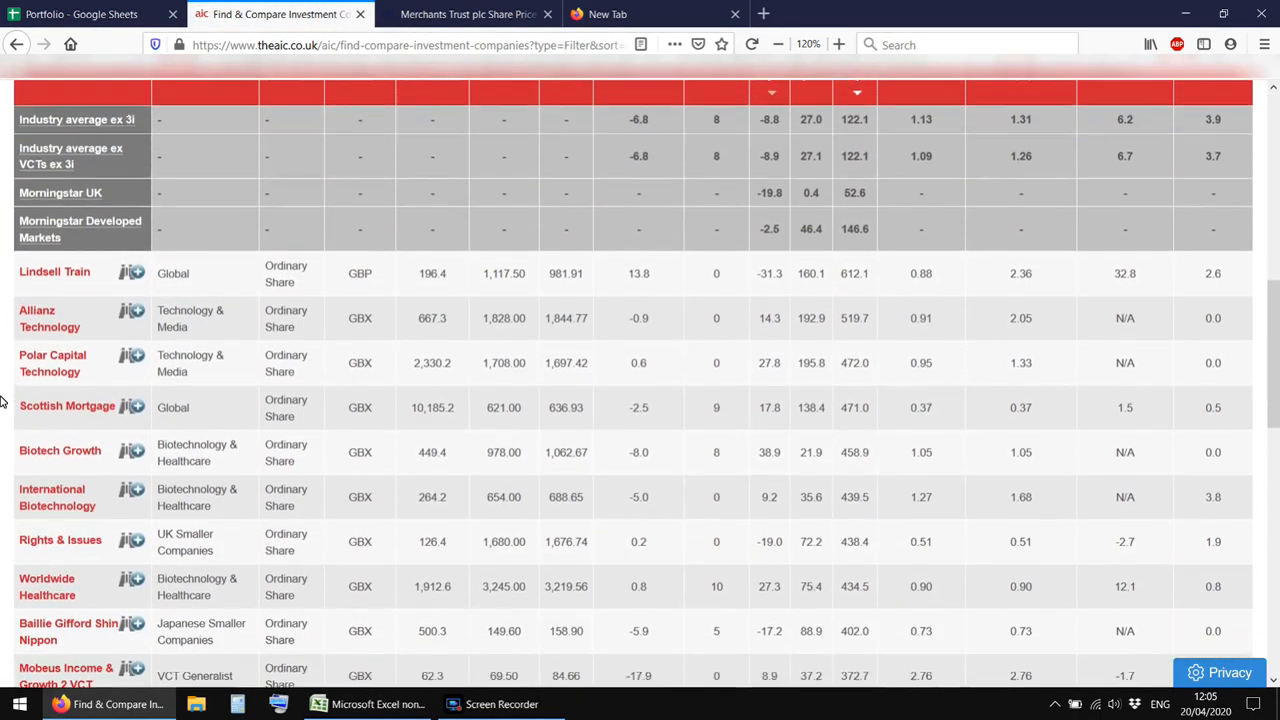
pyautogui.scroll(-3)
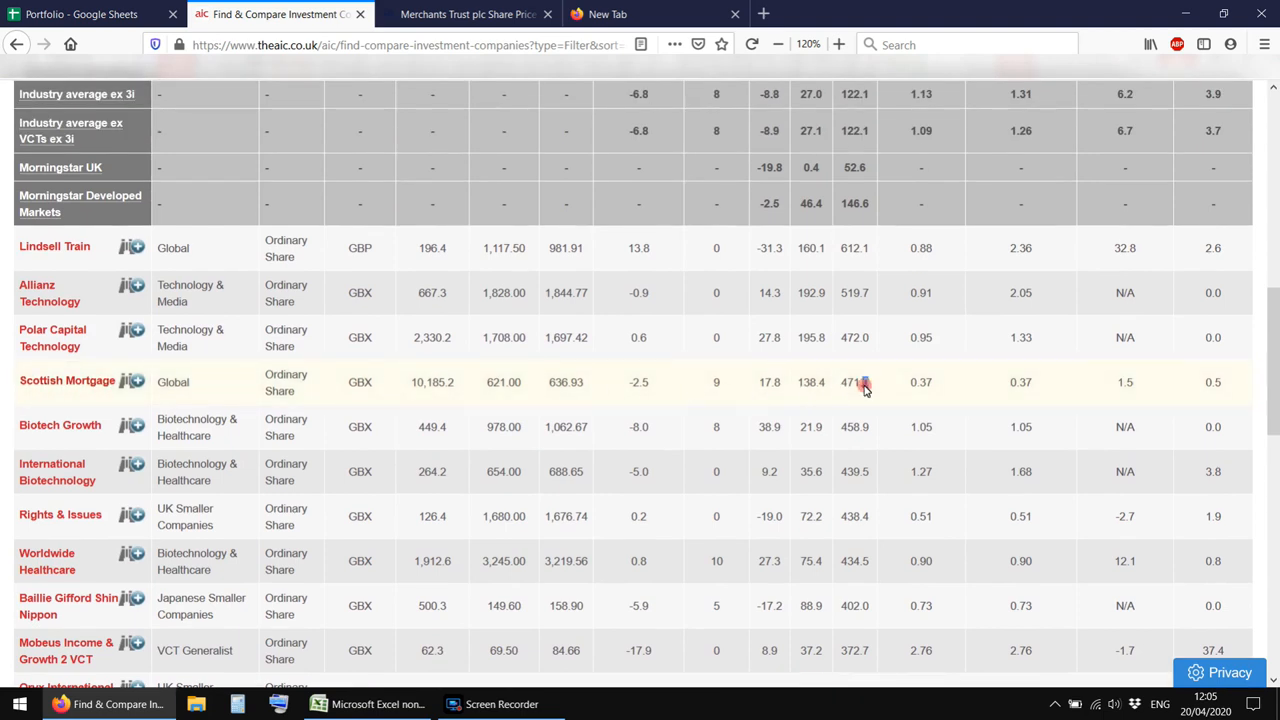
pyautogui.moveTo(16, 299)
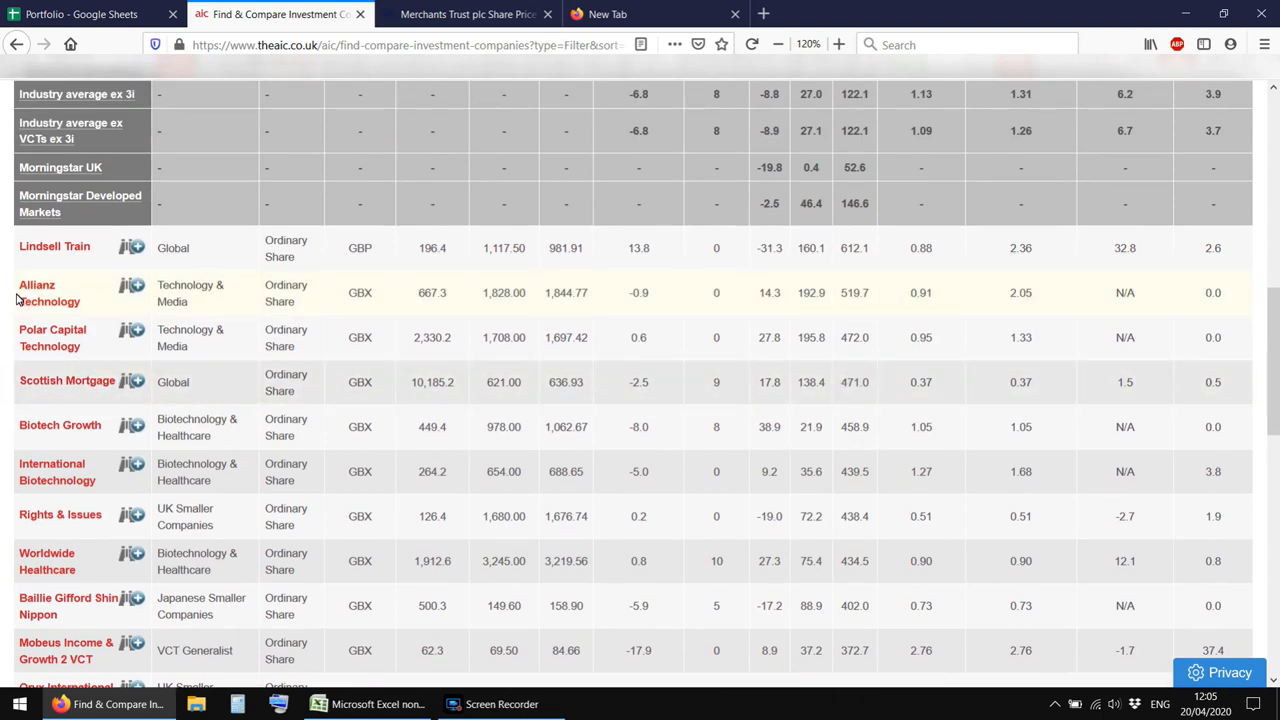
pyautogui.moveTo(52, 361)
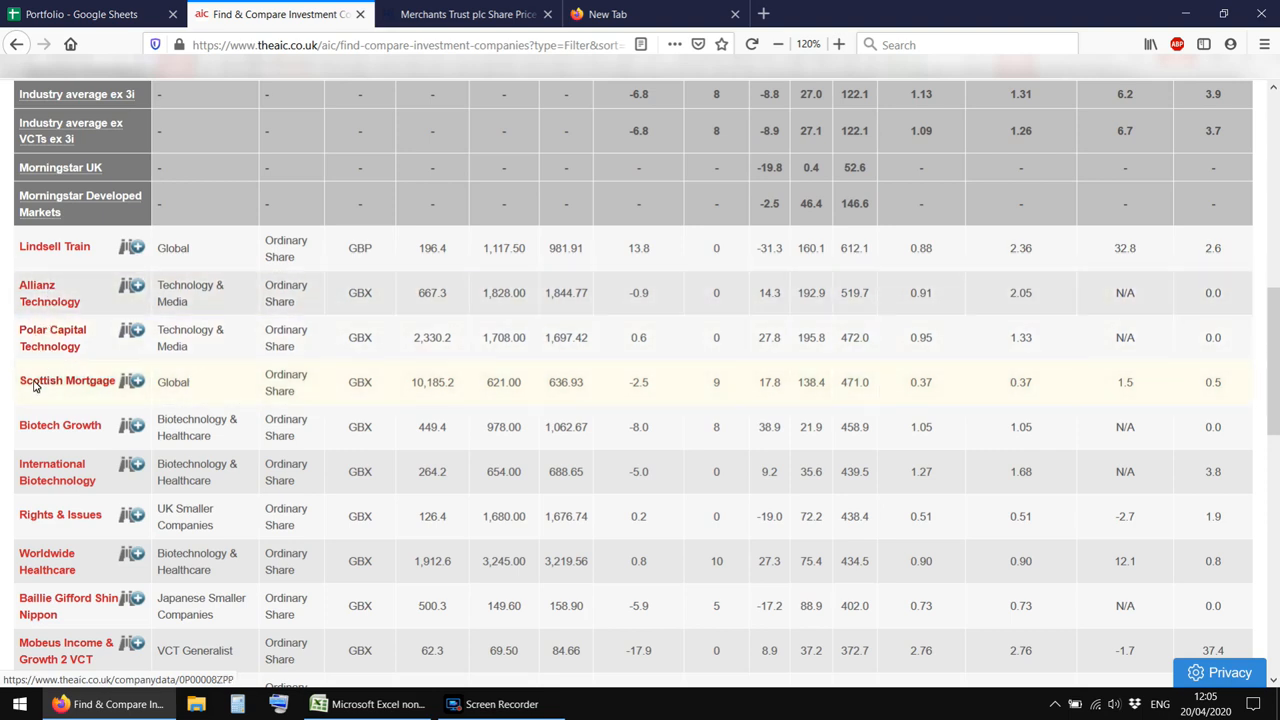
pyautogui.moveTo(40, 293)
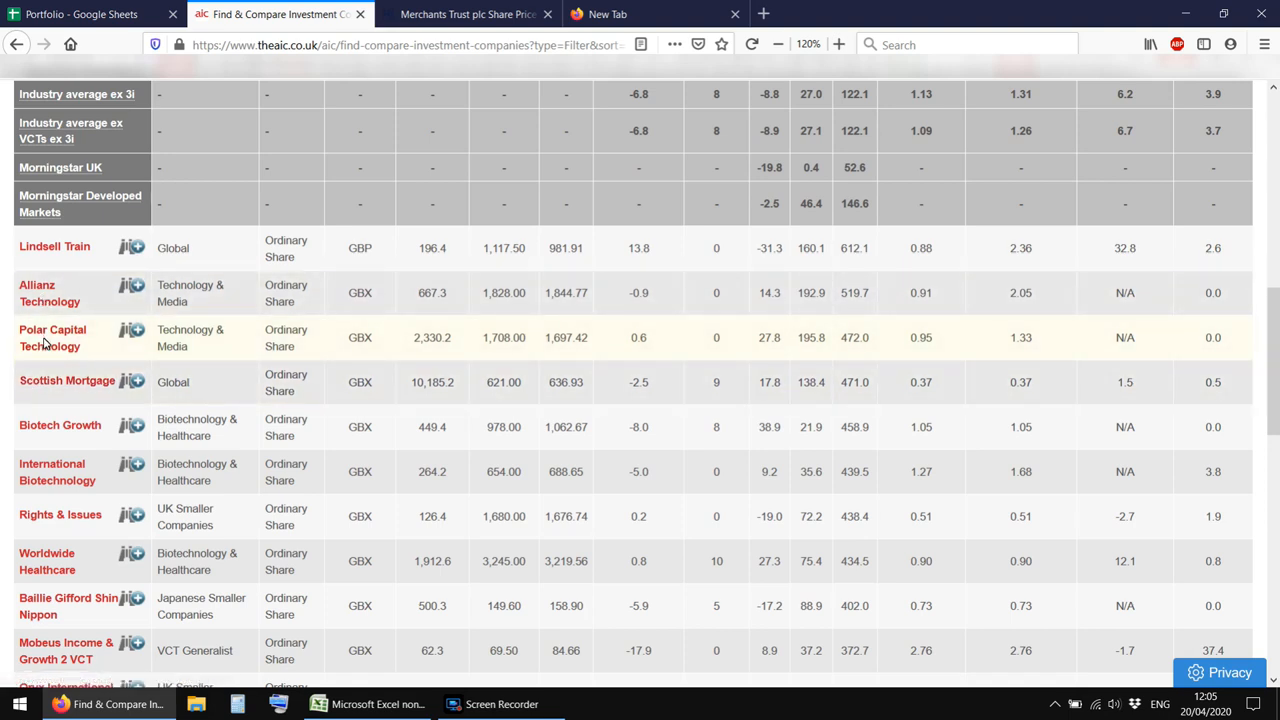
pyautogui.moveTo(67, 381)
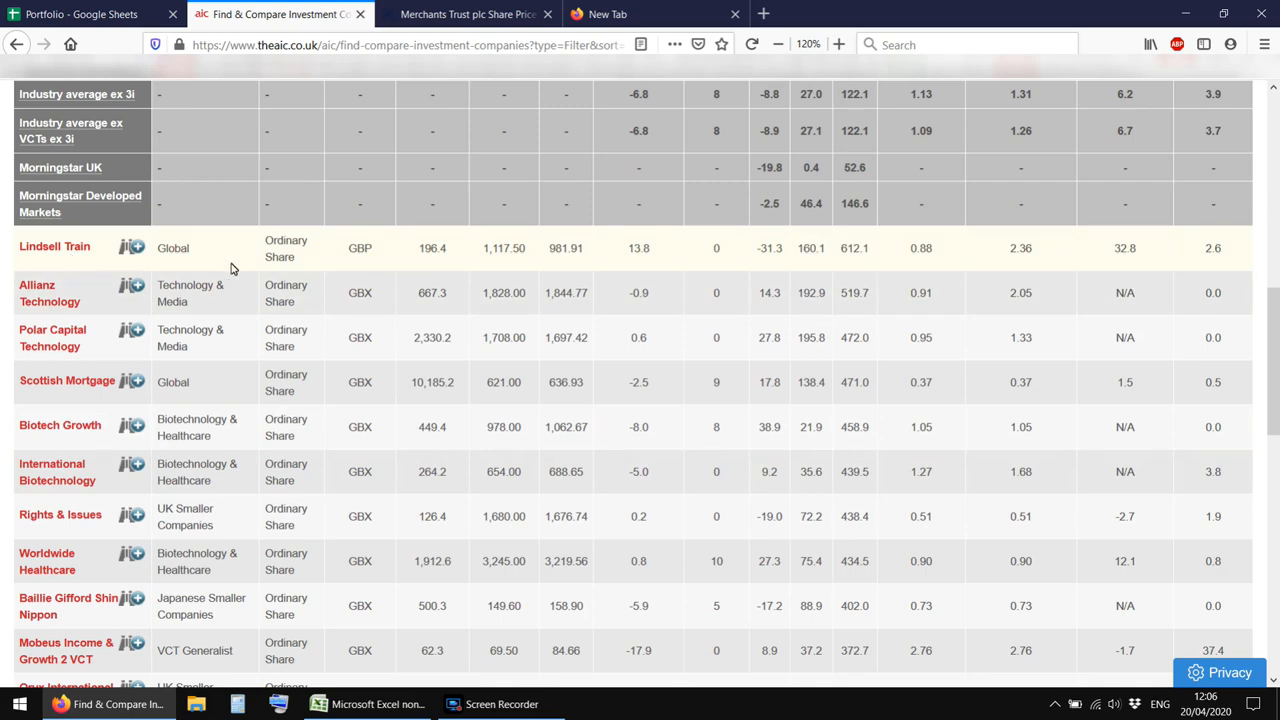
# Filter companies to the Global Equity Income sector and browse the six trusts listed
pyautogui.scroll(3)
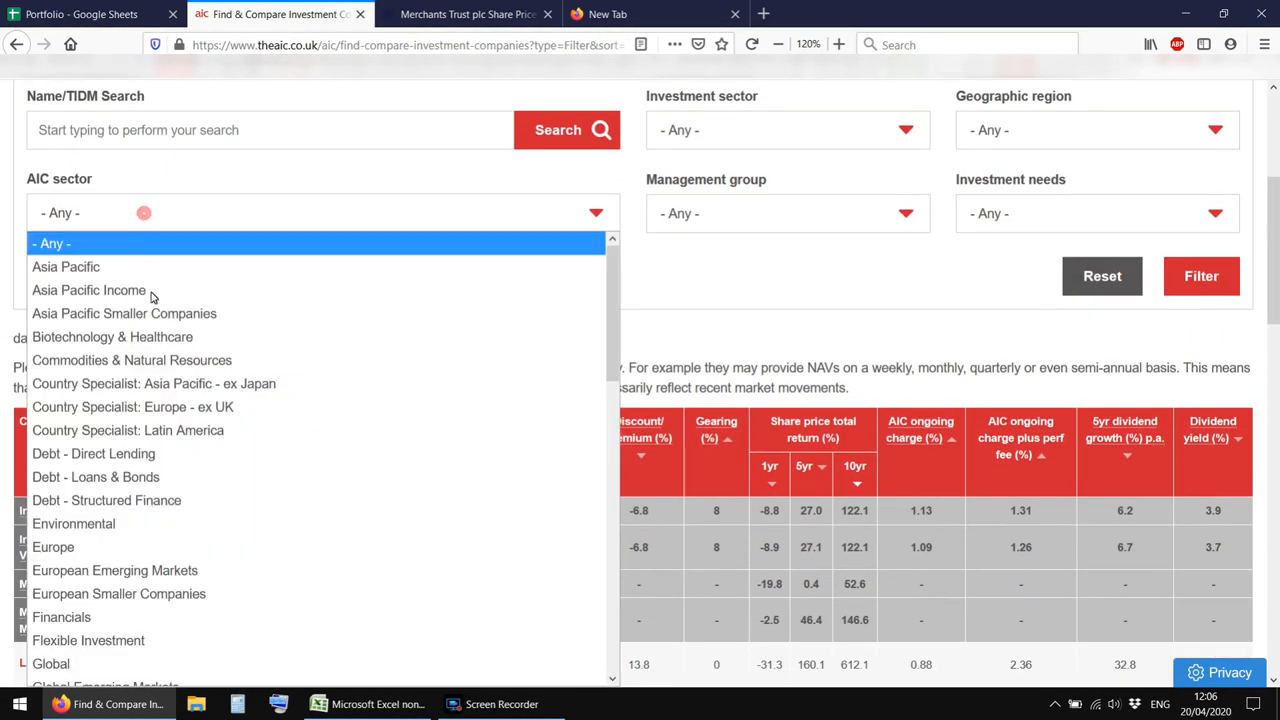
pyautogui.scroll(-3)
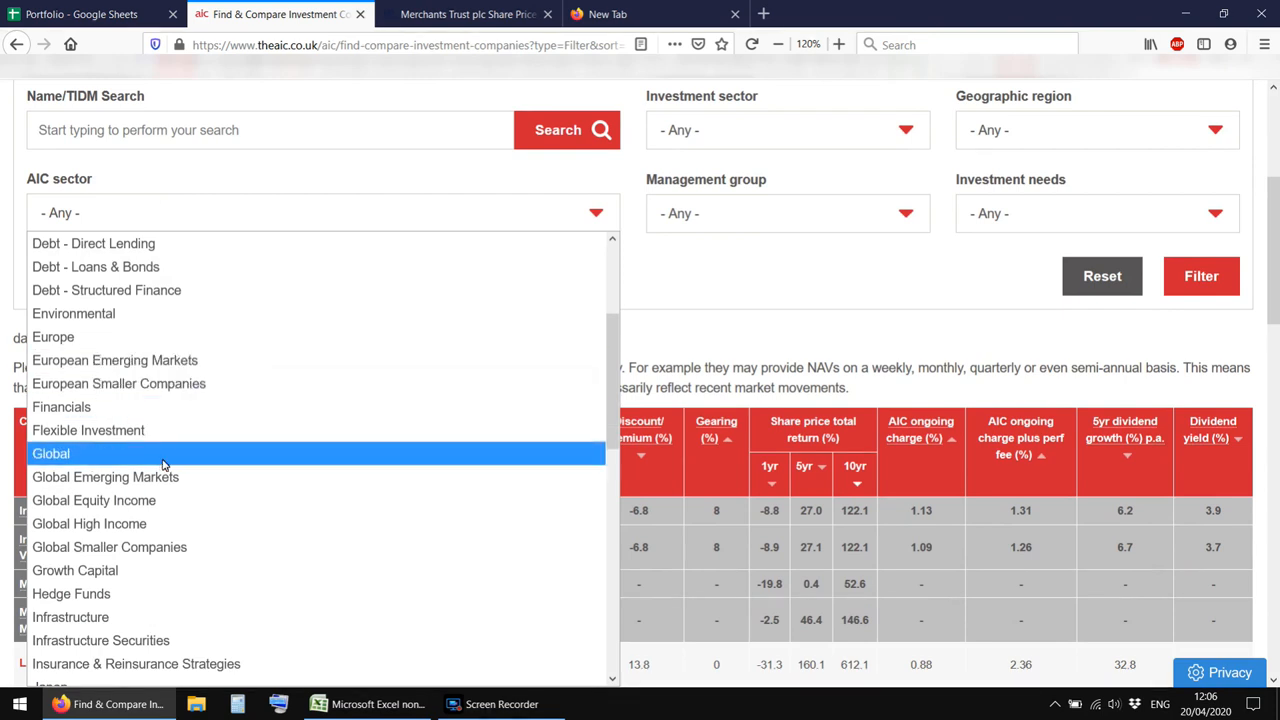
pyautogui.click(93, 500)
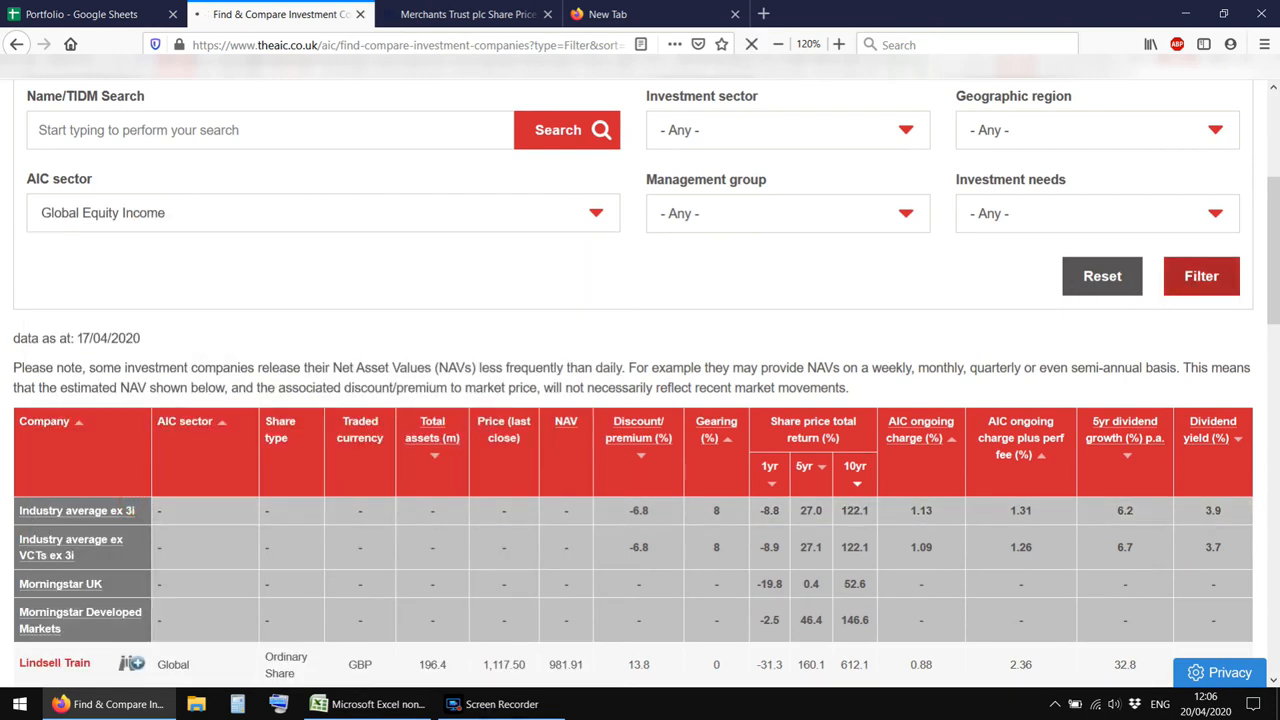
pyautogui.click(1201, 276)
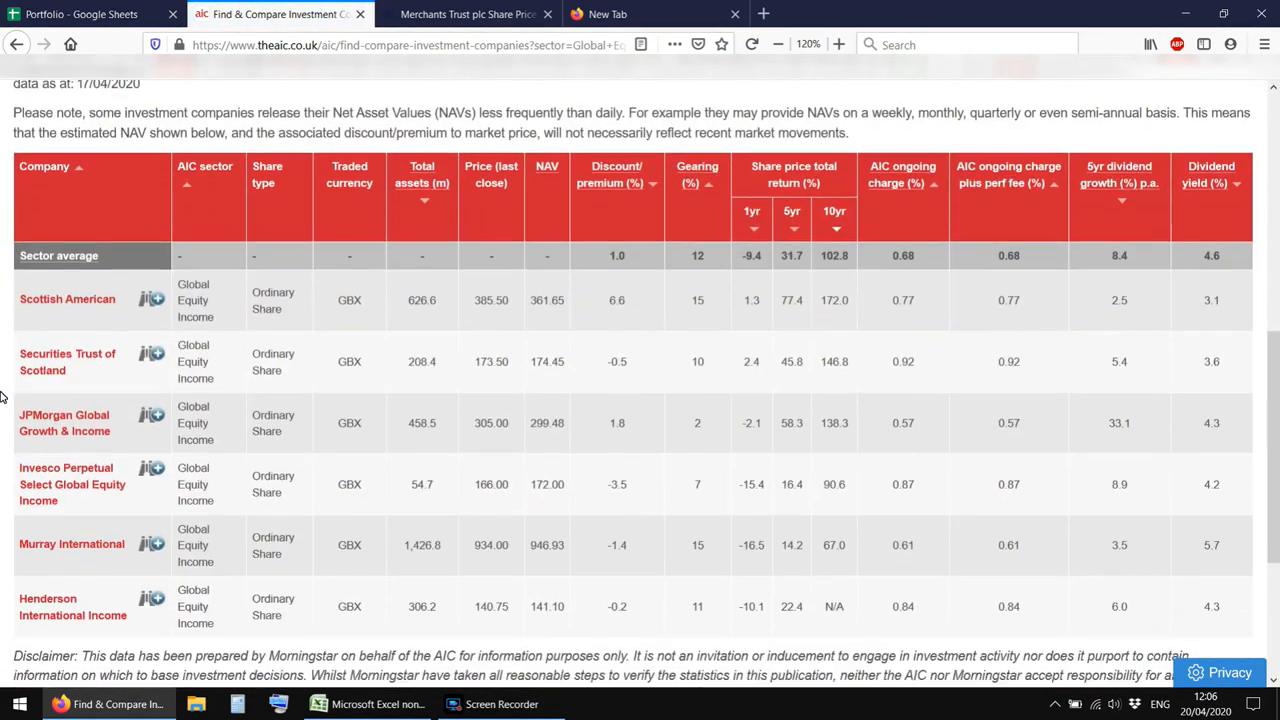
pyautogui.scroll(-3)
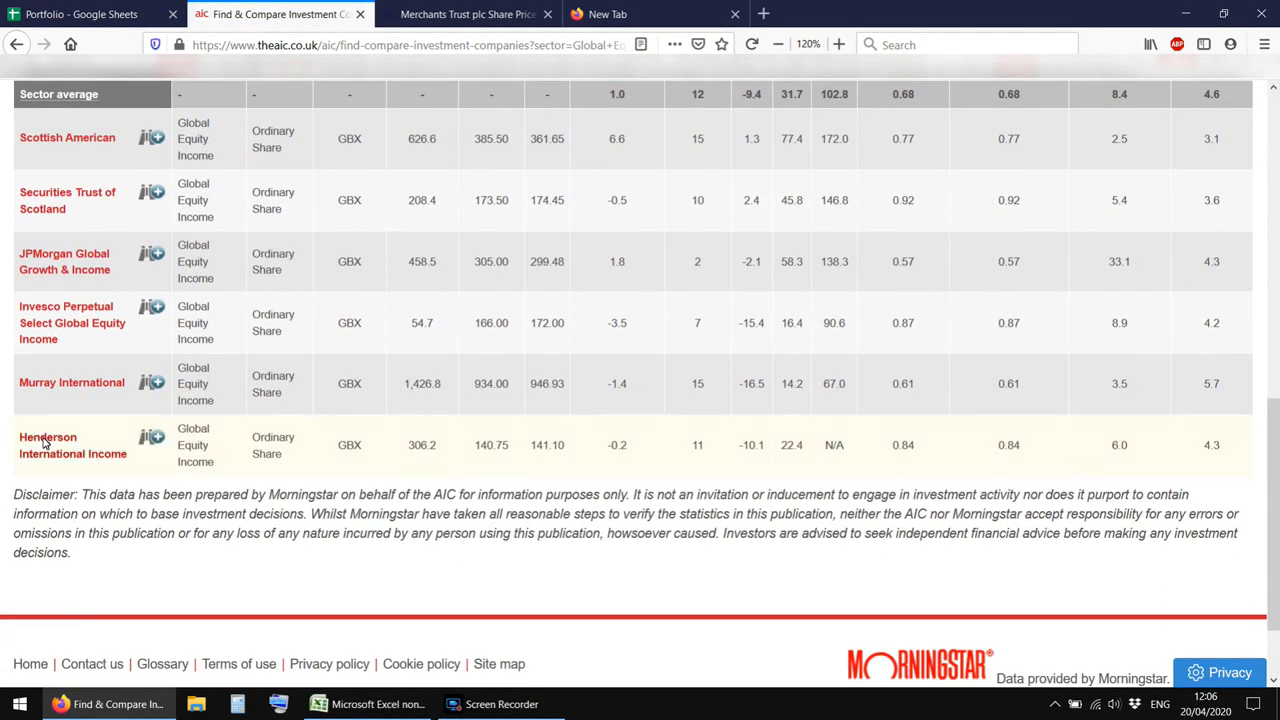
pyautogui.moveTo(45, 460)
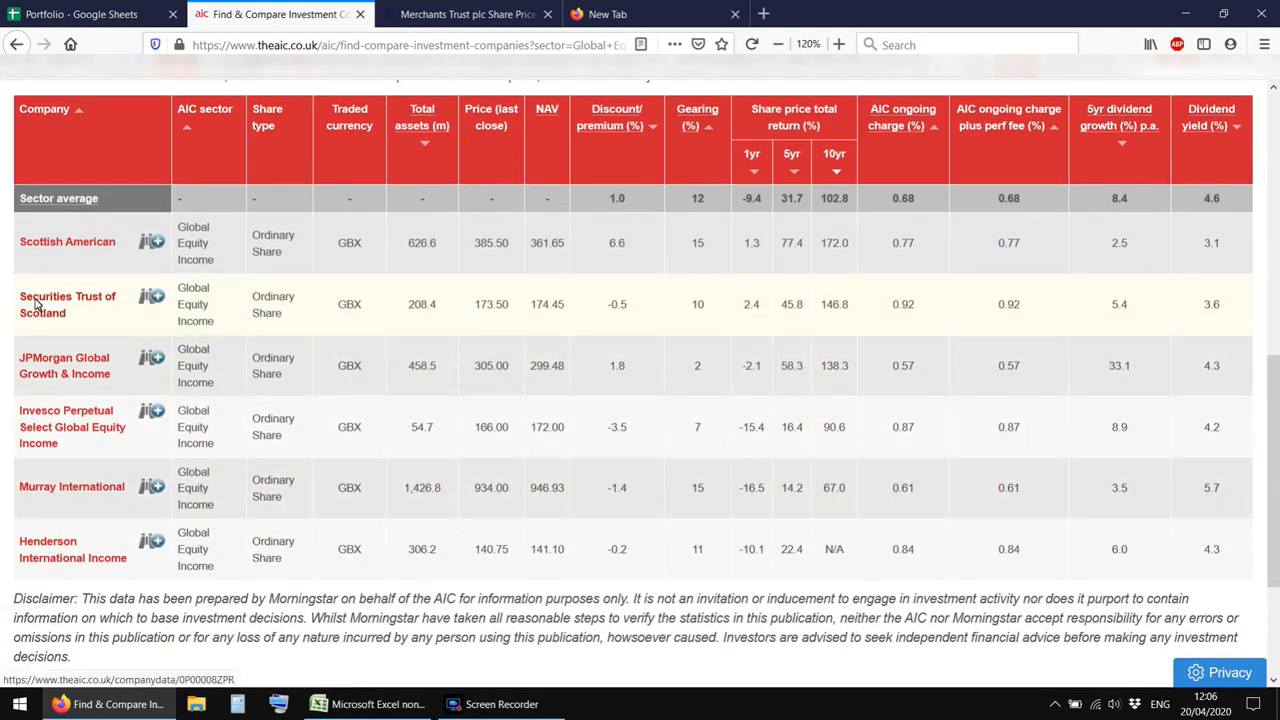
pyautogui.moveTo(40, 490)
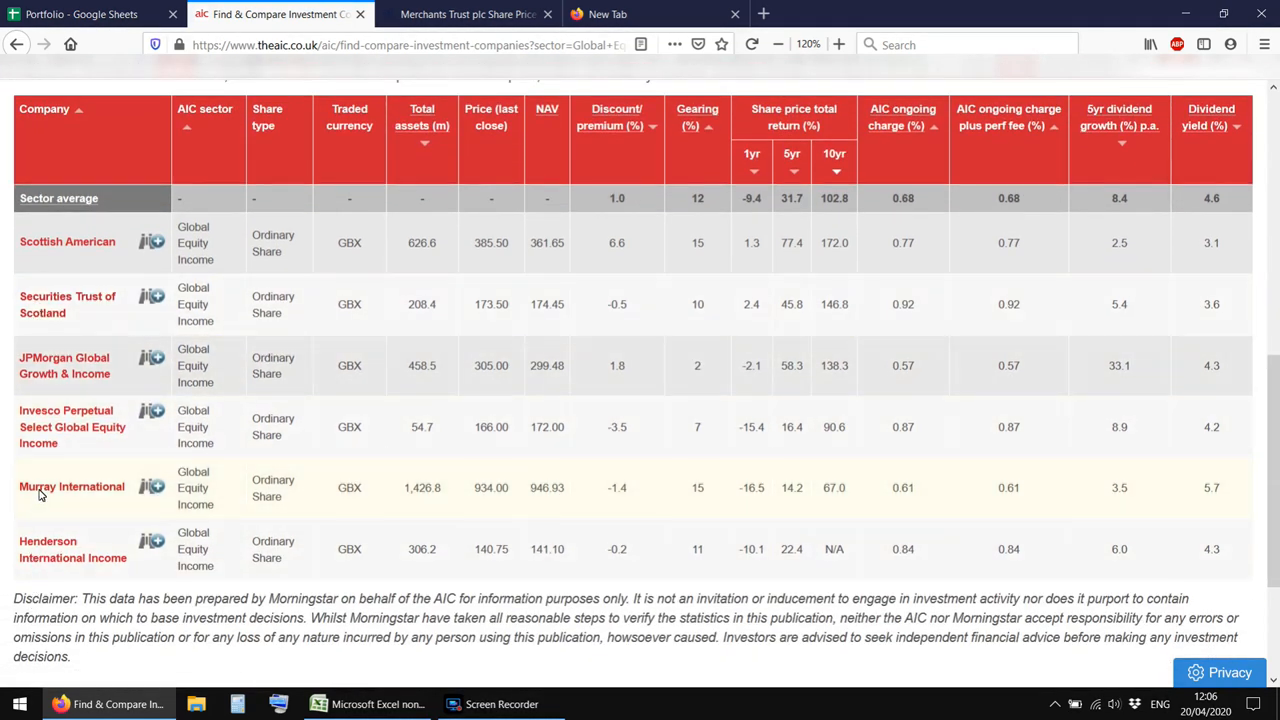
pyautogui.moveTo(25, 535)
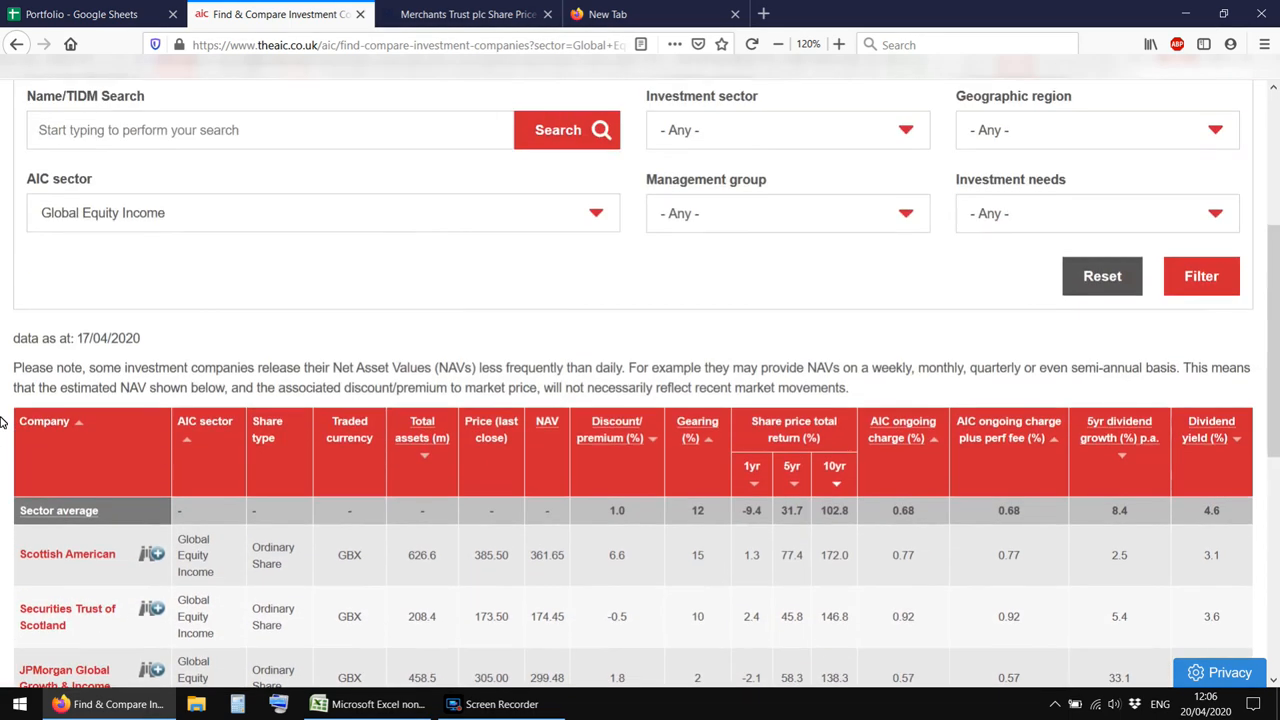
pyautogui.scroll(-3)
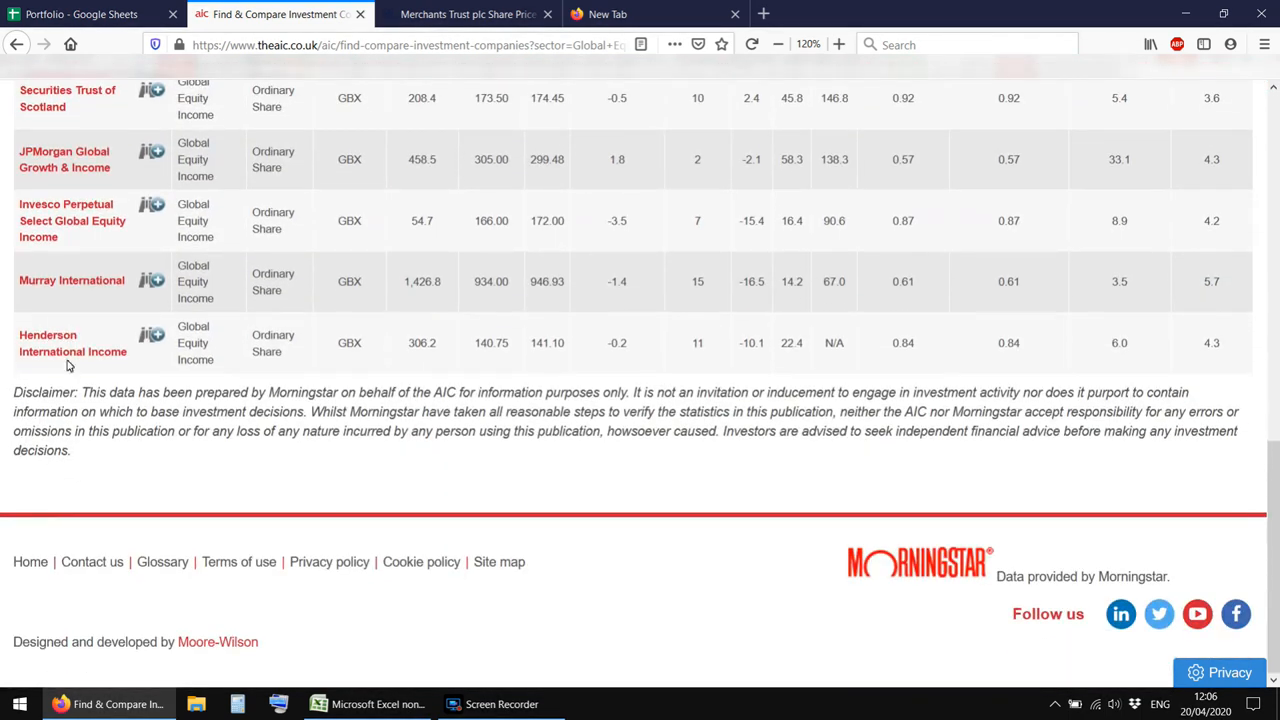
pyautogui.click(73, 342)
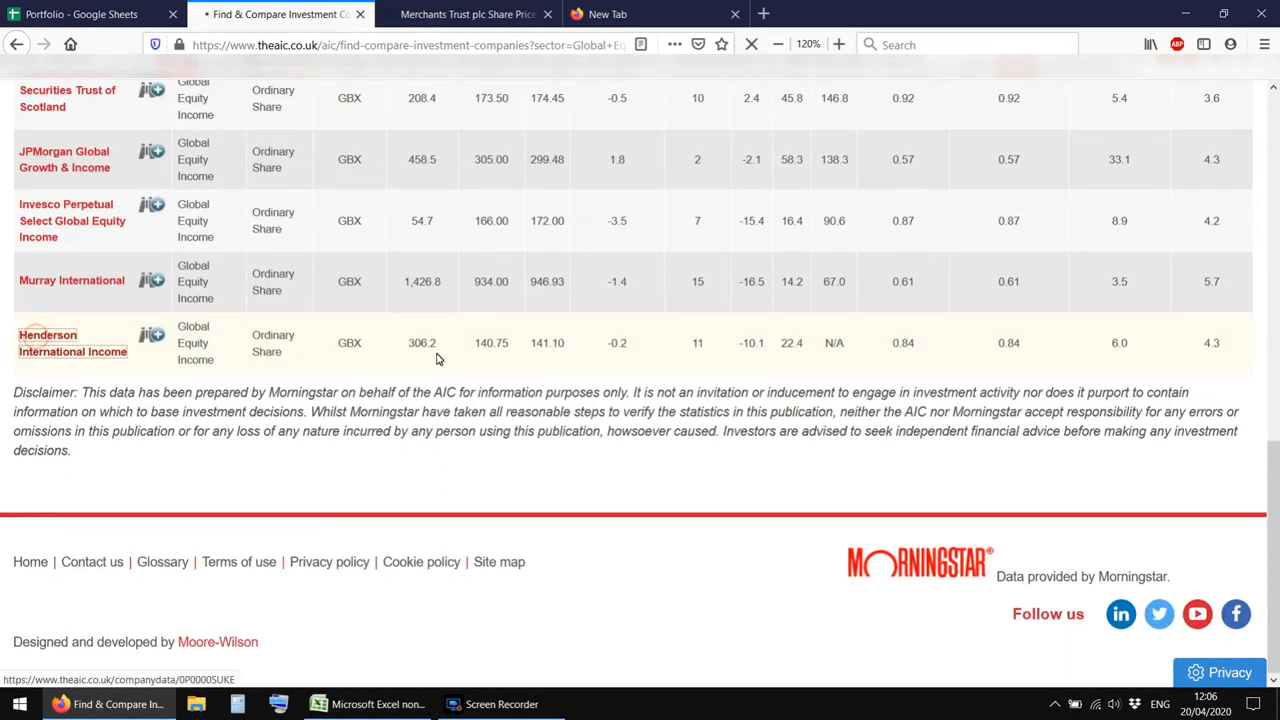
# Open Henderson International Income's company page and scroll through its overview
pyautogui.click(48, 342)
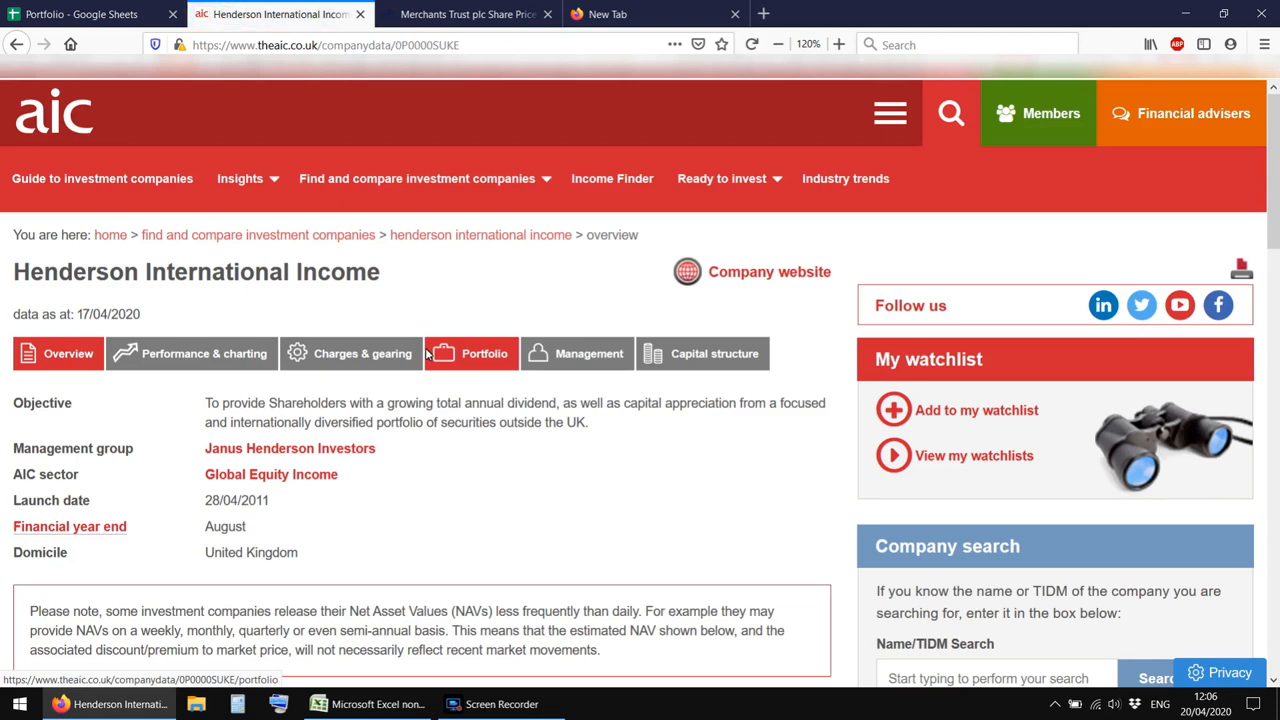
pyautogui.scroll(-3)
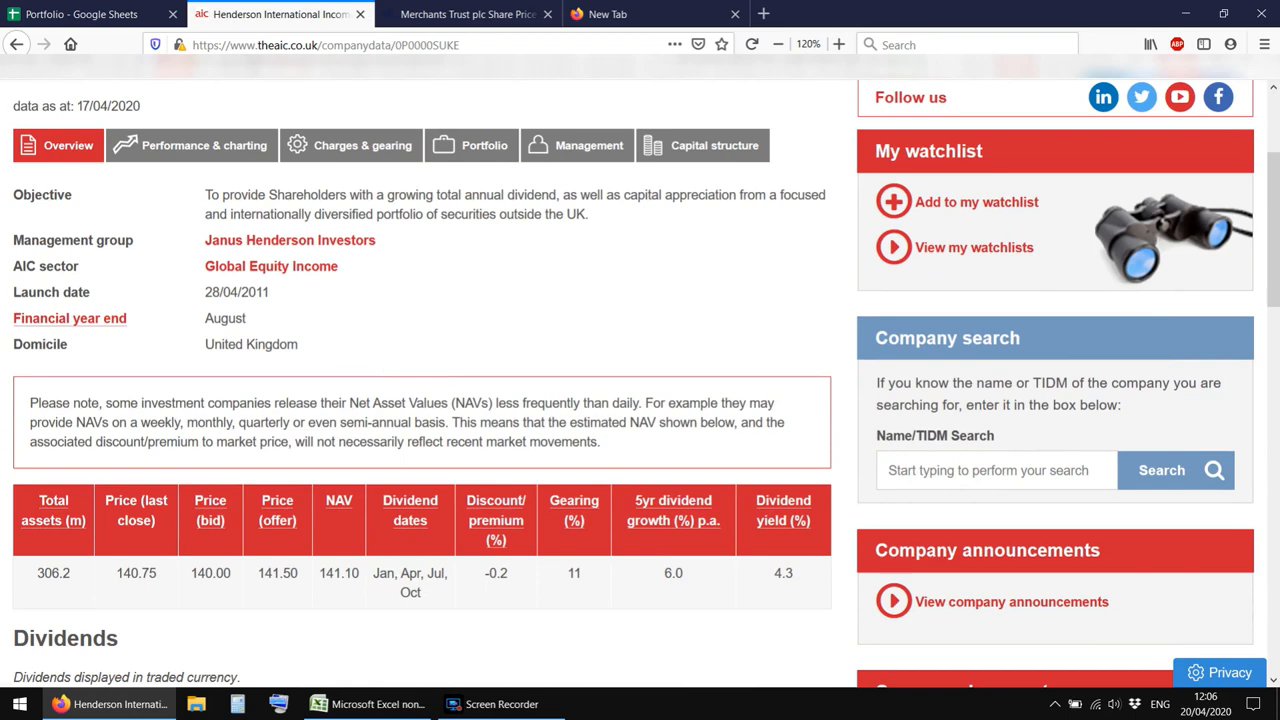
pyautogui.scroll(-3)
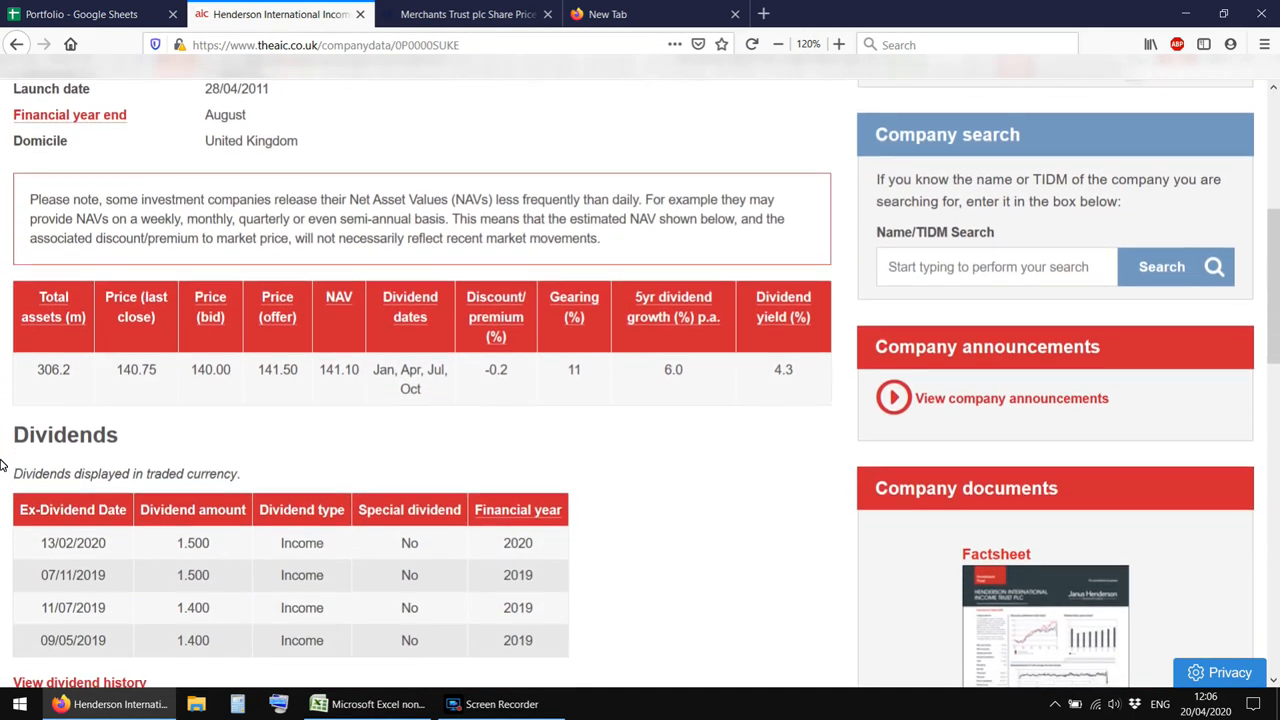
pyautogui.scroll(-3)
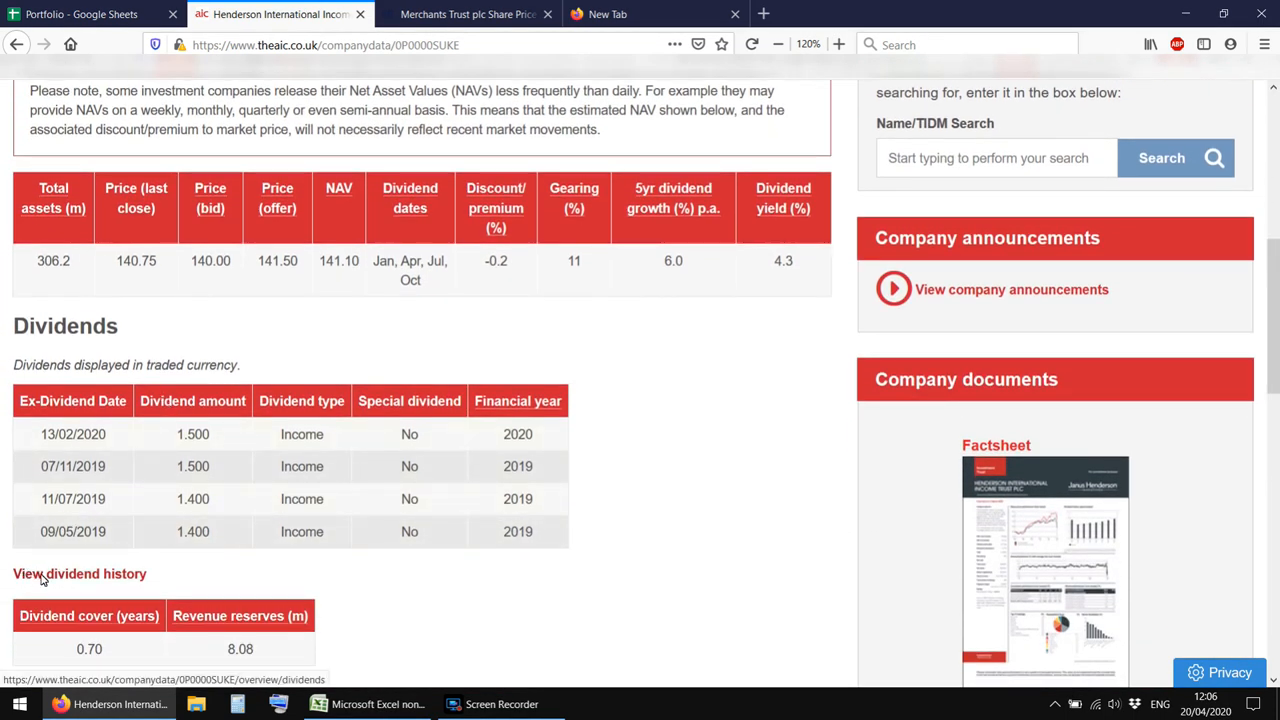
pyautogui.scroll(-3)
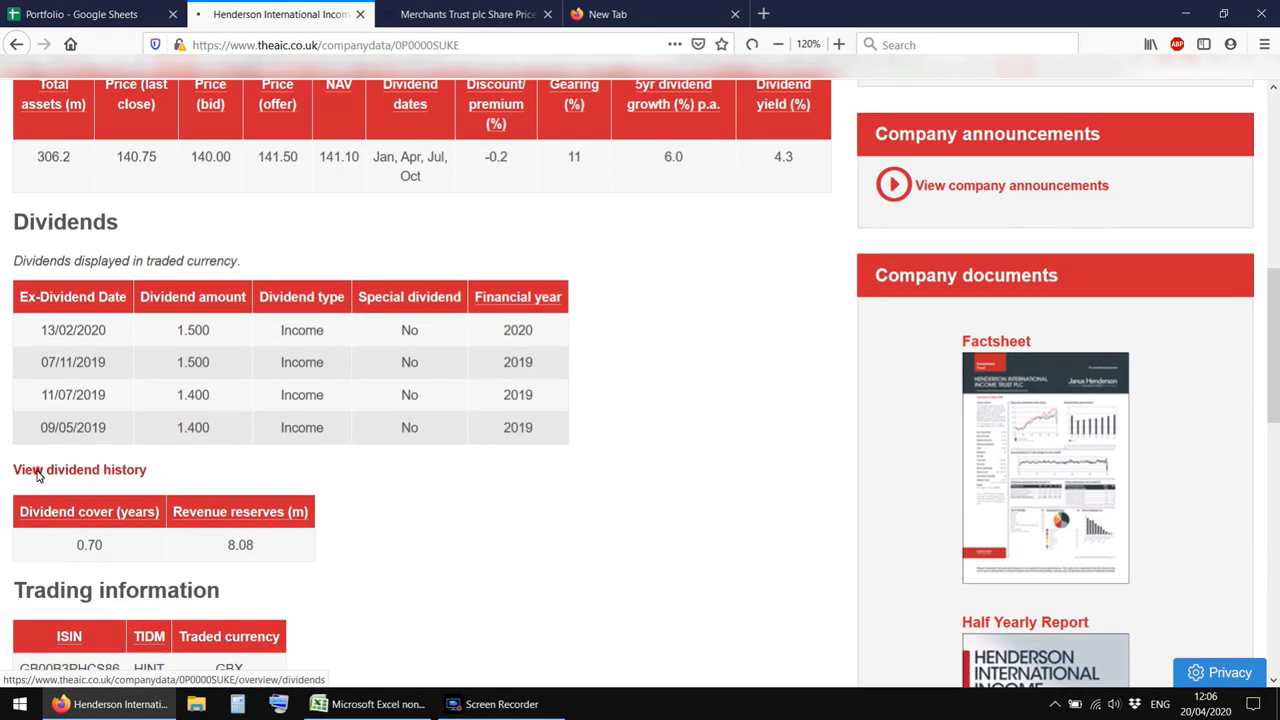
# View the full dividend history, trading information and traded volumes
pyautogui.click(79, 469)
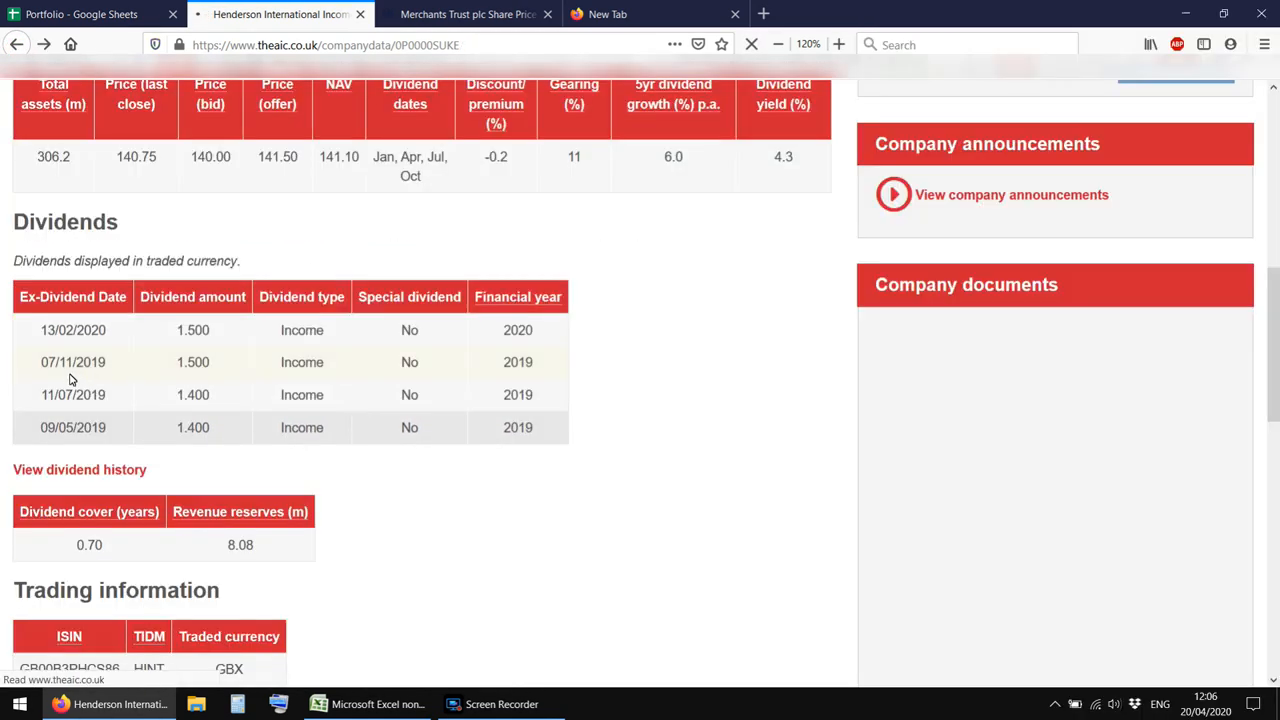
pyautogui.scroll(-3)
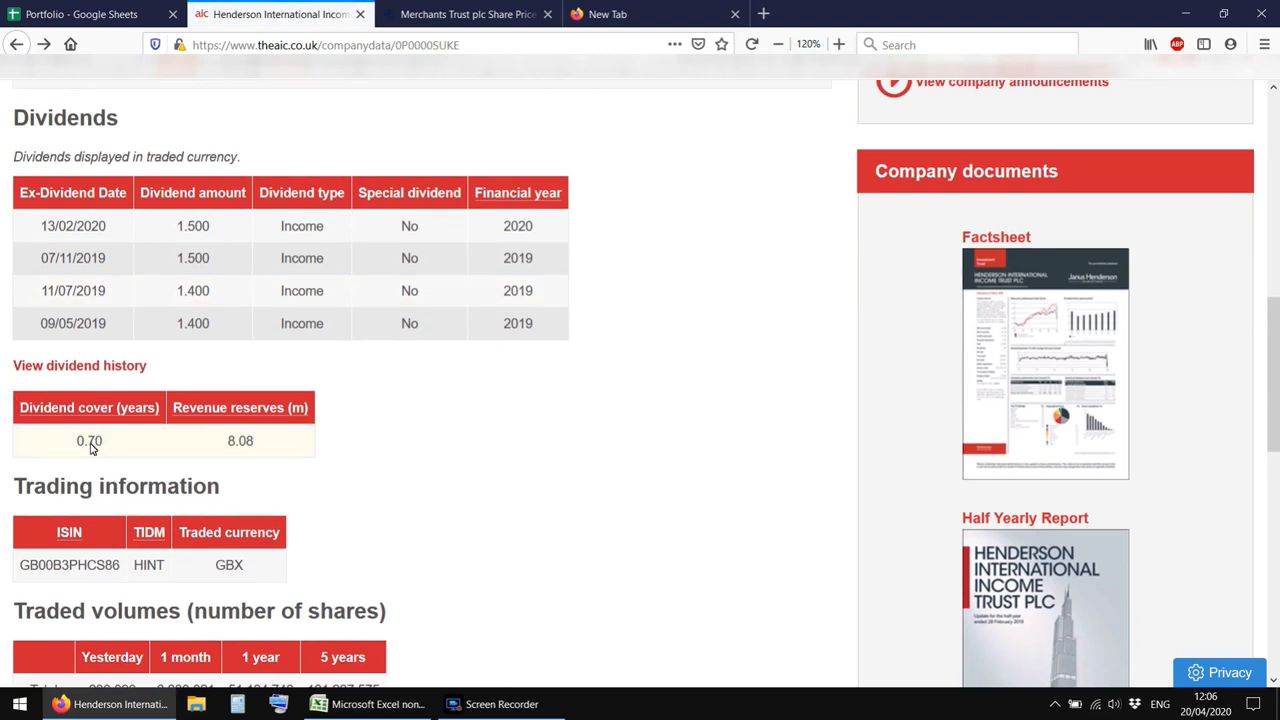
pyautogui.doubleClick(89, 441)
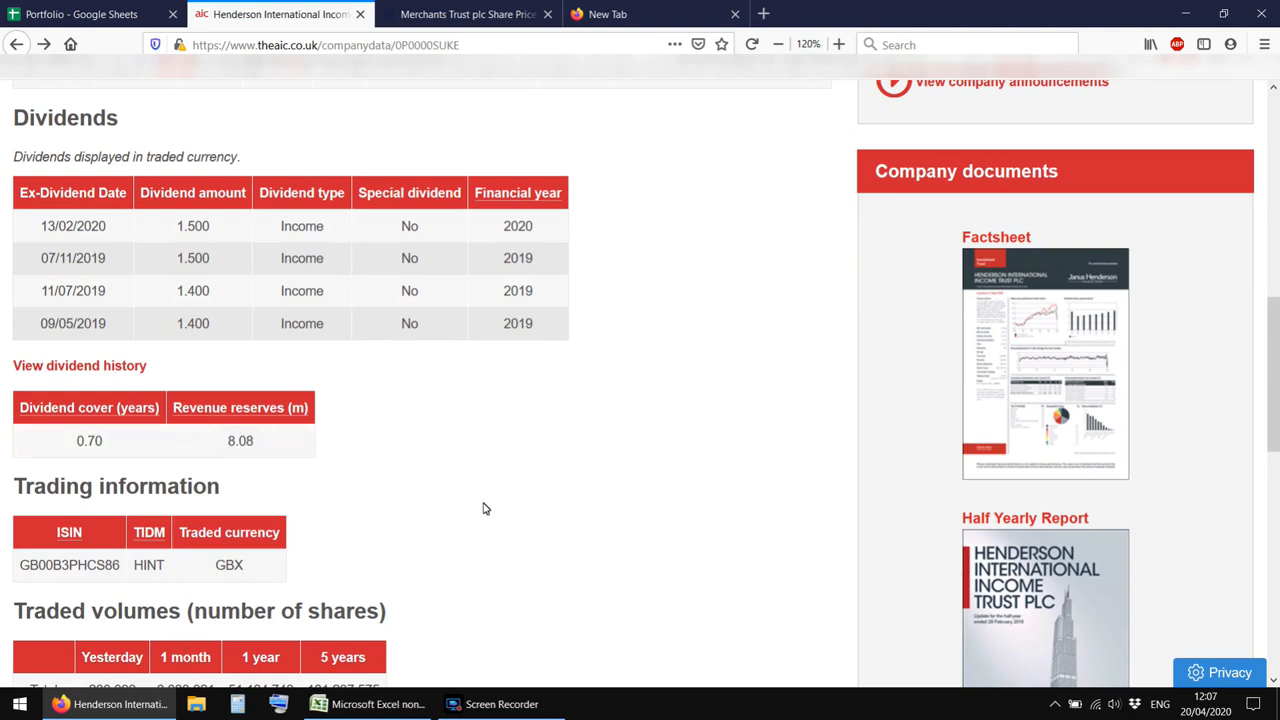
pyautogui.scroll(-3)
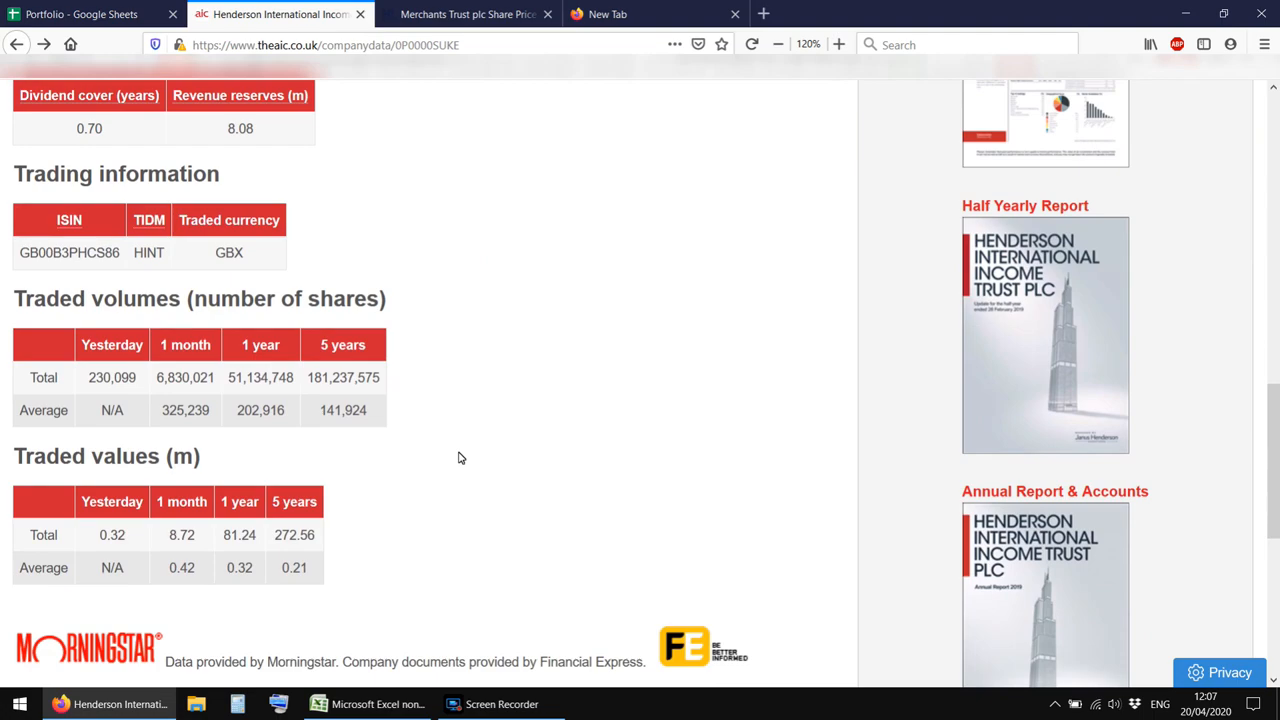
pyautogui.scroll(3)
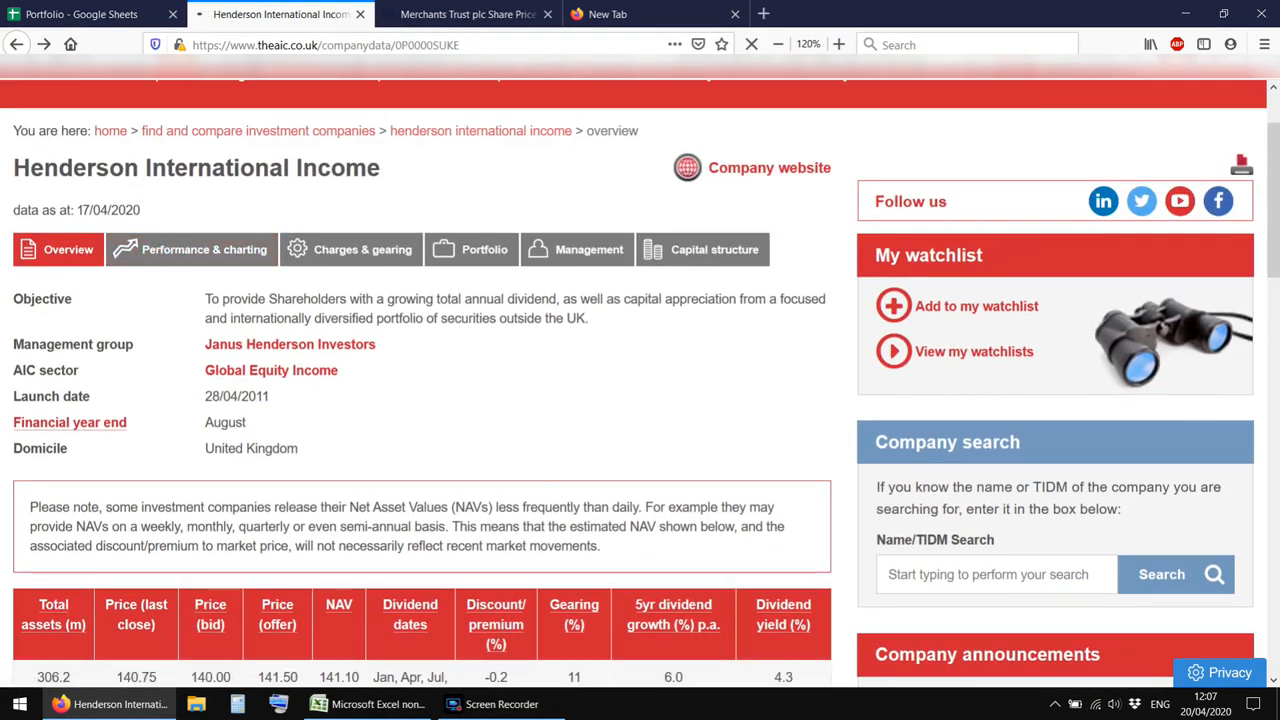
# Show the Performance & charting returns and scroll to the interactive growth chart
pyautogui.click(203, 249)
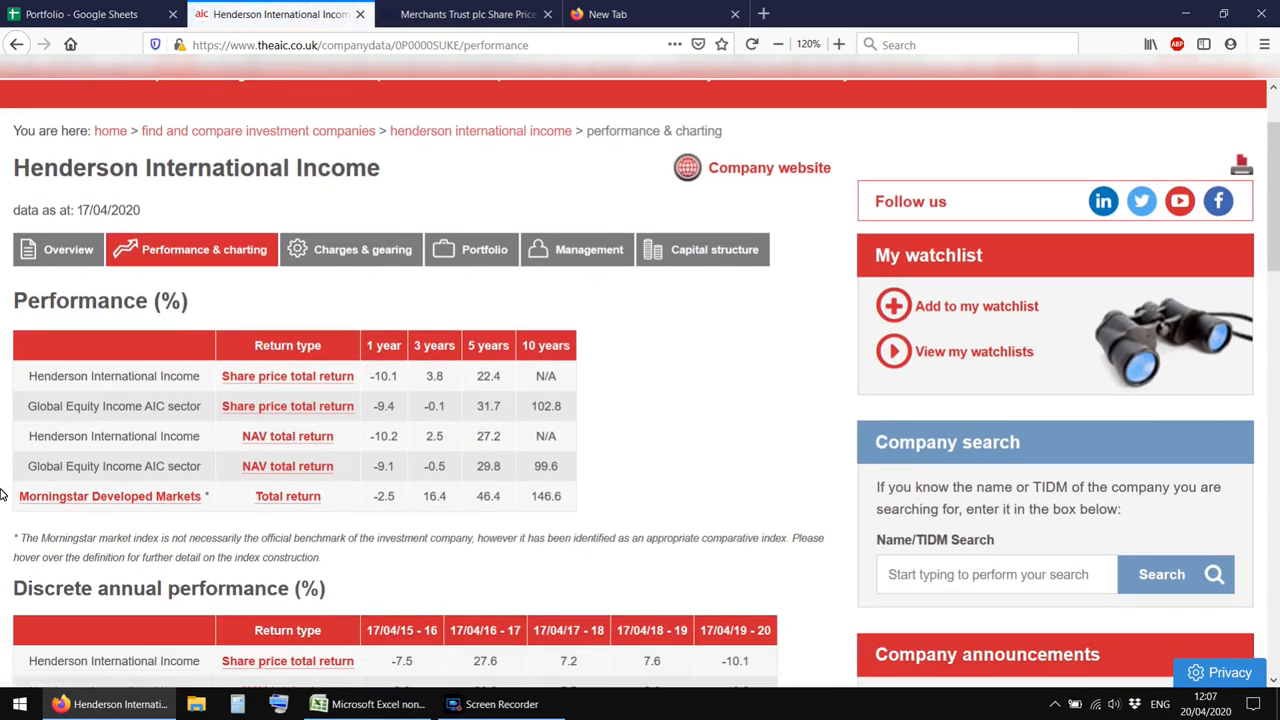
pyautogui.scroll(-3)
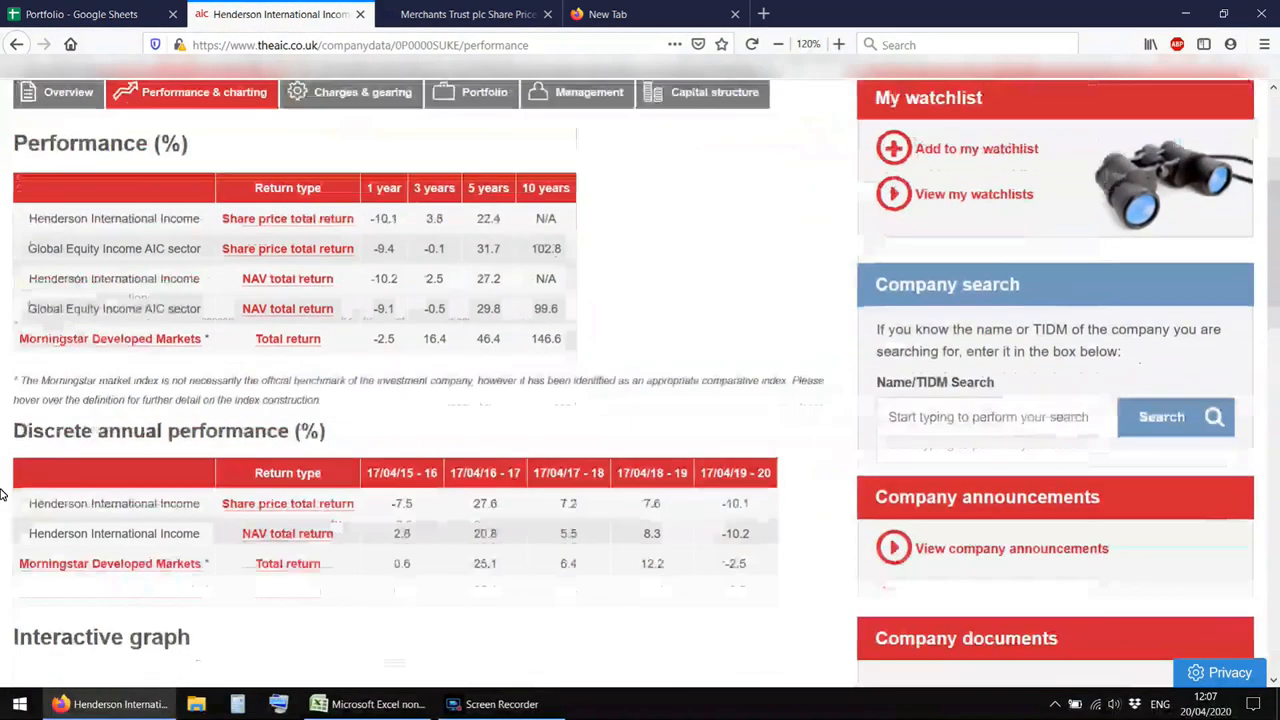
pyautogui.scroll(-3)
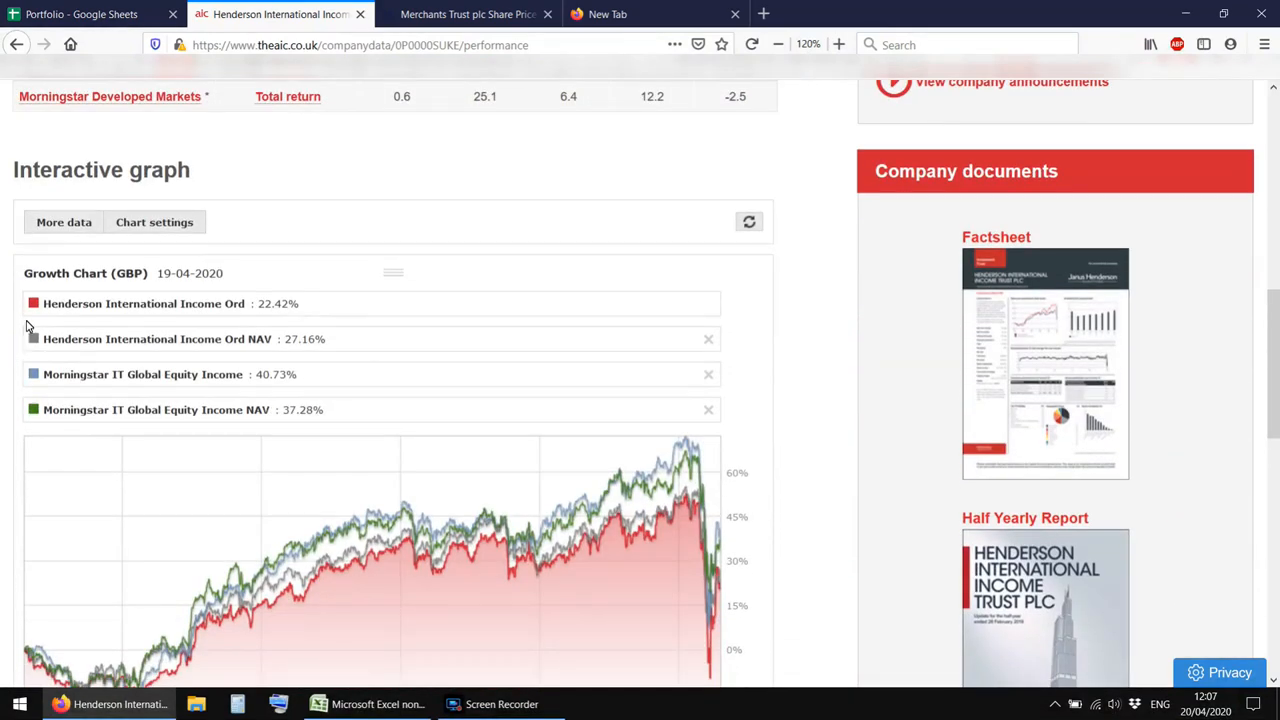
pyautogui.moveTo(144, 391)
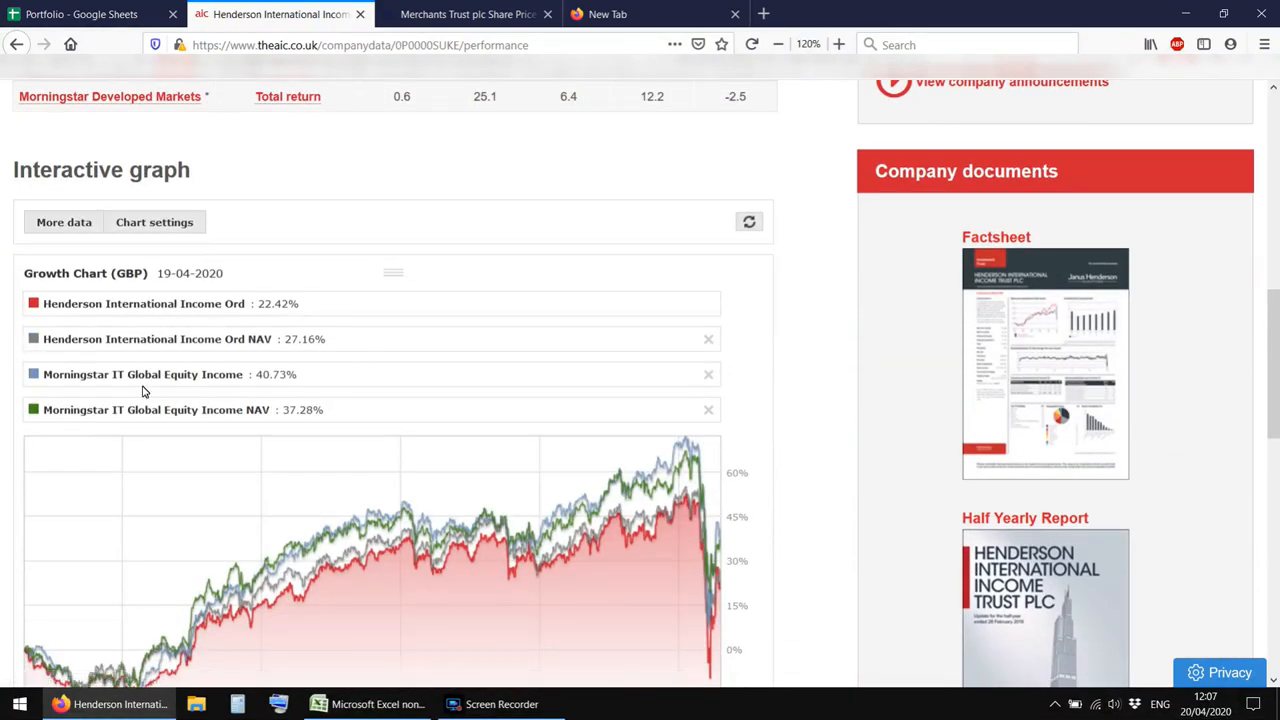
pyautogui.scroll(-3)
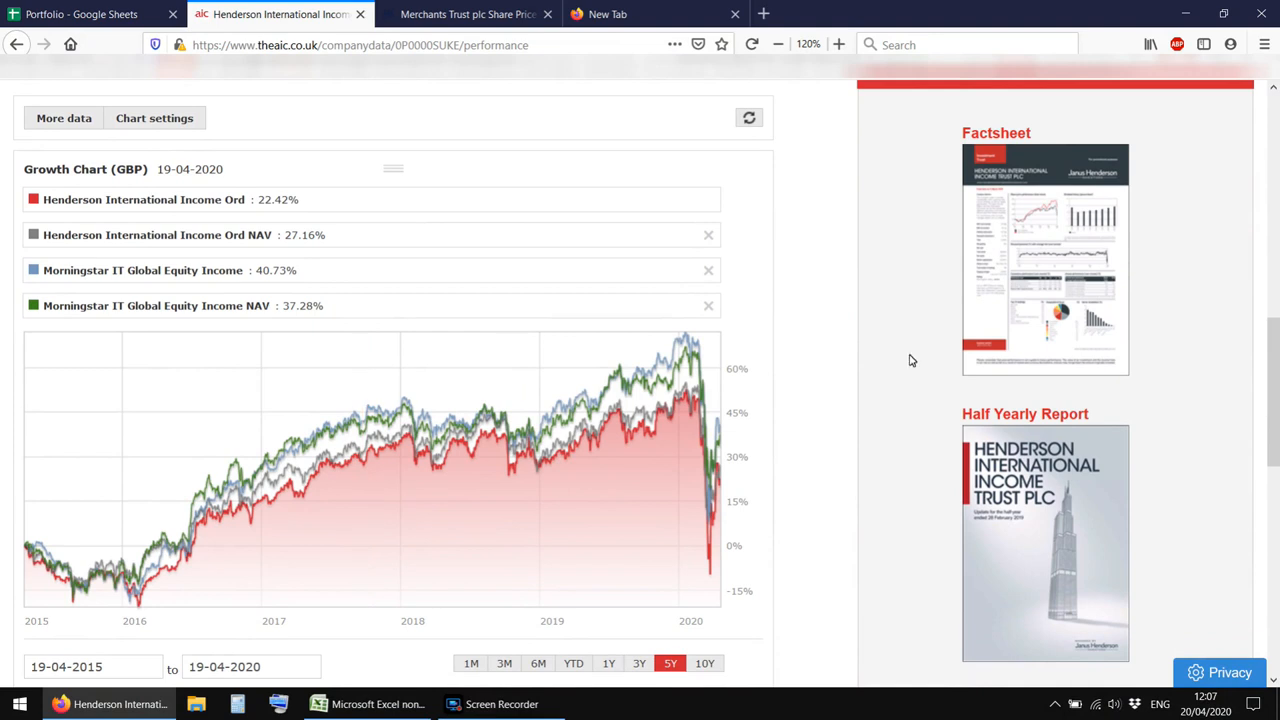
pyautogui.moveTo(838, 257)
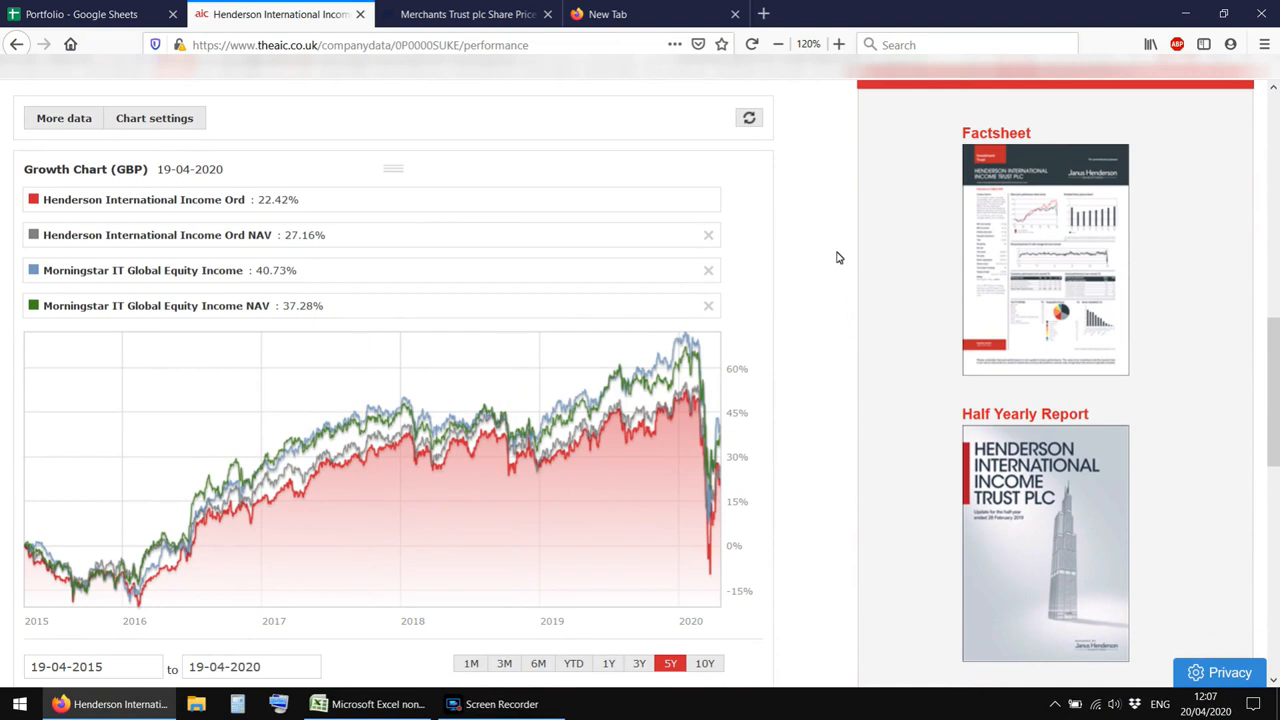
pyautogui.moveTo(689, 266)
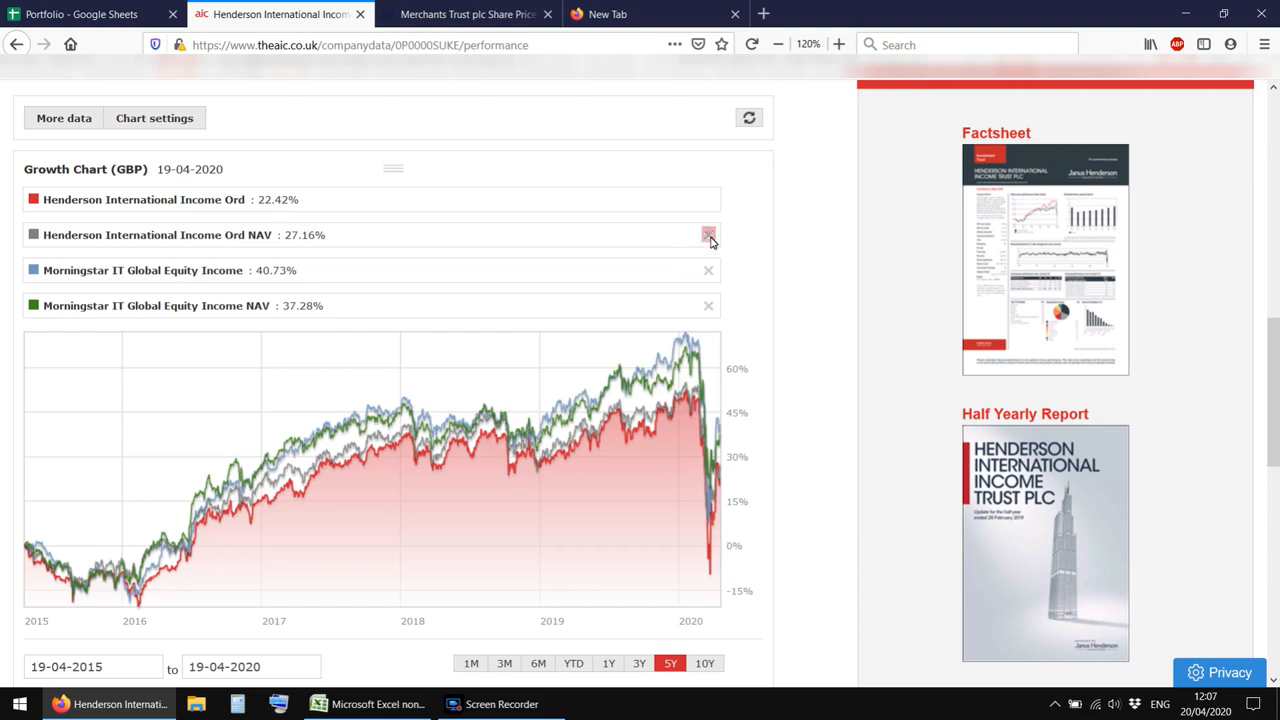
# Remove the NAV line and add City of London Ord to the growth chart
pyautogui.click(708, 234)
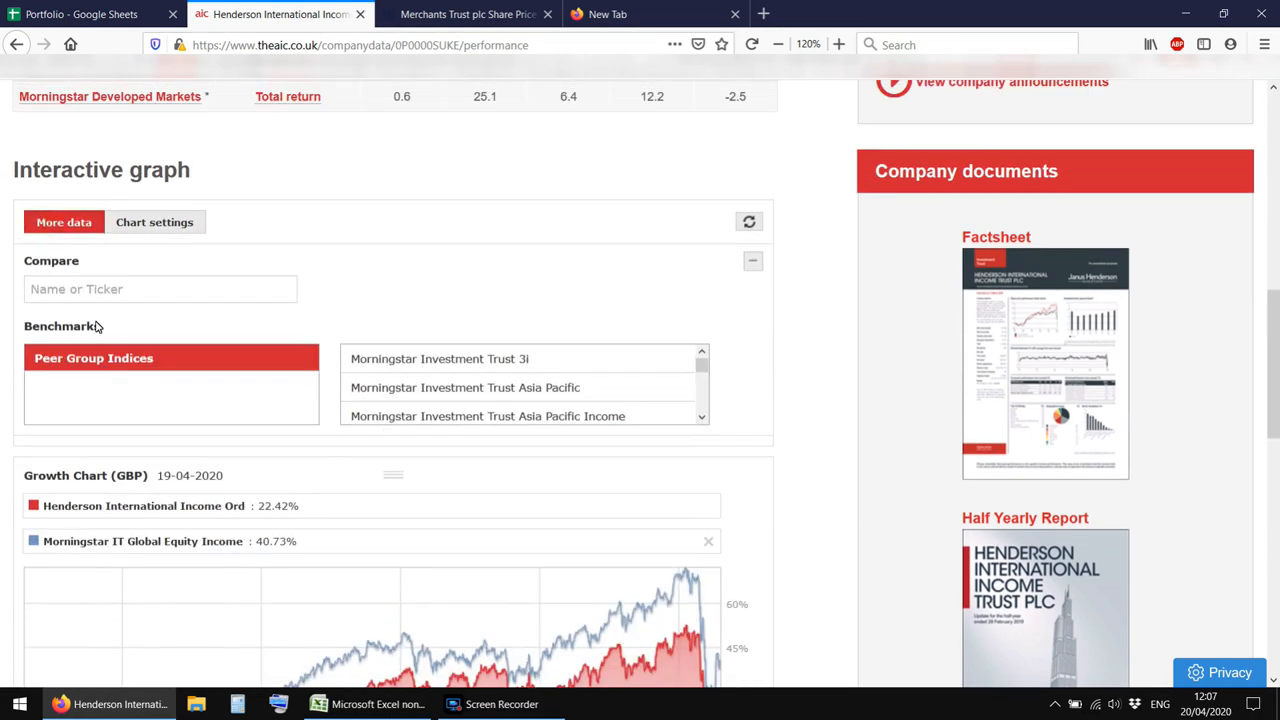
pyautogui.write('cty')
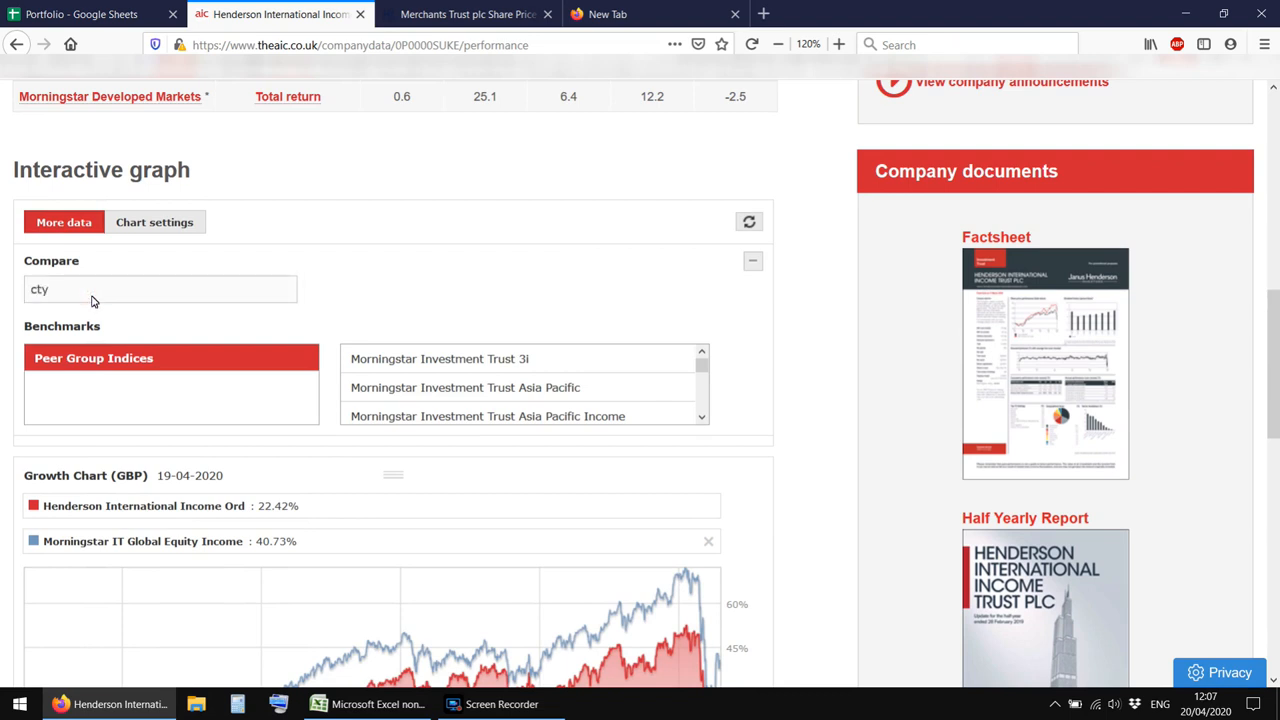
pyautogui.write('cty')
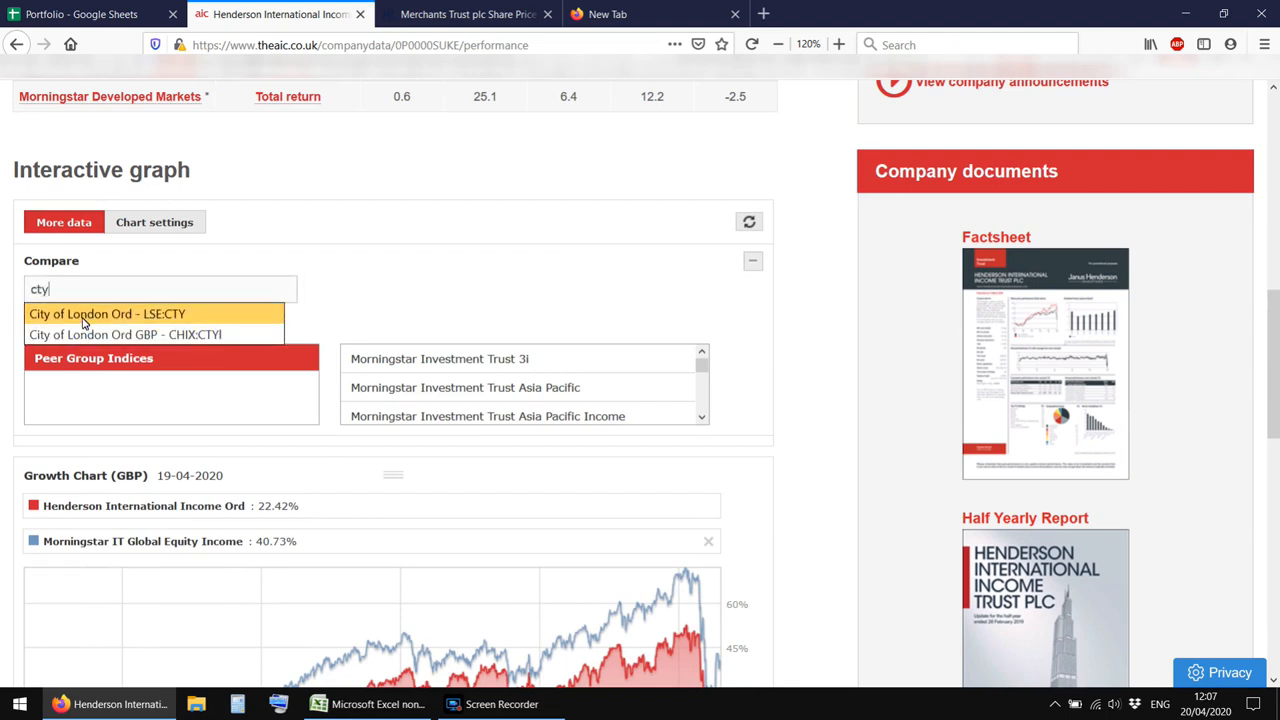
pyautogui.click(107, 313)
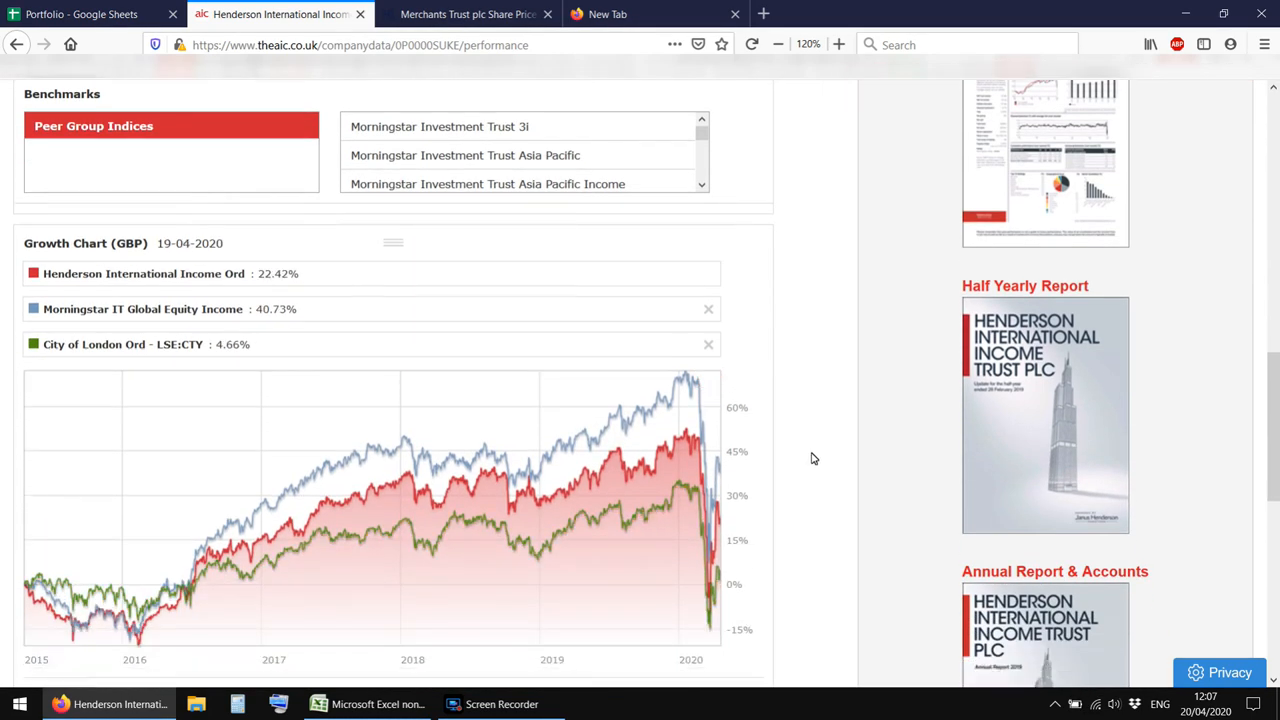
pyautogui.scroll(-3)
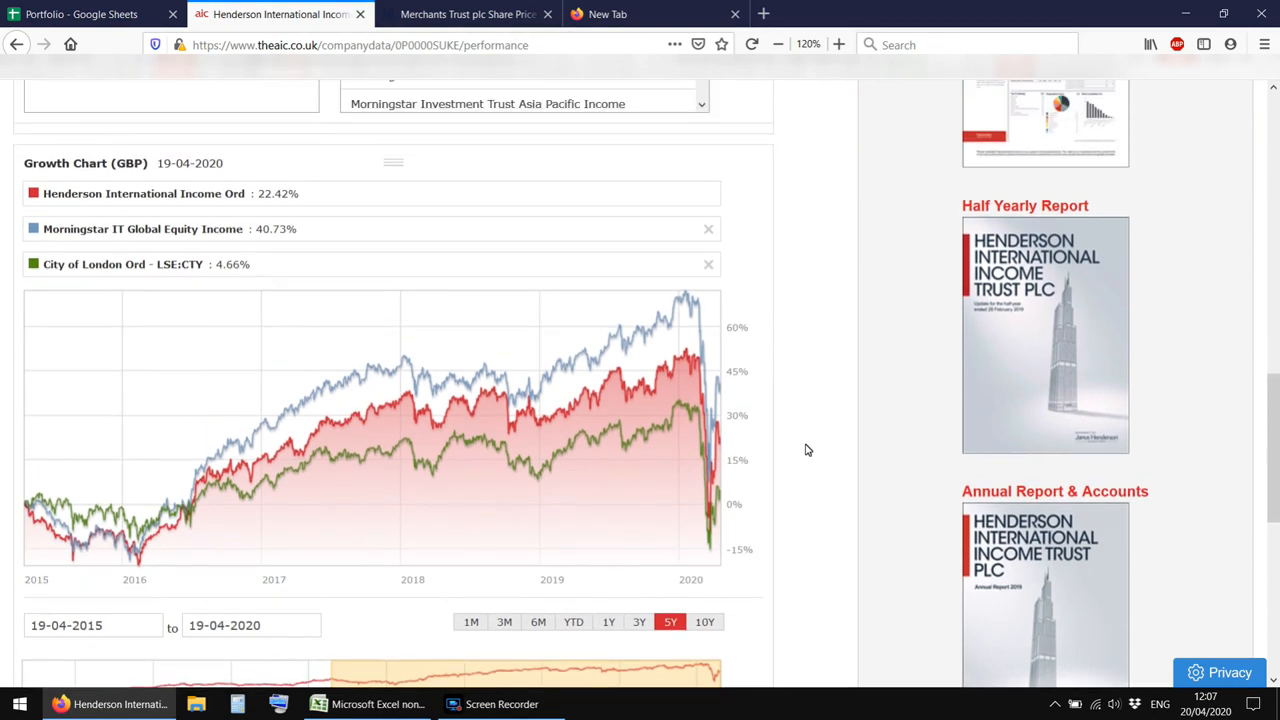
pyautogui.moveTo(864, 597)
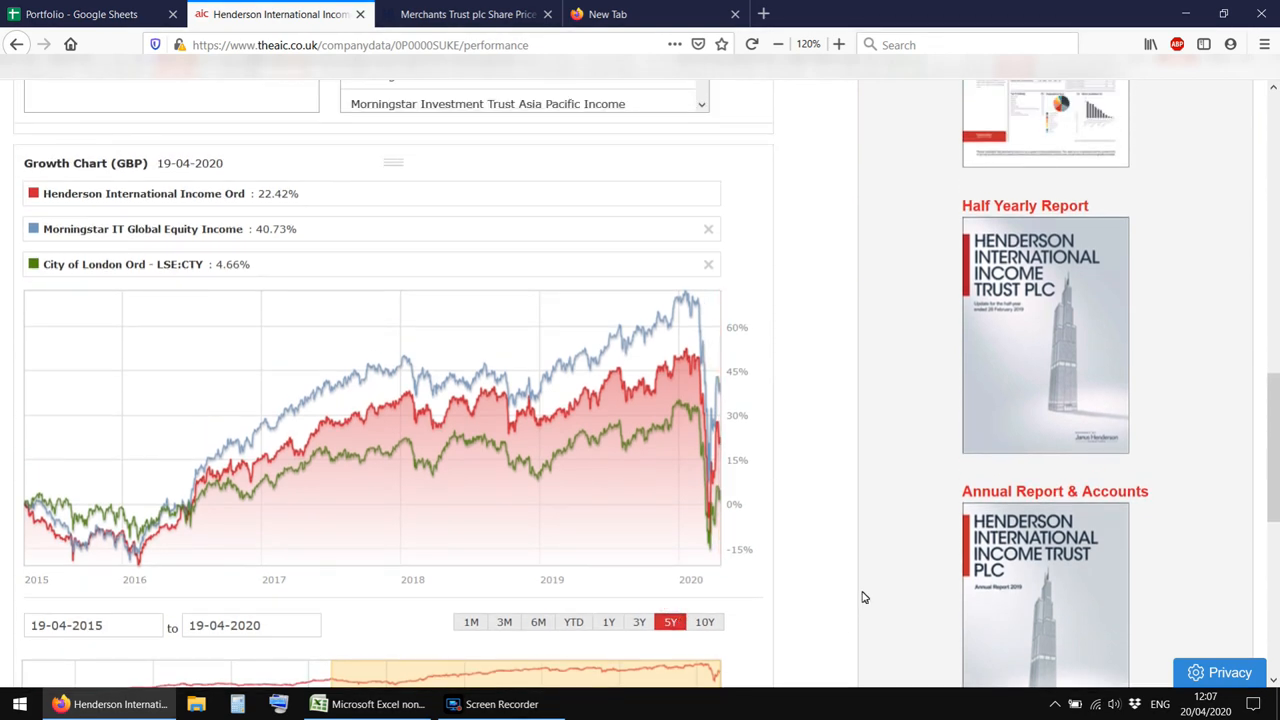
pyautogui.moveTo(859, 385)
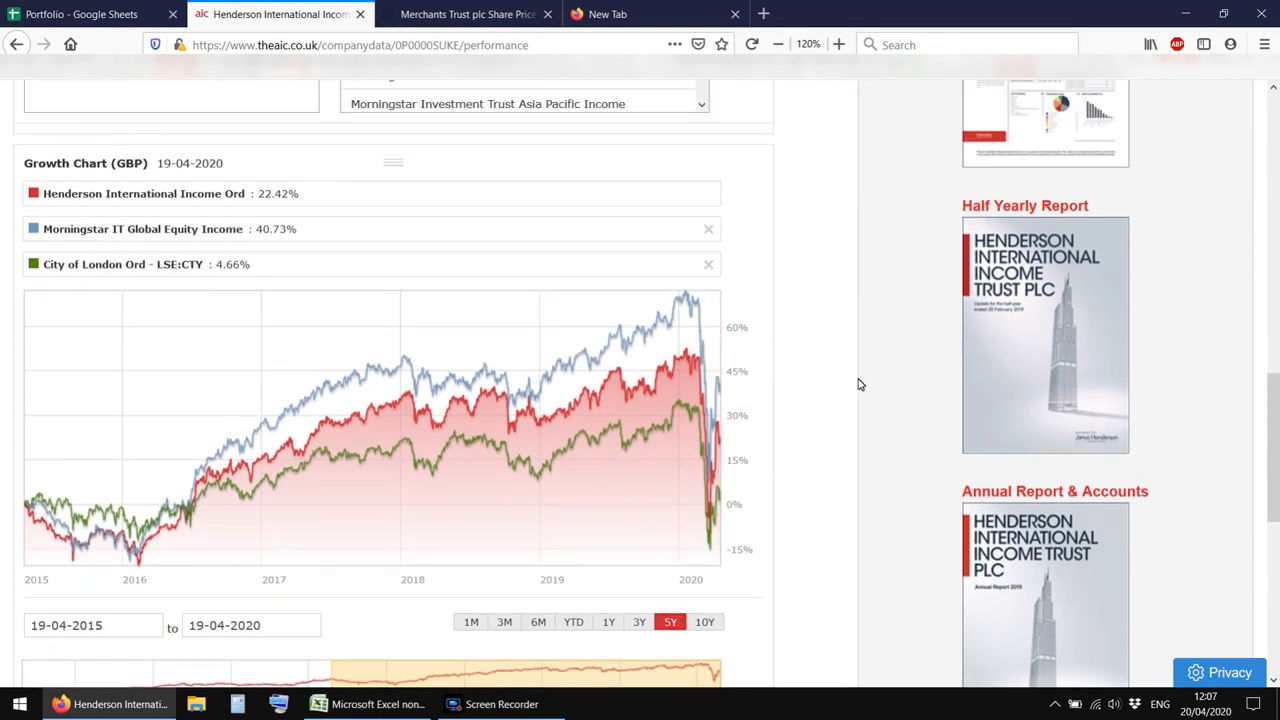
# Extend the growth chart to 10Y, showing 86.48% against the sector's 90.20%
pyautogui.click(705, 621)
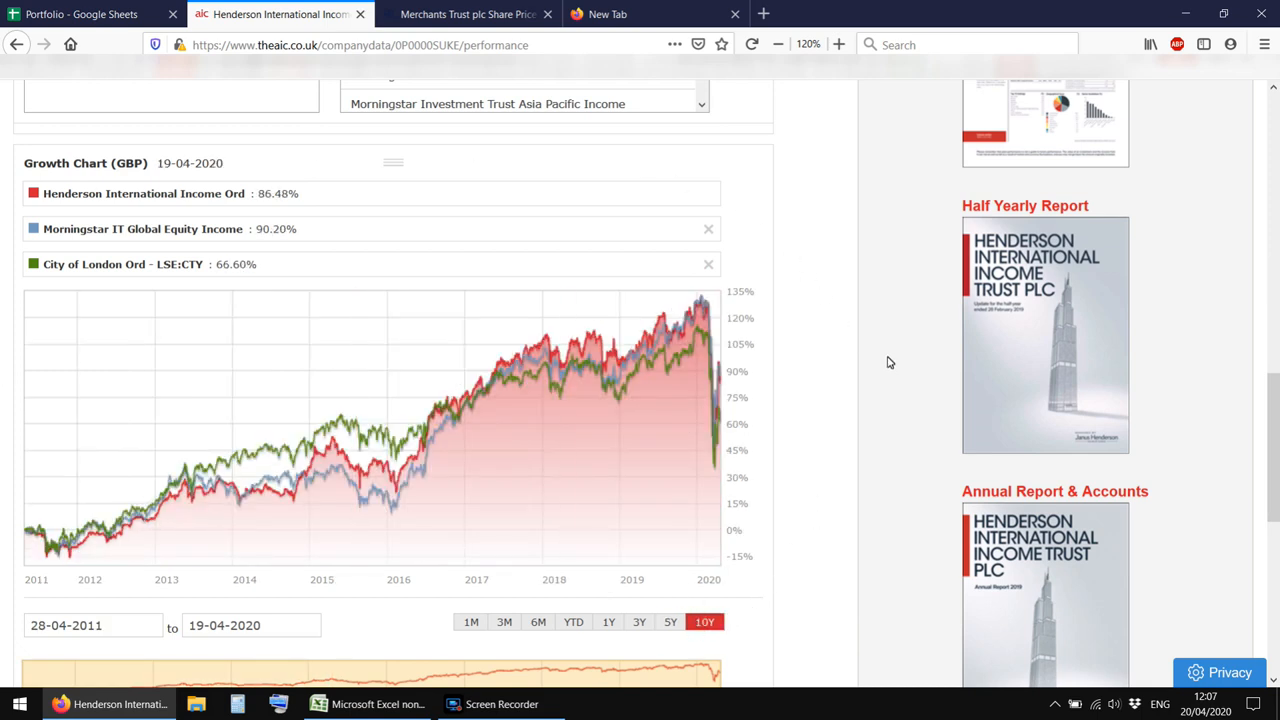
pyautogui.moveTo(875, 417)
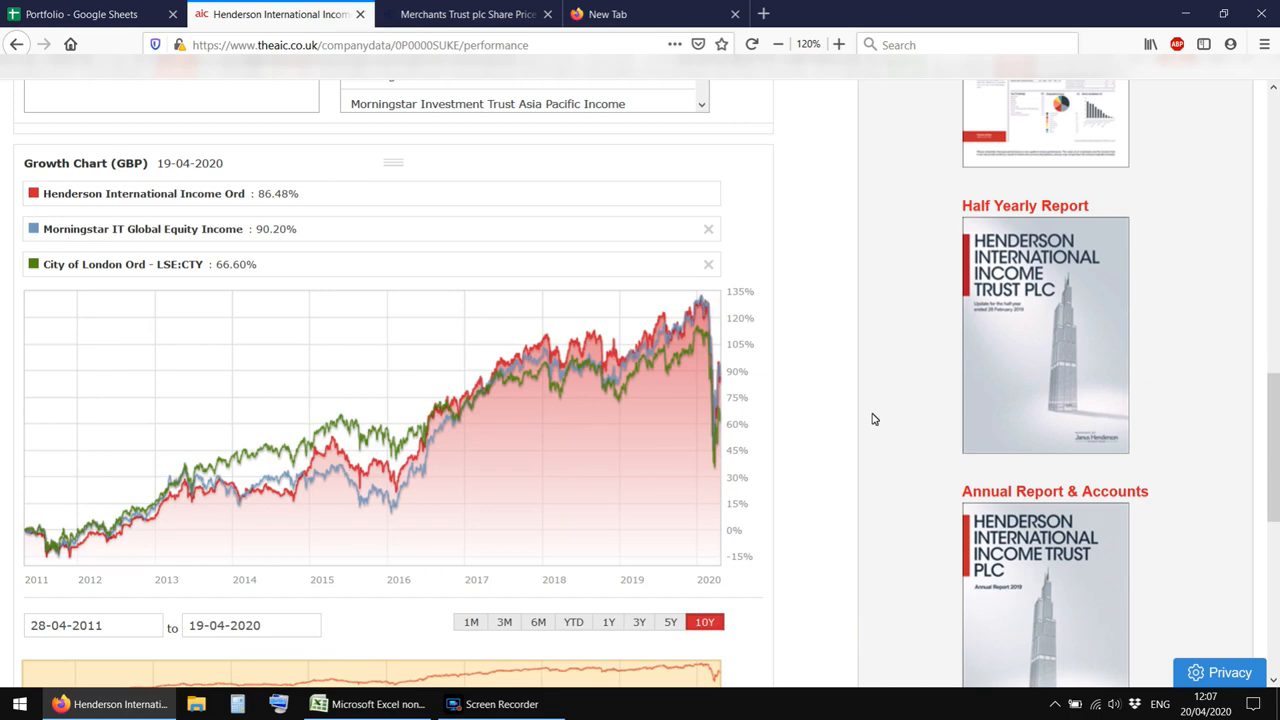
pyautogui.scroll(-3)
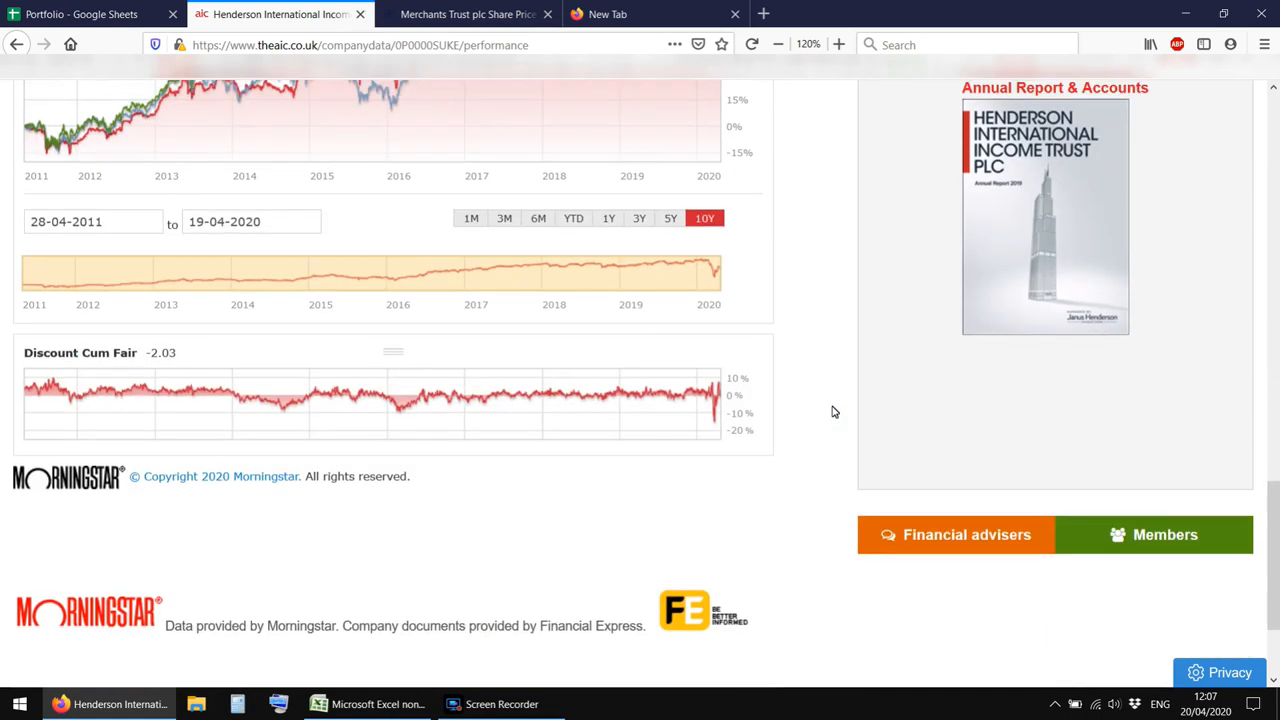
pyautogui.scroll(3)
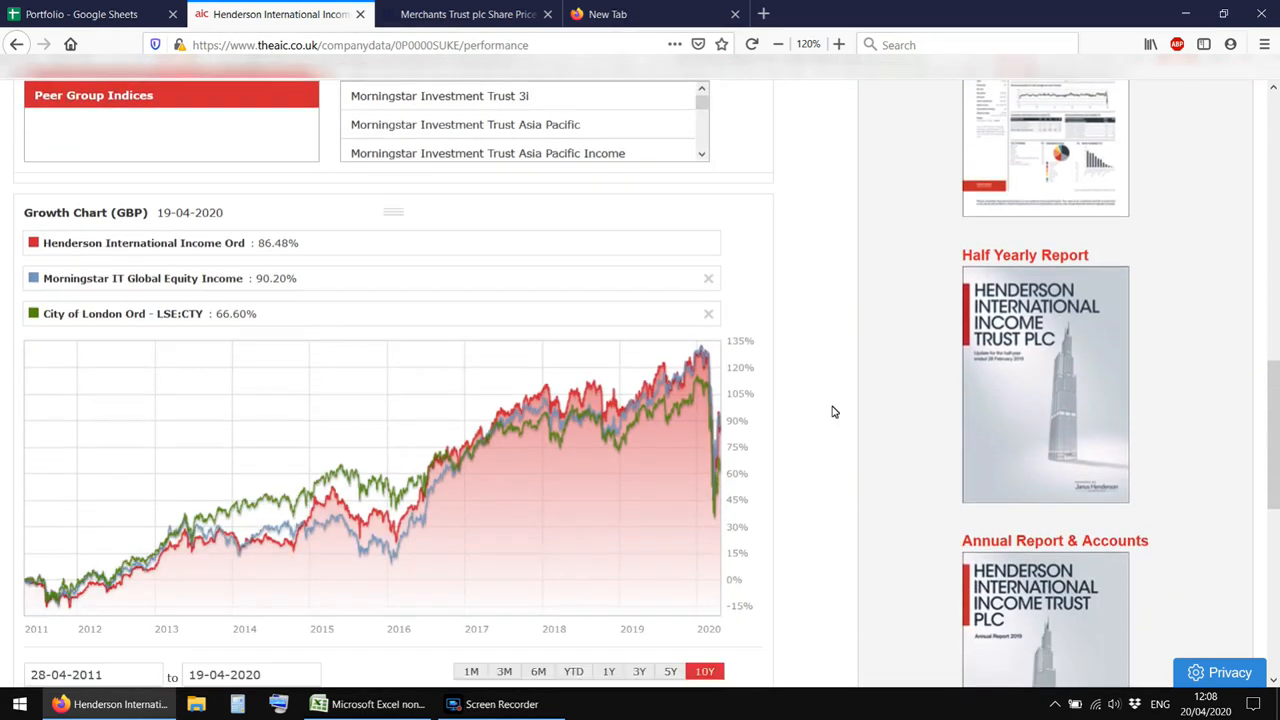
pyautogui.scroll(-3)
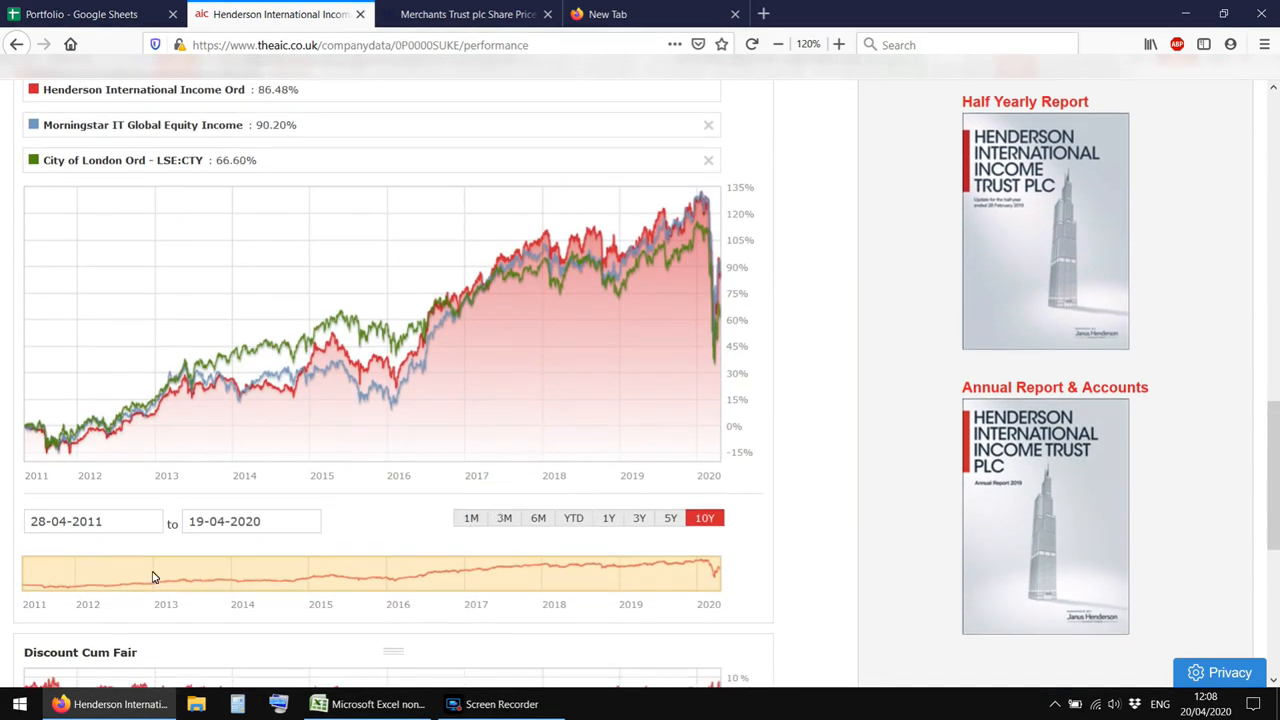
pyautogui.moveTo(37, 523)
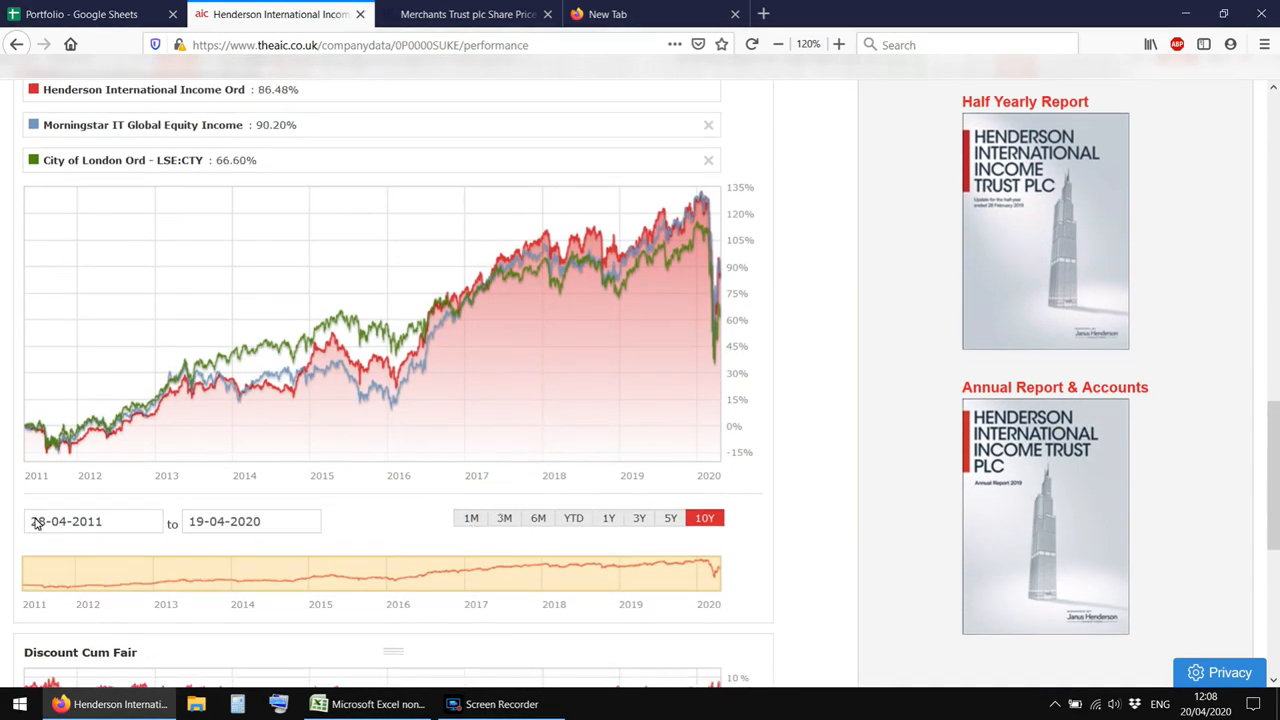
# Set the growth chart dates to 14-06-2013 through 26-12-2014, comparing 12.19% with 16.78%
pyautogui.click(224, 521)
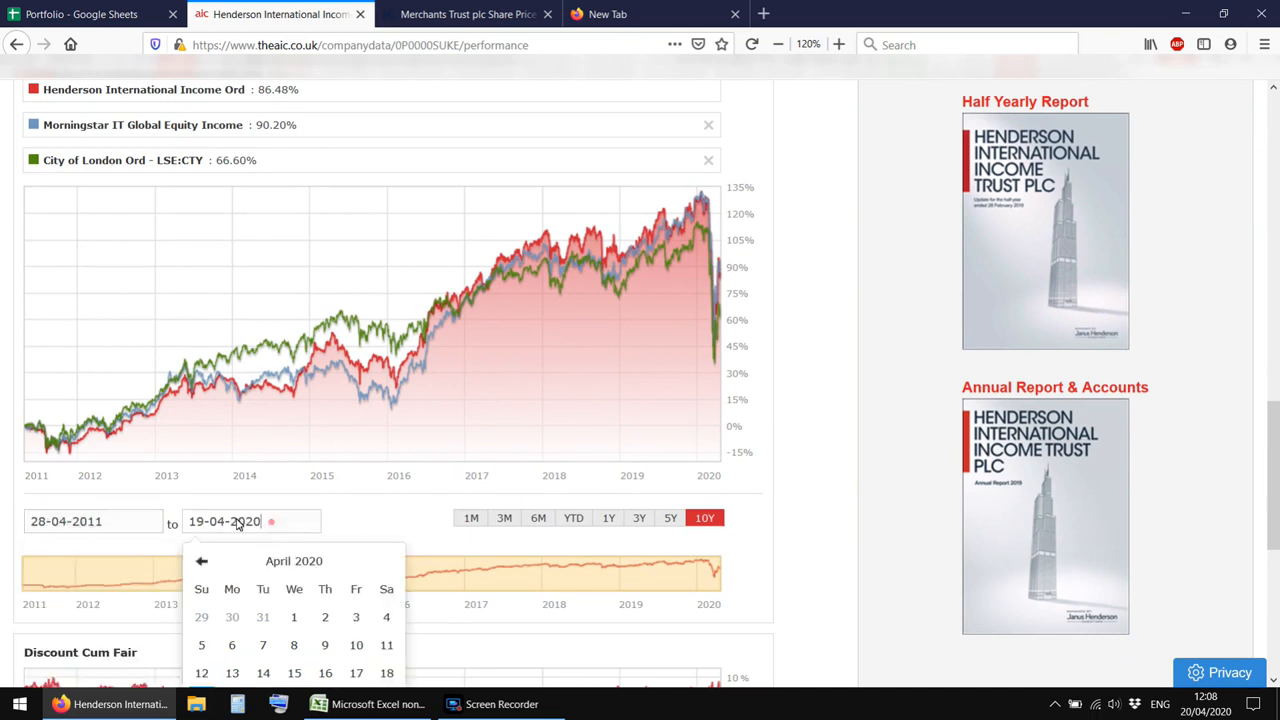
pyautogui.scroll(-3)
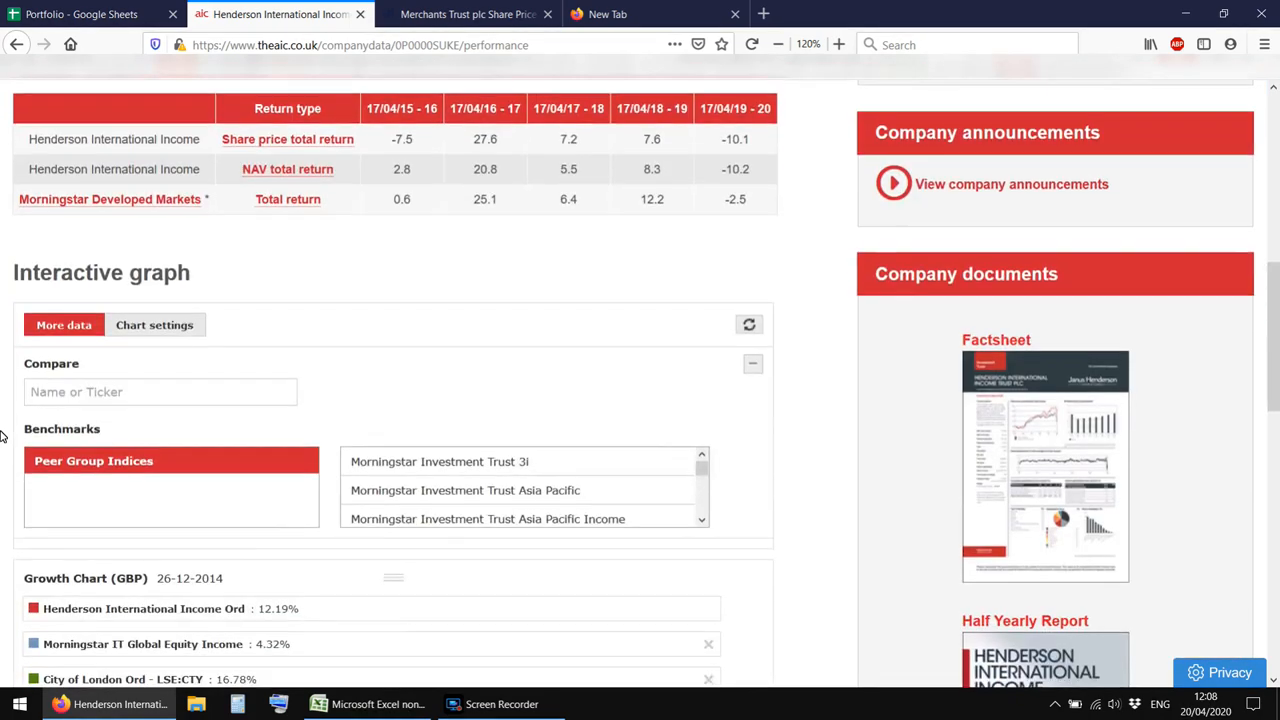
pyautogui.scroll(-3)
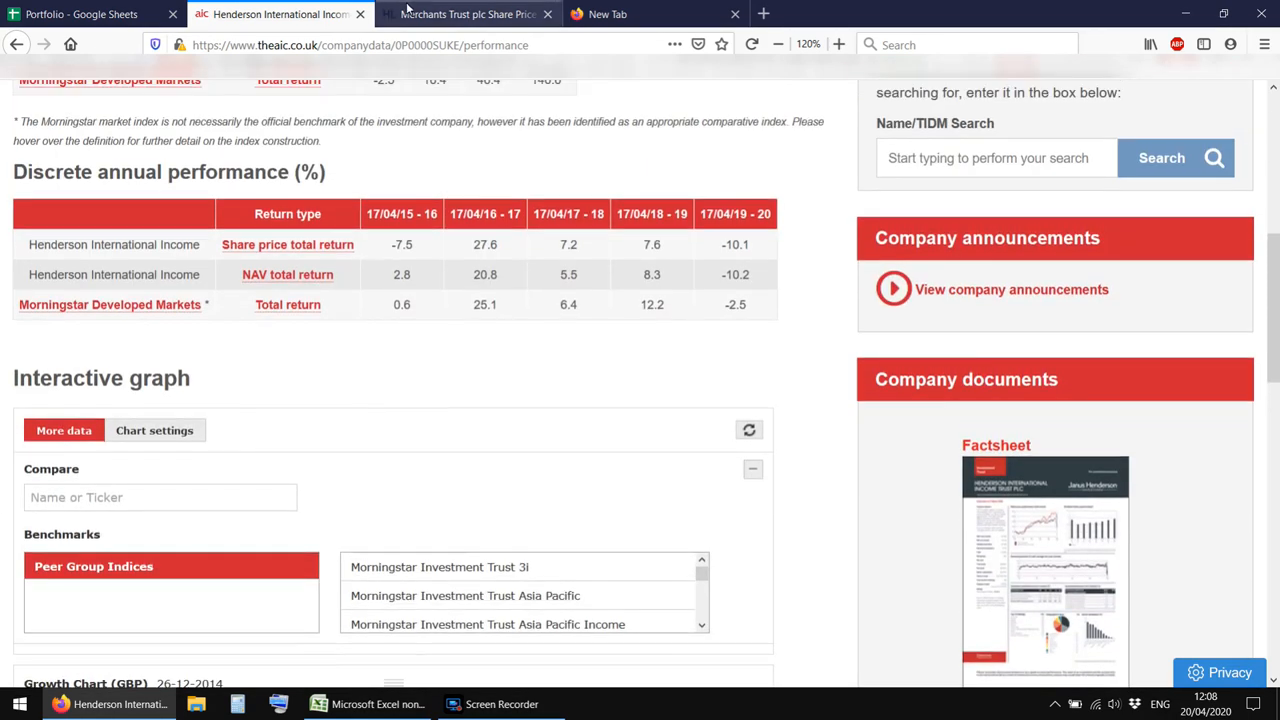
pyautogui.scroll(-3)
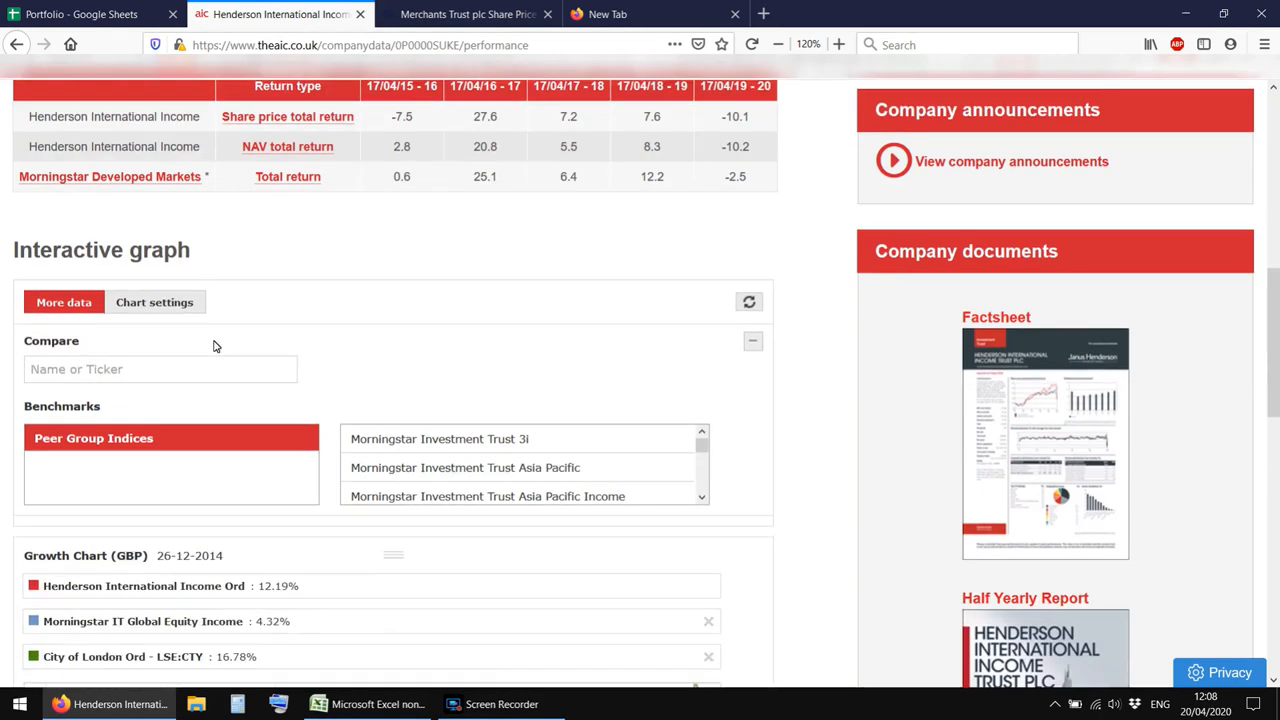
pyautogui.scroll(-3)
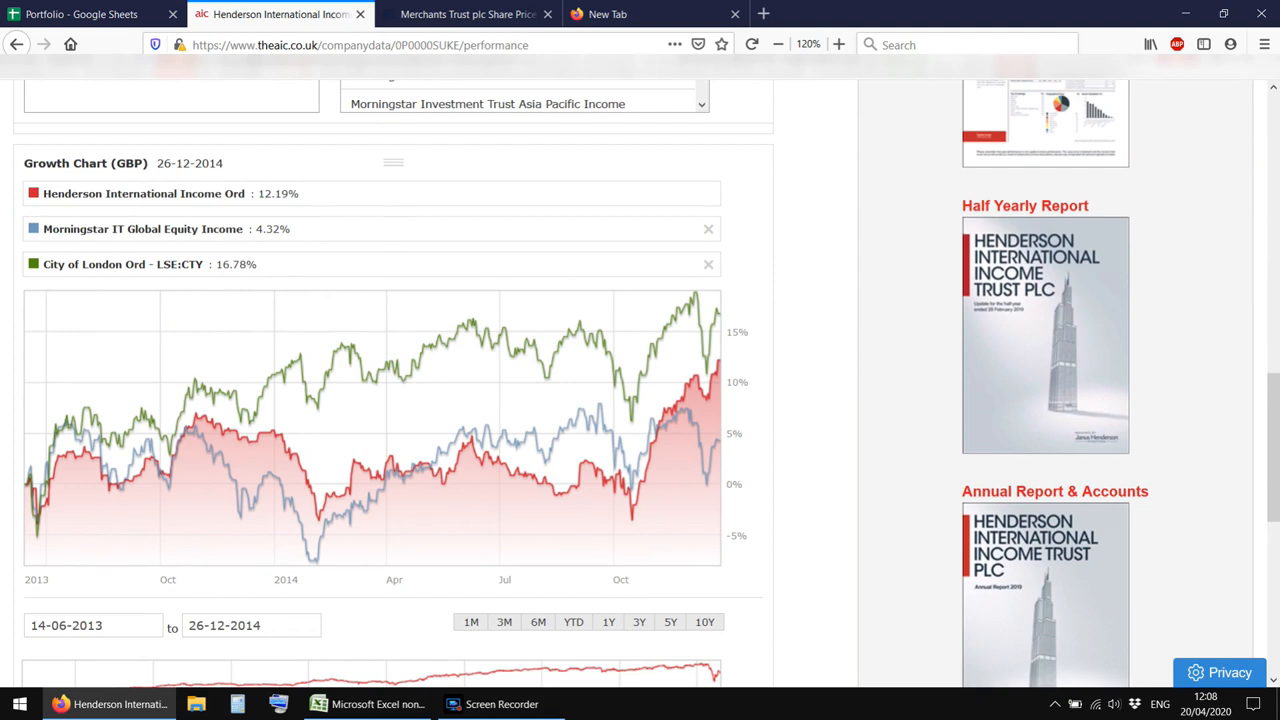
pyautogui.moveTo(3, 420)
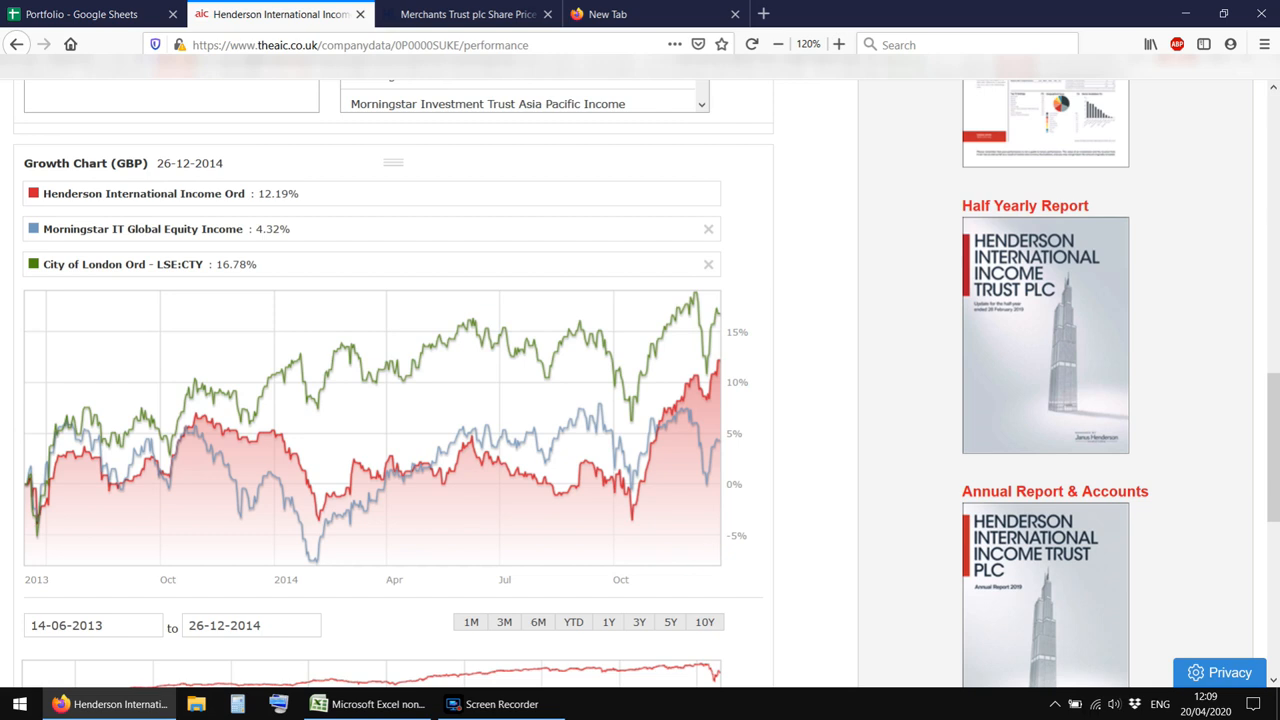
pyautogui.moveTo(2, 410)
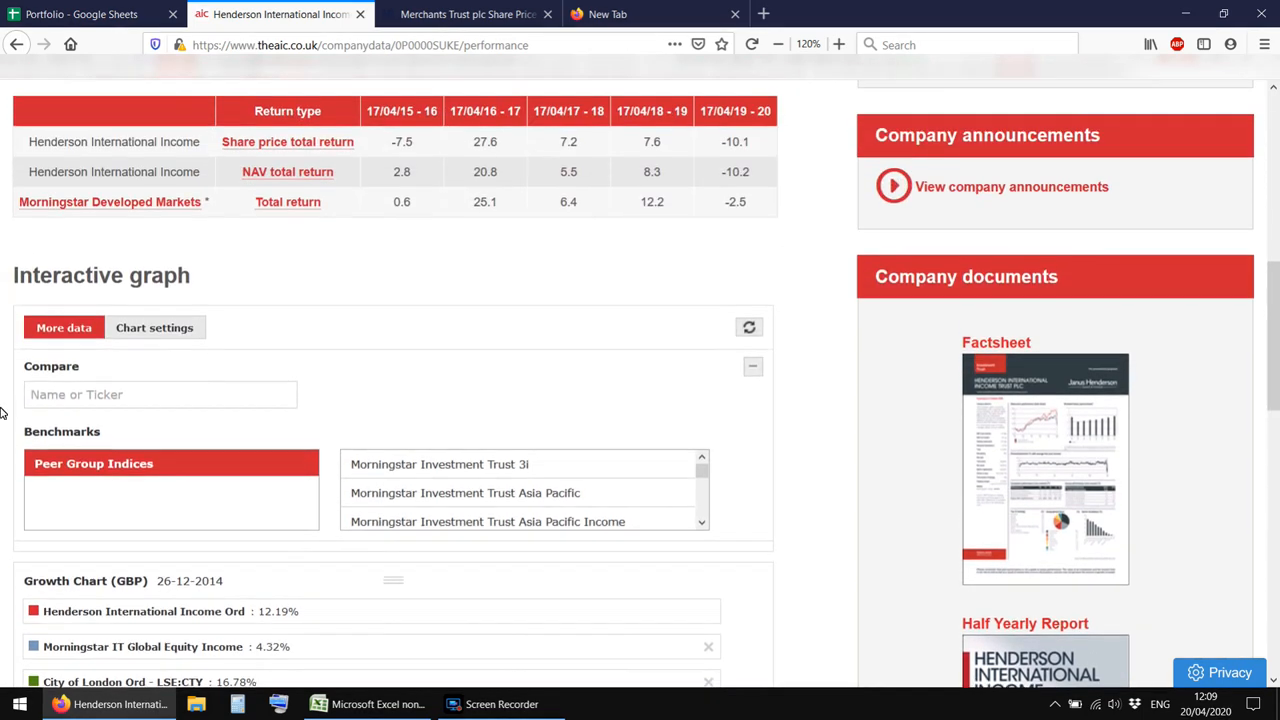
pyautogui.scroll(3)
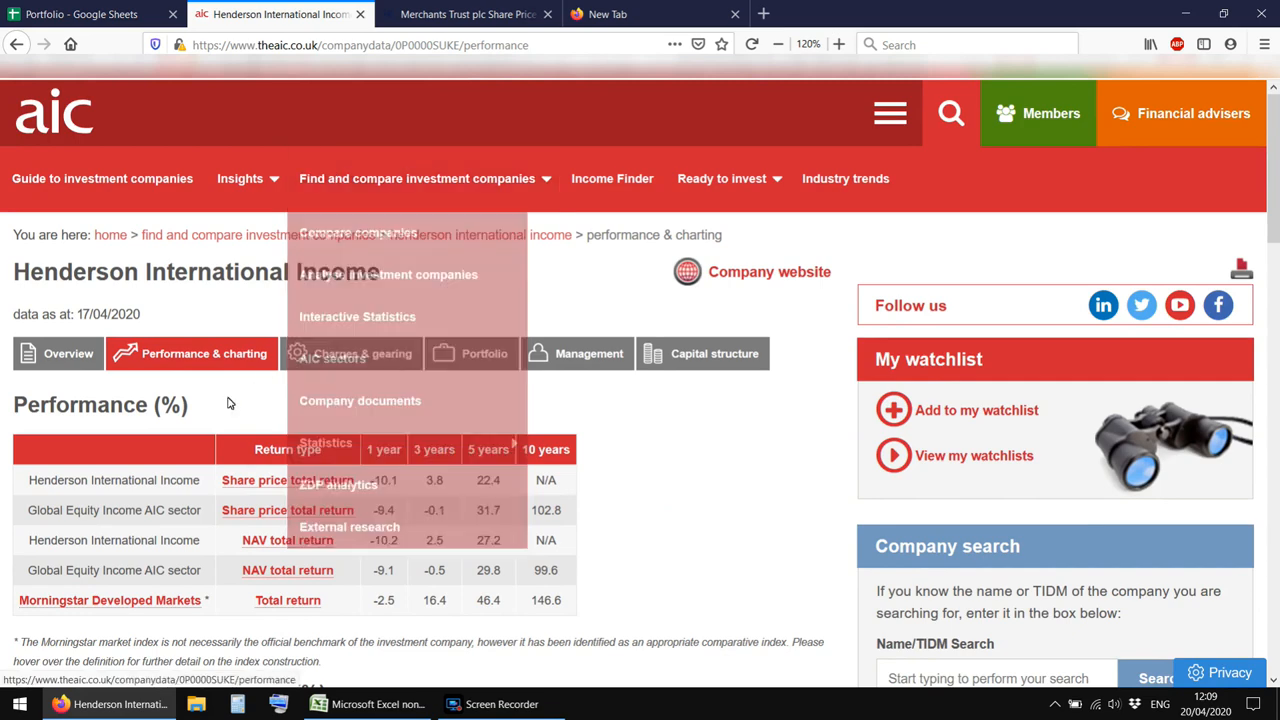
# Scroll the charges page and highlight the ongoing charge plus performance fee value
pyautogui.scroll(-3)
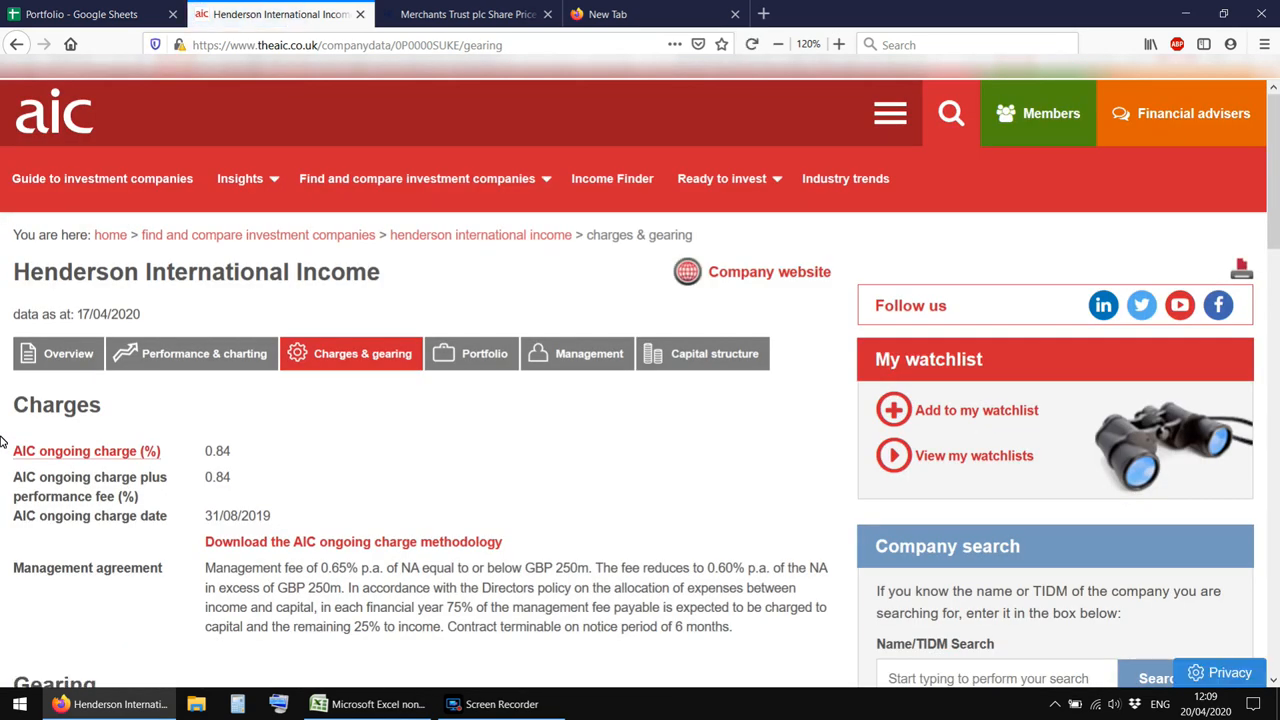
pyautogui.scroll(-3)
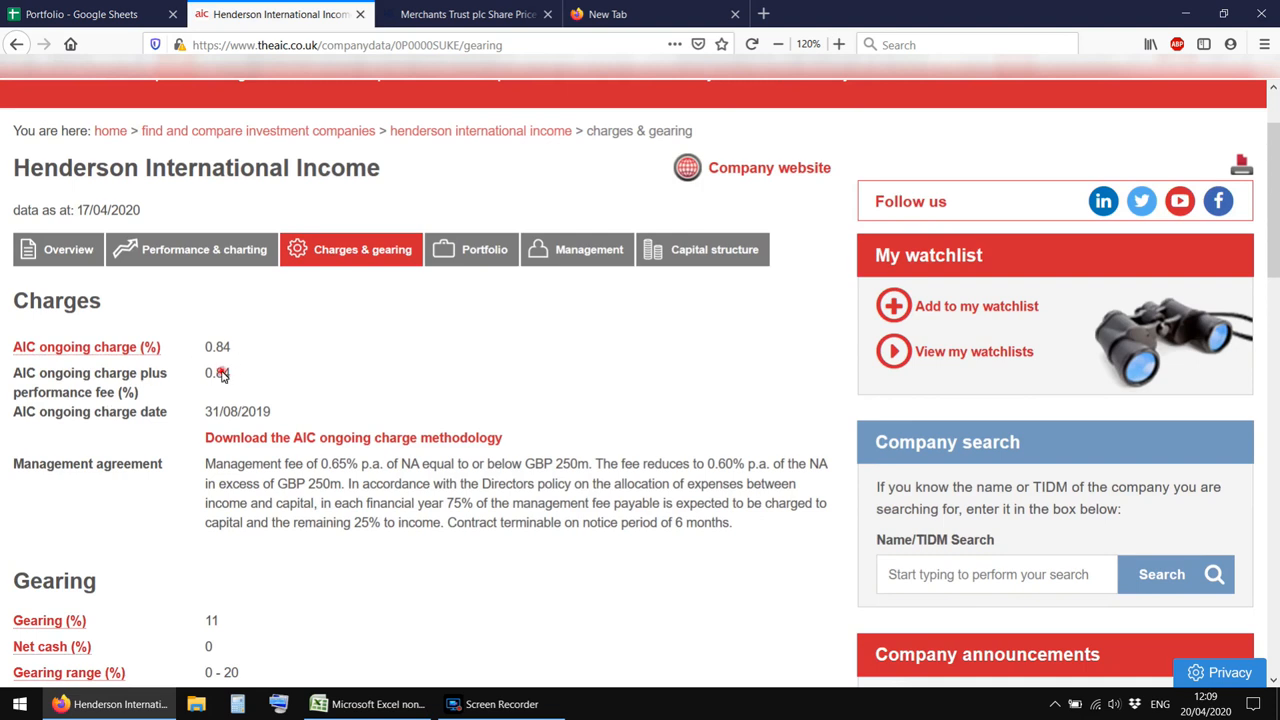
pyautogui.doubleClick(217, 372)
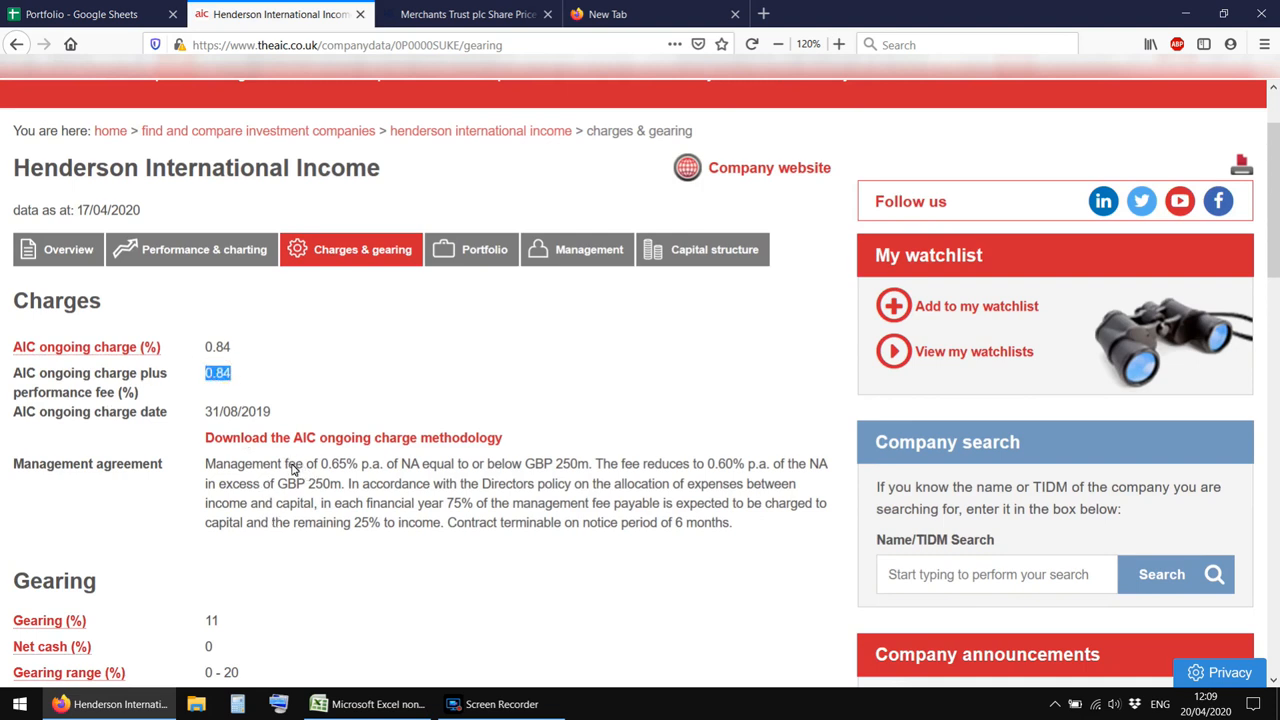
# Highlight the management agreement text about the fee reducing to 0.60%
pyautogui.doubleClick(244, 463)
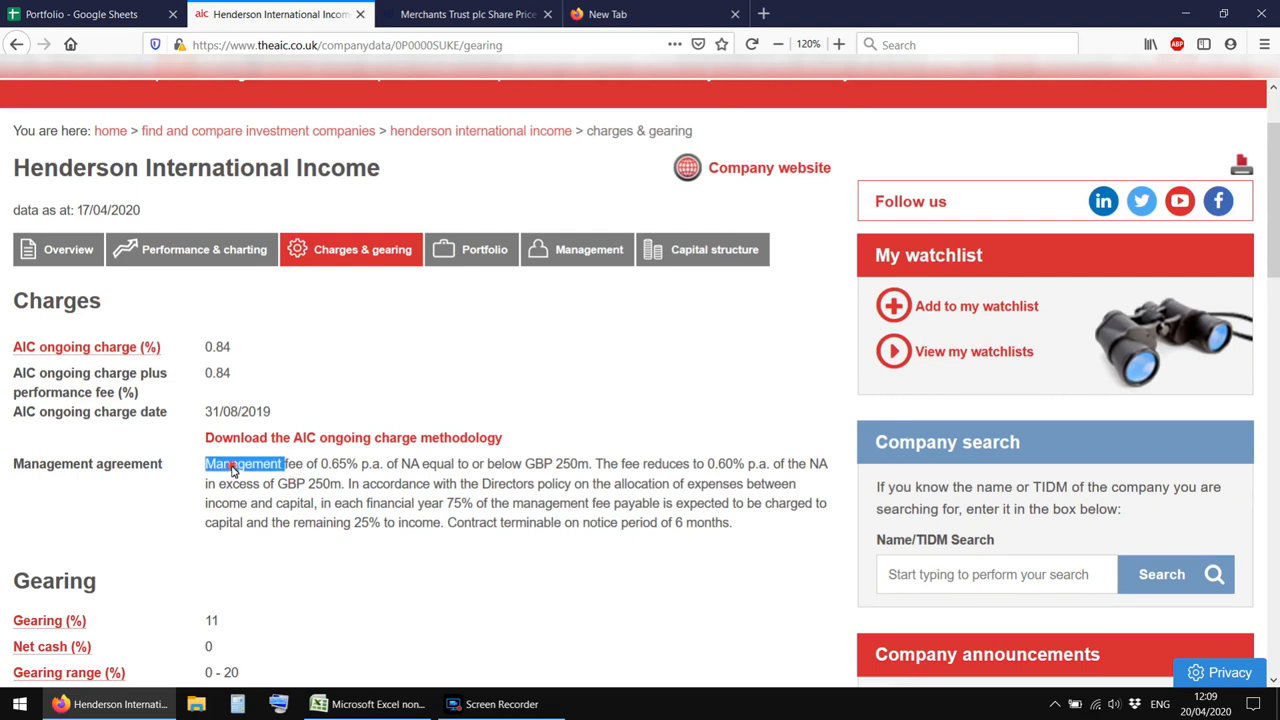
pyautogui.moveTo(233, 463); pyautogui.dragTo(592, 463)
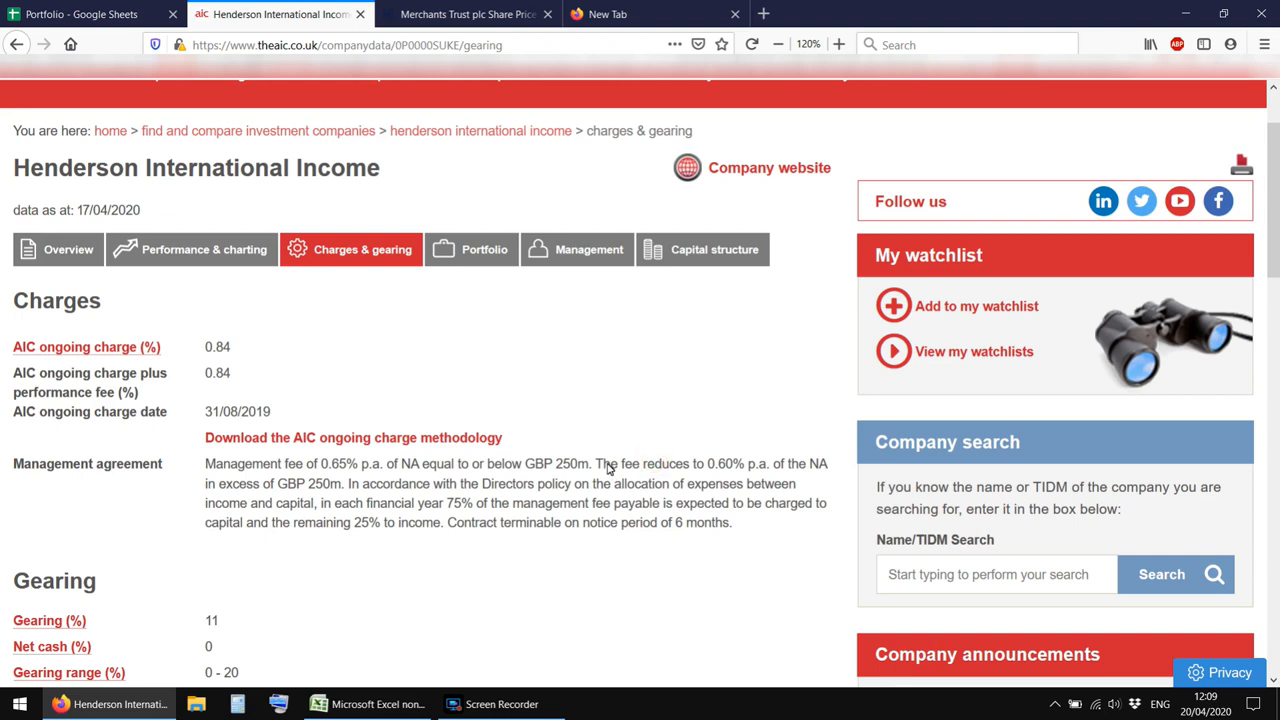
pyautogui.moveTo(596, 463); pyautogui.dragTo(787, 463)
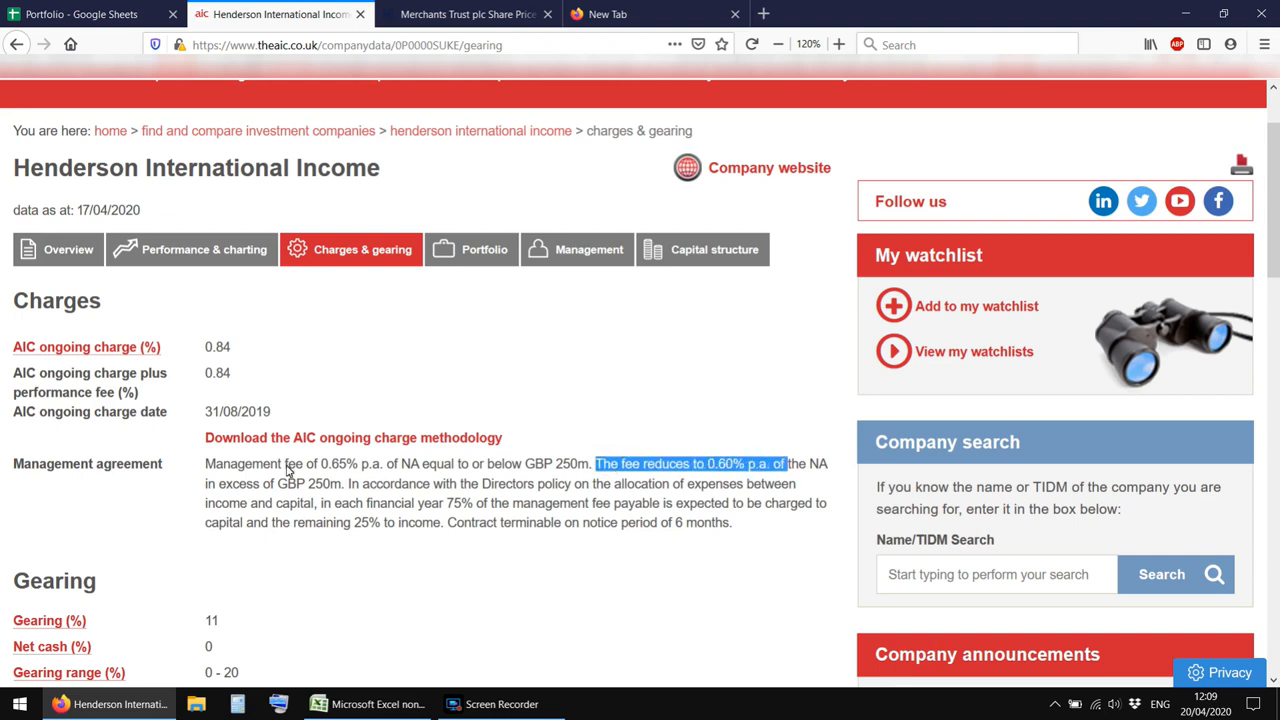
pyautogui.click(388, 480)
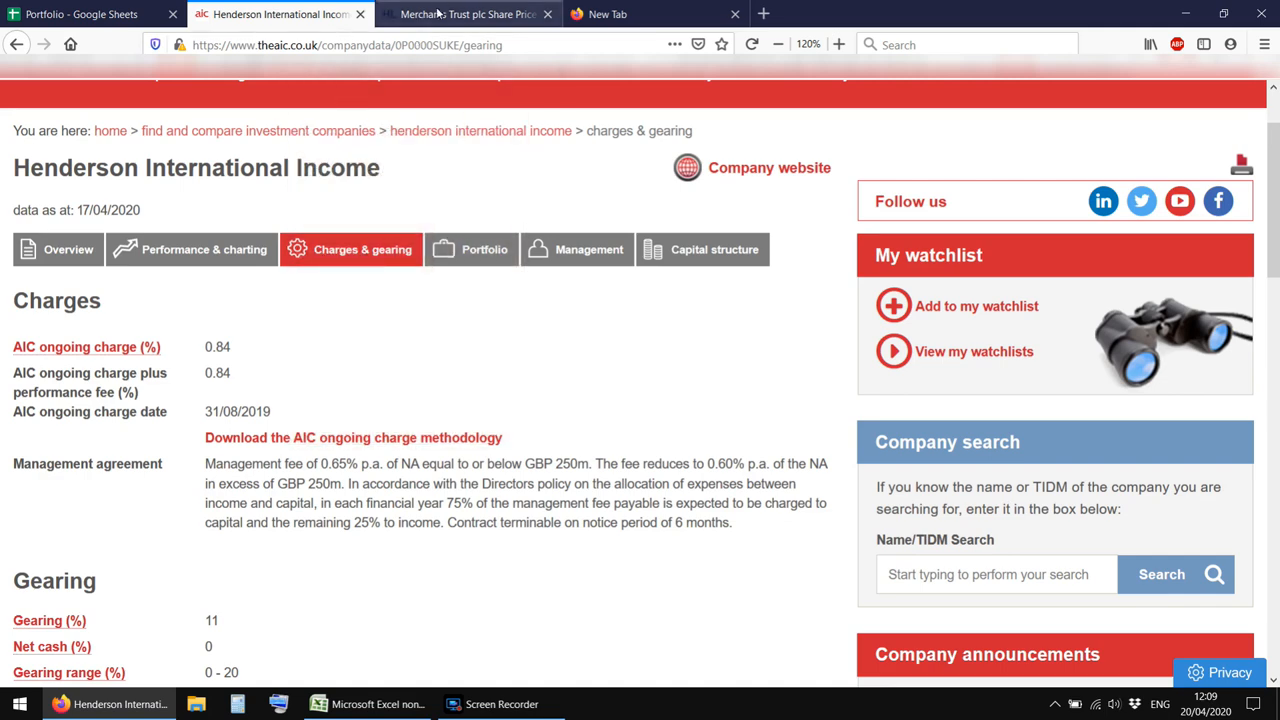
pyautogui.doubleClick(217, 372)
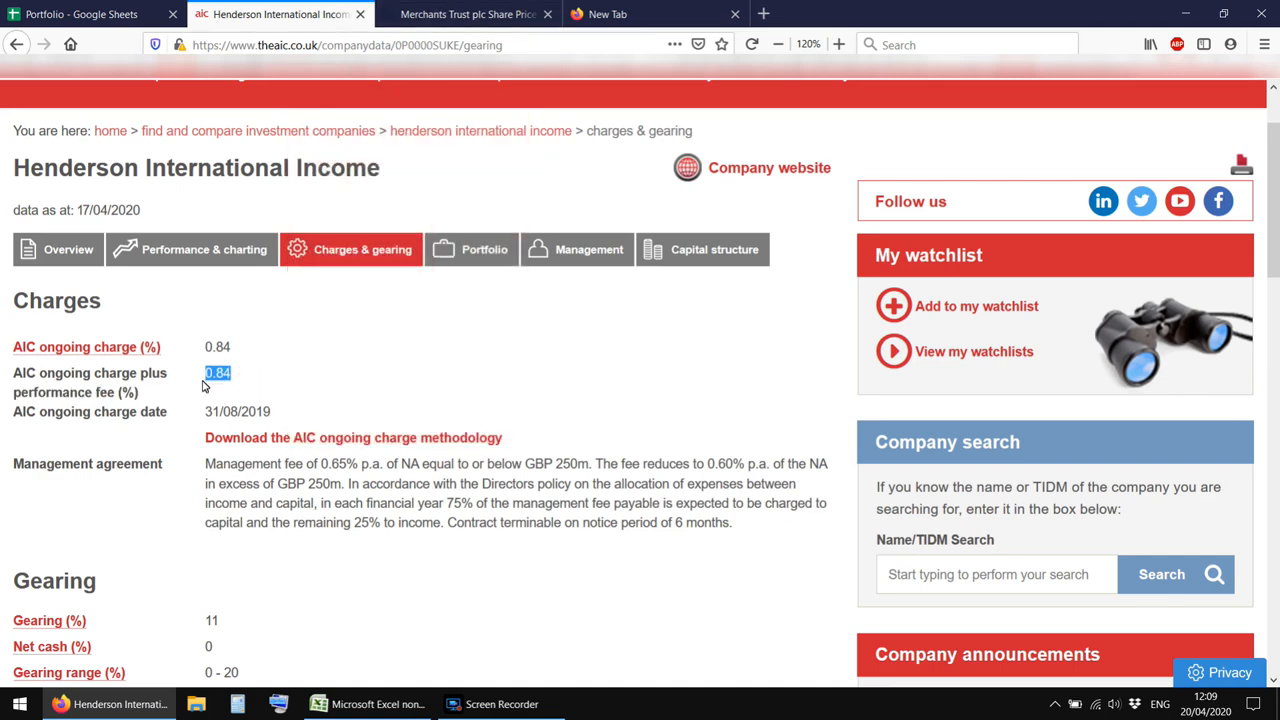
pyautogui.scroll(-3)
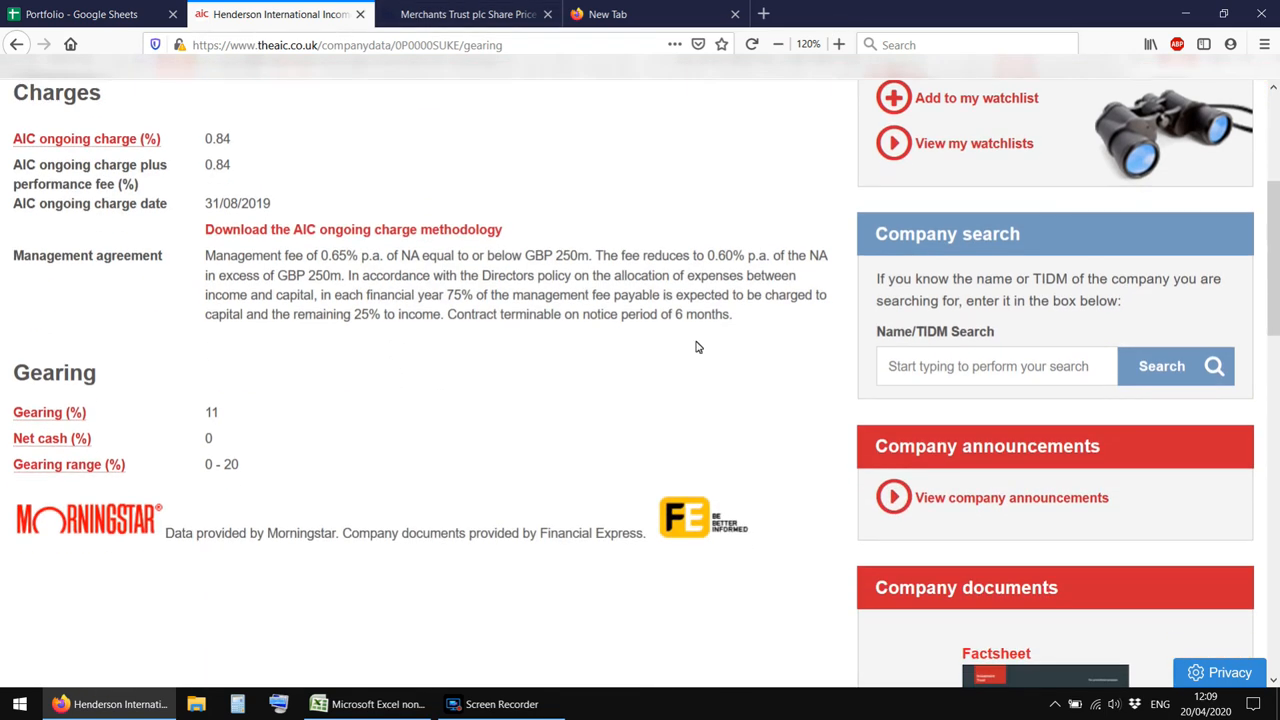
pyautogui.scroll(3)
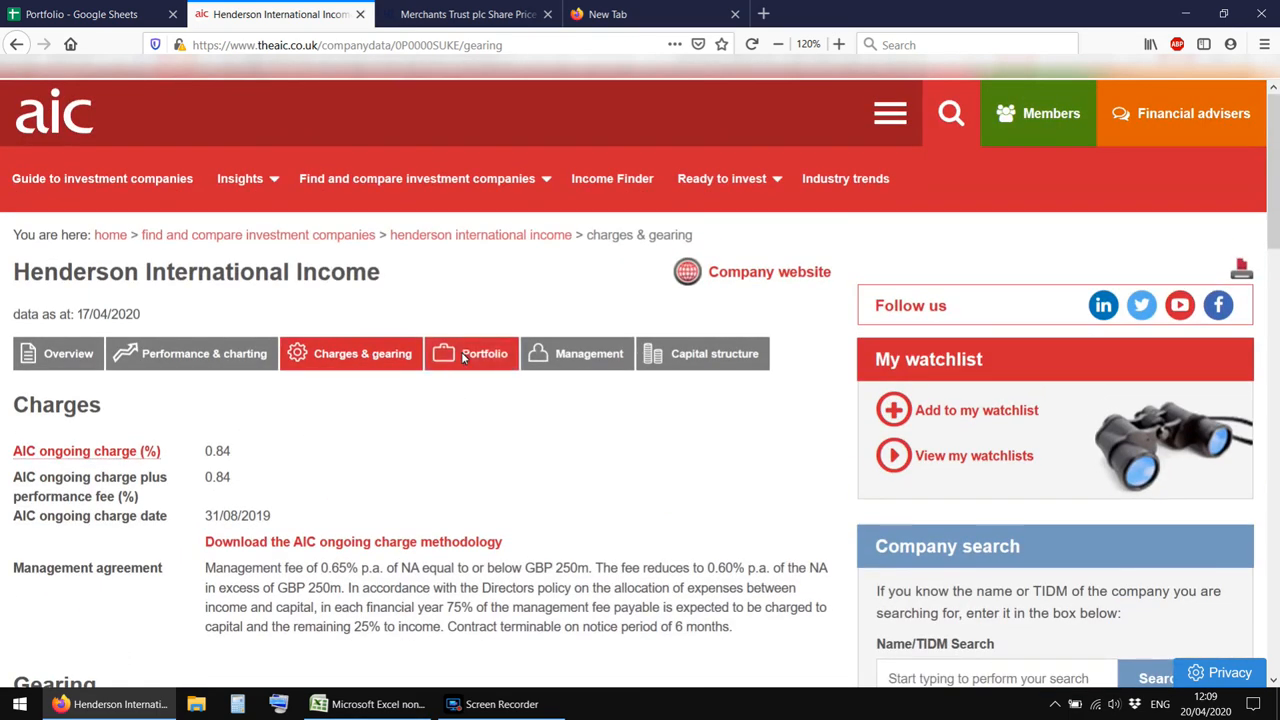
pyautogui.click(484, 353)
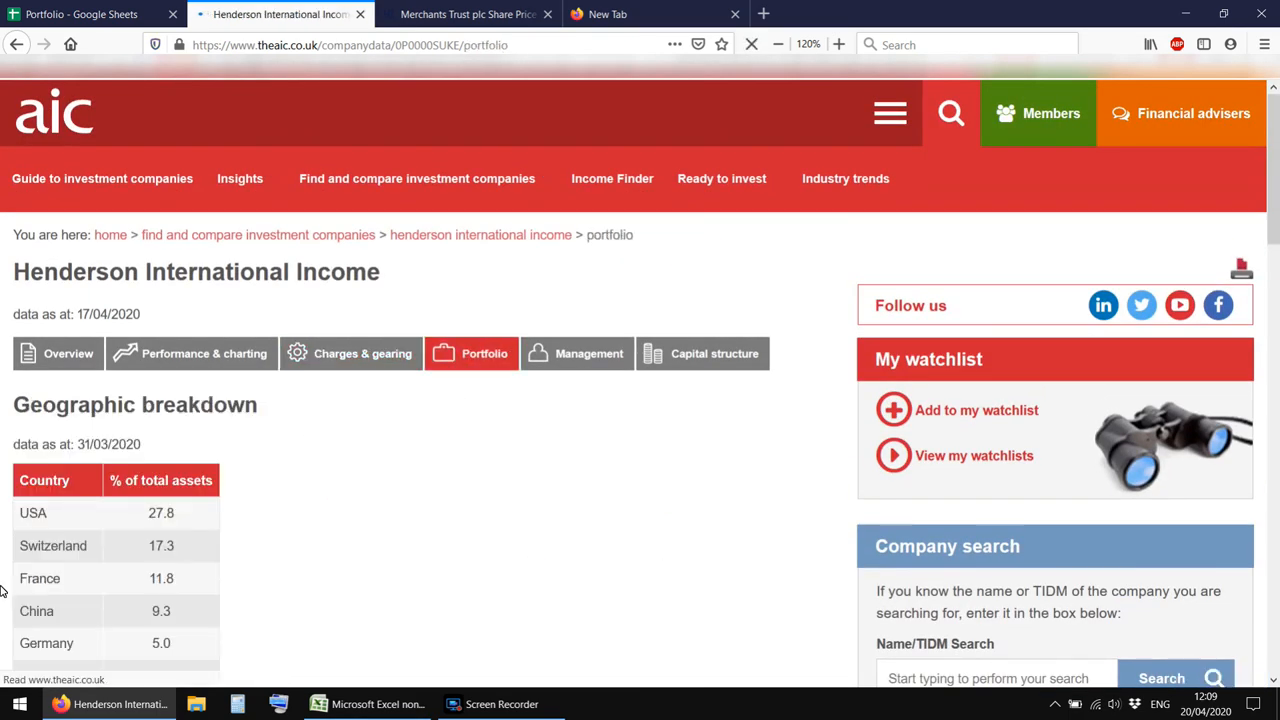
pyautogui.scroll(-3)
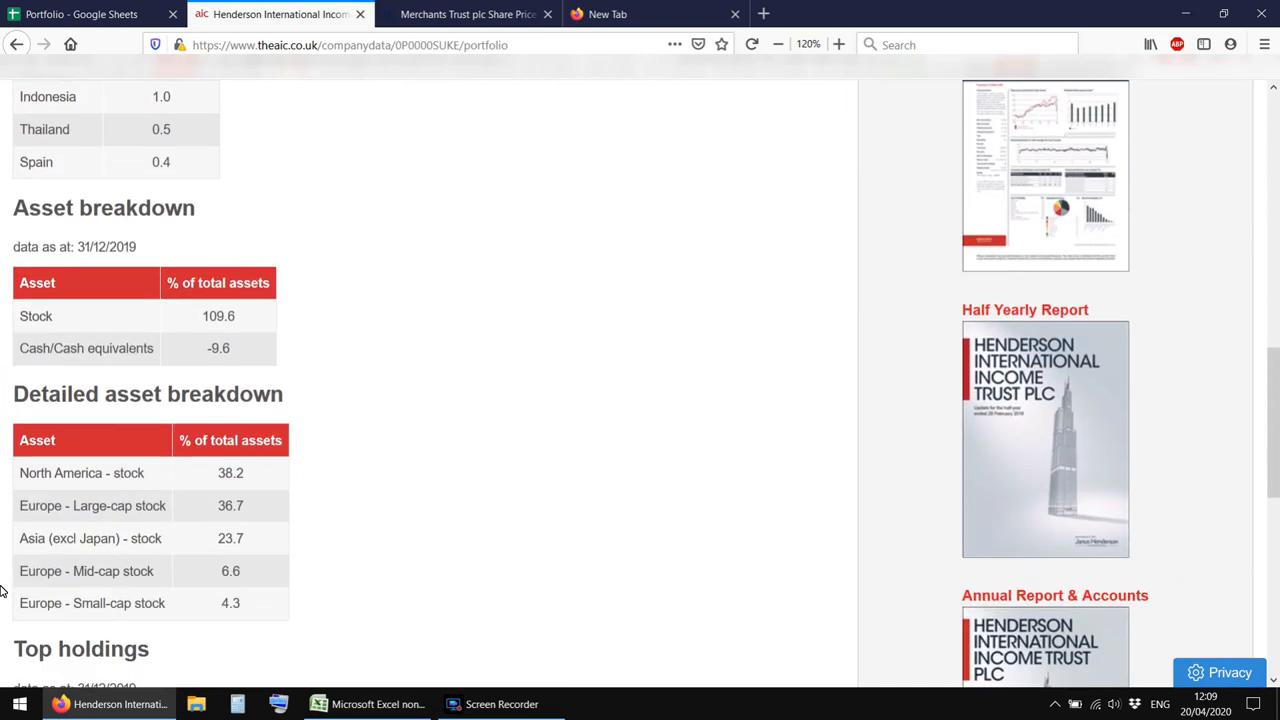
pyautogui.scroll(-3)
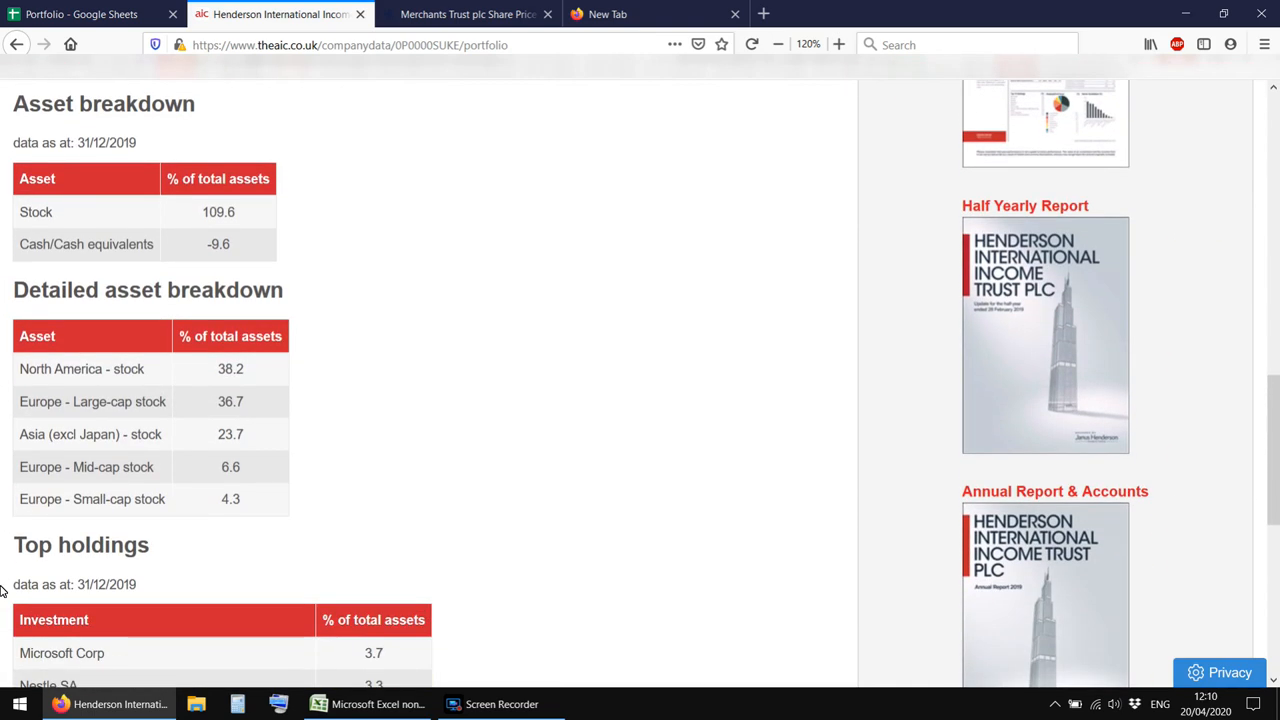
pyautogui.scroll(-3)
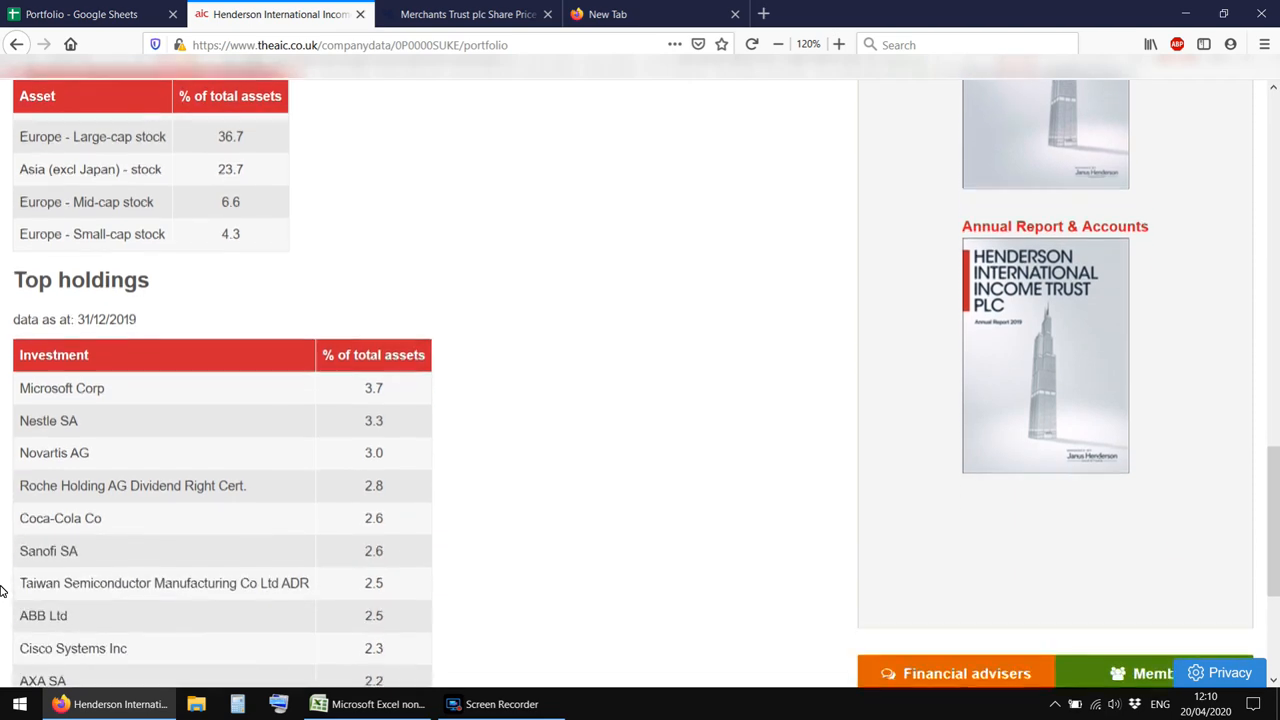
pyautogui.scroll(-3)
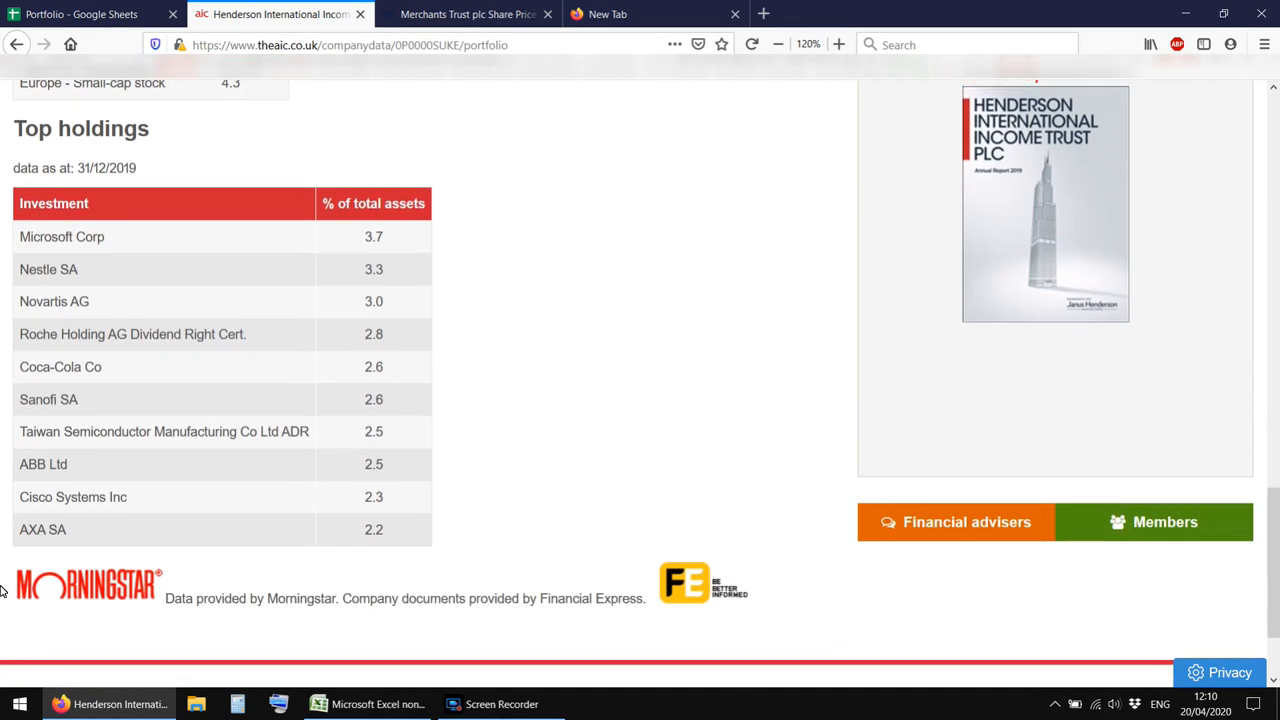
pyautogui.scroll(3)
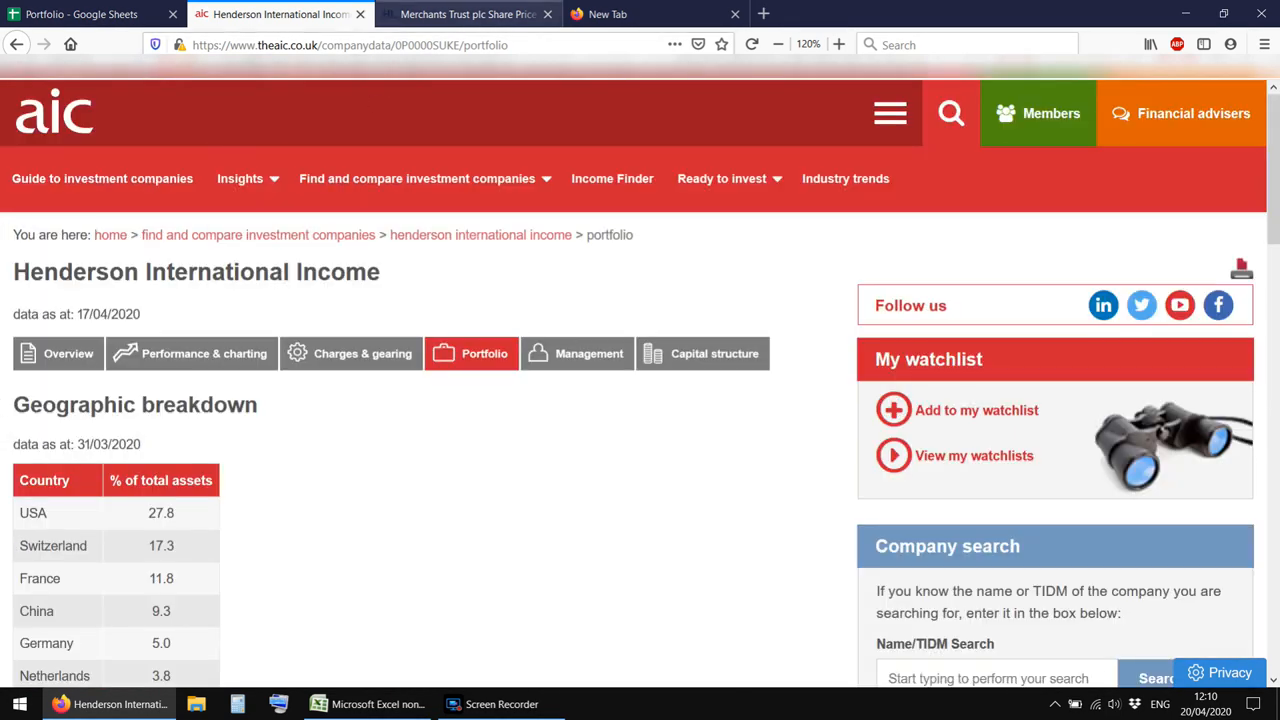
# Show Merchants Trust's five-year dividend history on Hargreaves Lansdown, noting 2019 cover 1.06
pyautogui.click(465, 14)
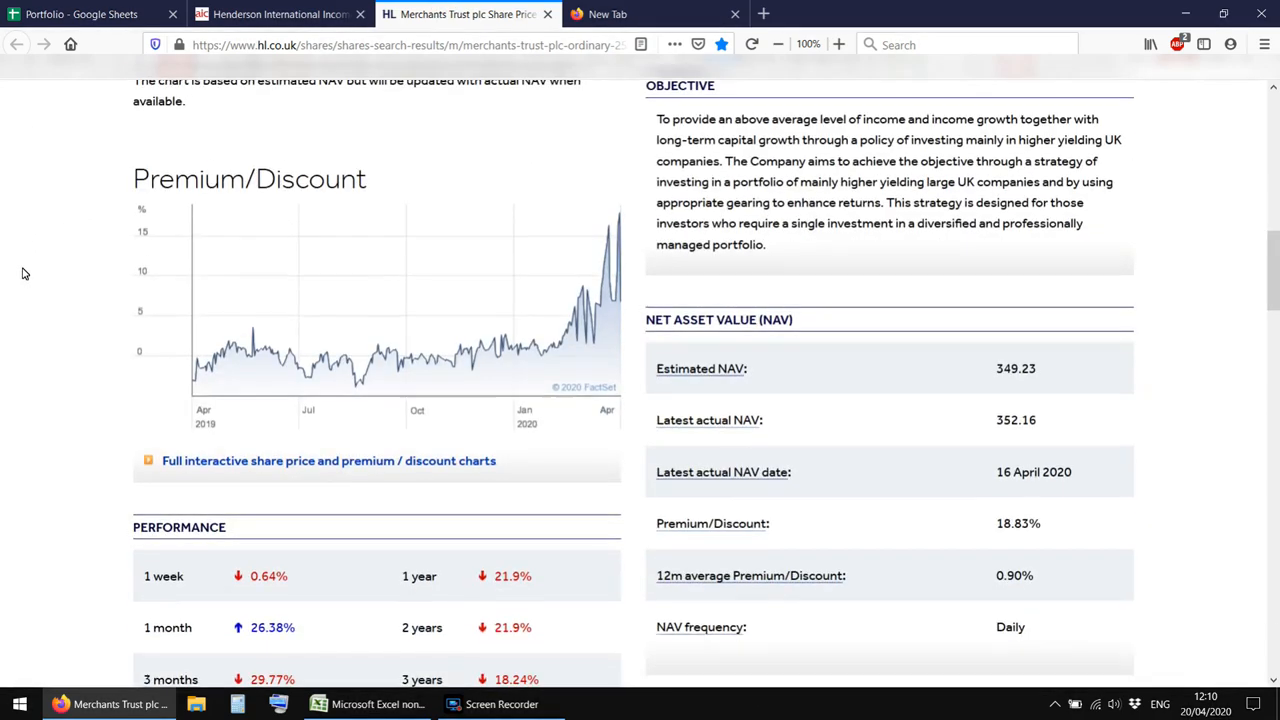
pyautogui.scroll(-3)
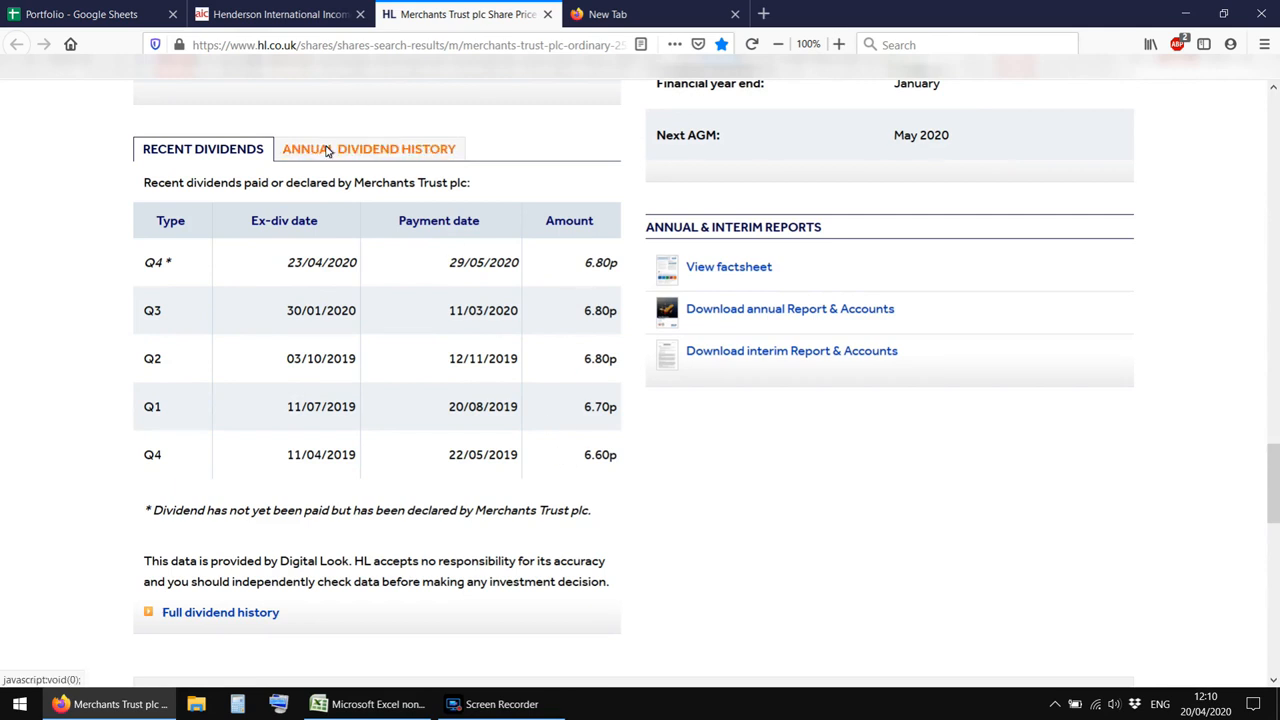
pyautogui.click(368, 148)
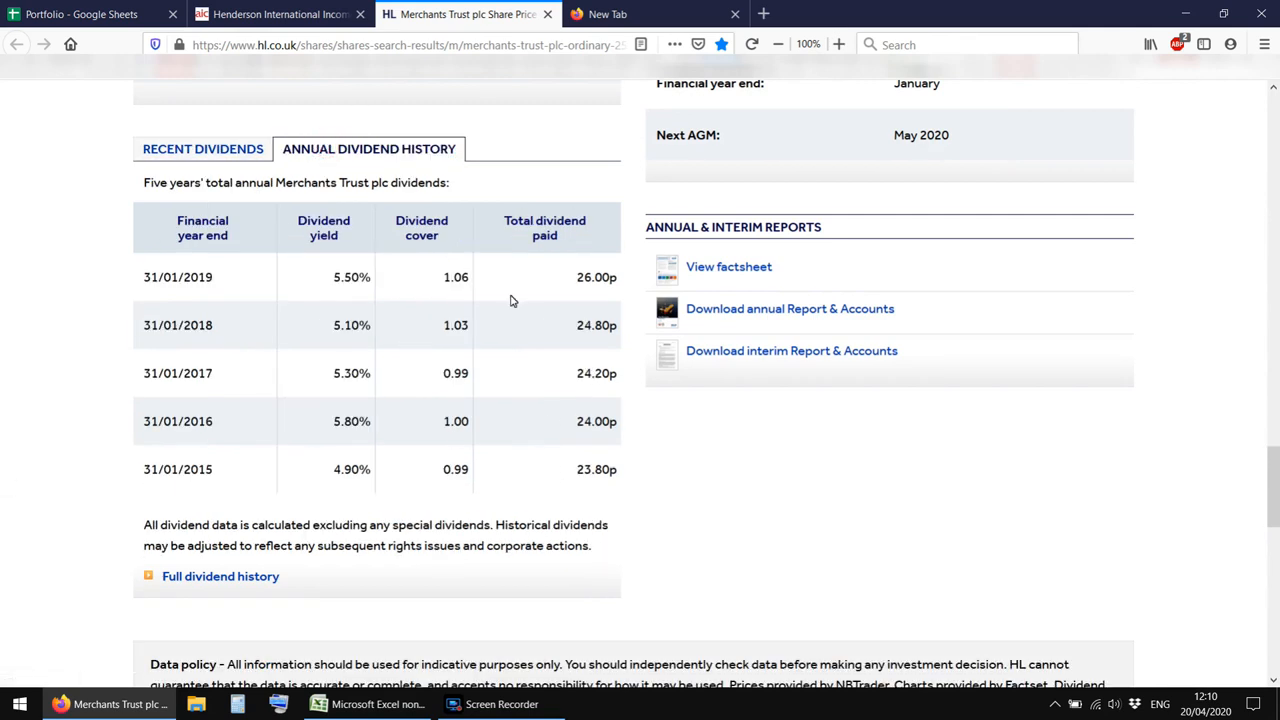
pyautogui.doubleClick(456, 277)
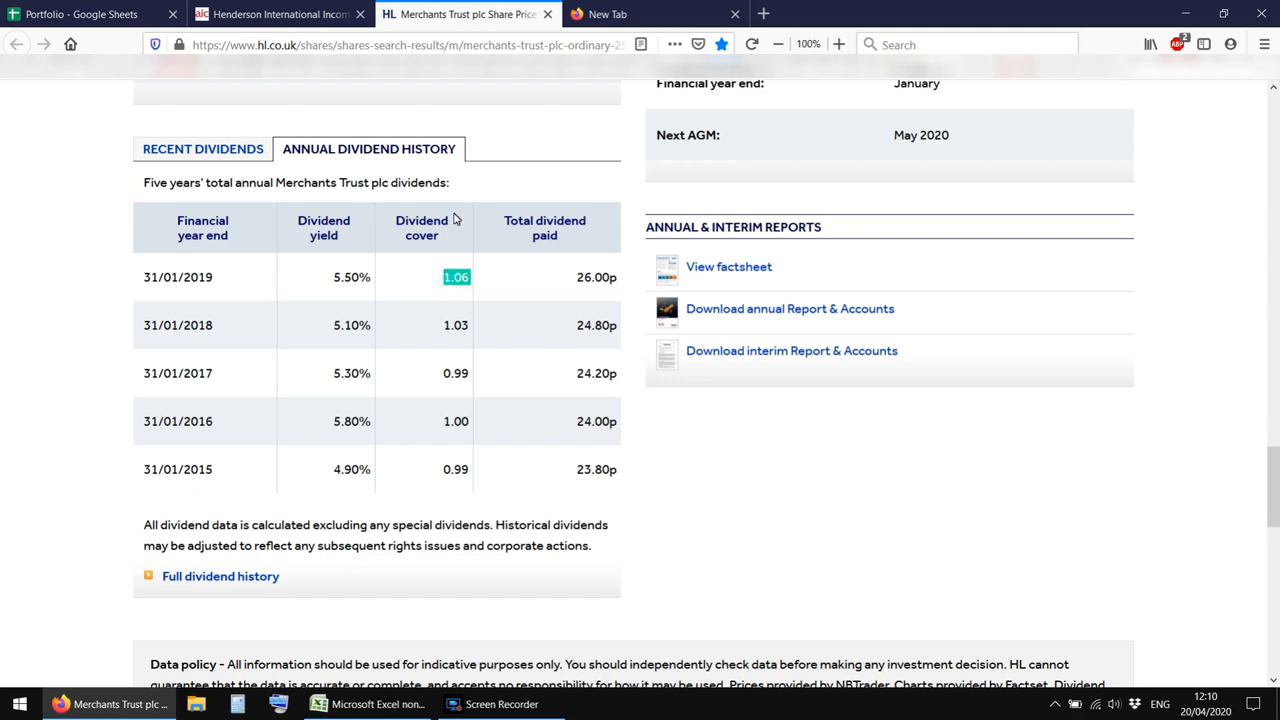
pyautogui.click(278, 14)
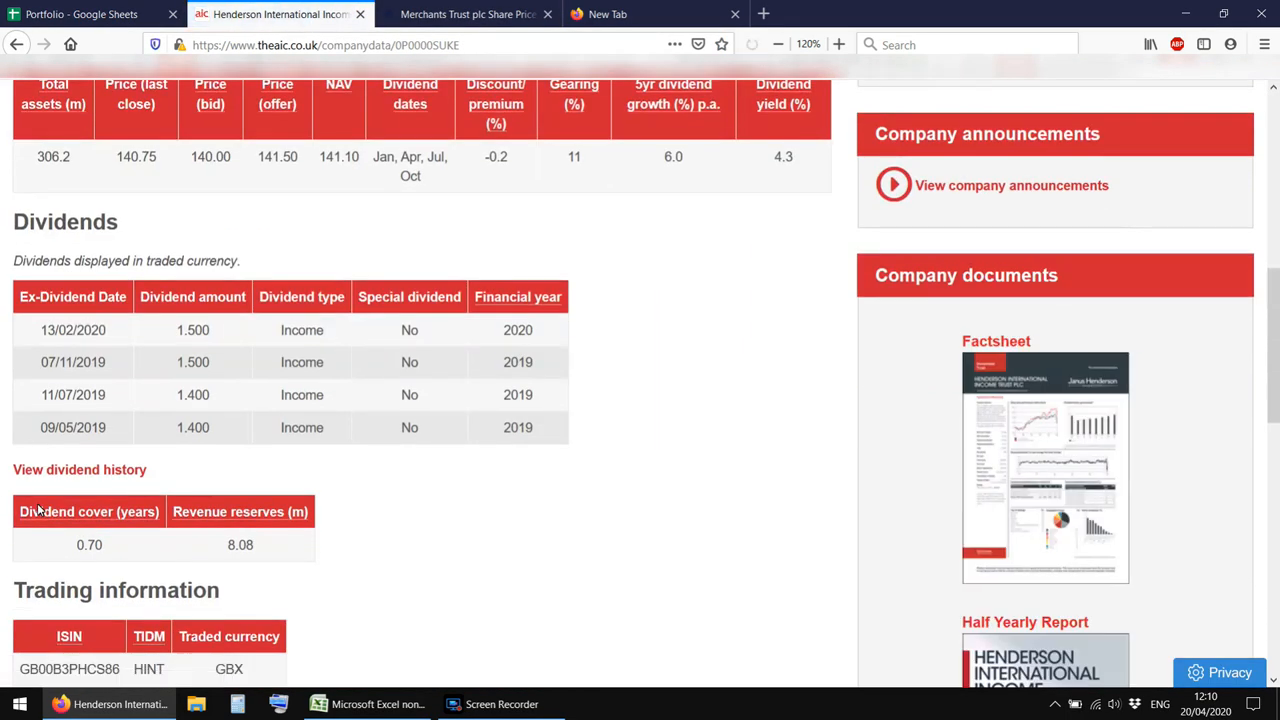
pyautogui.scroll(-3)
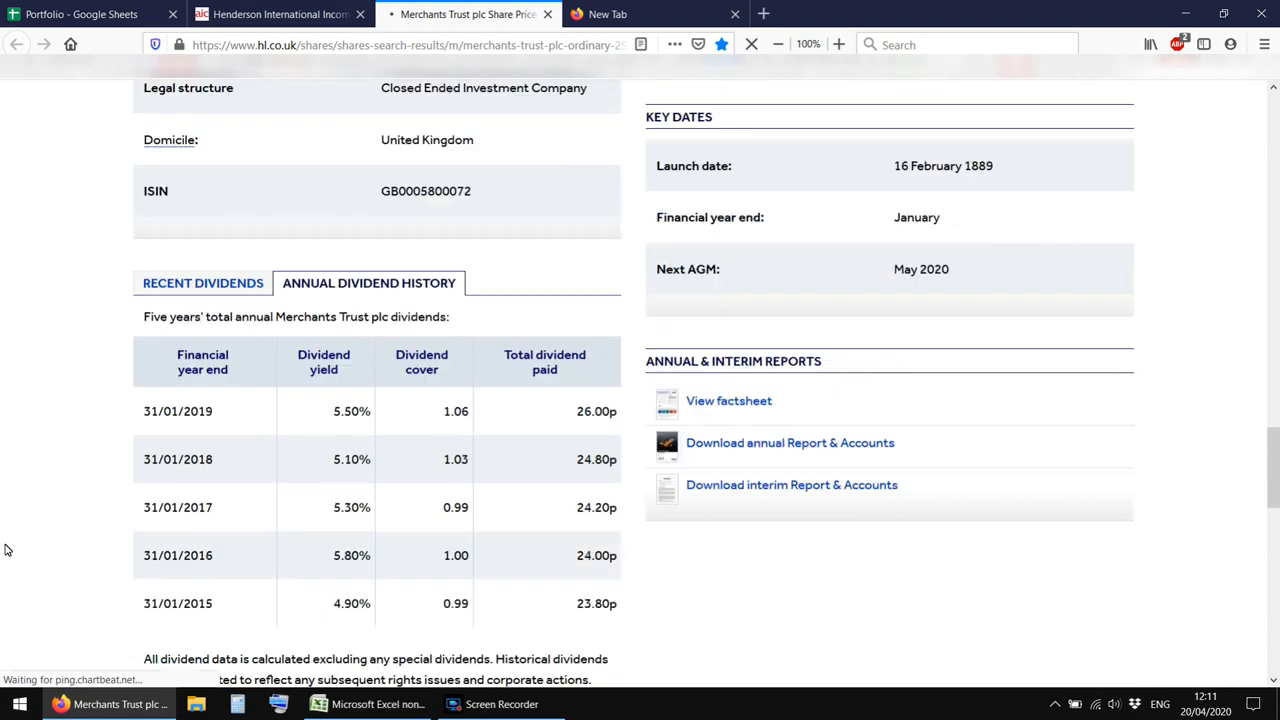
# Show Merchants Trust's Hargreaves Lansdown Dividends tab, scrolled to the dividend overview table
pyautogui.scroll(3)
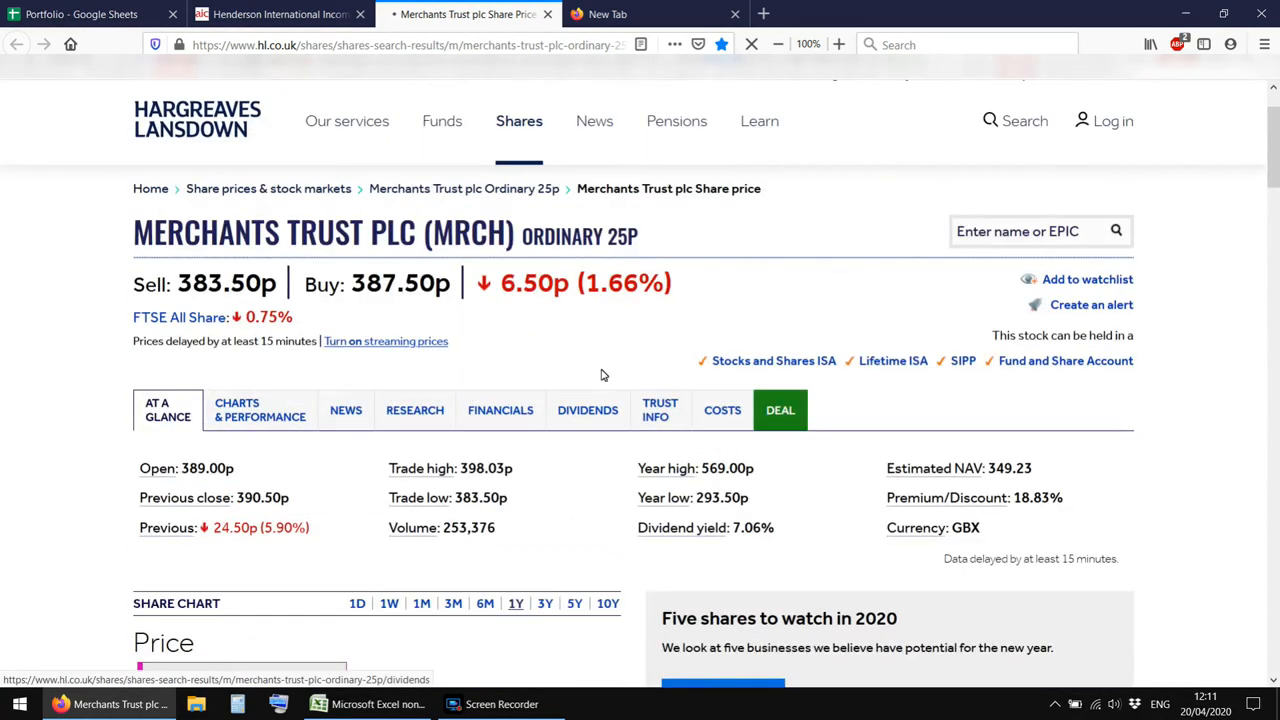
pyautogui.click(587, 410)
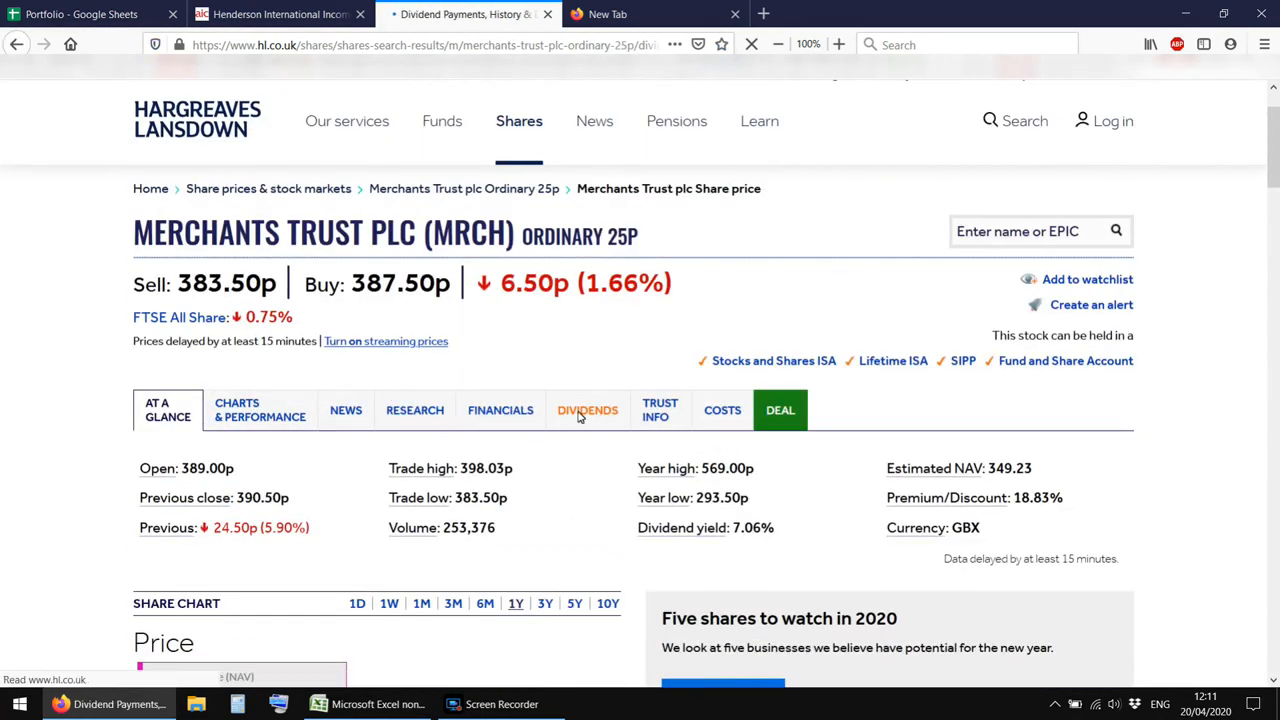
pyautogui.click(588, 410)
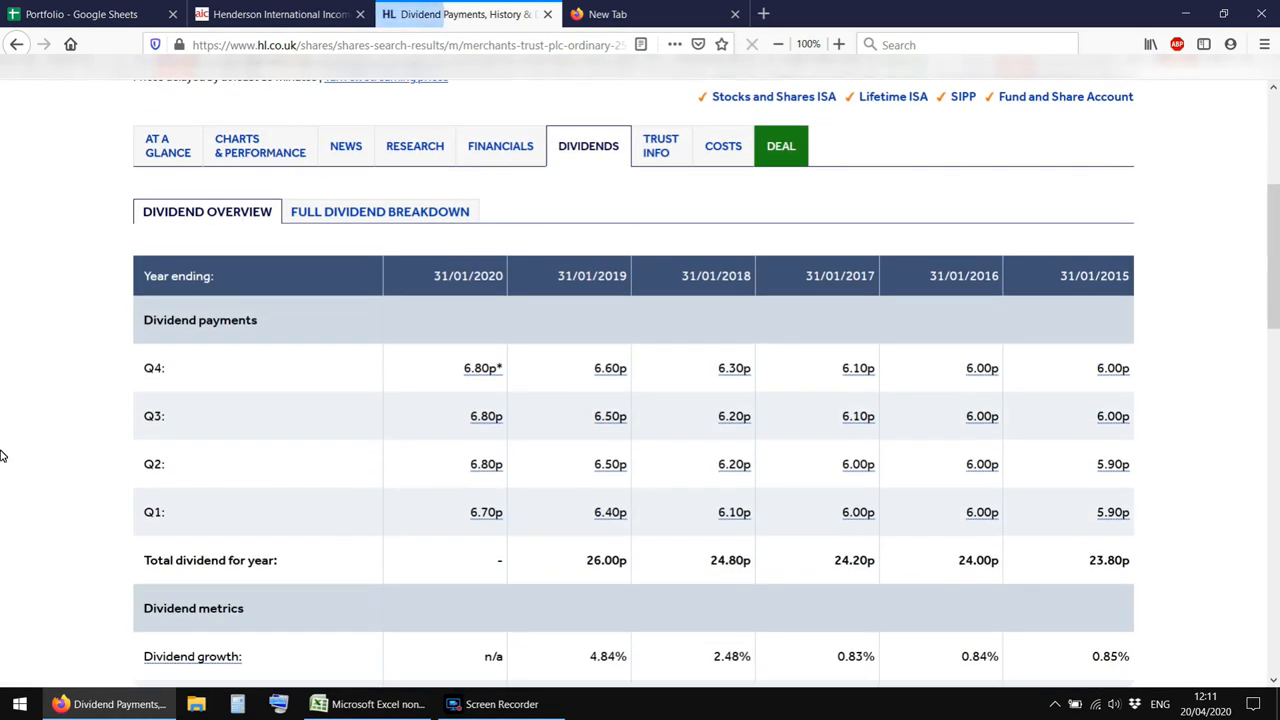
pyautogui.scroll(-3)
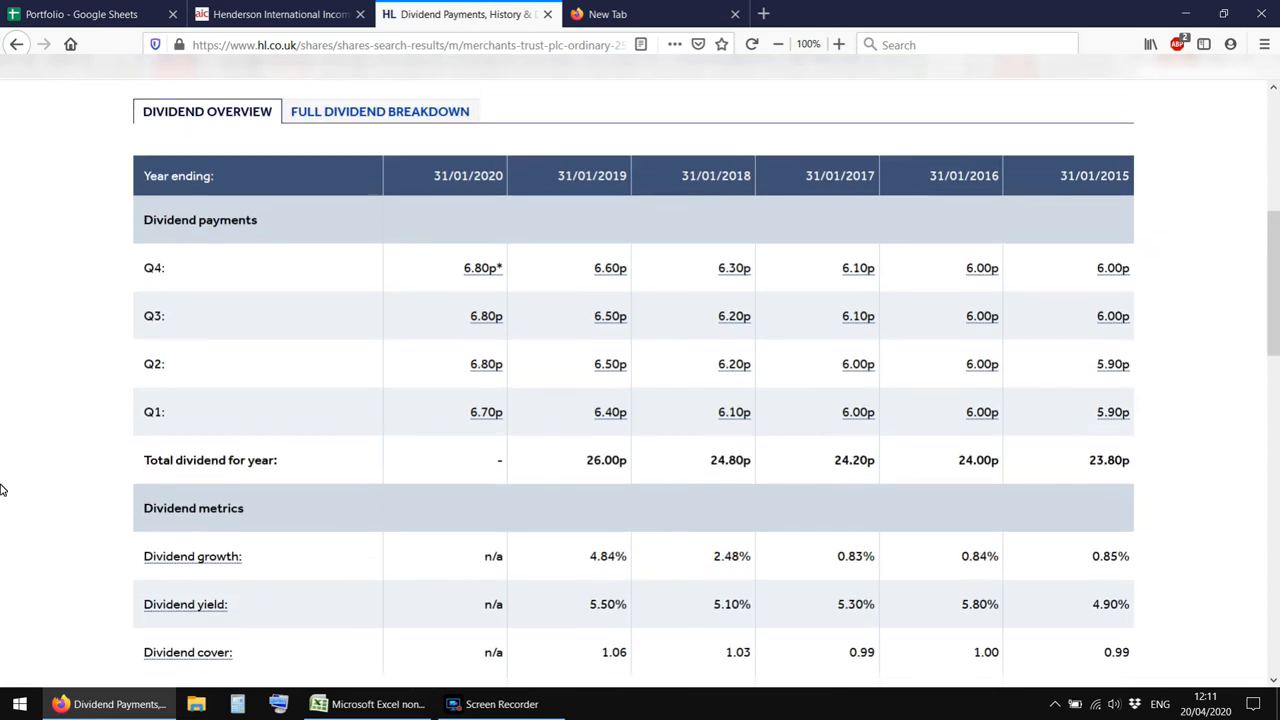
pyautogui.scroll(-3)
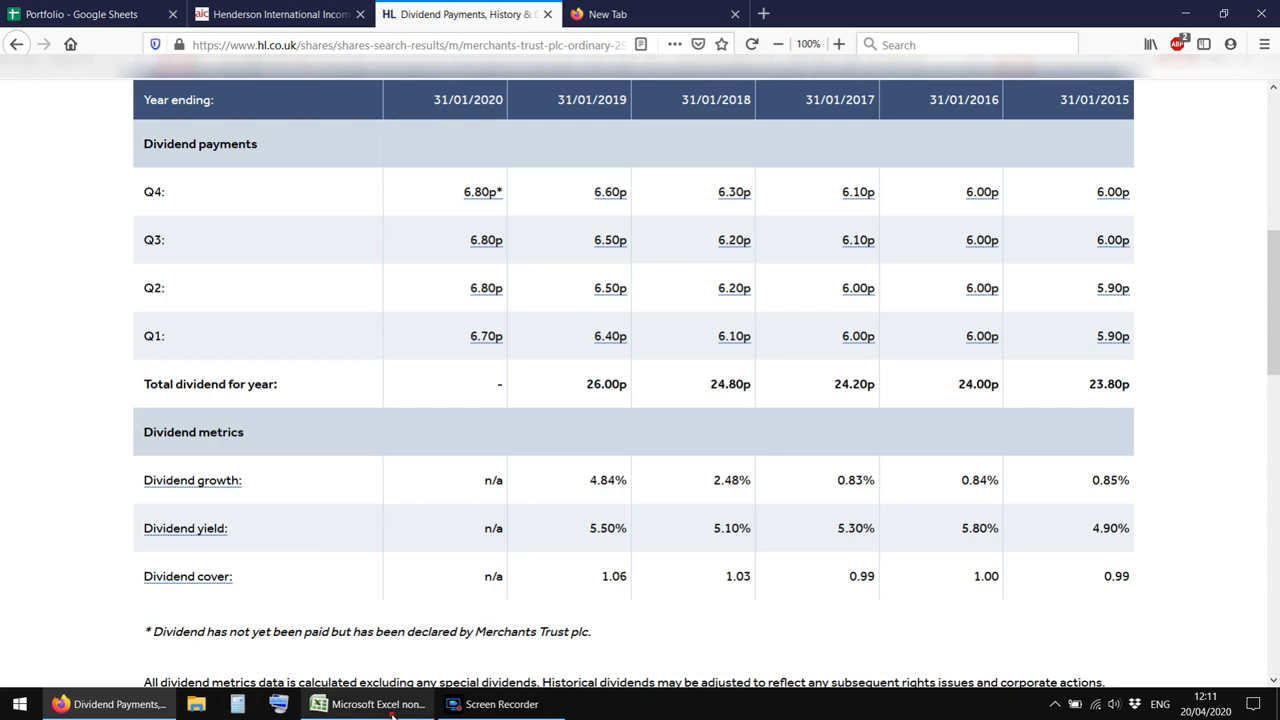
# Back in the dividend growth workbook, delete the -23.39% 2020 CTY growth figure in G24
pyautogui.click(318, 704)
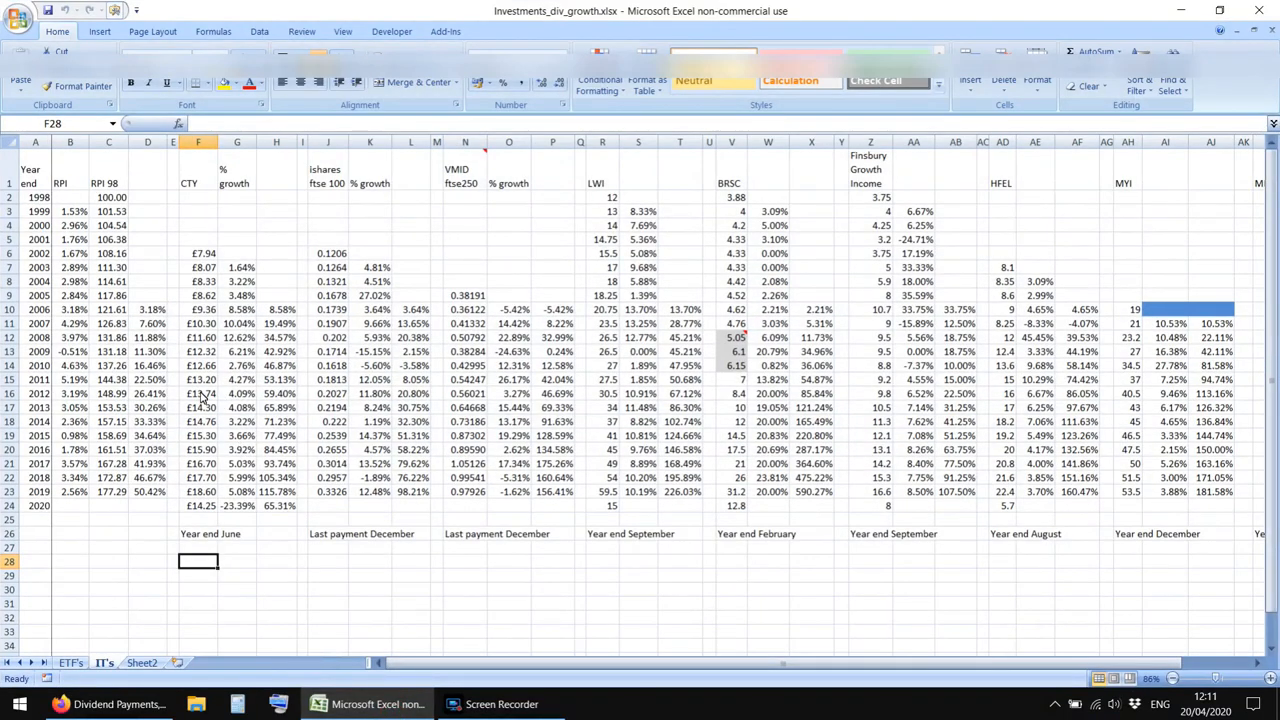
pyautogui.moveTo(300, 452)
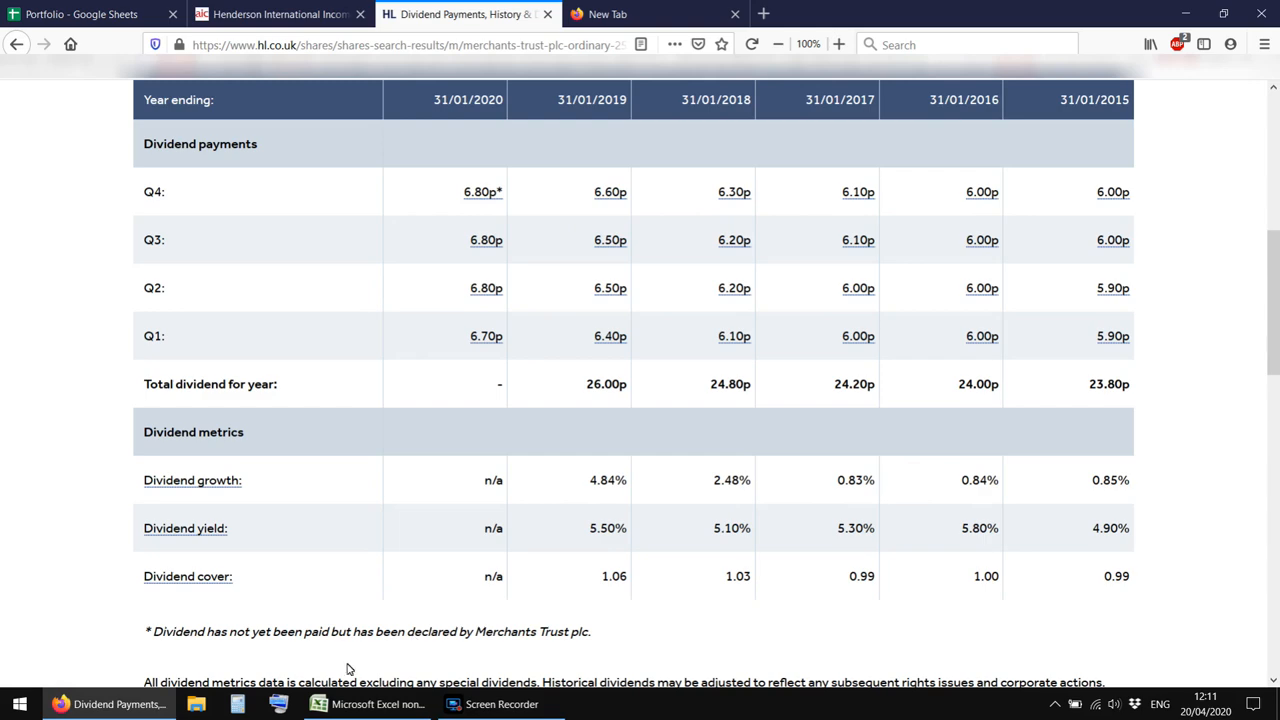
pyautogui.click(318, 703)
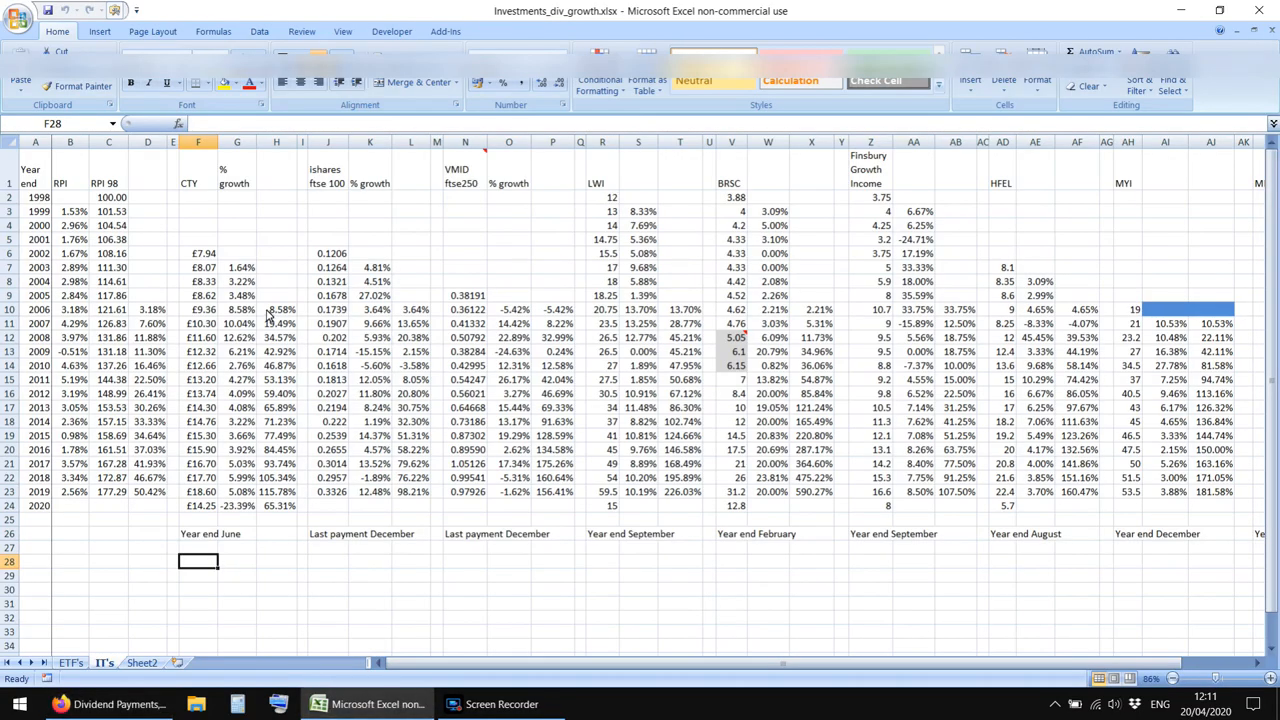
pyautogui.click(237, 547)
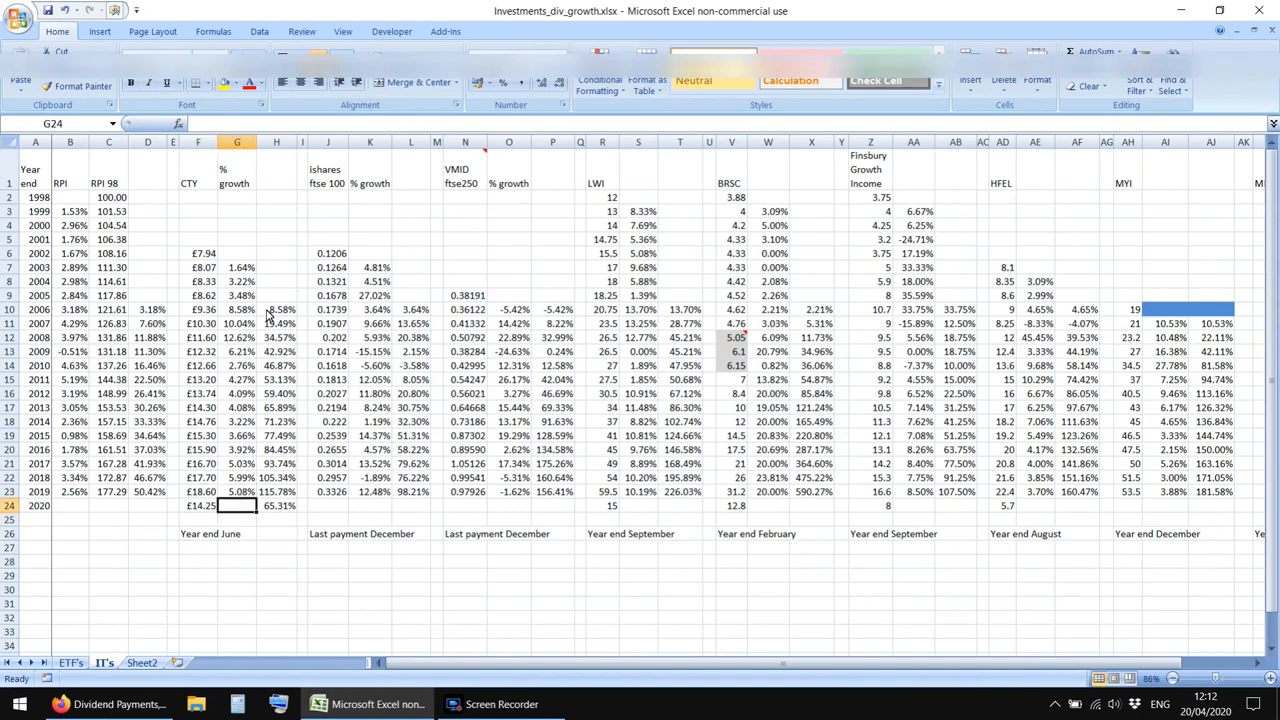
# Check CTY dividends in F23, F10, F6 and F6:F21, and the growth formula in G8
pyautogui.click(198, 491)
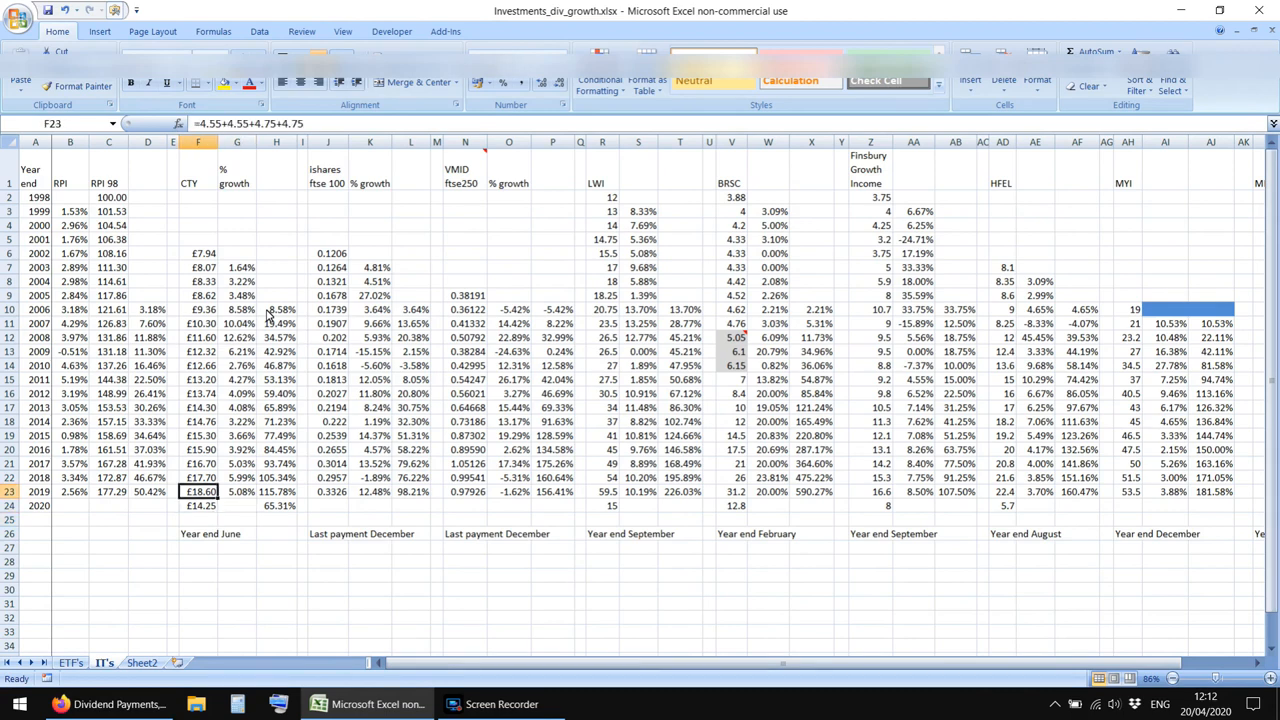
pyautogui.click(198, 309)
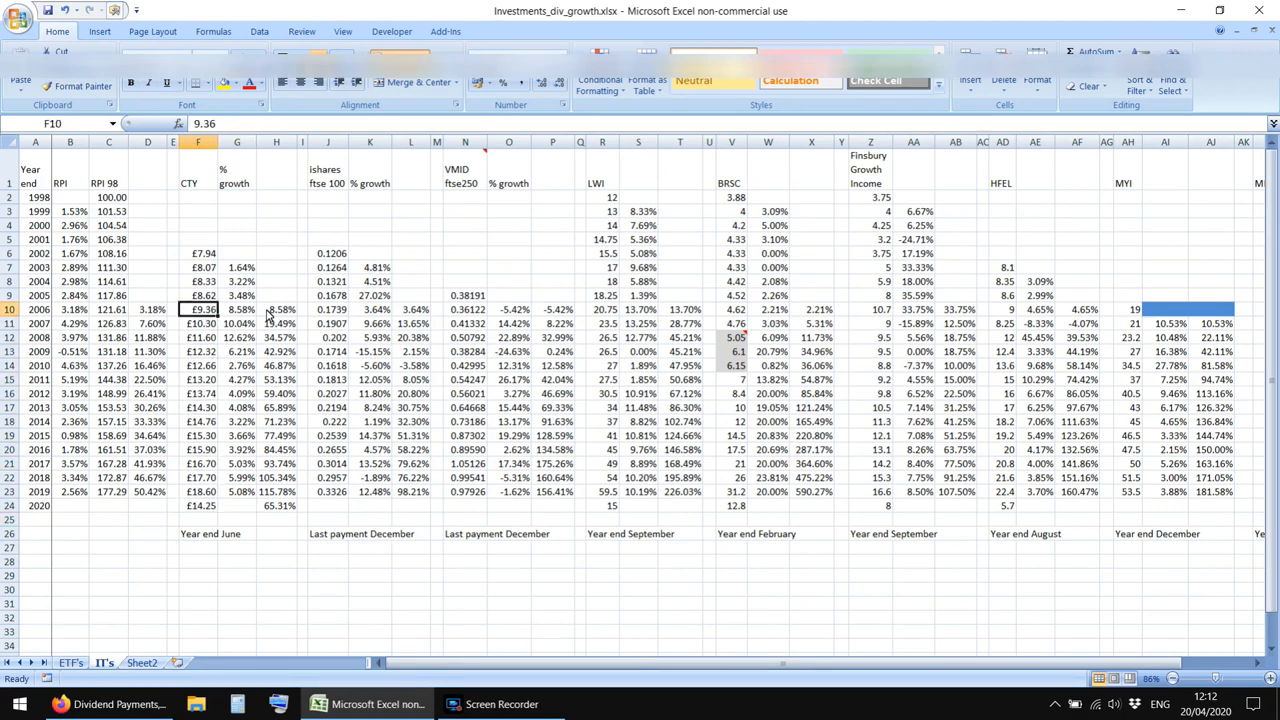
pyautogui.click(198, 253)
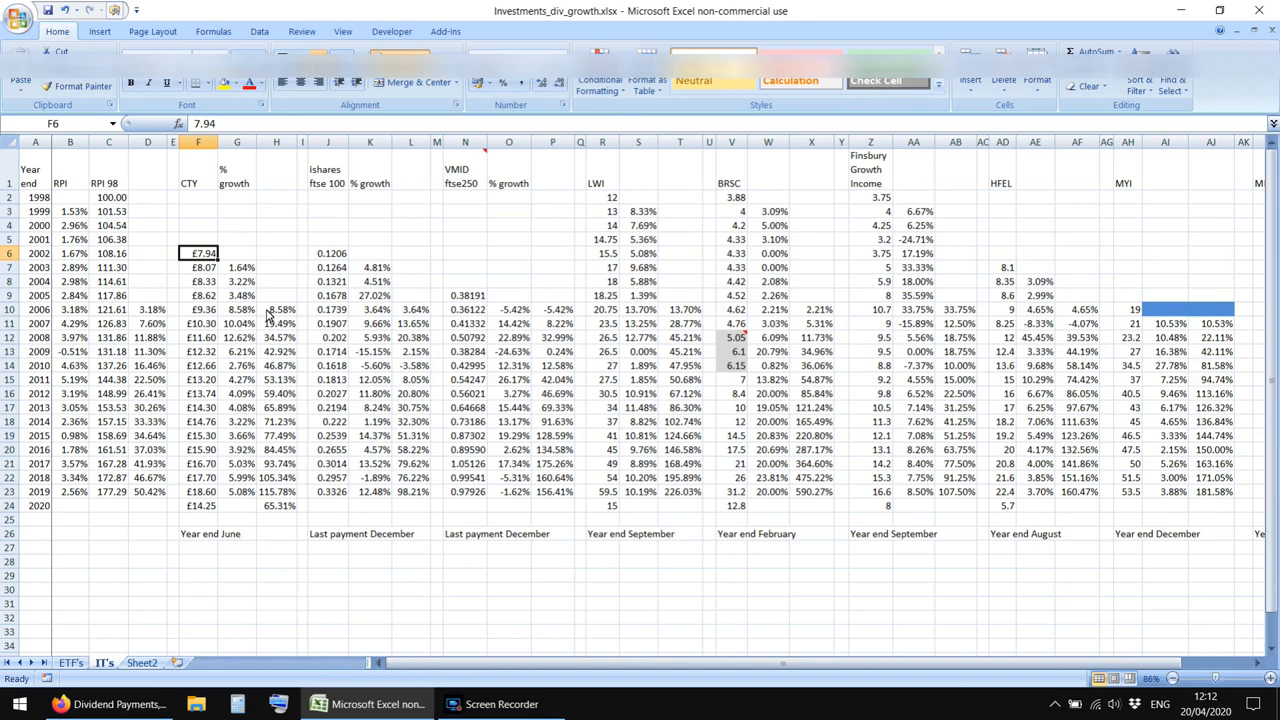
pyautogui.moveTo(199, 253); pyautogui.dragTo(237, 351)
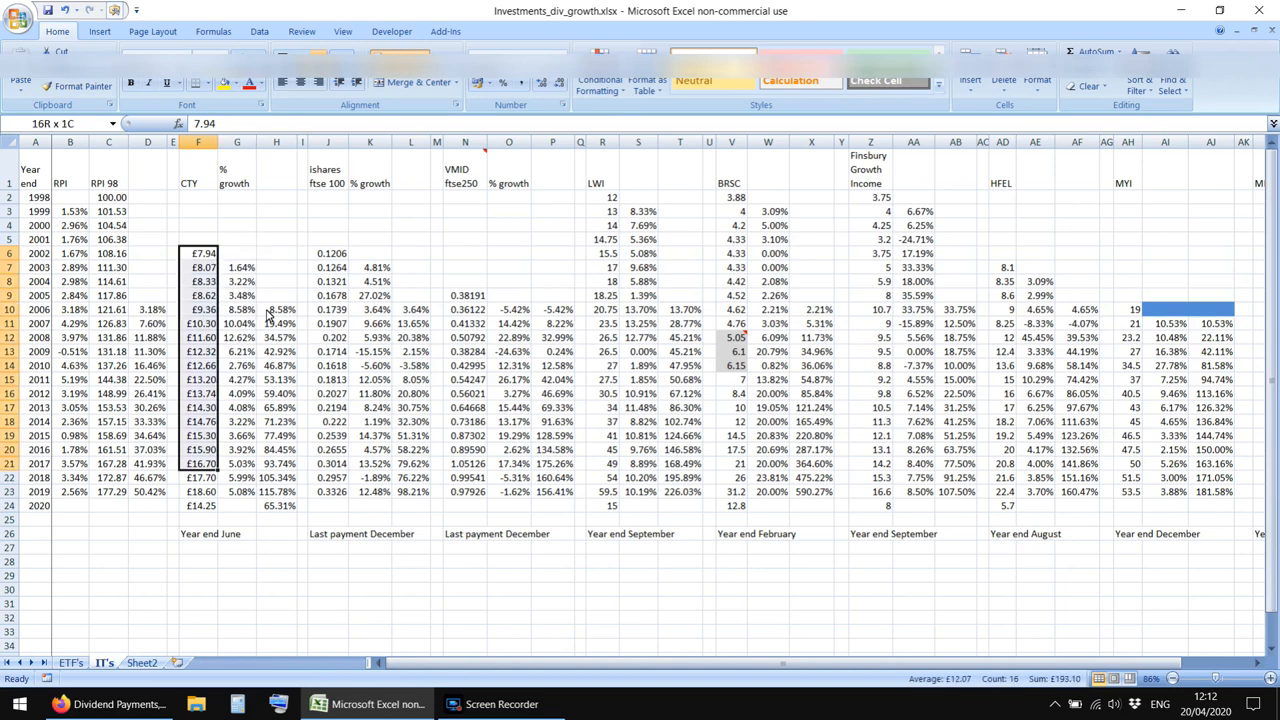
pyautogui.click(237, 281)
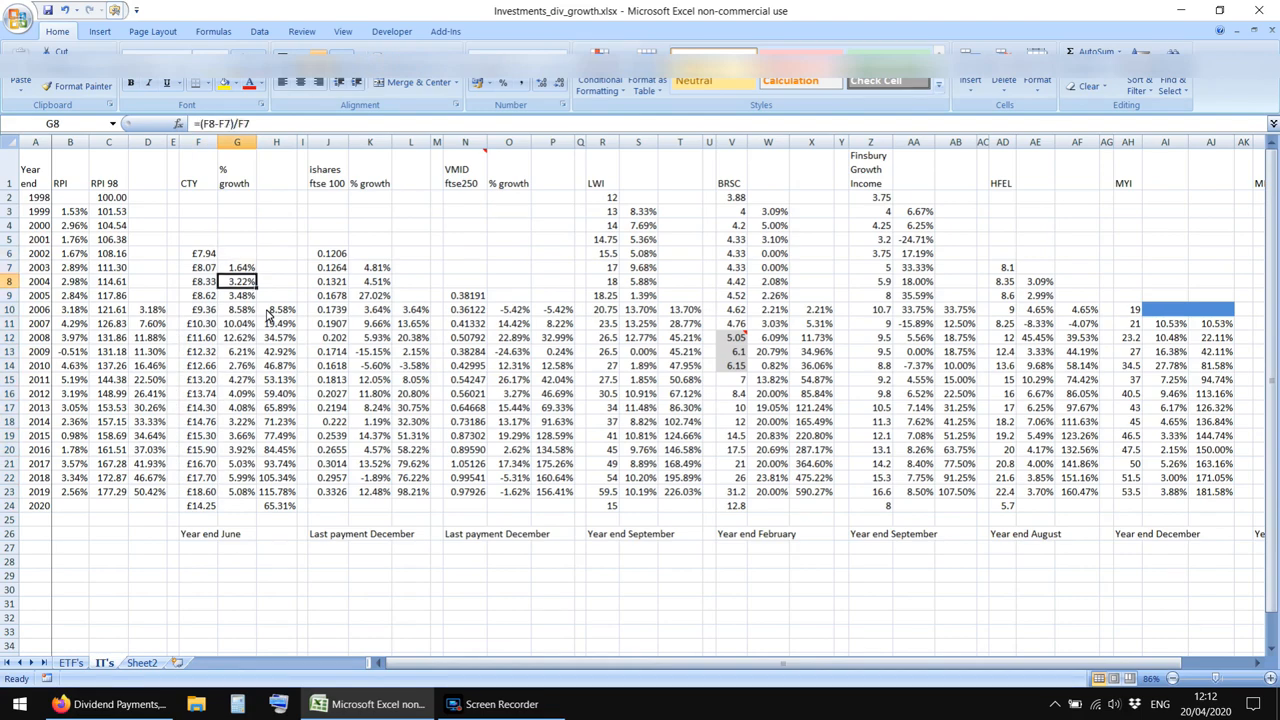
pyautogui.click(237, 477)
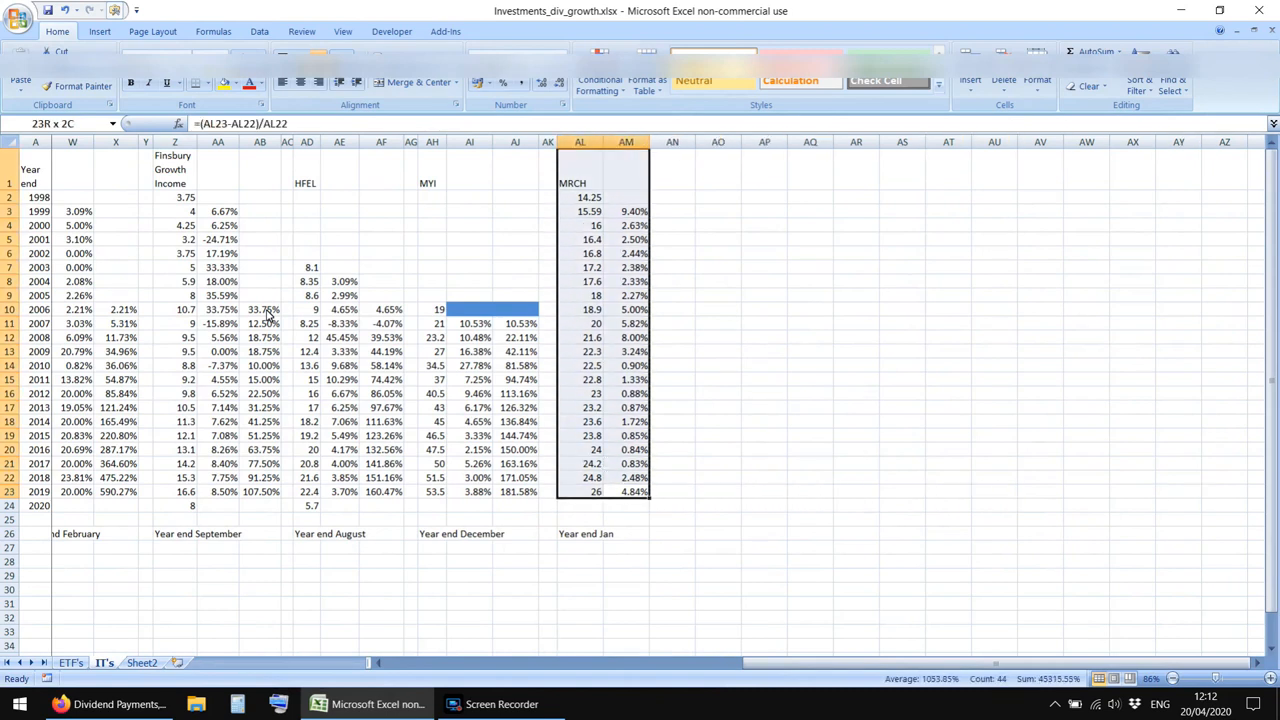
pyautogui.click(626, 505)
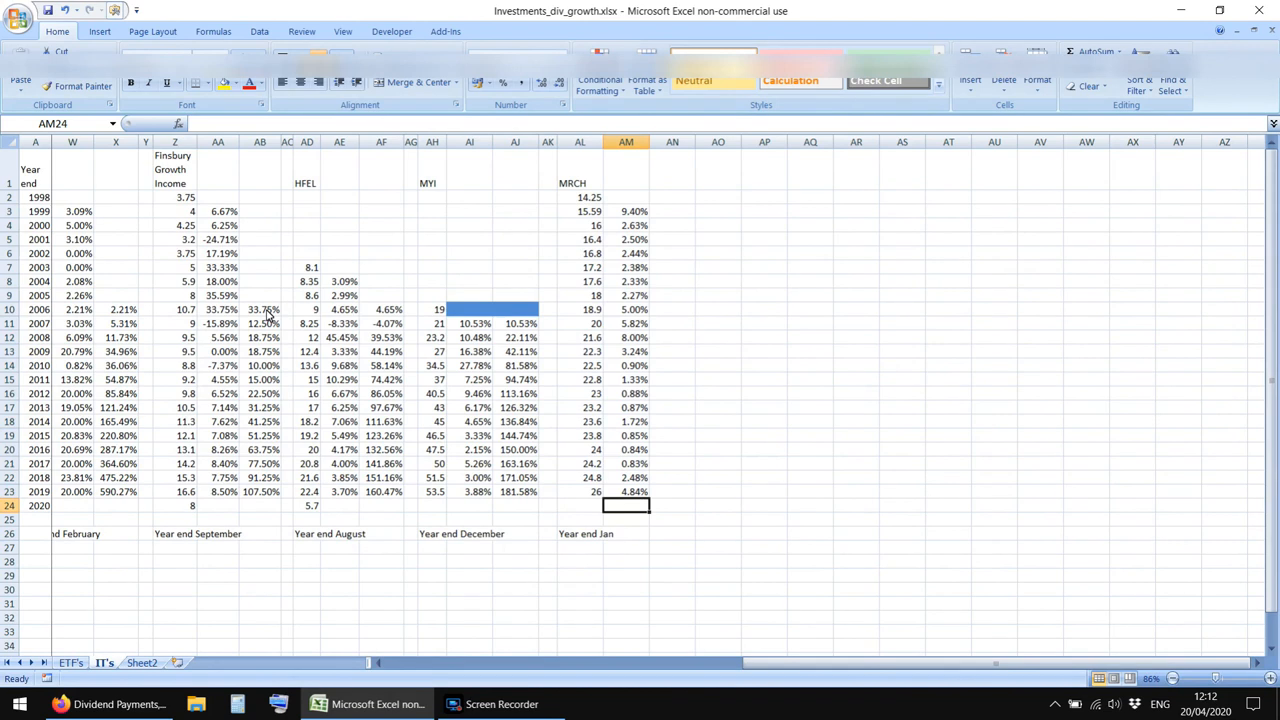
pyautogui.click(580, 477)
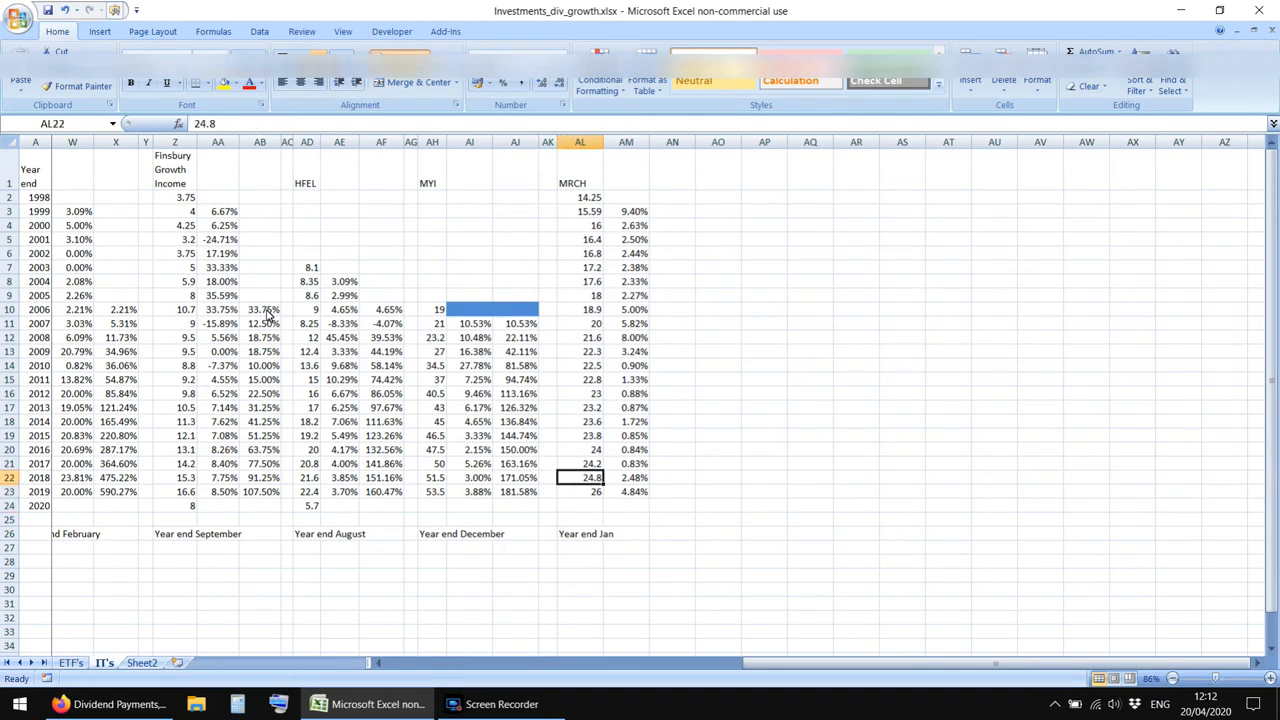
pyautogui.click(580, 421)
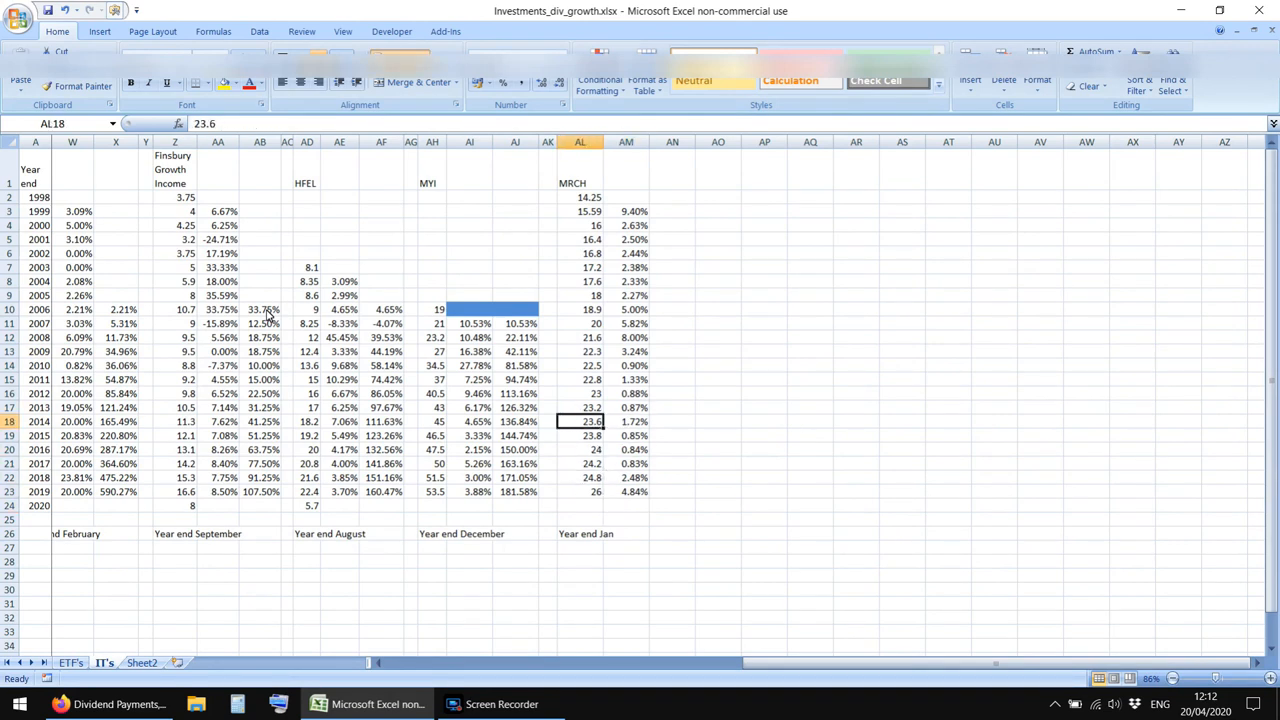
pyautogui.click(626, 449)
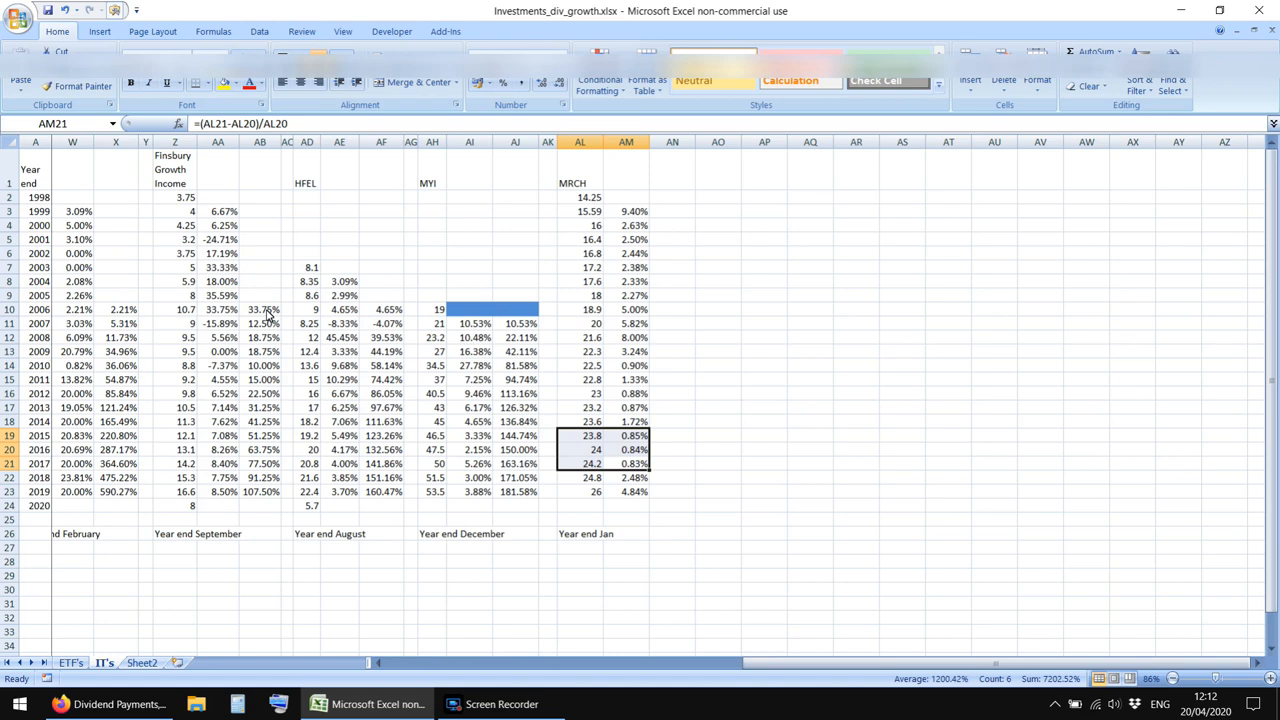
pyautogui.click(580, 491)
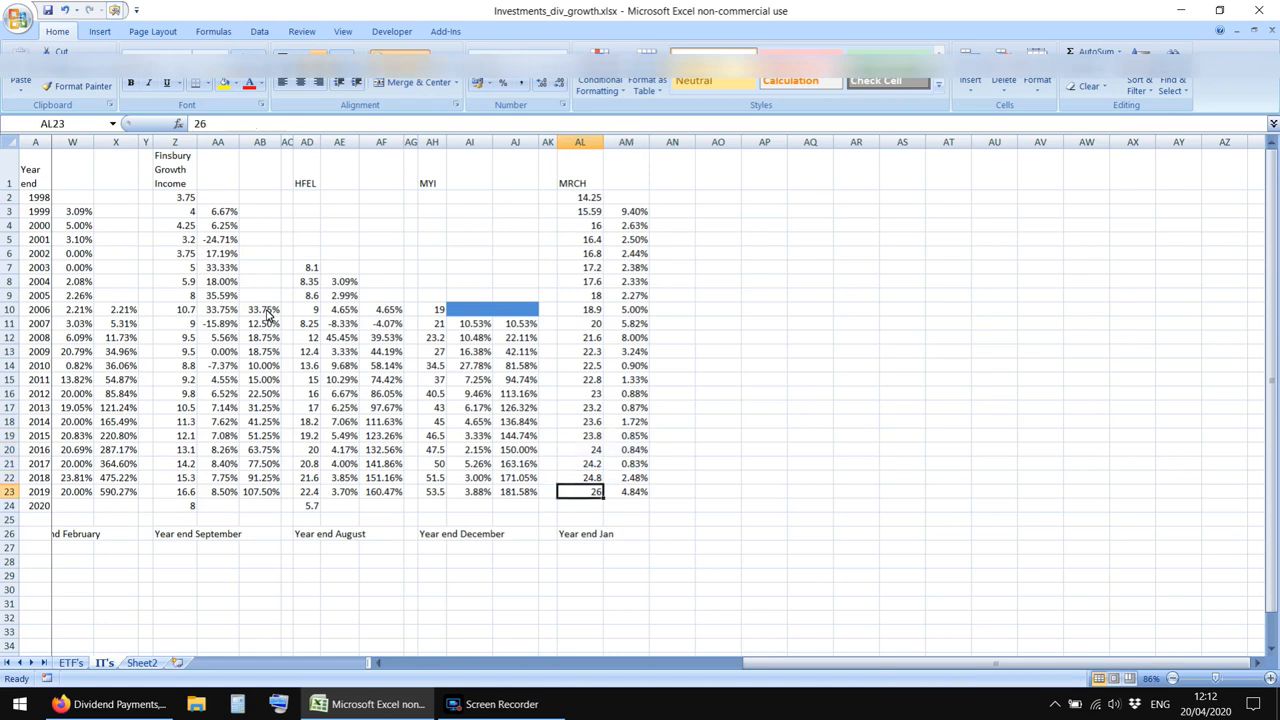
pyautogui.click(547, 491)
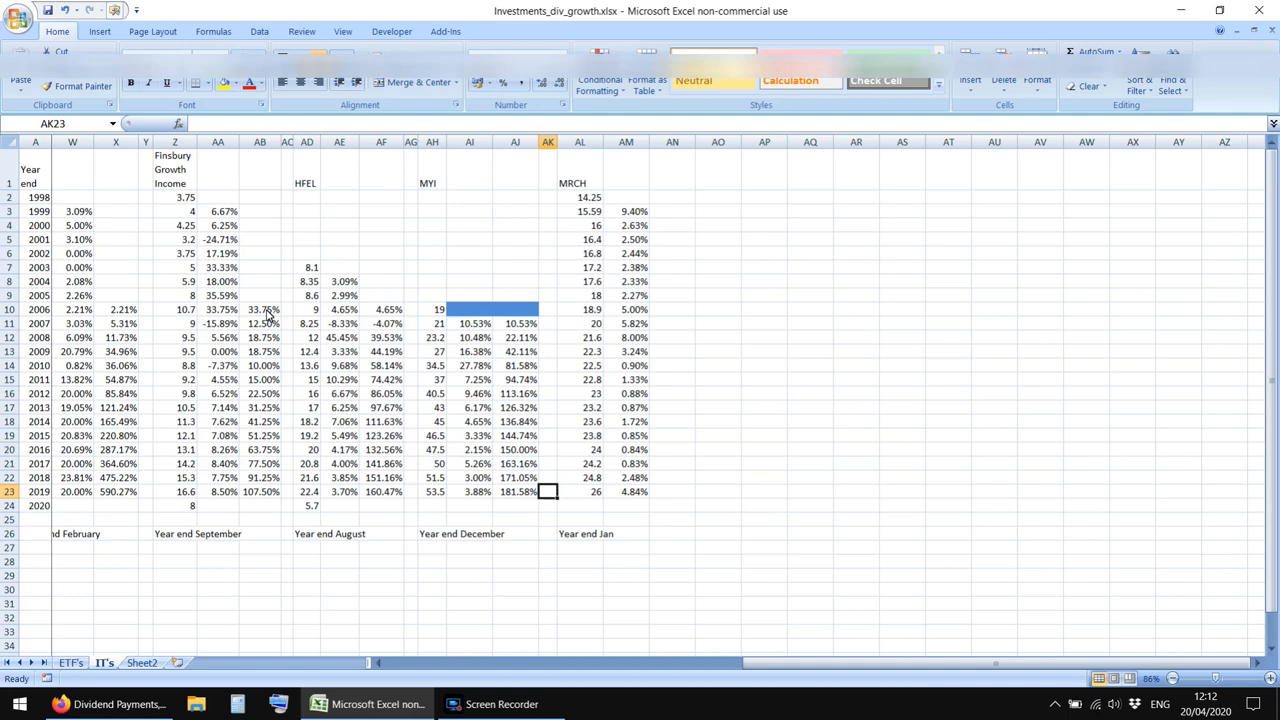
pyautogui.hscroll(-3)
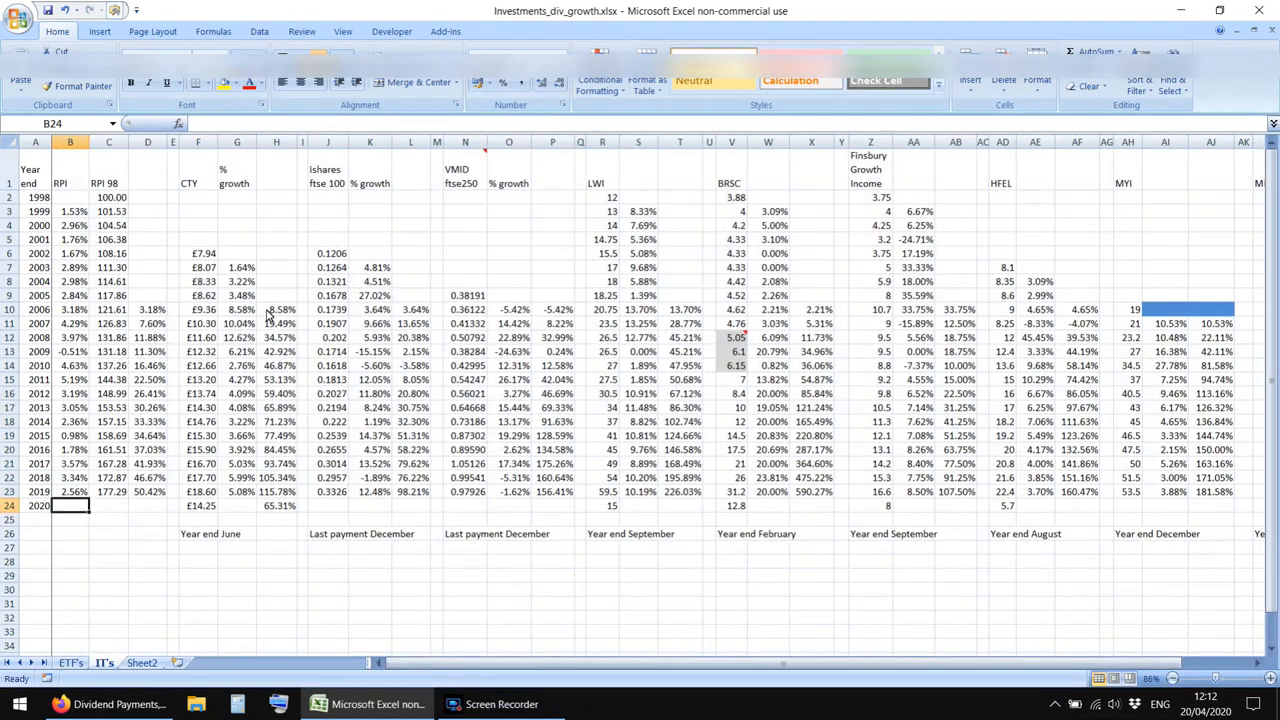
pyautogui.click(580, 575)
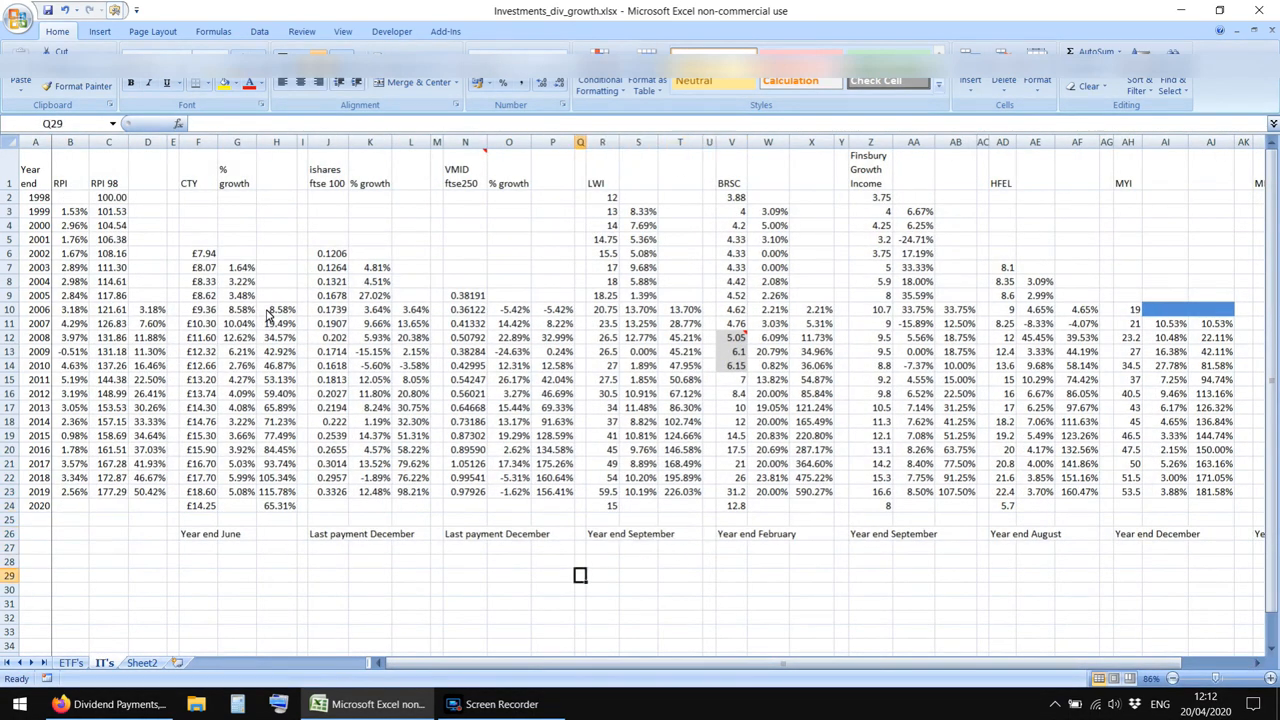
pyautogui.click(369, 533)
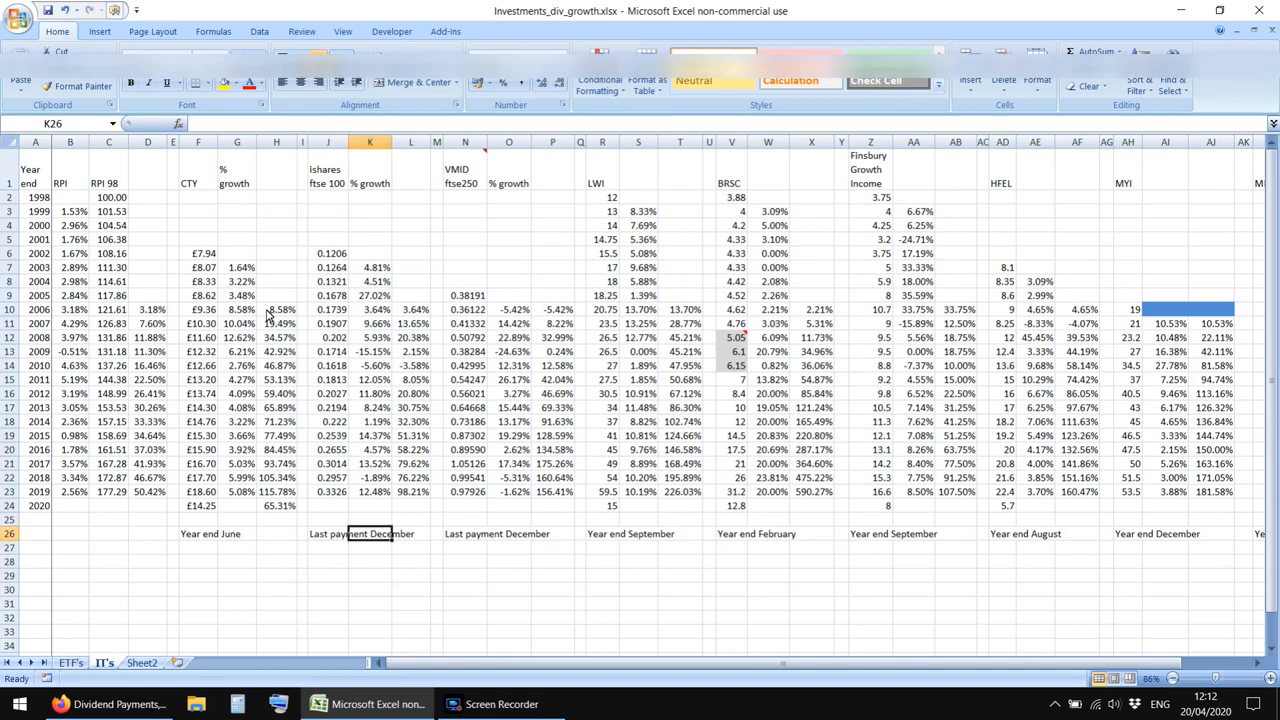
pyautogui.click(602, 505)
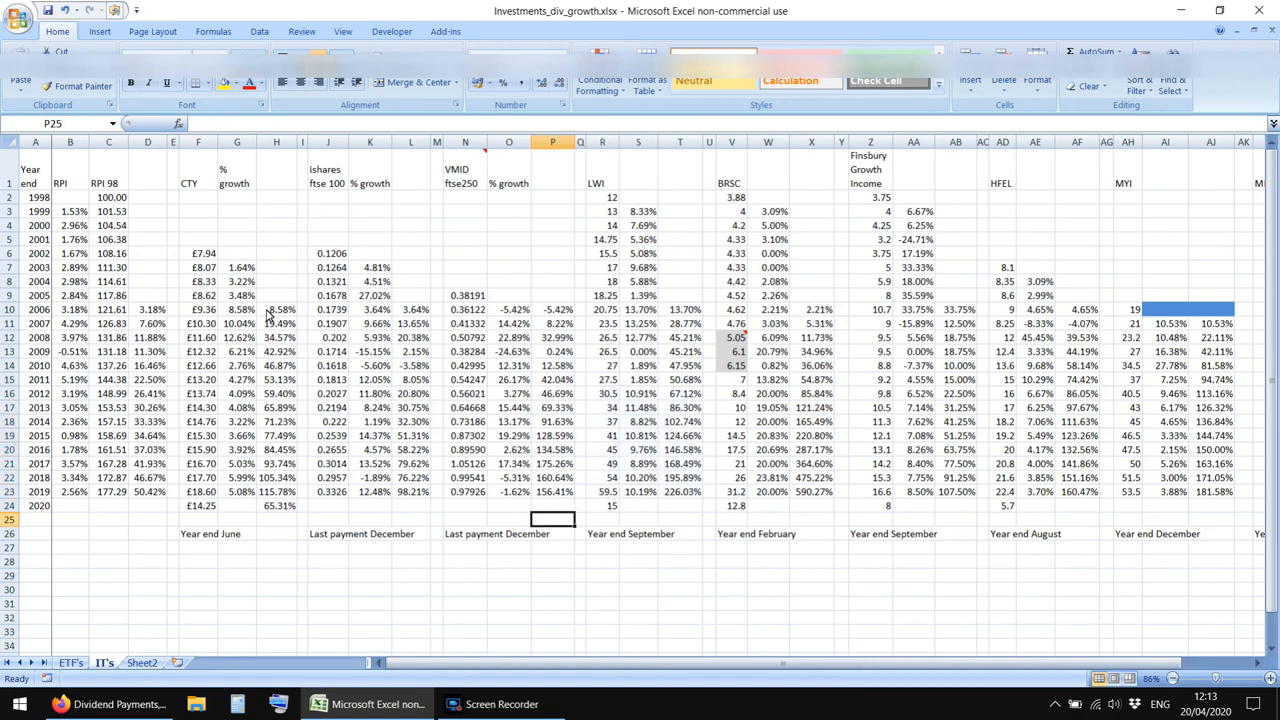
pyautogui.click(277, 561)
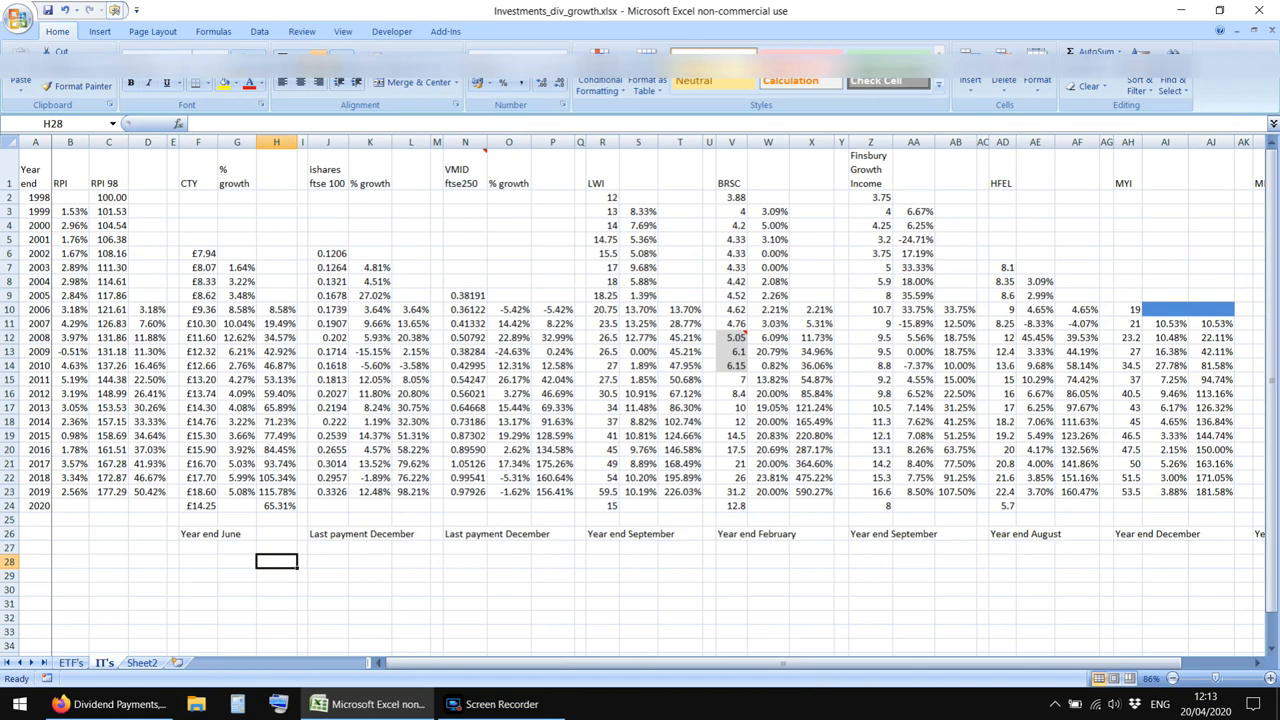
pyautogui.moveTo(208, 573)
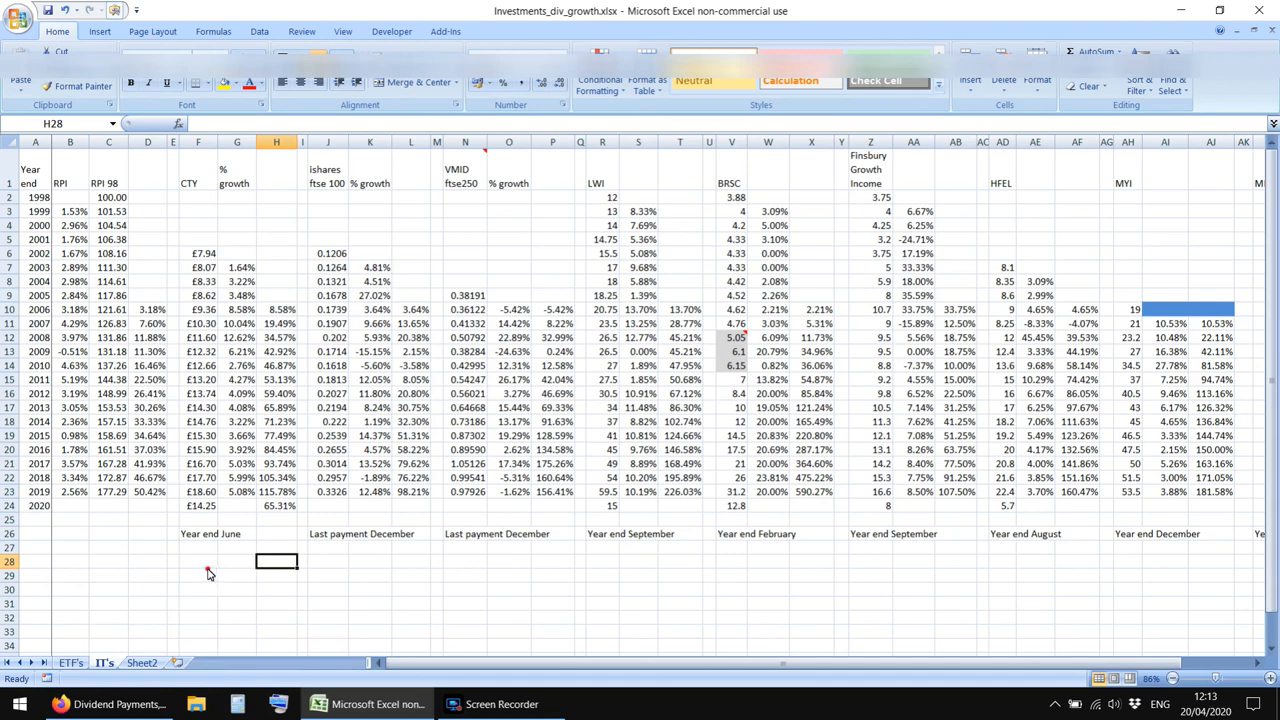
pyautogui.click(198, 575)
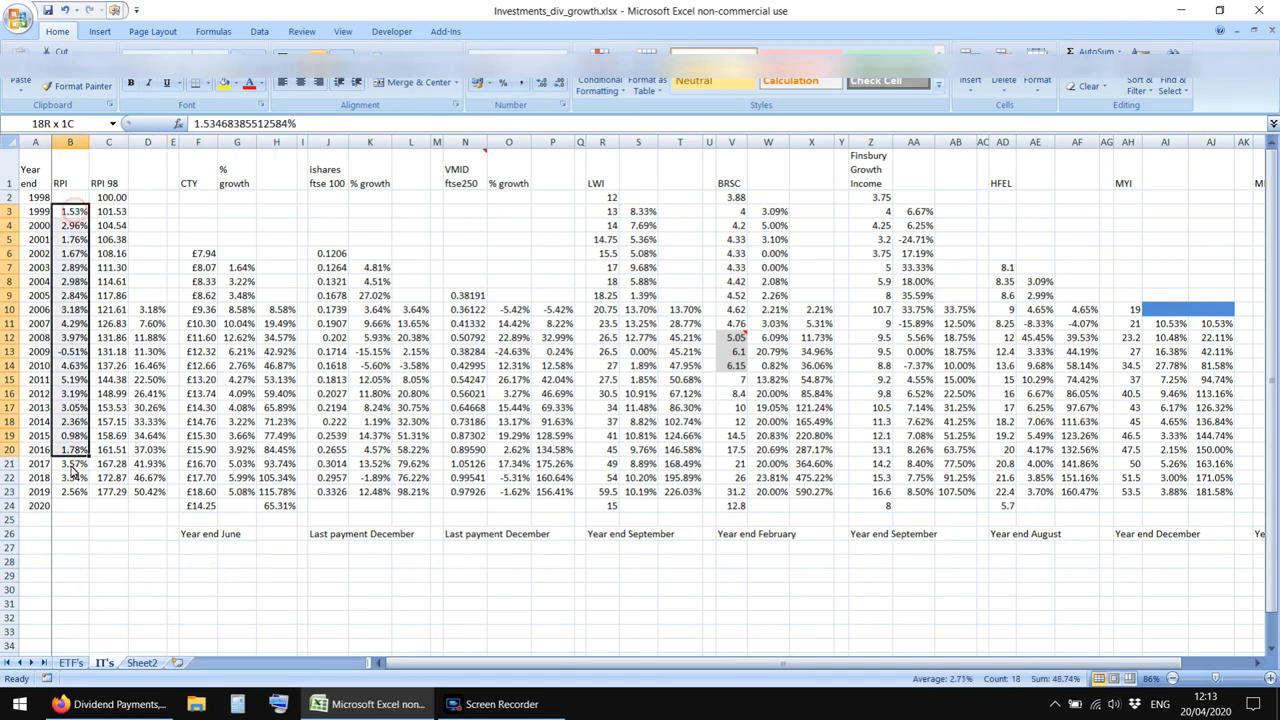
pyautogui.moveTo(70, 210); pyautogui.dragTo(230, 565)
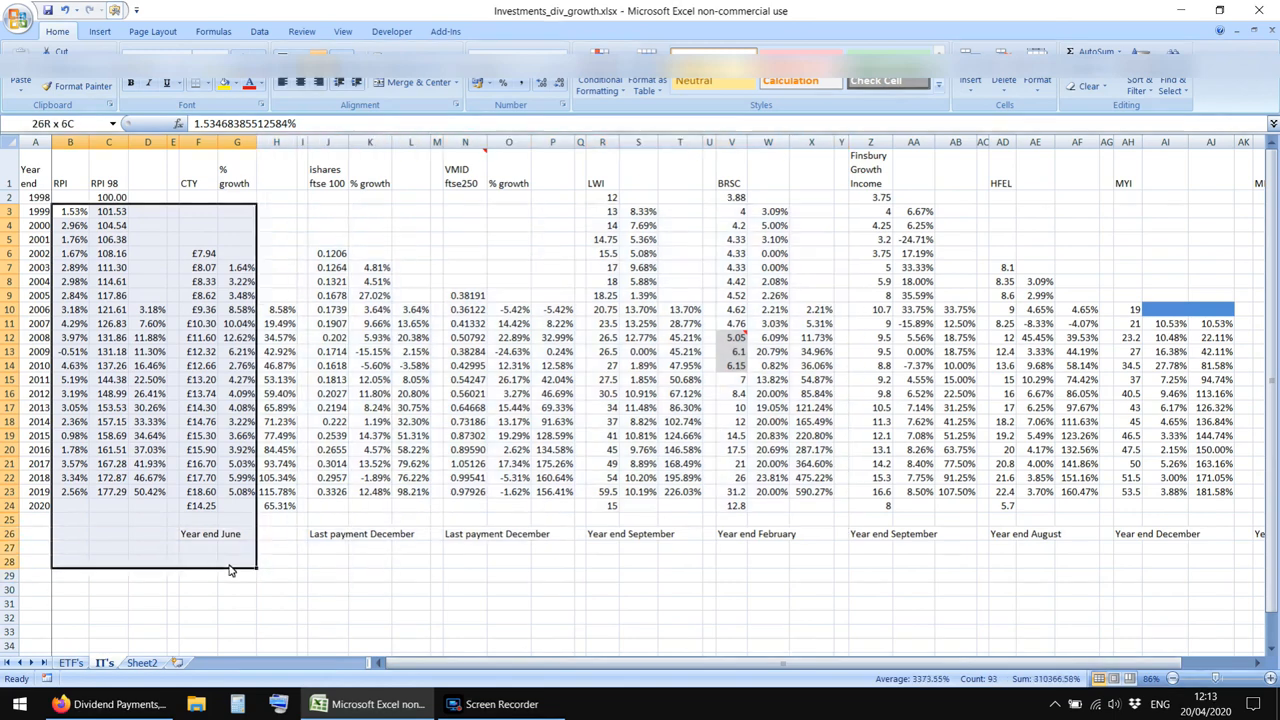
pyautogui.click(198, 560)
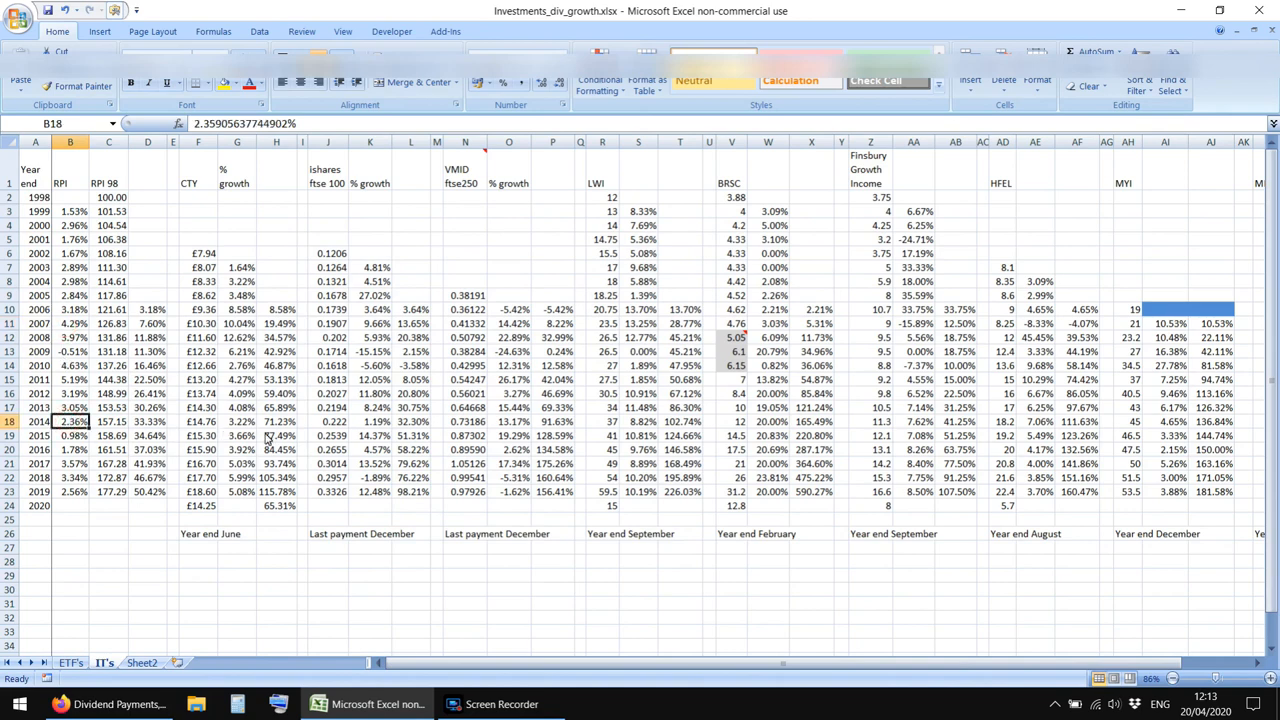
pyautogui.click(198, 561)
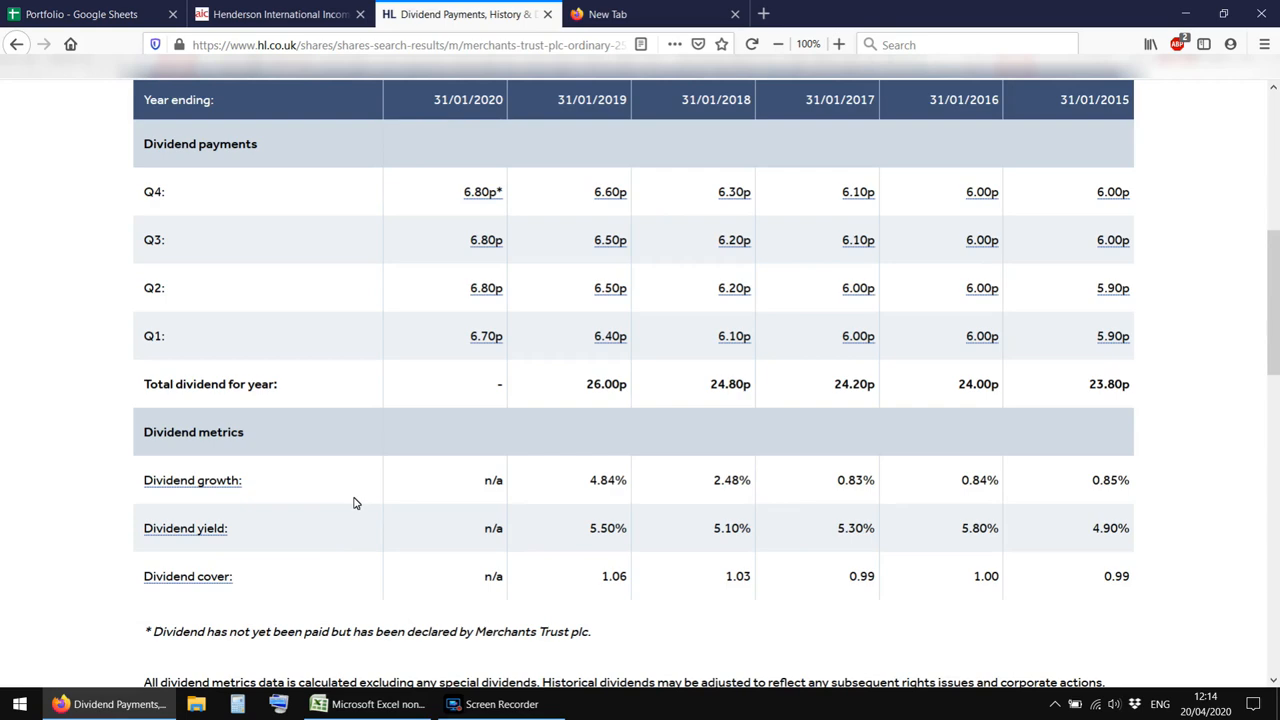
# Open the bookmarked Merchants Investment Trust home page and accept its legal and cookie notice
pyautogui.scroll(3)
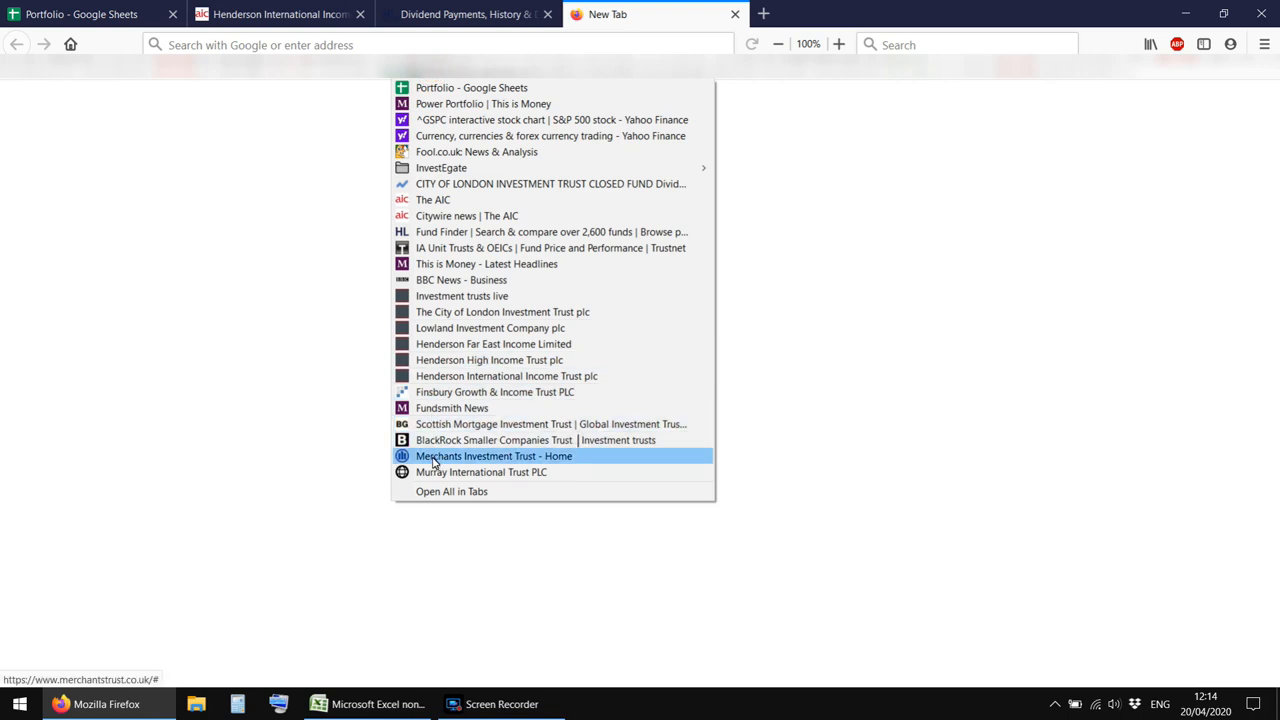
pyautogui.moveTo(440, 408)
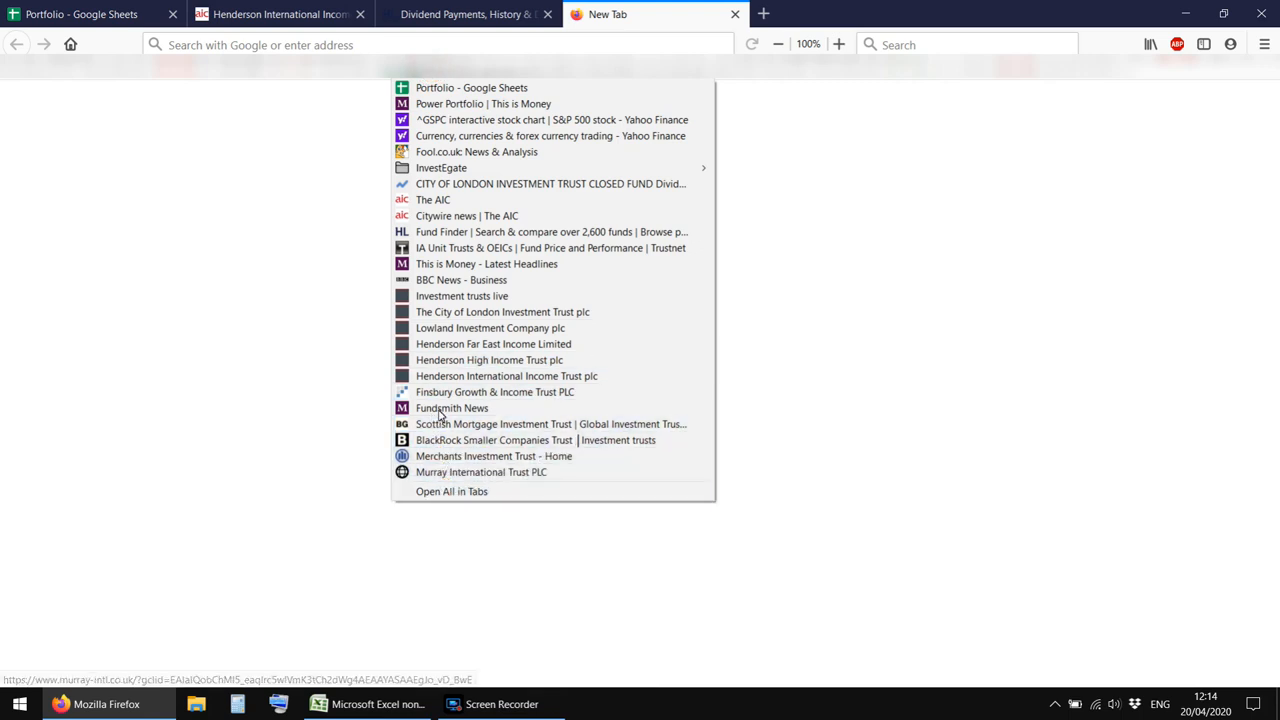
pyautogui.moveTo(451, 491)
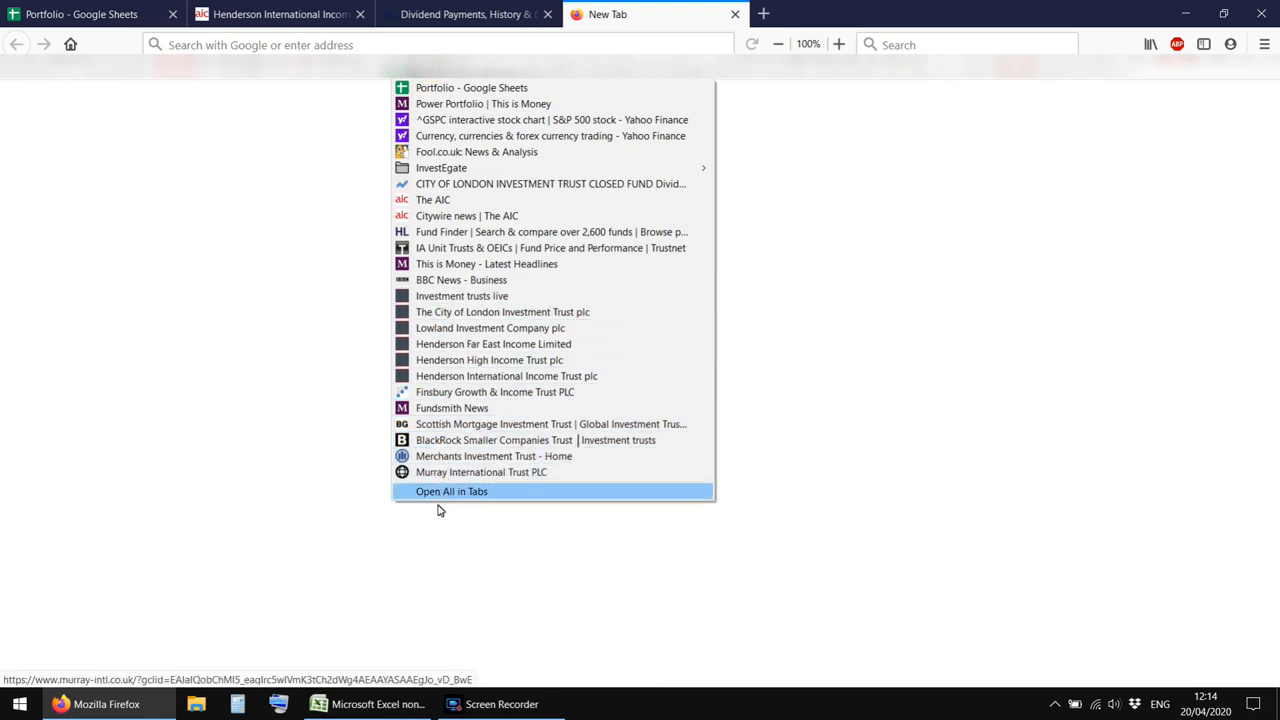
pyautogui.click(451, 491)
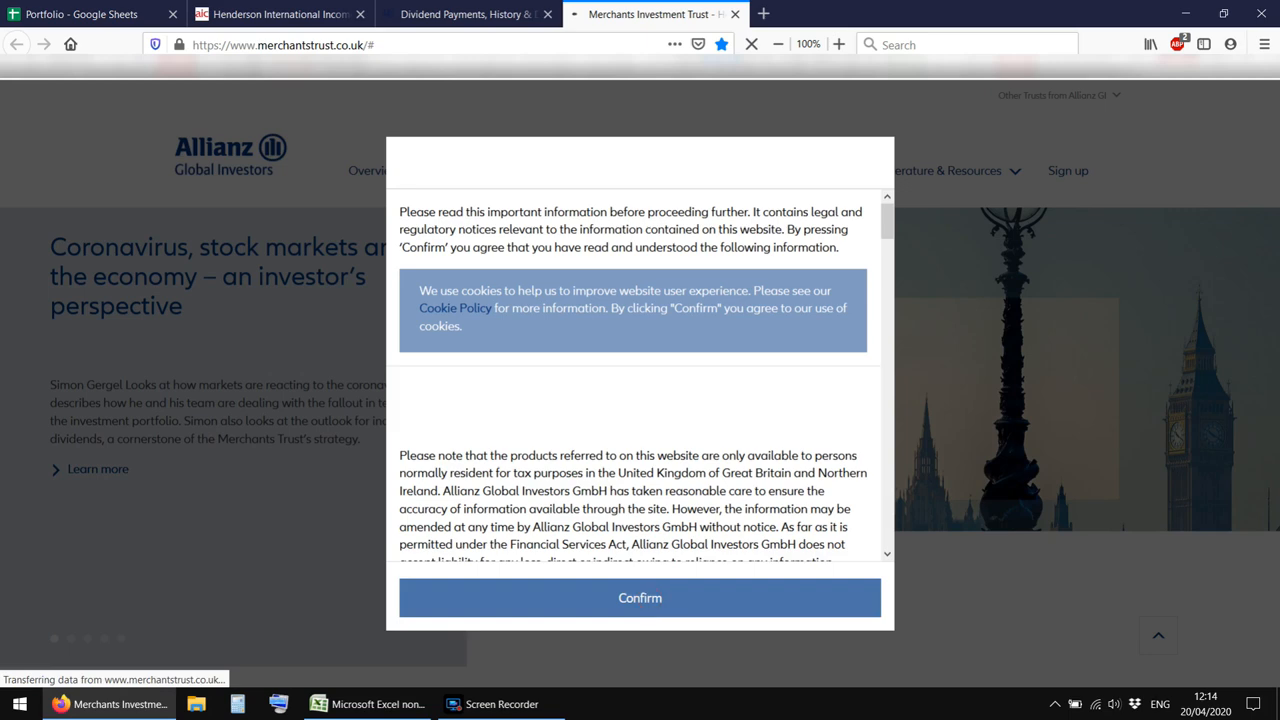
pyautogui.click(640, 597)
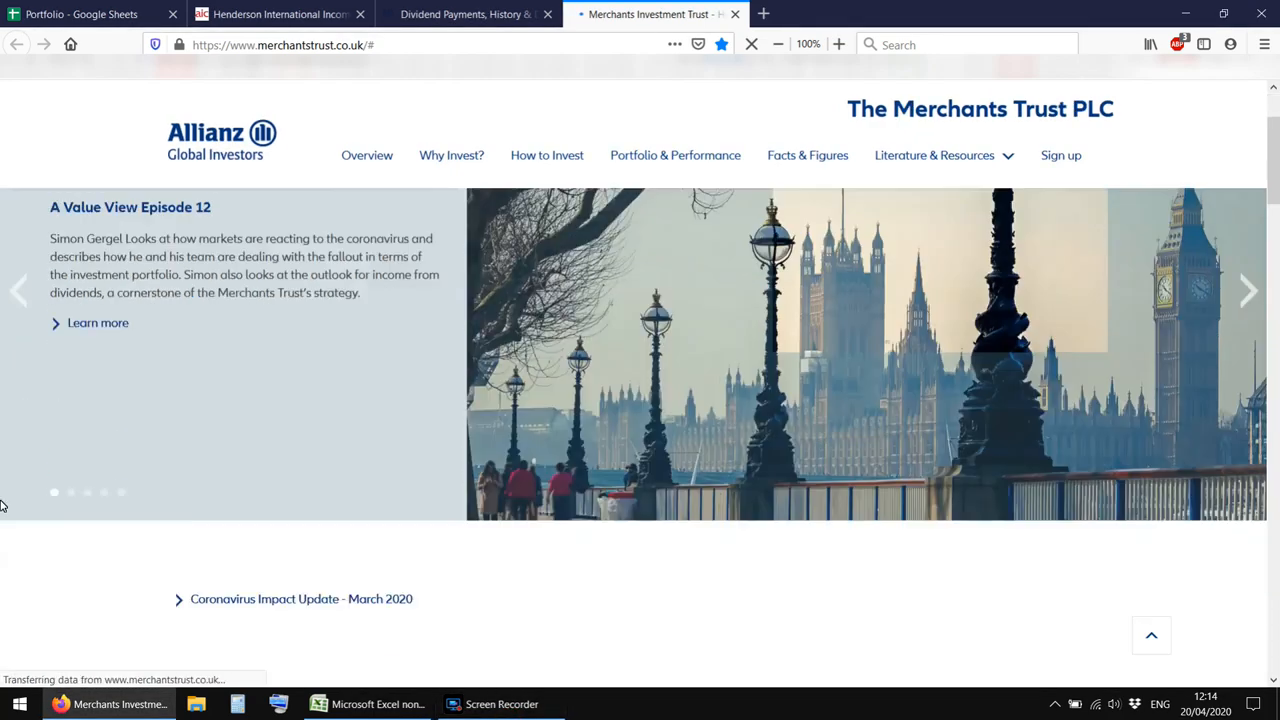
# Go to the trust's Dividends page and examine the per-share dividend history chart since 1989
pyautogui.scroll(-3)
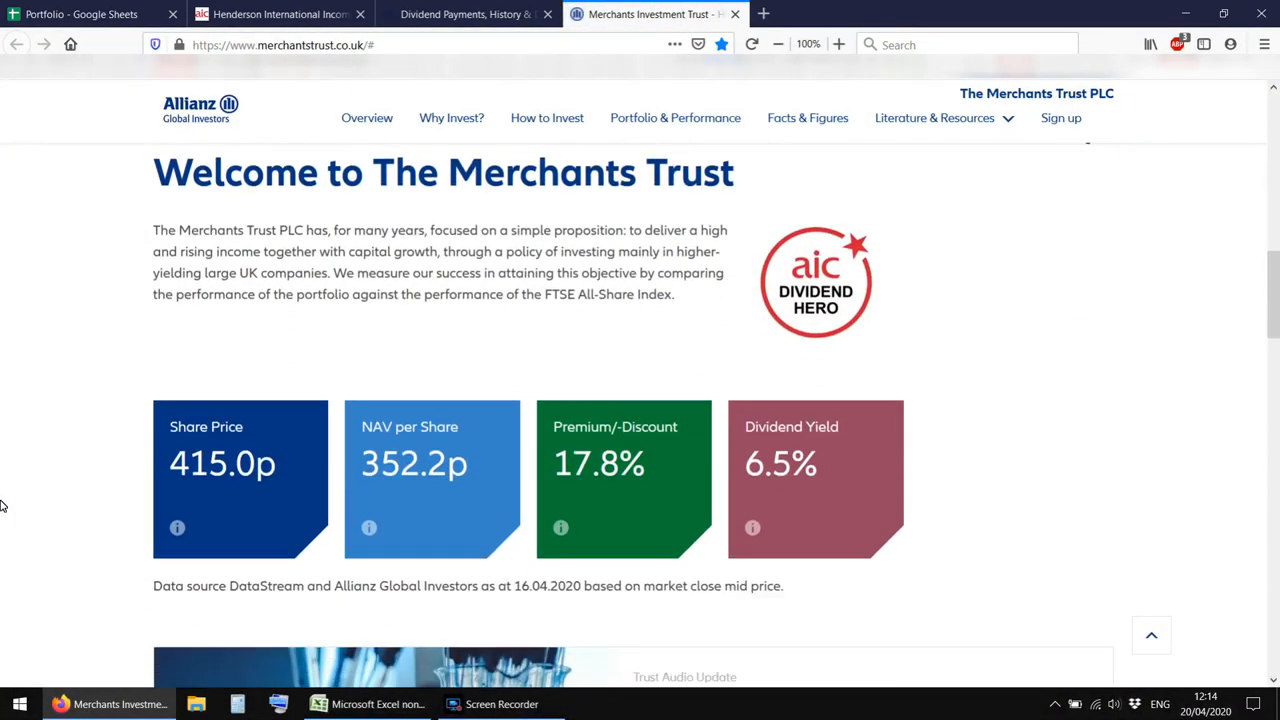
pyautogui.scroll(-3)
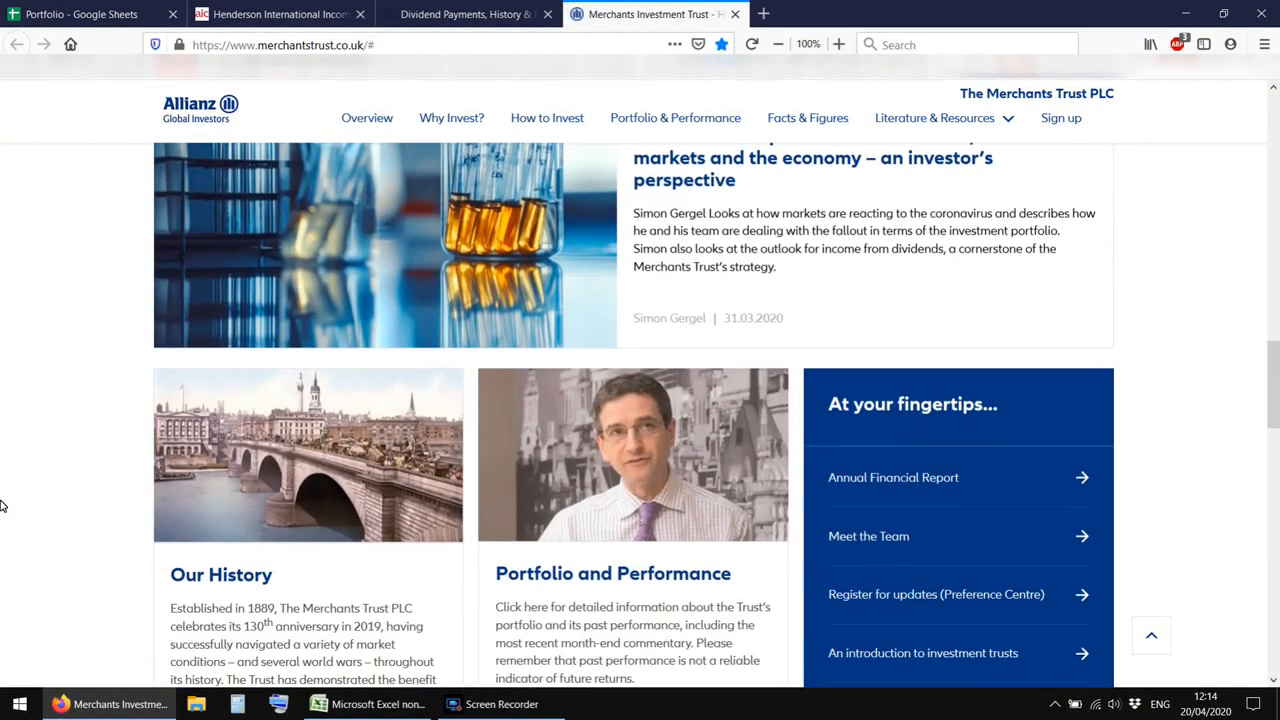
pyautogui.scroll(-3)
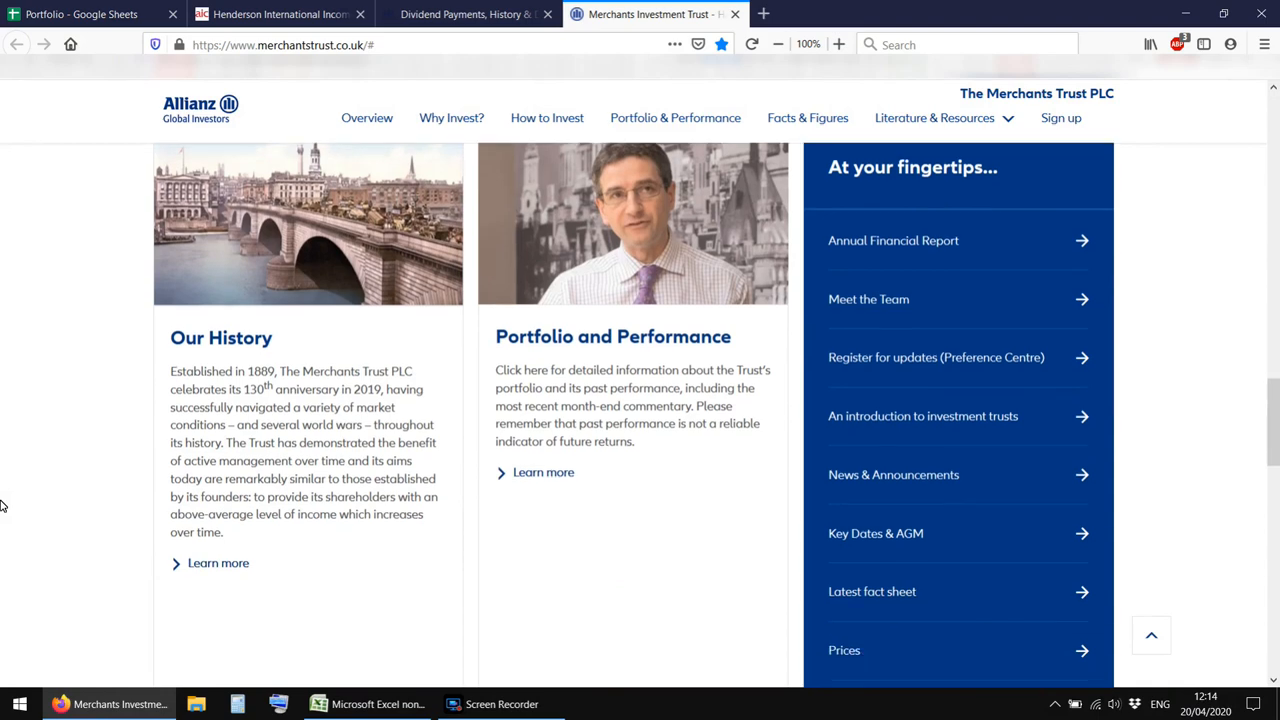
pyautogui.scroll(-3)
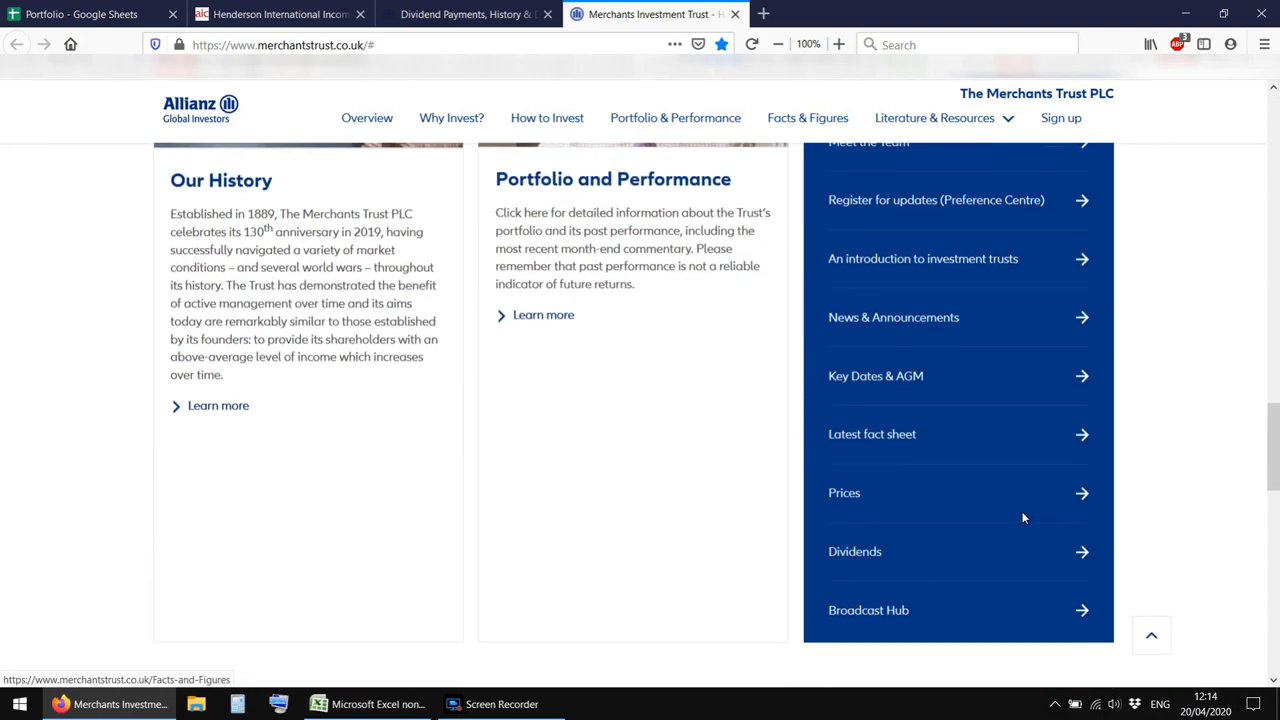
pyautogui.scroll(-3)
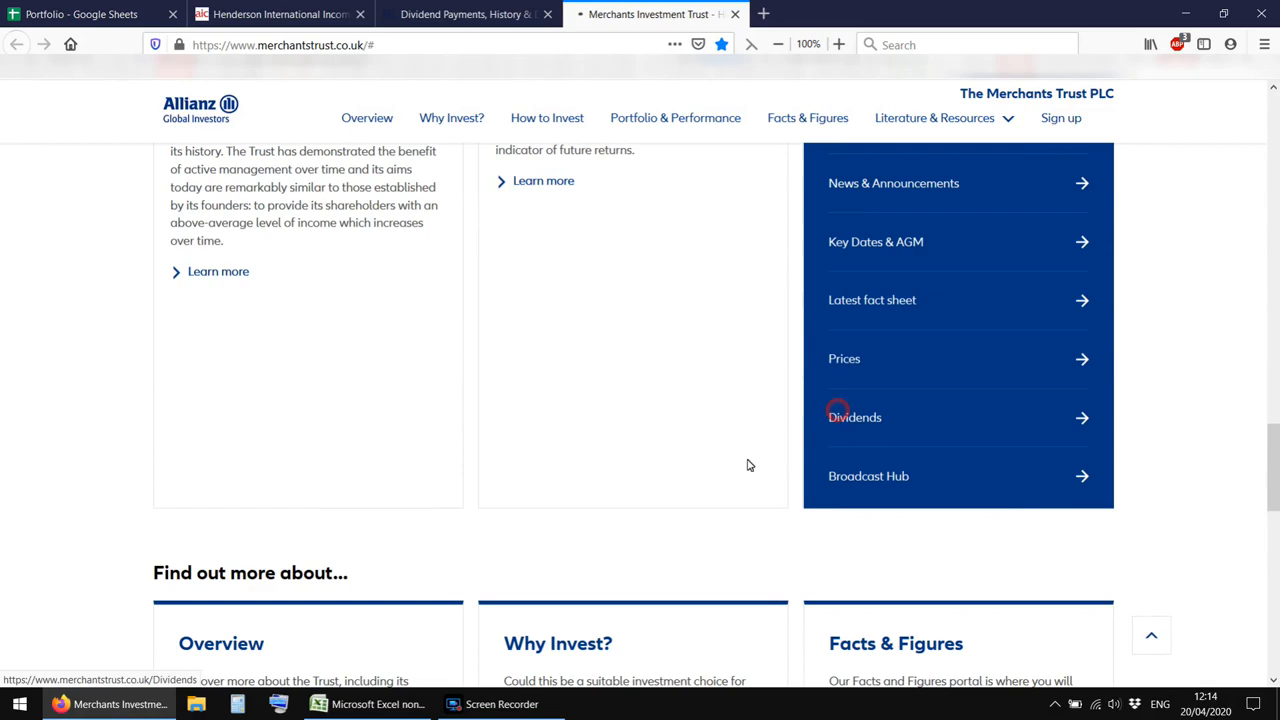
pyautogui.click(854, 417)
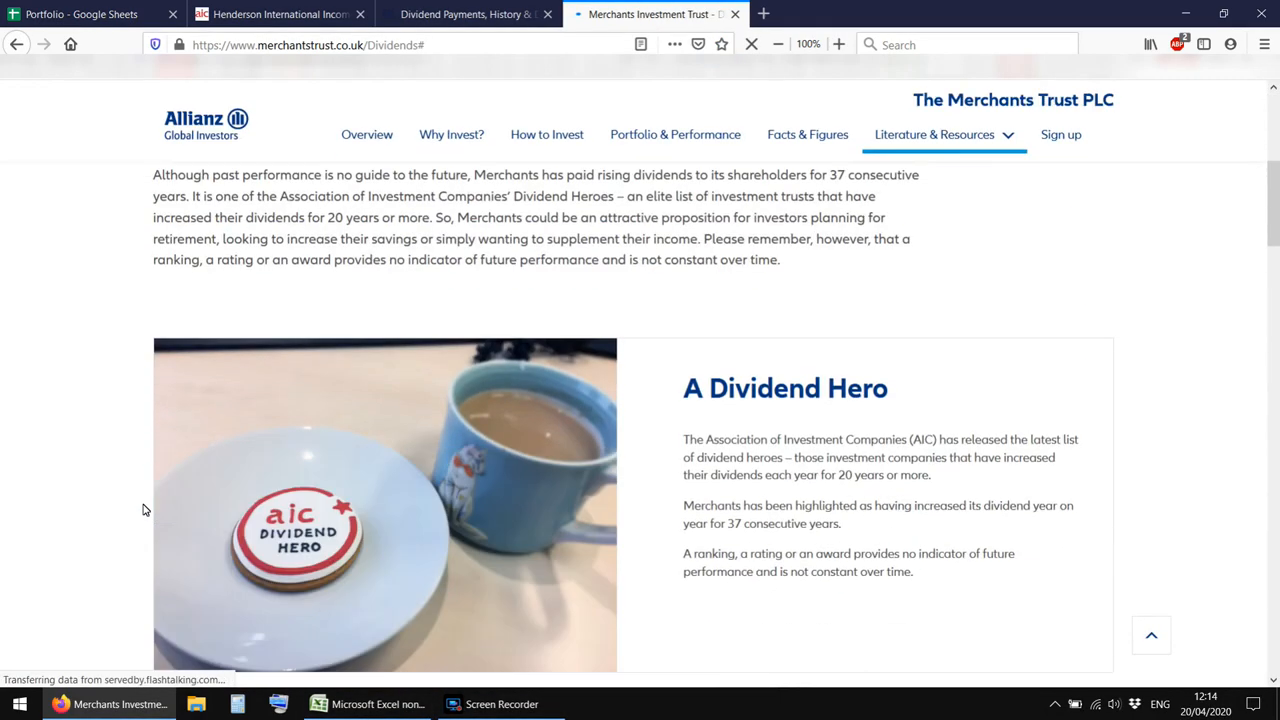
pyautogui.scroll(-3)
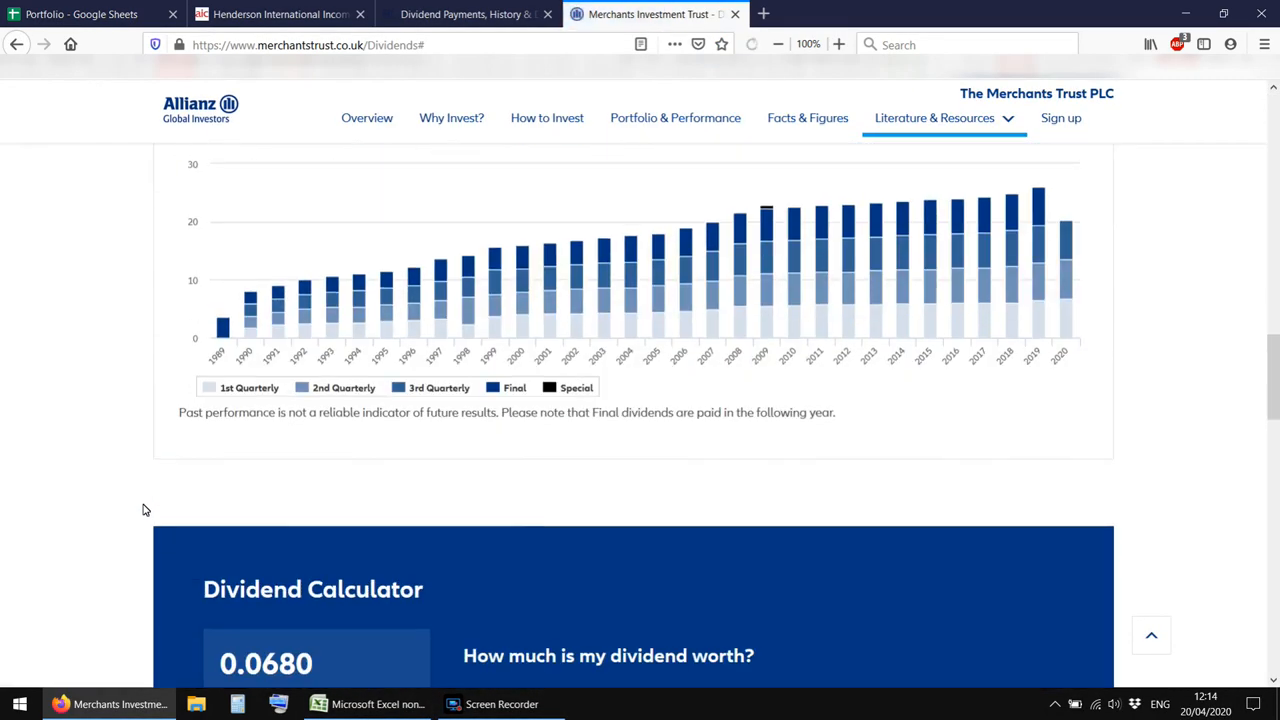
pyautogui.scroll(-3)
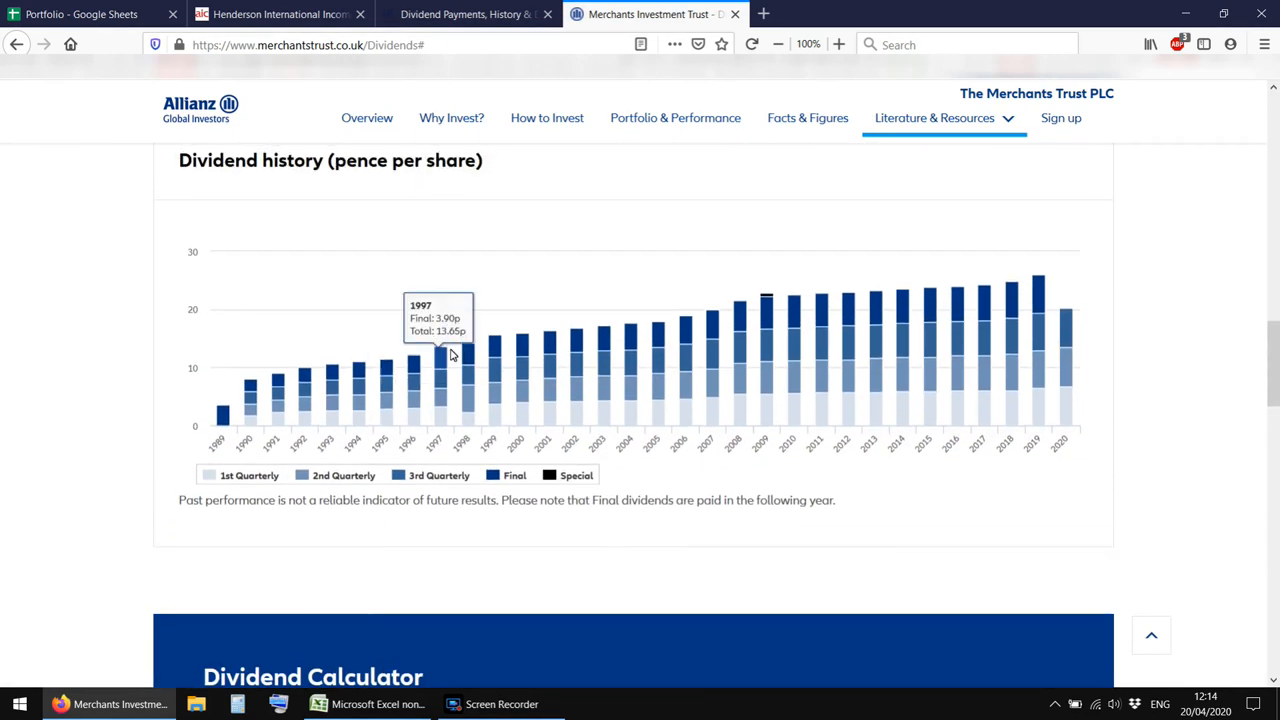
pyautogui.moveTo(548, 340)
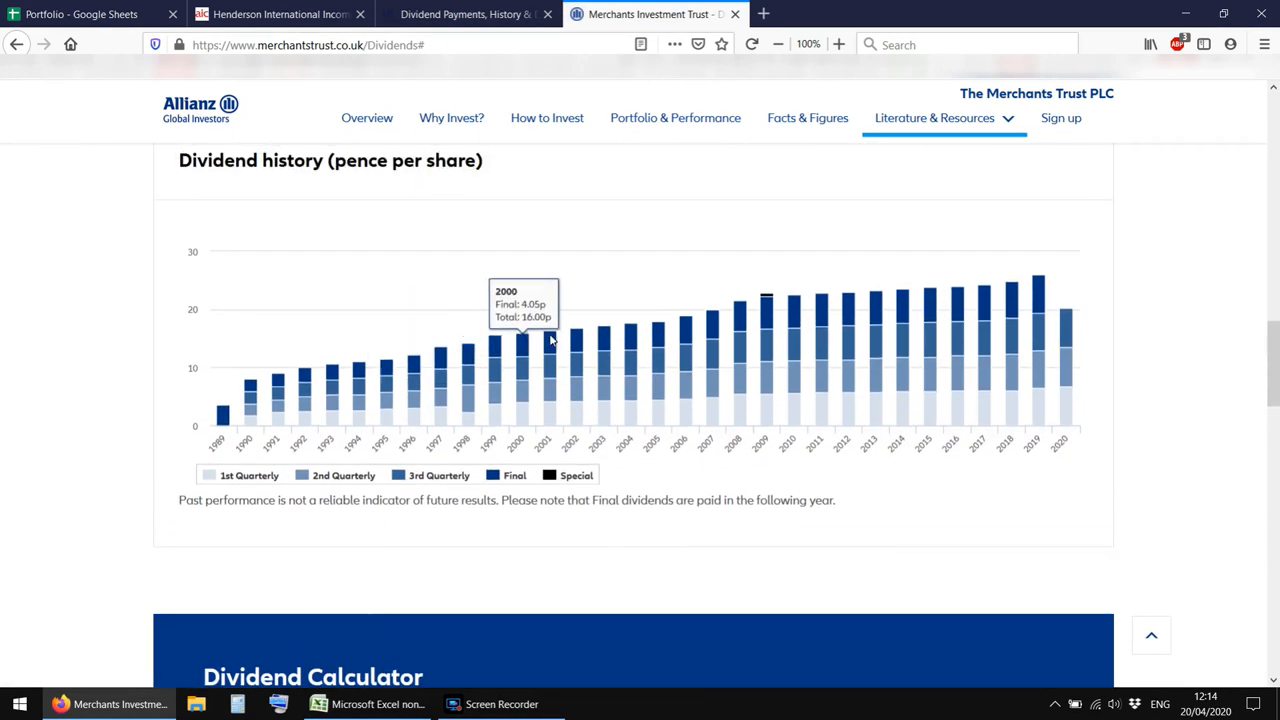
pyautogui.scroll(-3)
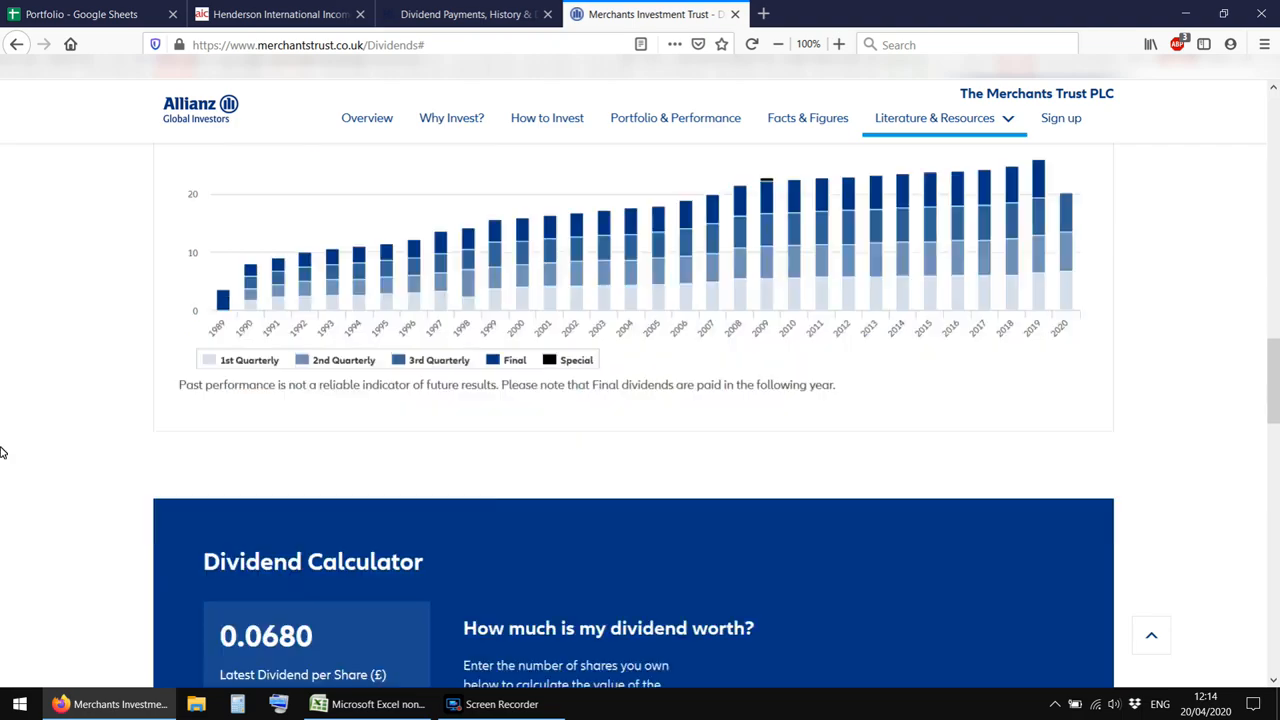
pyautogui.scroll(3)
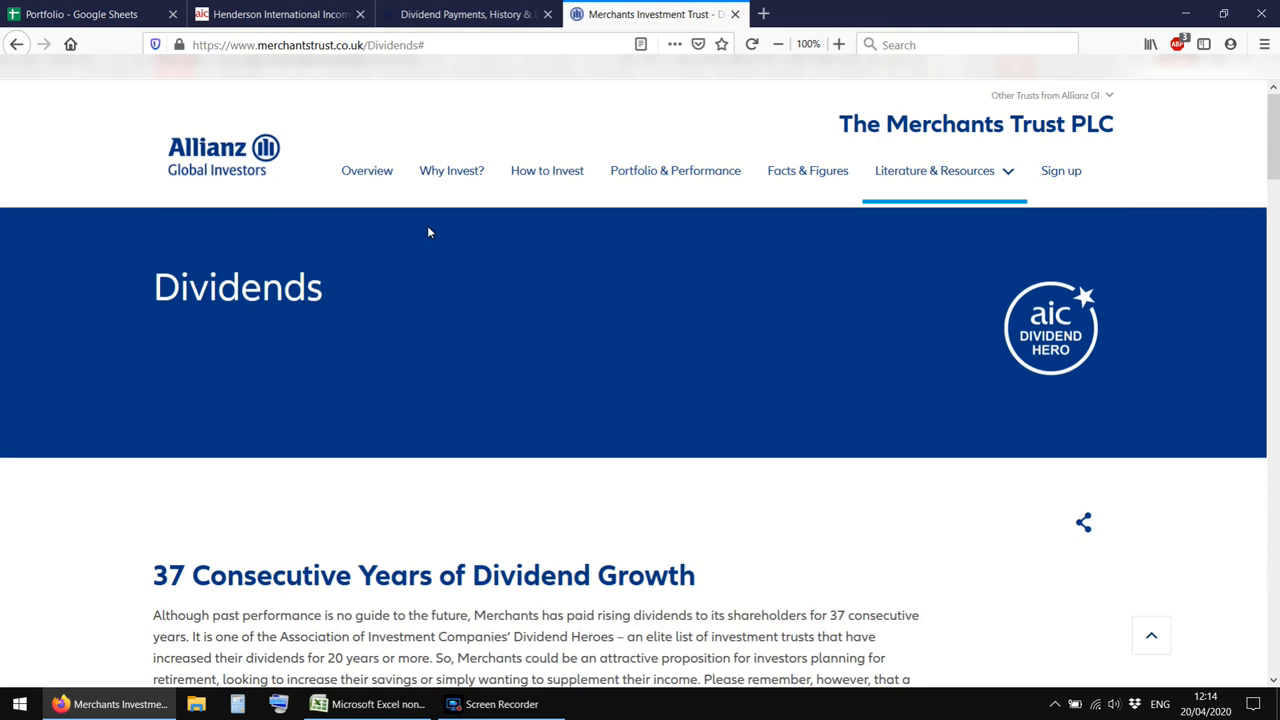
pyautogui.moveTo(367, 170)
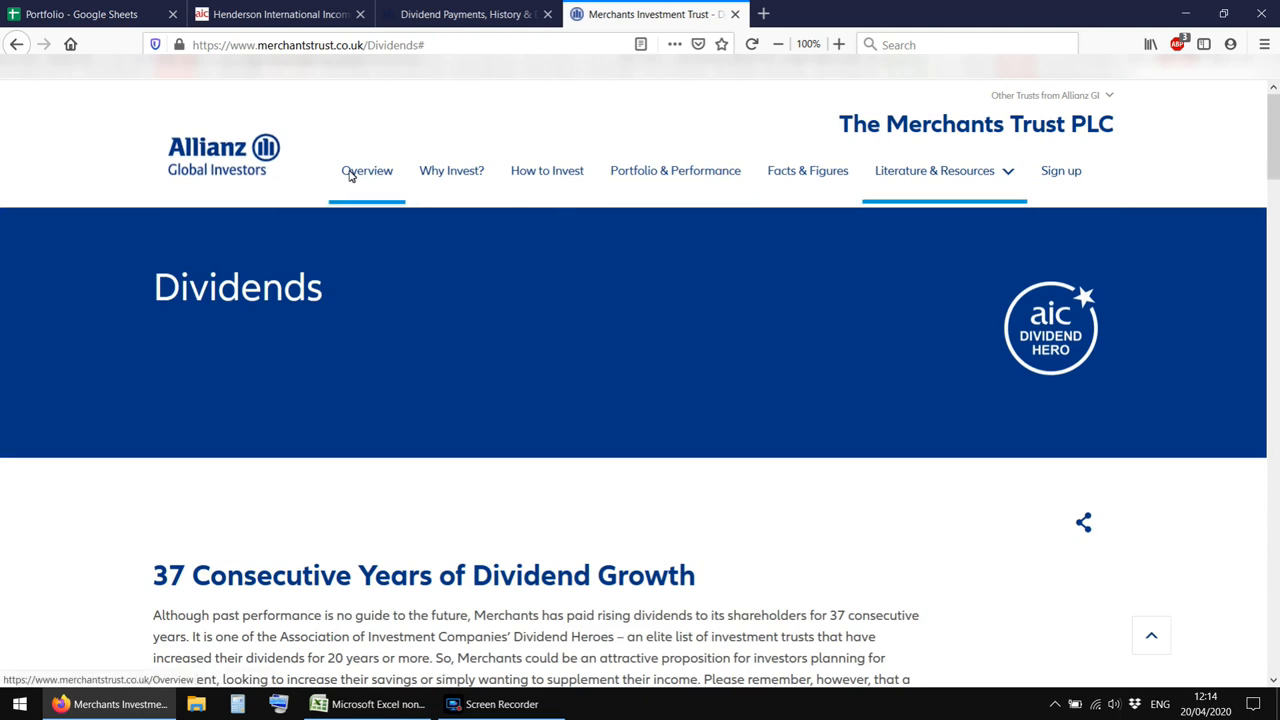
pyautogui.moveTo(893, 196)
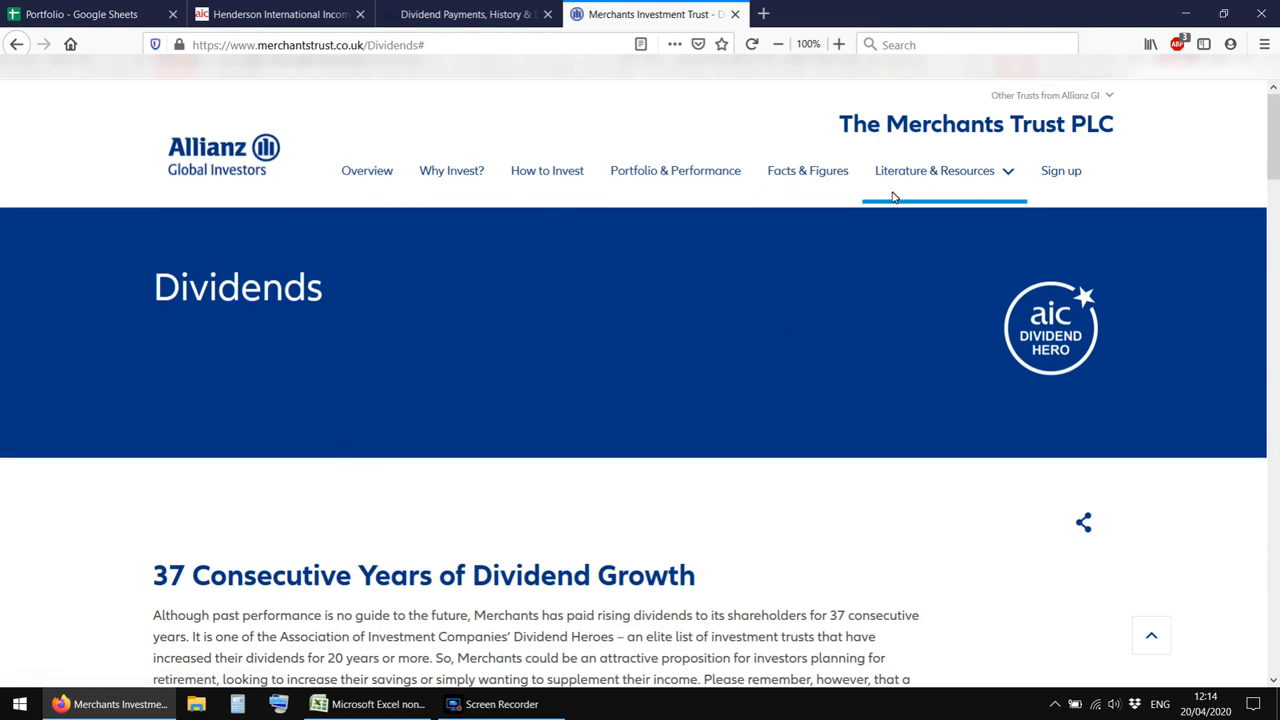
# Browse Merchants Trust's Overview broadcast and history sections, then expand the Literature & Resources menu
pyautogui.click(367, 170)
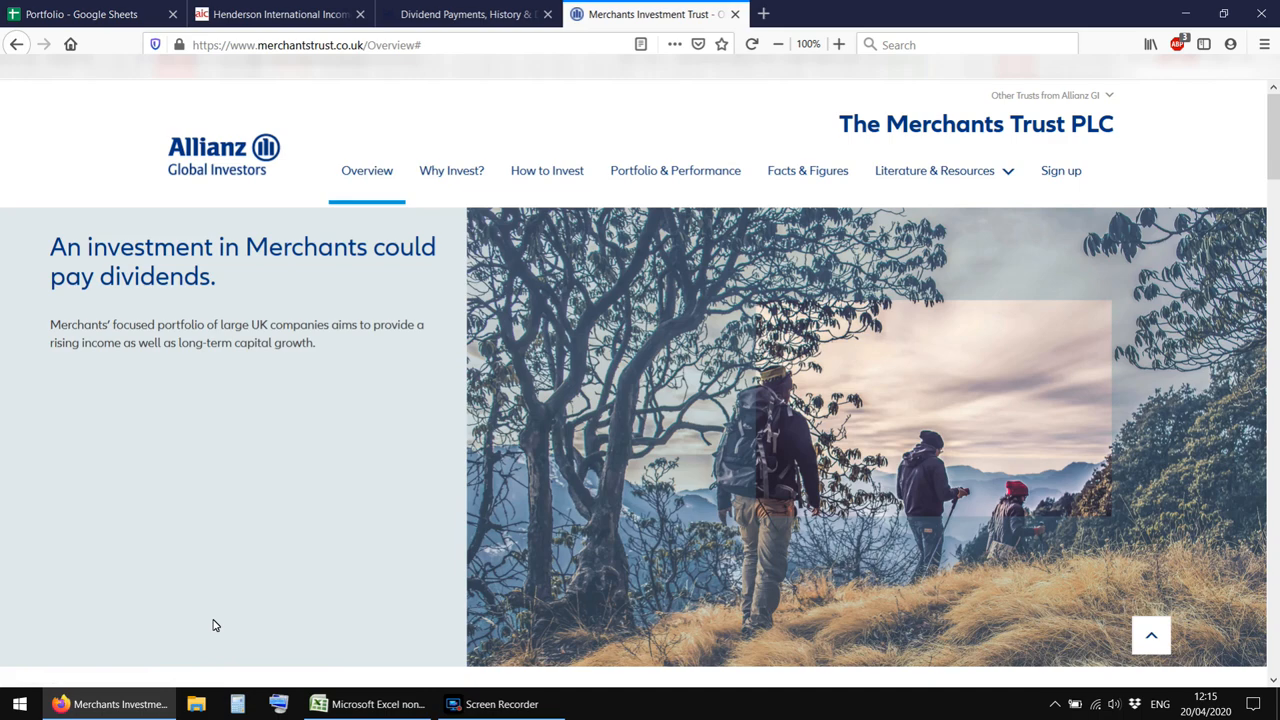
pyautogui.moveTo(210, 630)
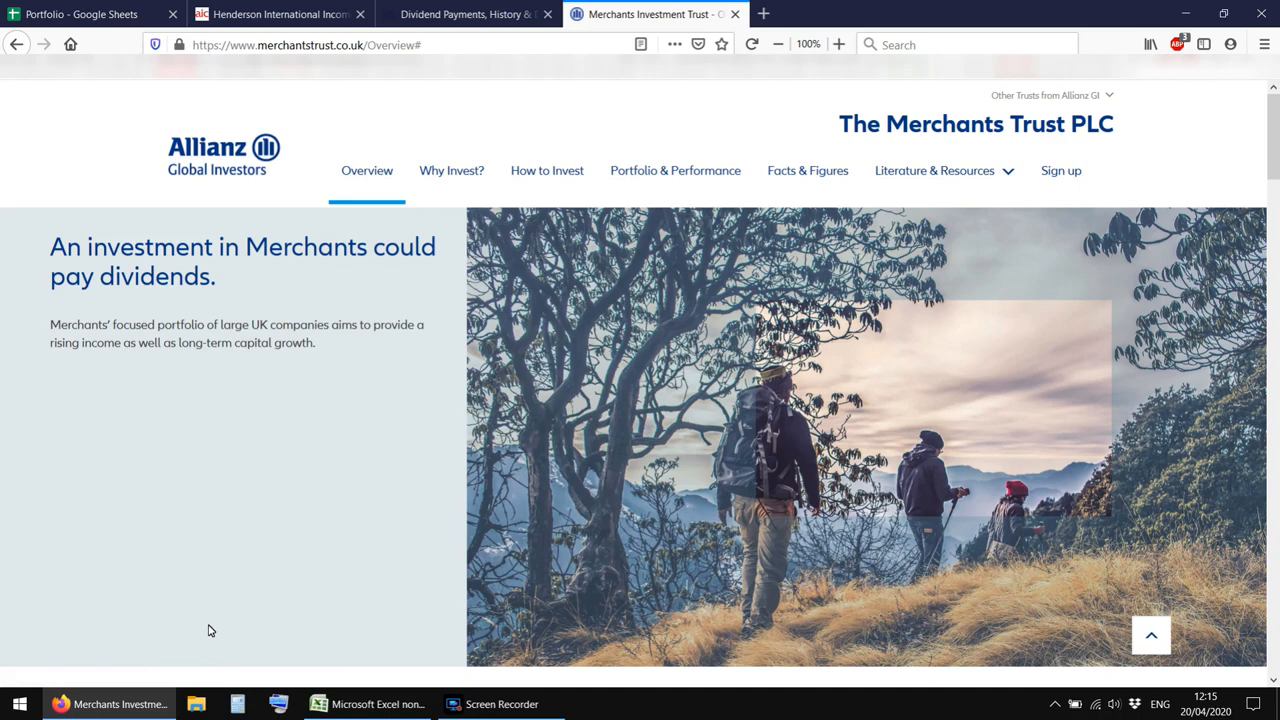
pyautogui.scroll(-3)
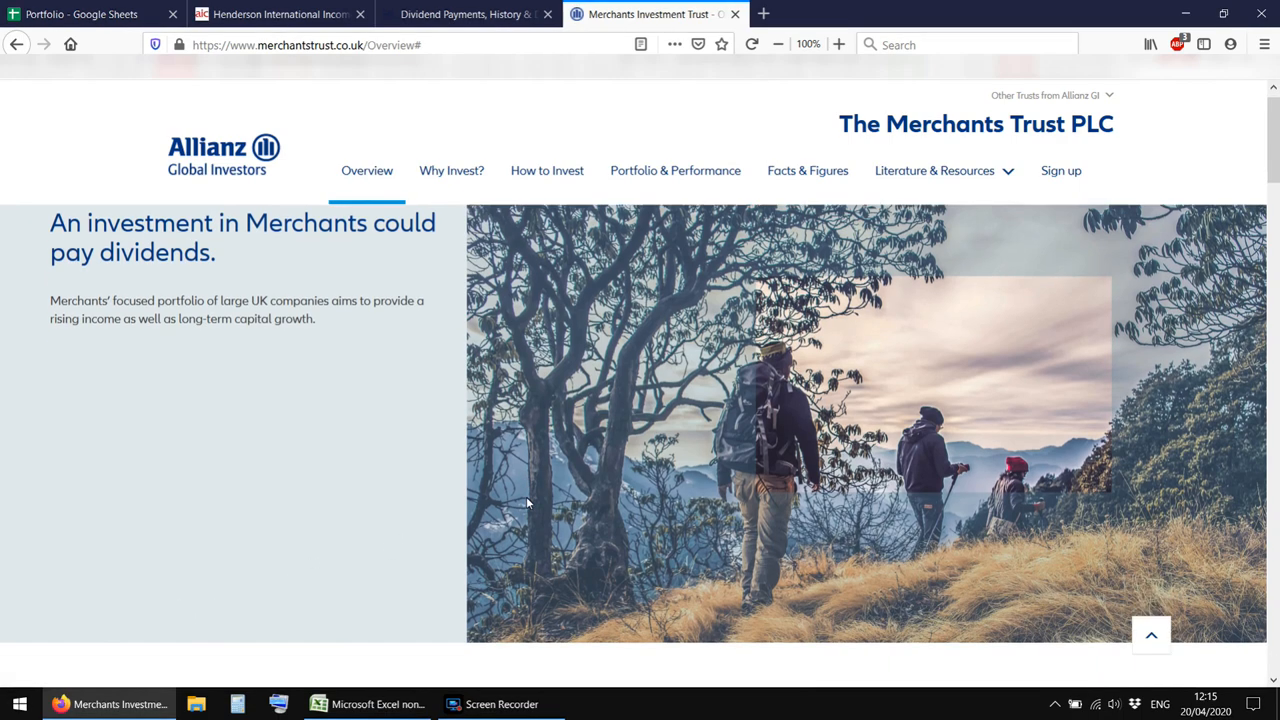
pyautogui.scroll(-3)
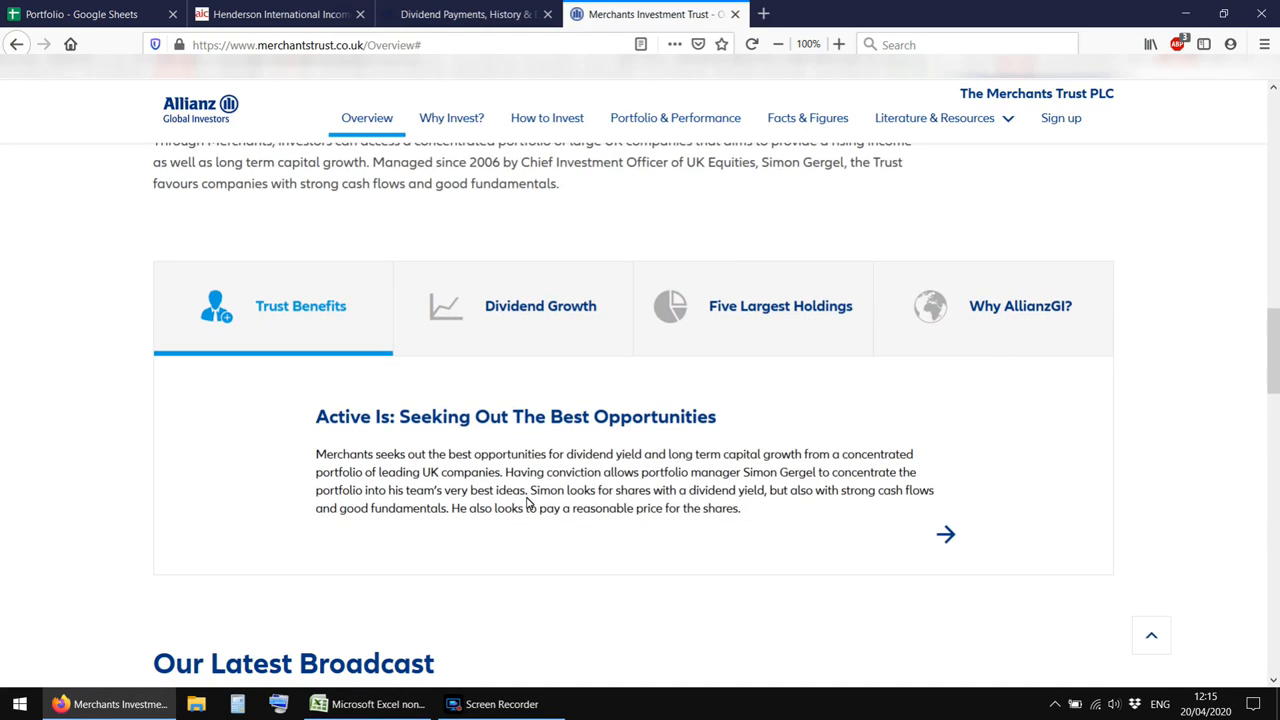
pyautogui.scroll(-3)
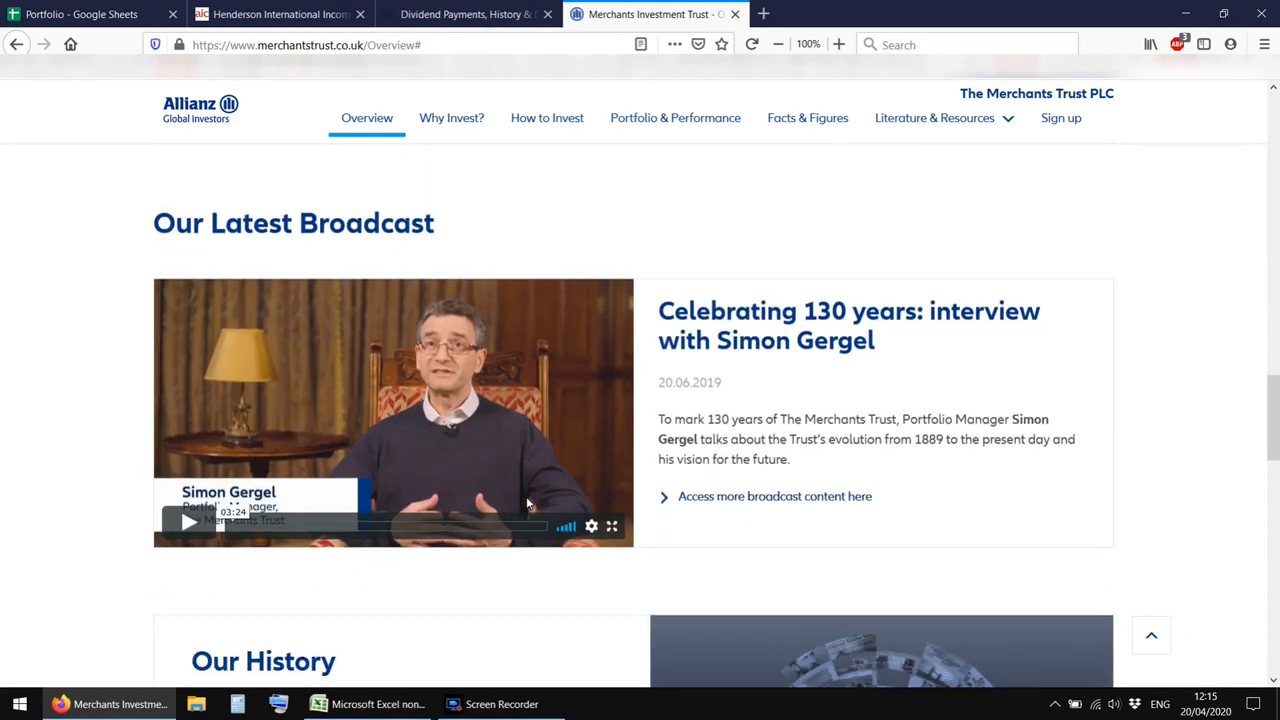
pyautogui.scroll(-3)
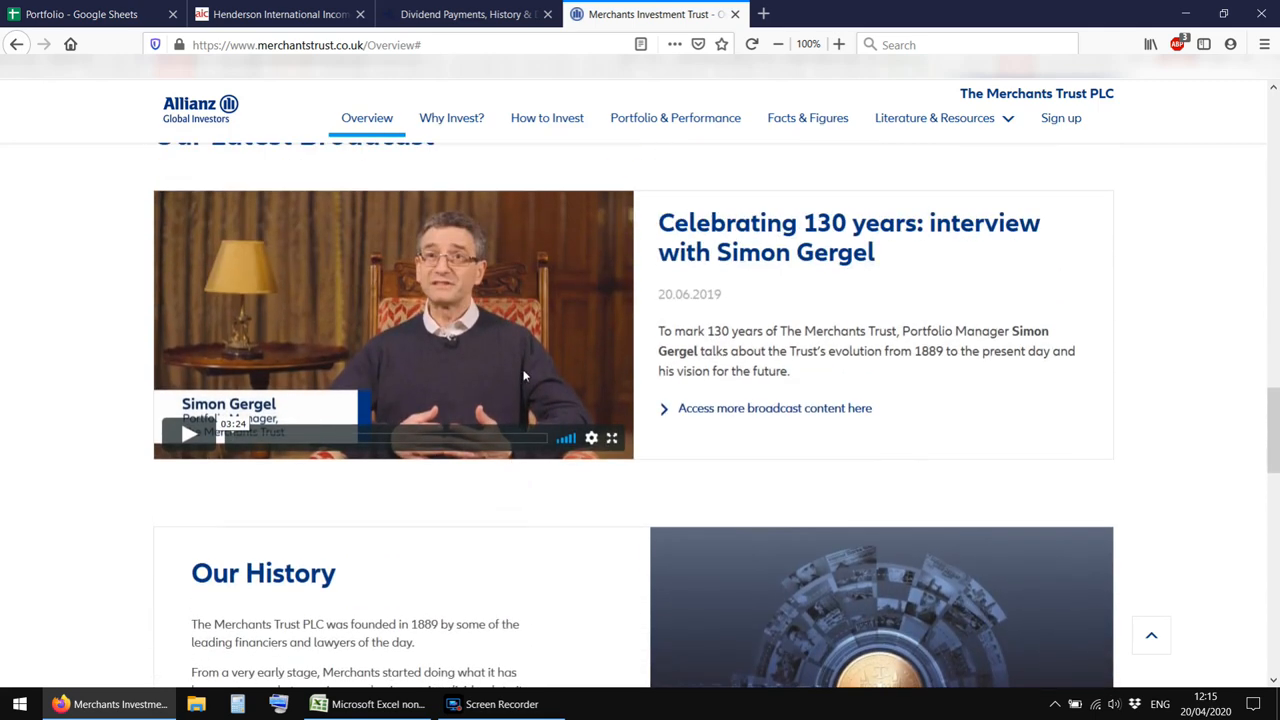
pyautogui.scroll(-3)
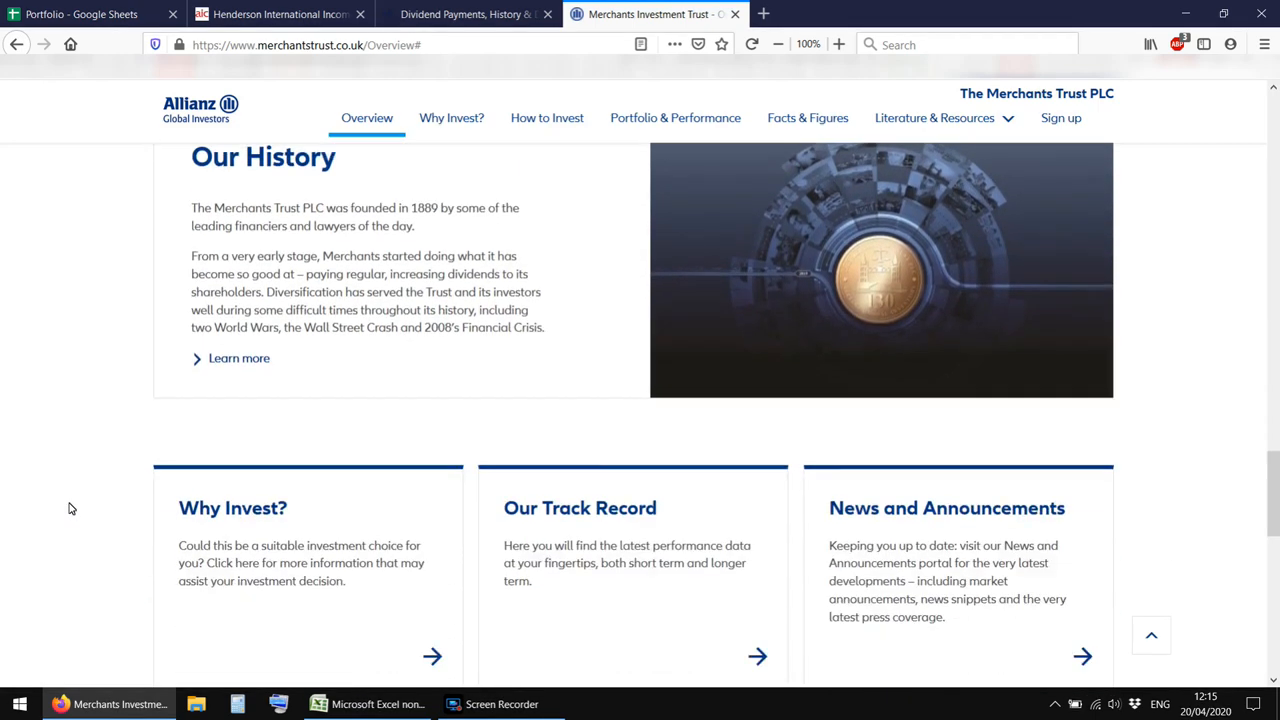
pyautogui.scroll(-3)
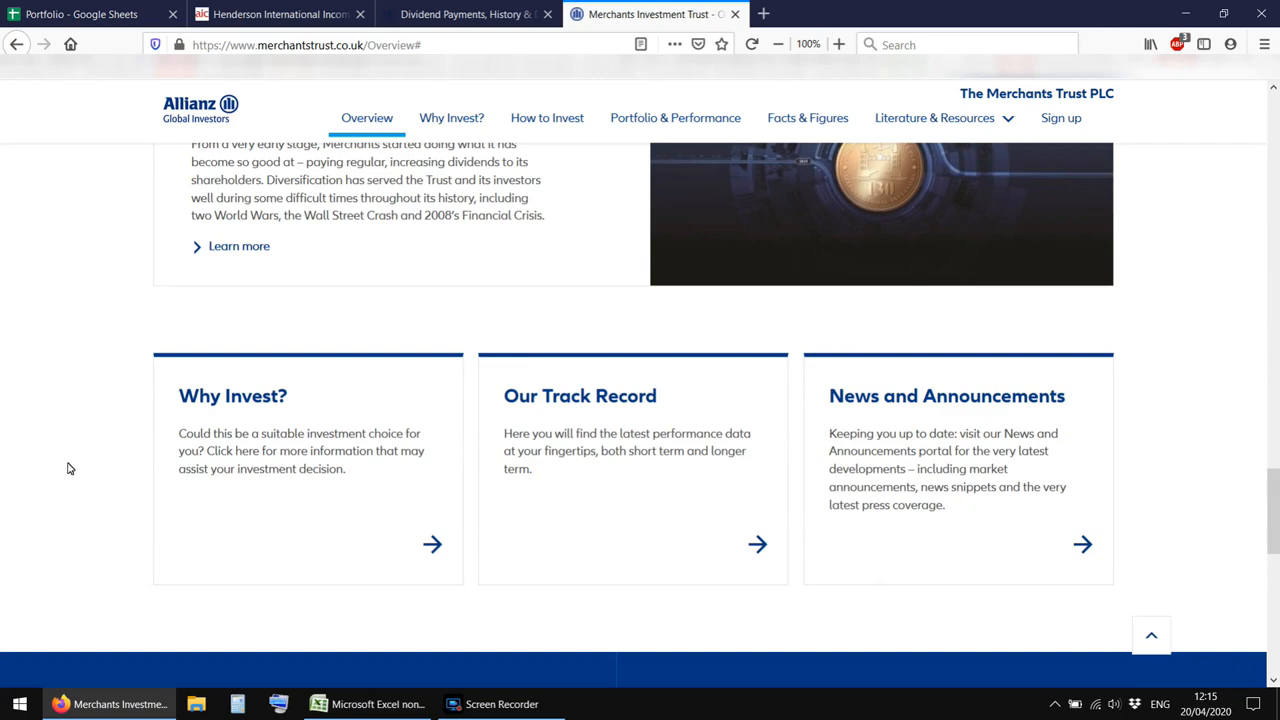
pyautogui.scroll(3)
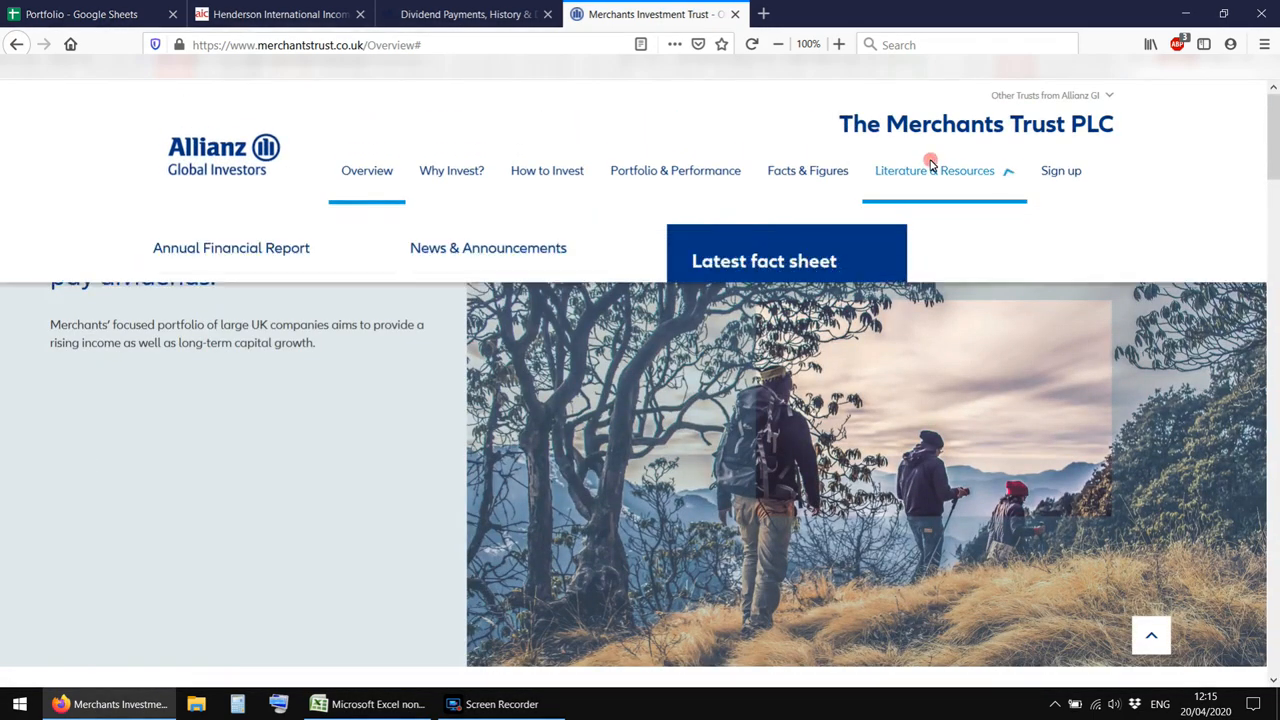
# Open the Merchants Trust Broadcast Hub and scroll to Value View Episode 12
pyautogui.click(934, 170)
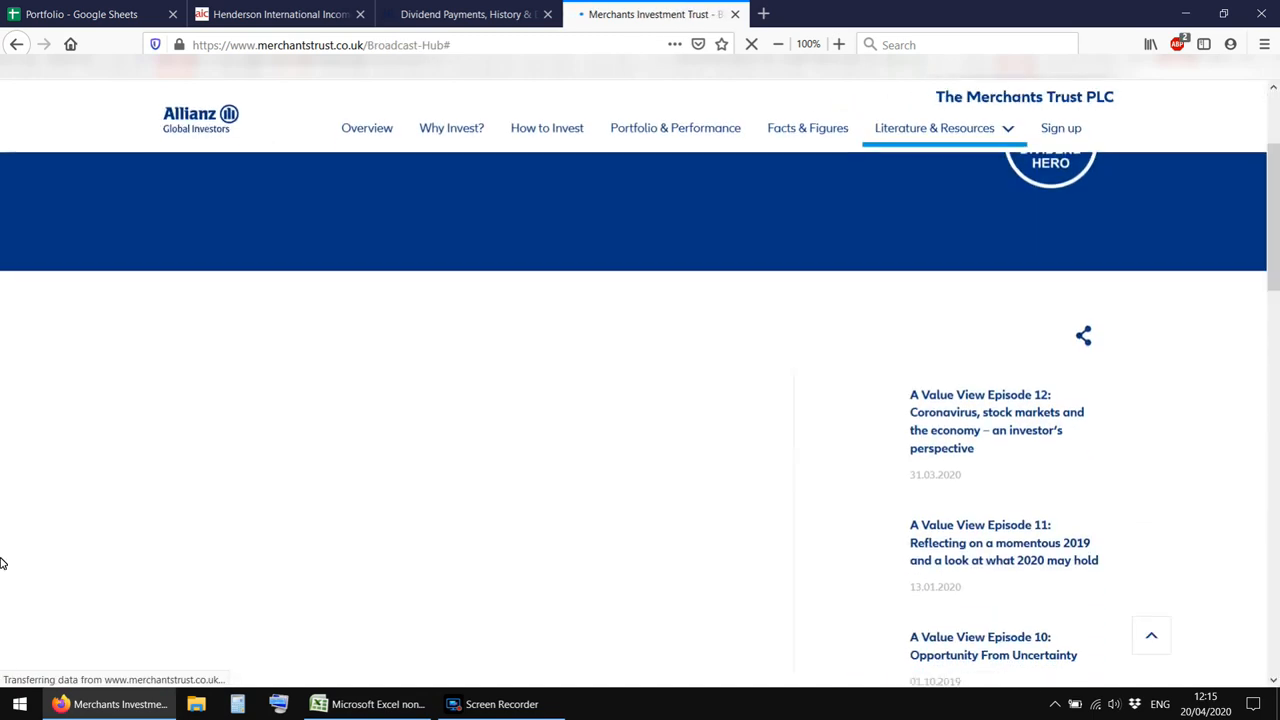
pyautogui.scroll(-3)
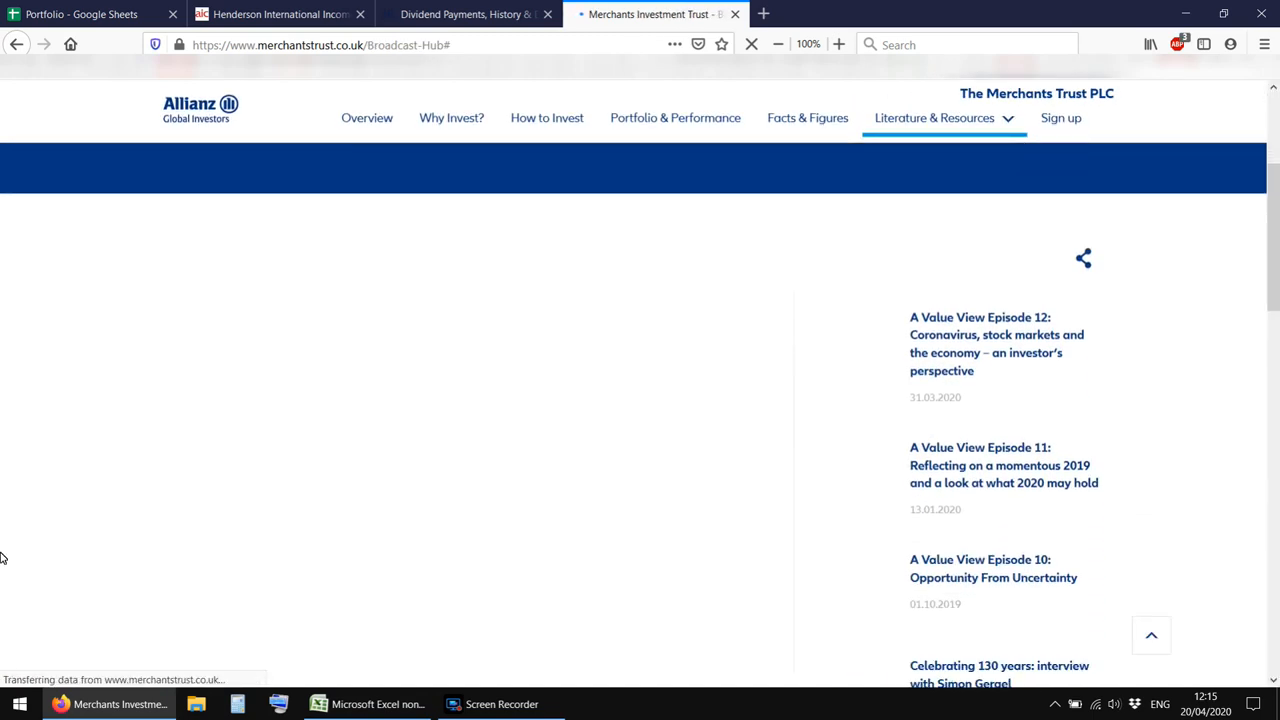
pyautogui.scroll(-3)
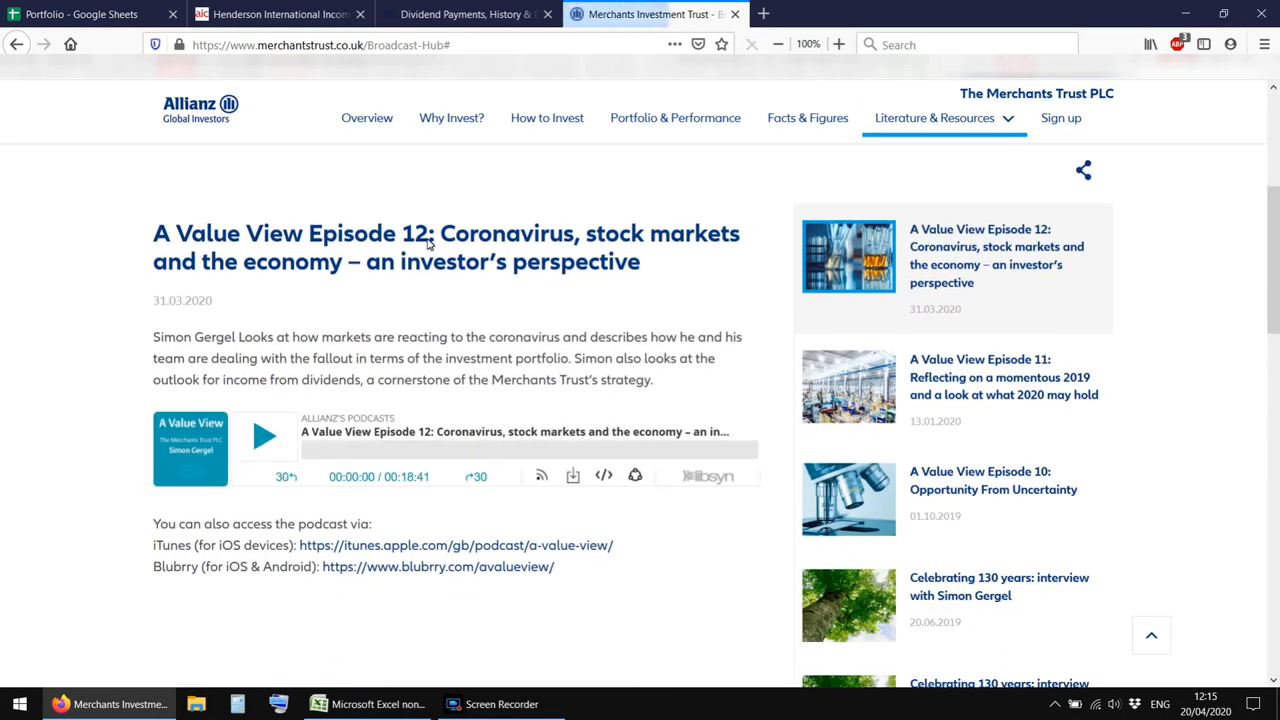
# Play the Episode 12 podcast for a few seconds, pause it, and select the presenter's name
pyautogui.click(264, 435)
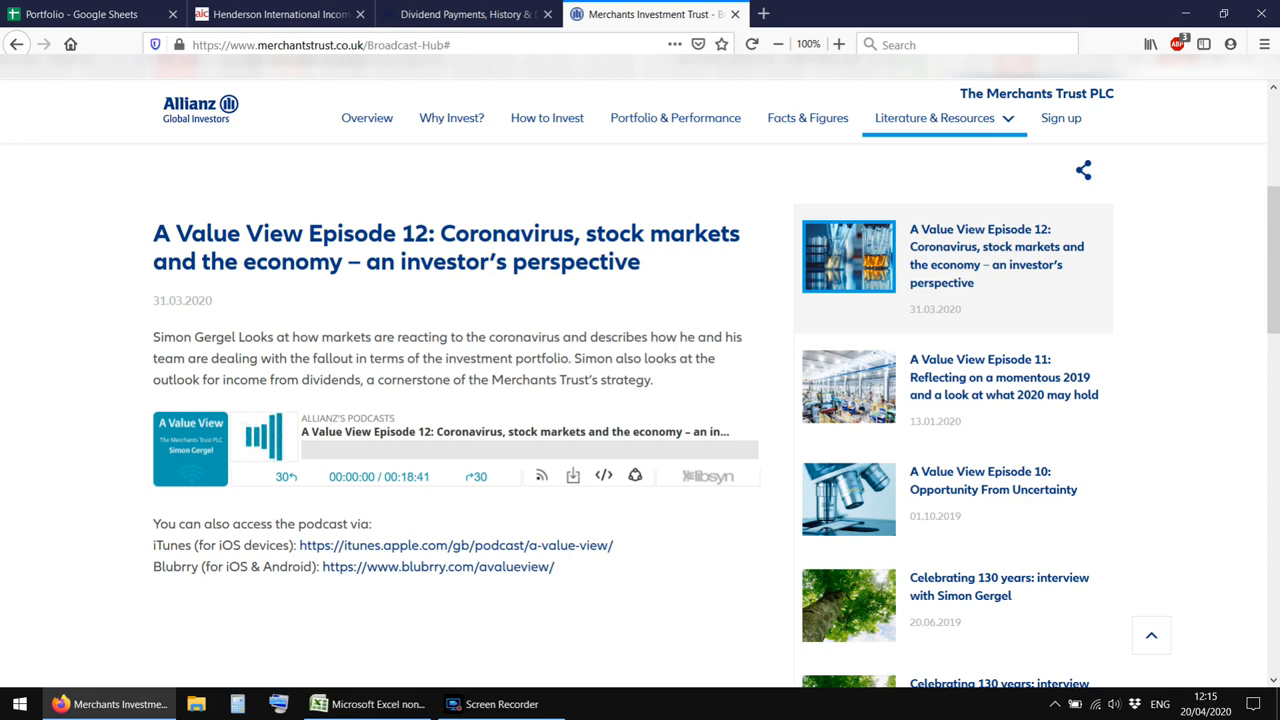
pyautogui.click(265, 437)
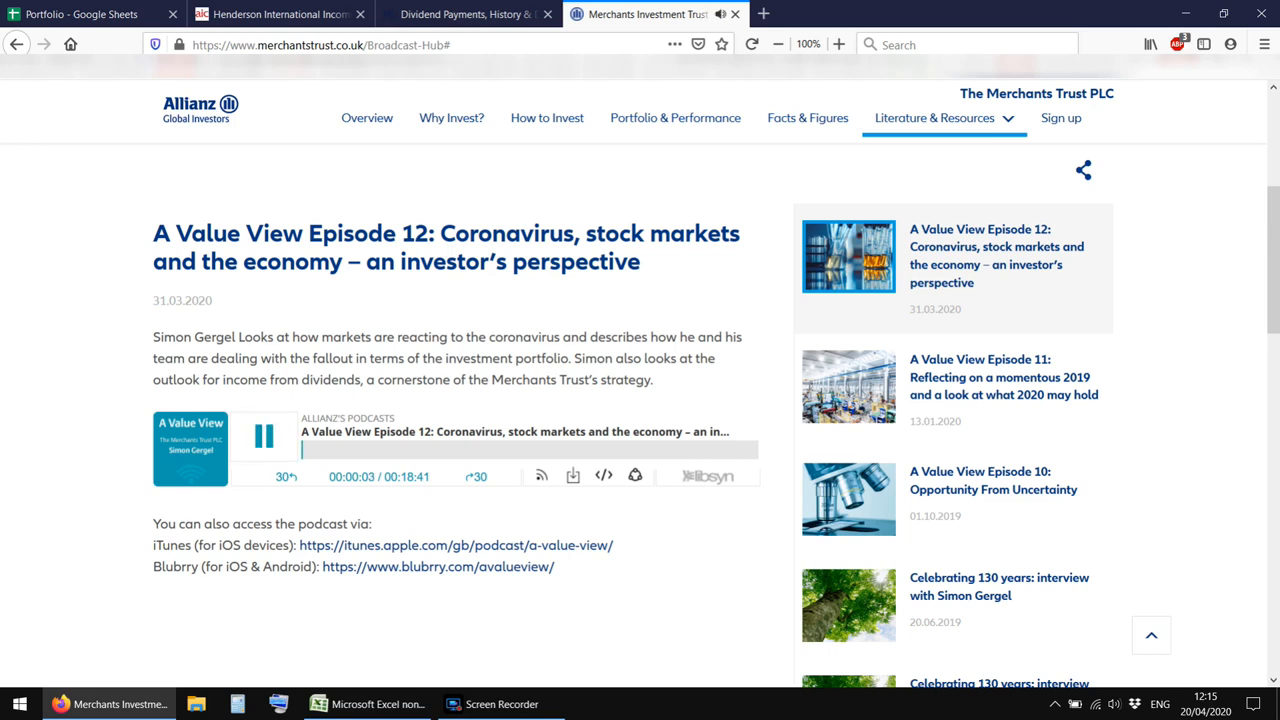
pyautogui.click(264, 435)
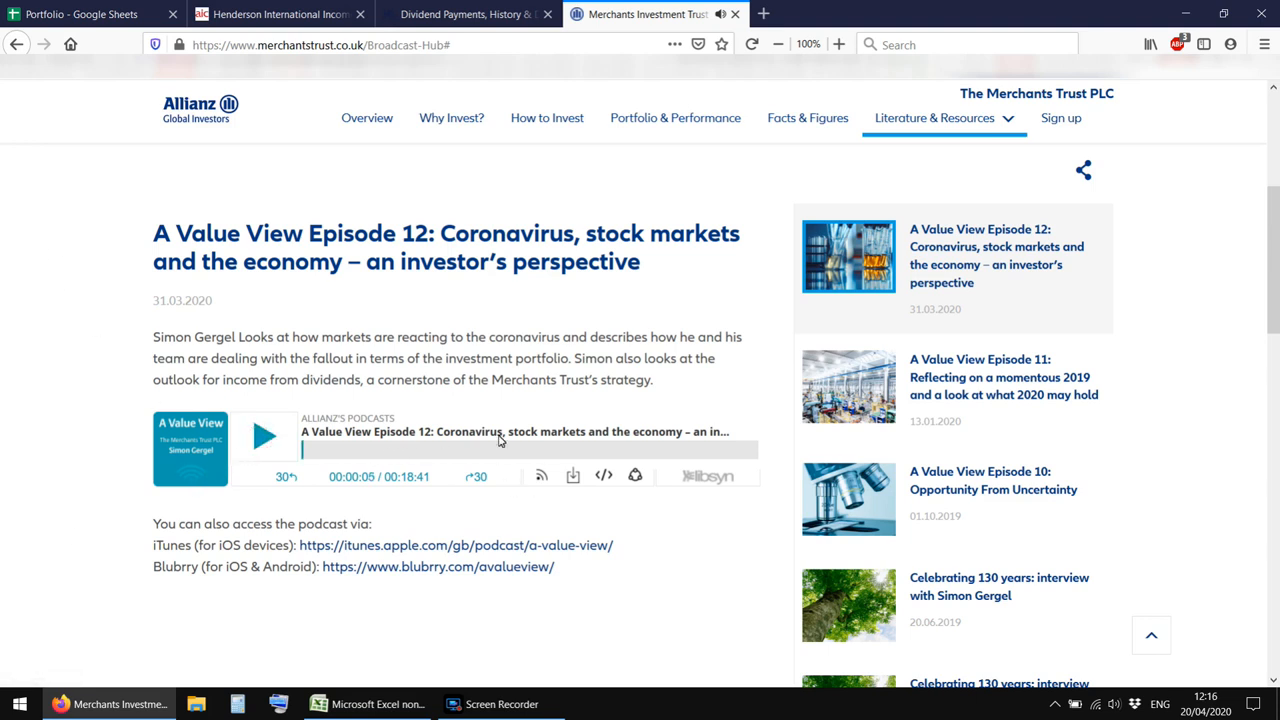
pyautogui.moveTo(168, 340)
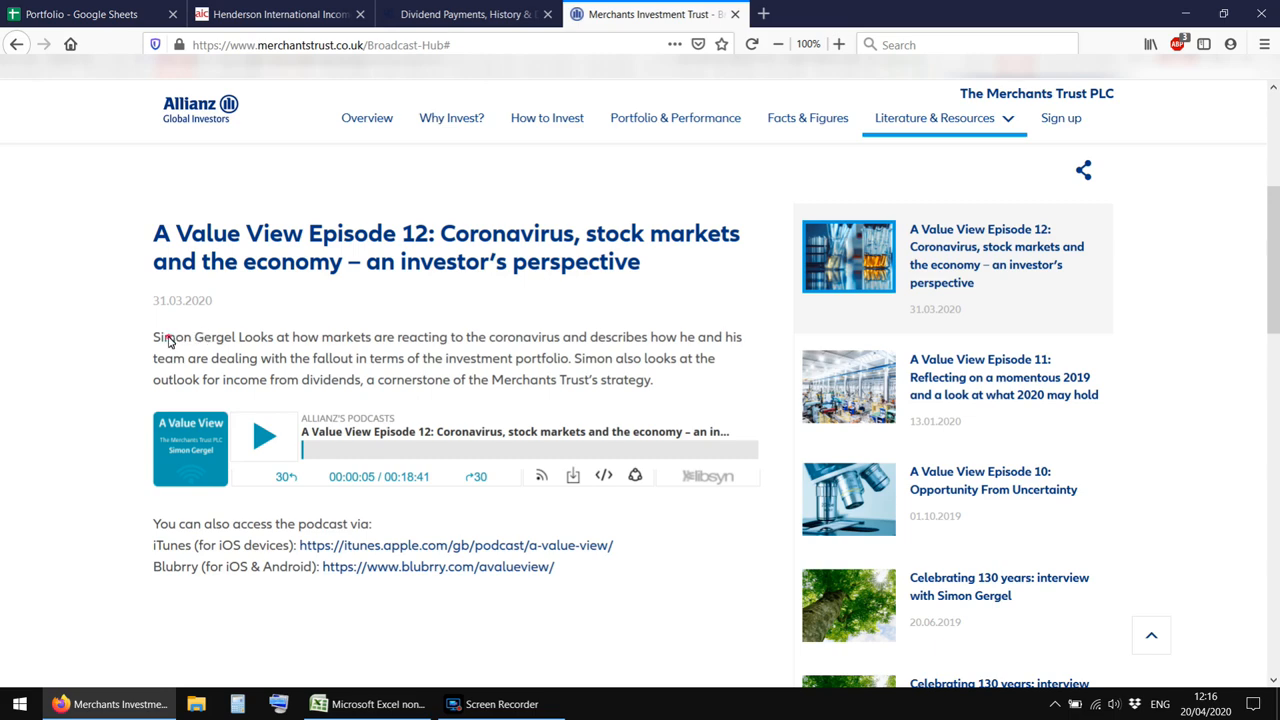
pyautogui.doubleClick(180, 337)
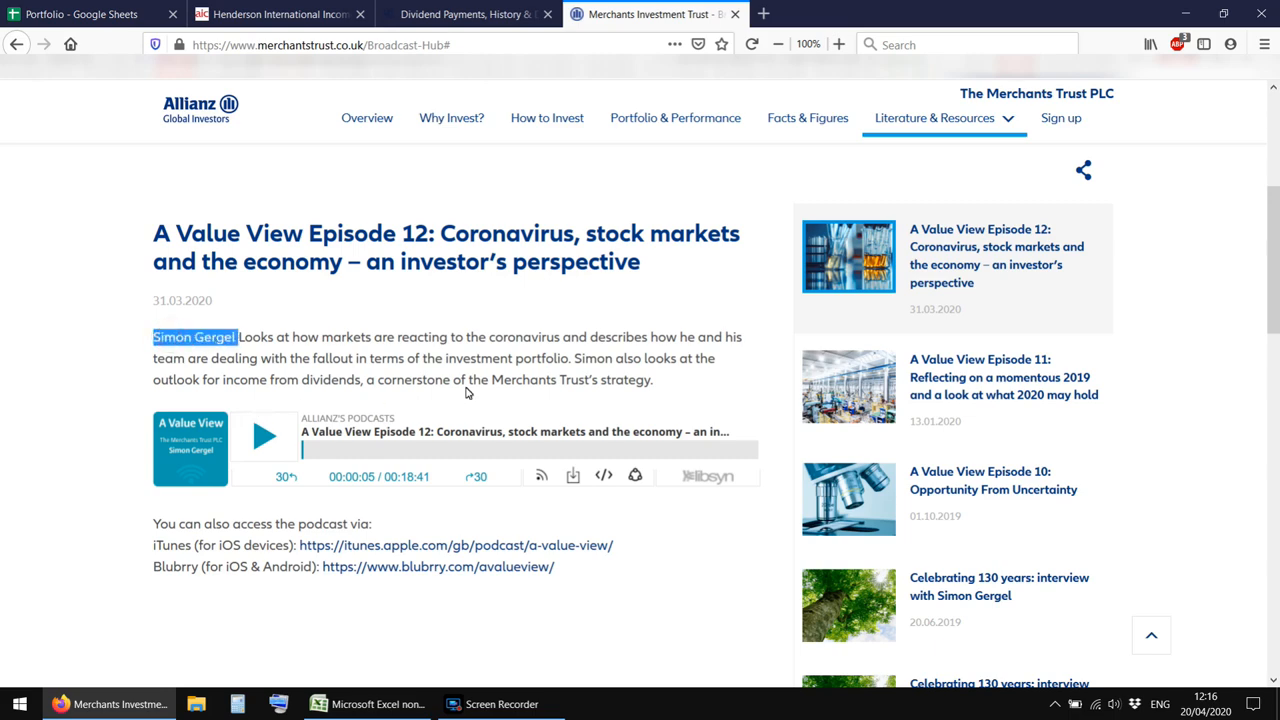
pyautogui.scroll(-3)
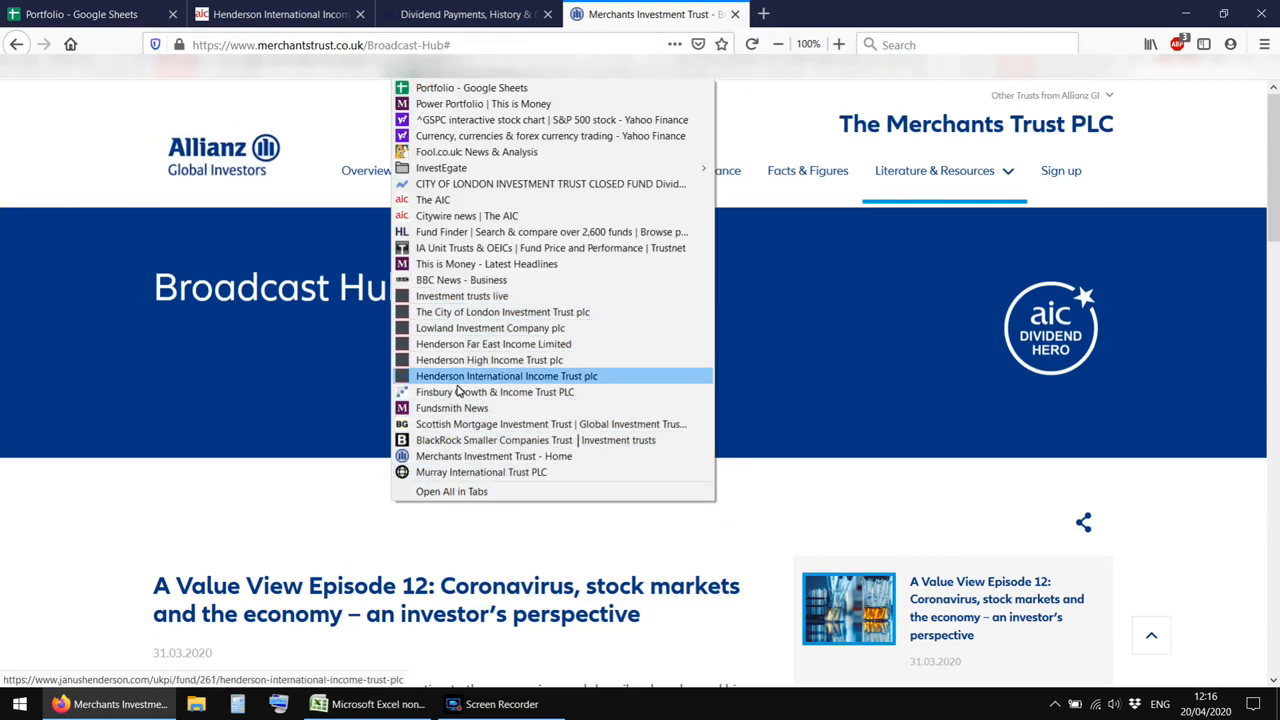
pyautogui.moveTo(502, 311)
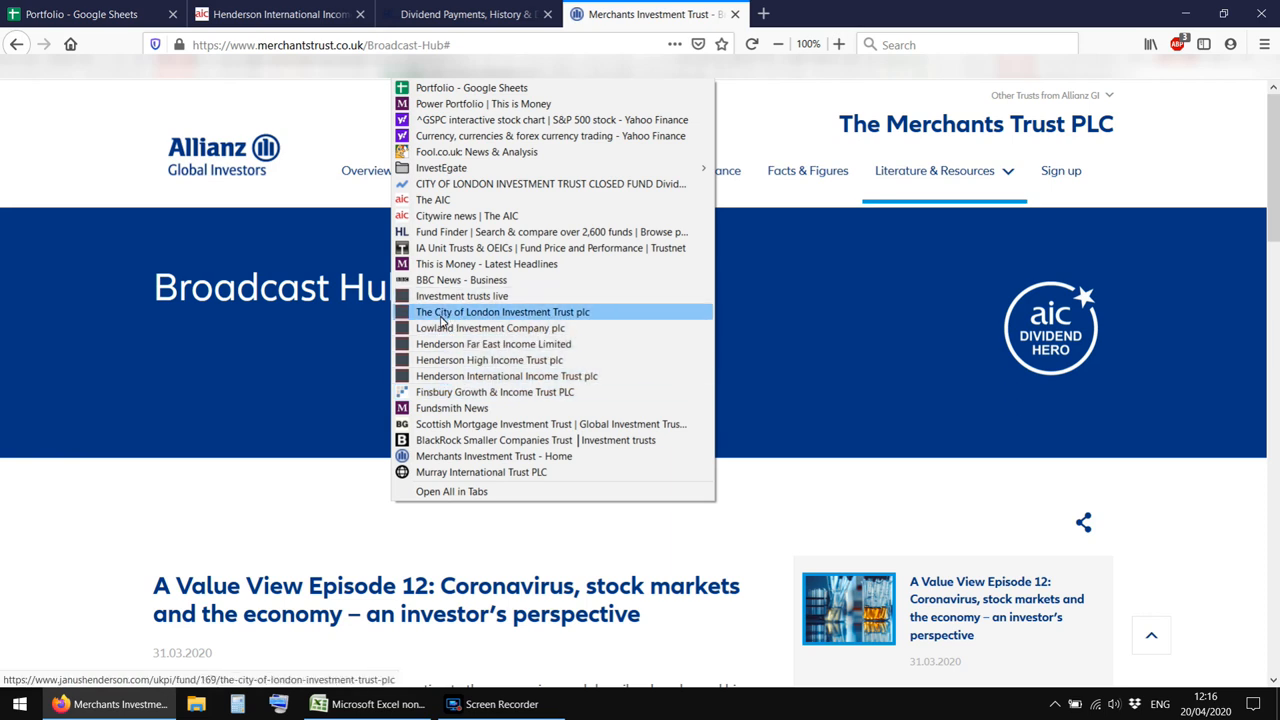
pyautogui.moveTo(493, 343)
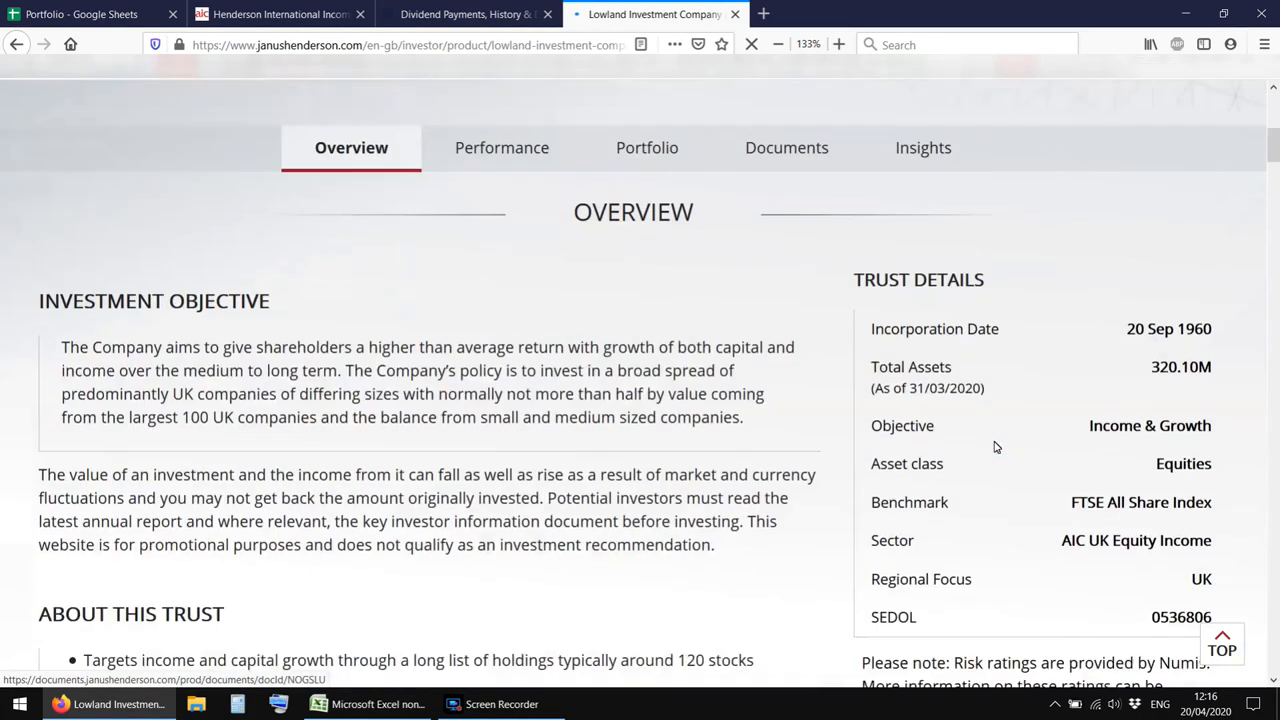
# Review Lowland's performance charts and dividend history on the Performance tab
pyautogui.scroll(-3)
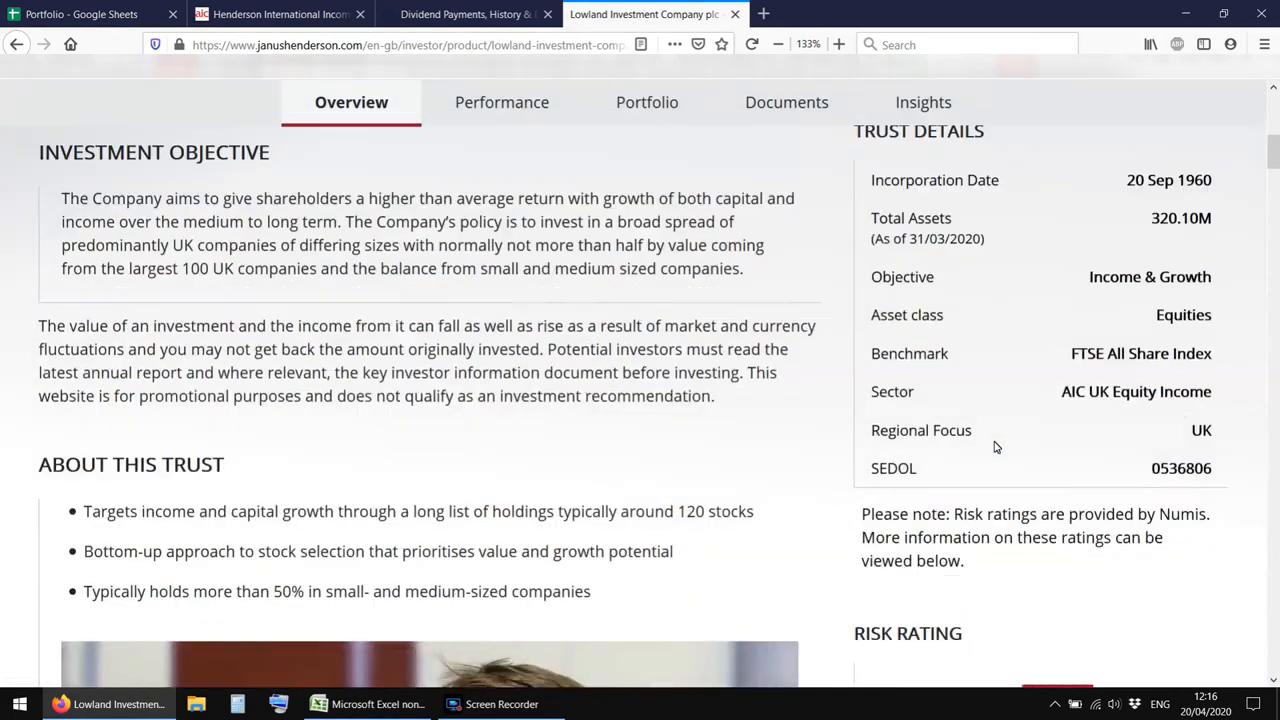
pyautogui.click(498, 102)
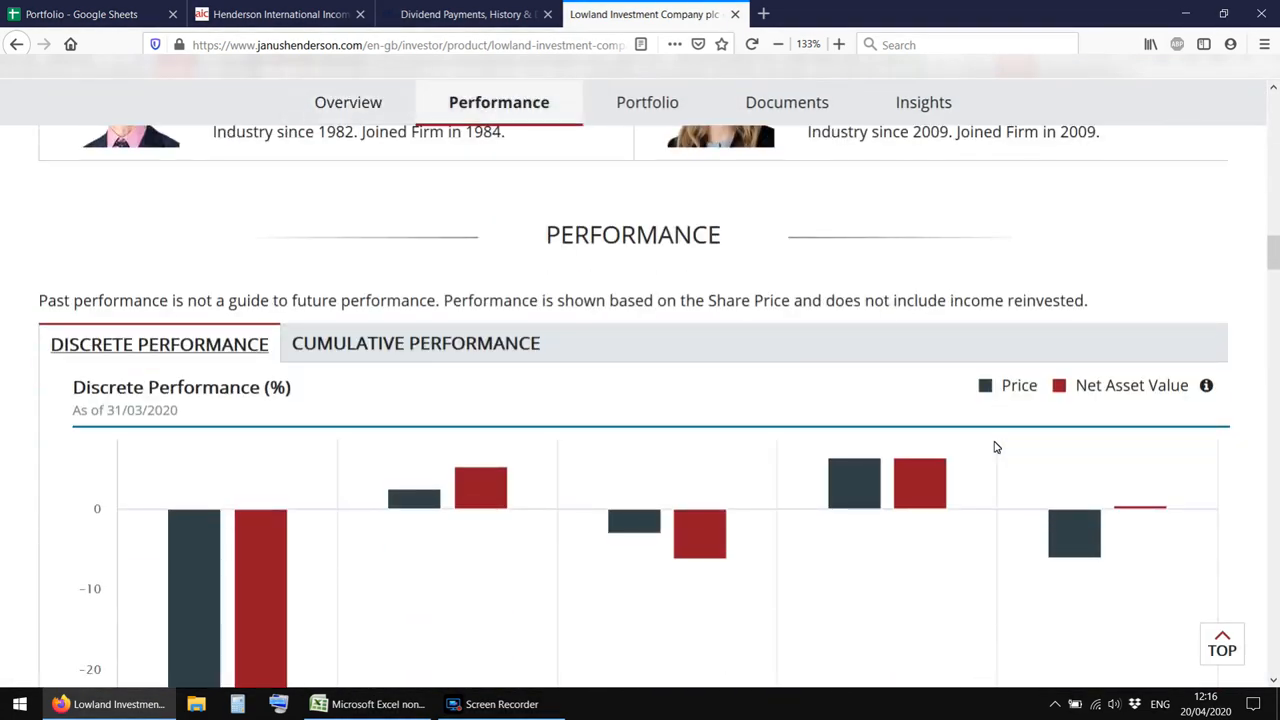
pyautogui.scroll(-3)
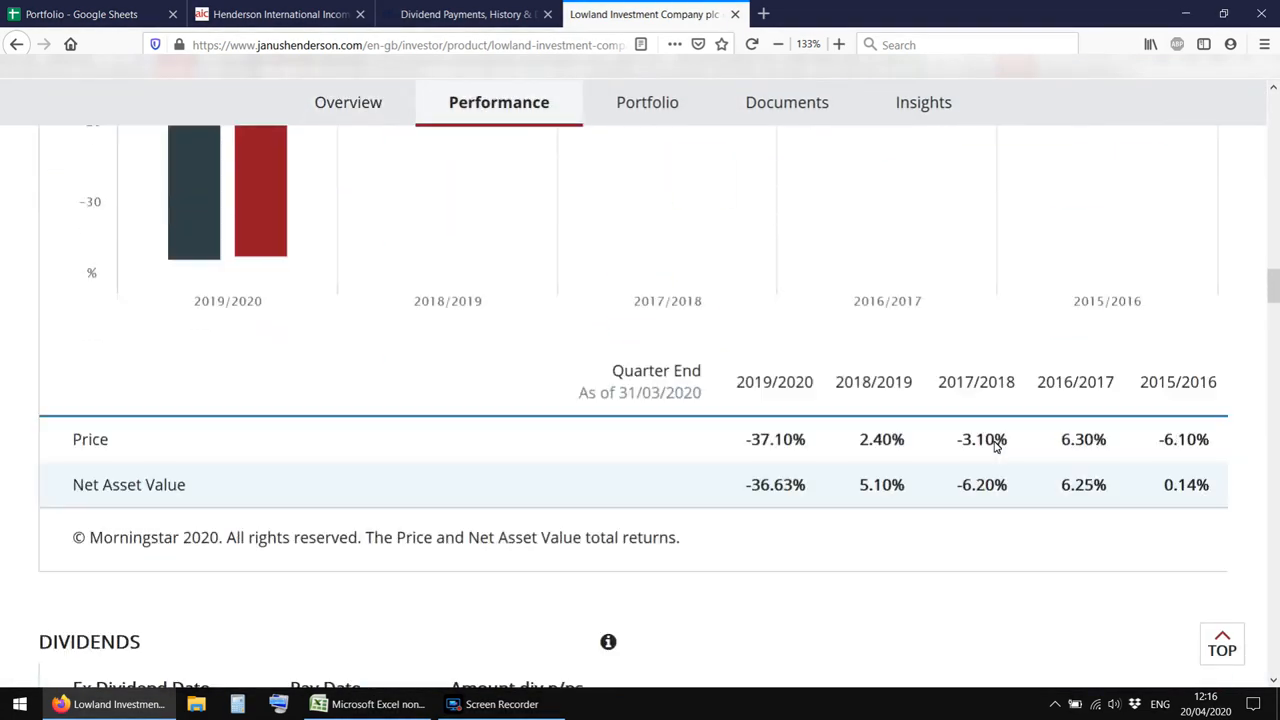
pyautogui.scroll(-3)
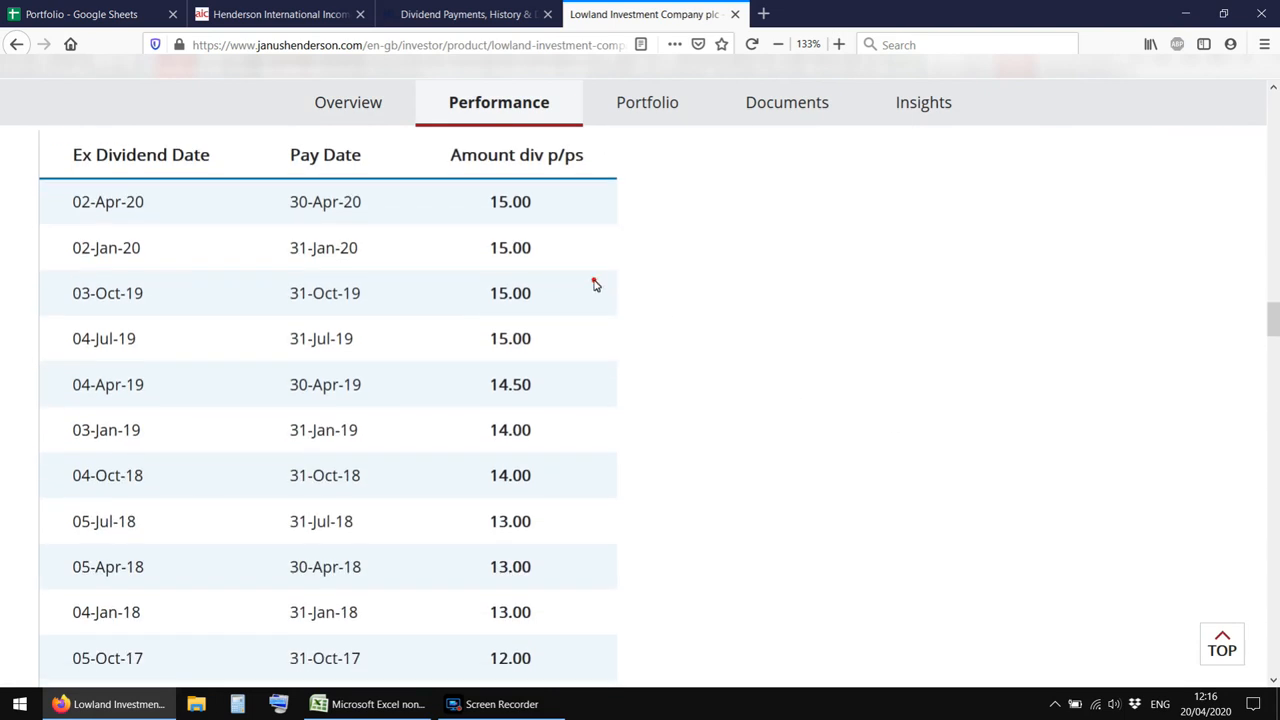
# View Lowland's top holdings on the Portfolio tab and request the full holdings list
pyautogui.click(644, 102)
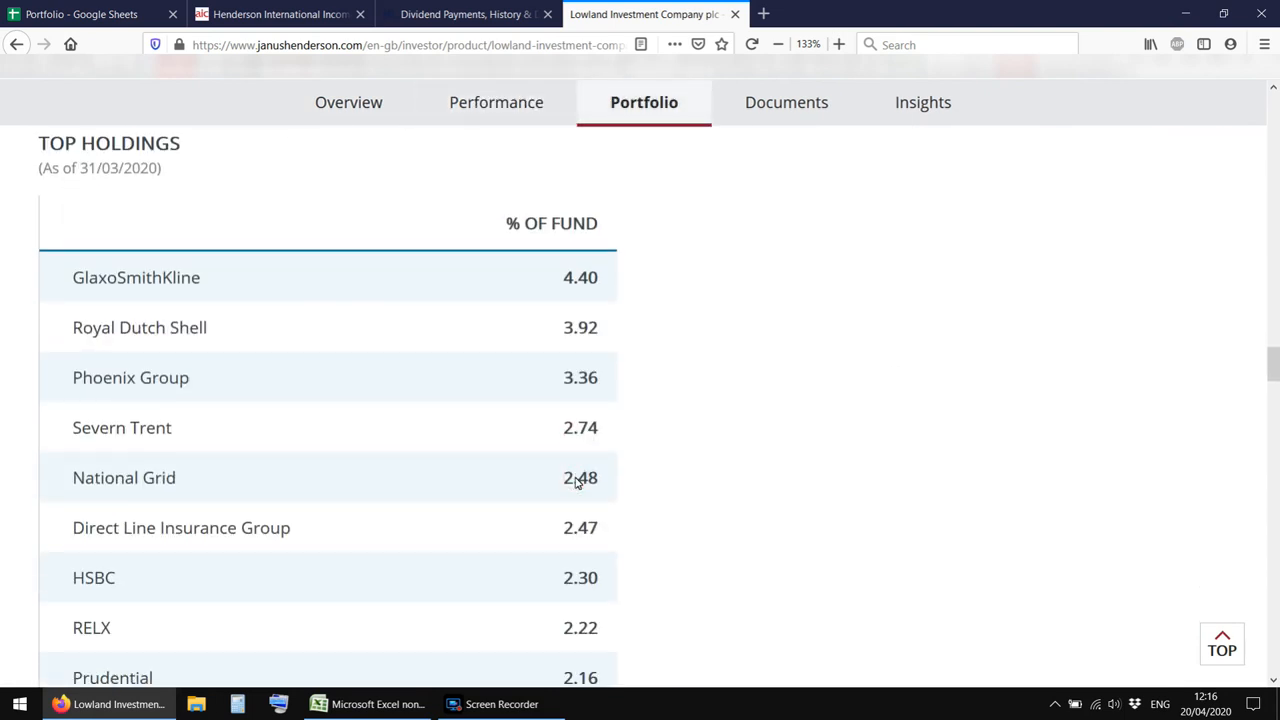
pyautogui.scroll(-3)
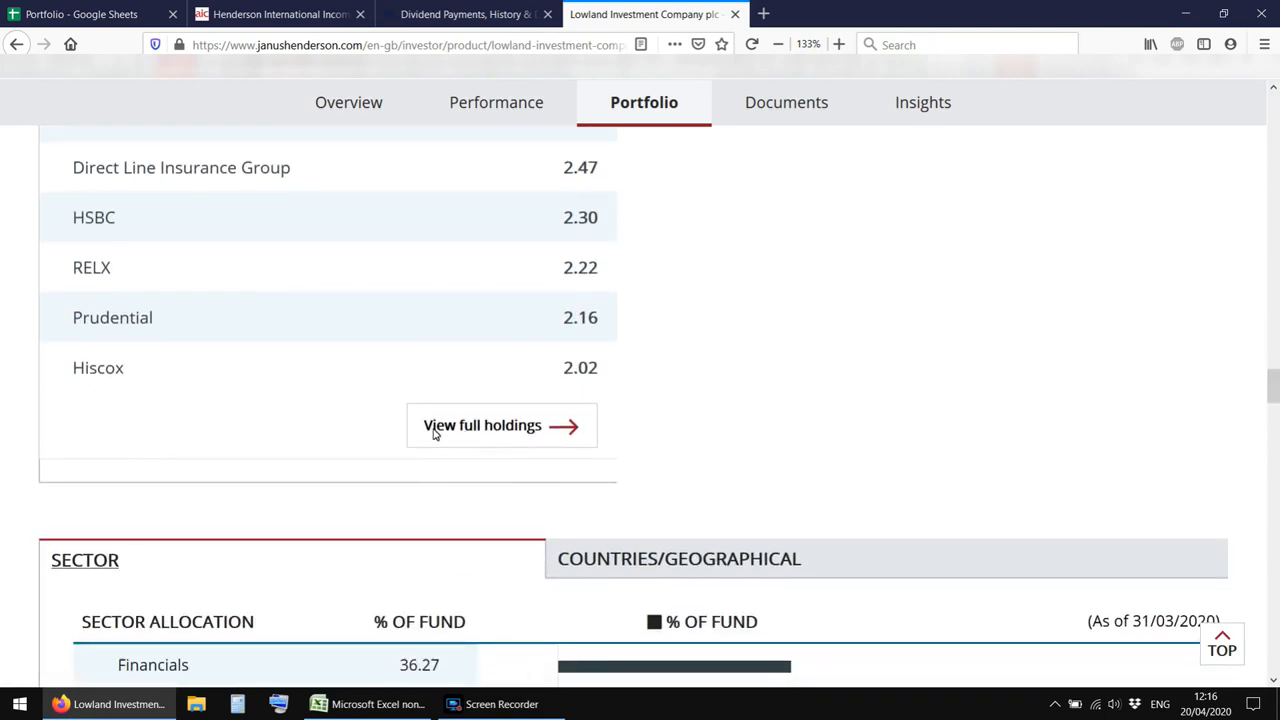
pyautogui.moveTo(482, 425)
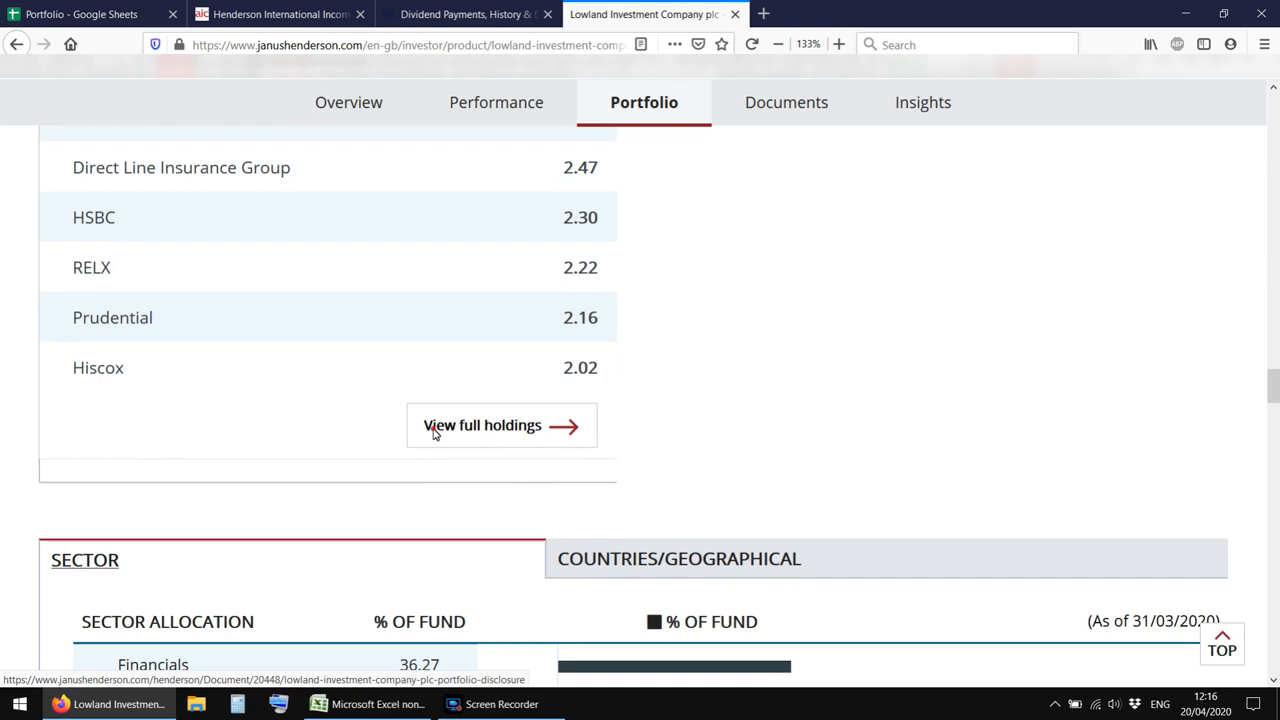
pyautogui.click(501, 425)
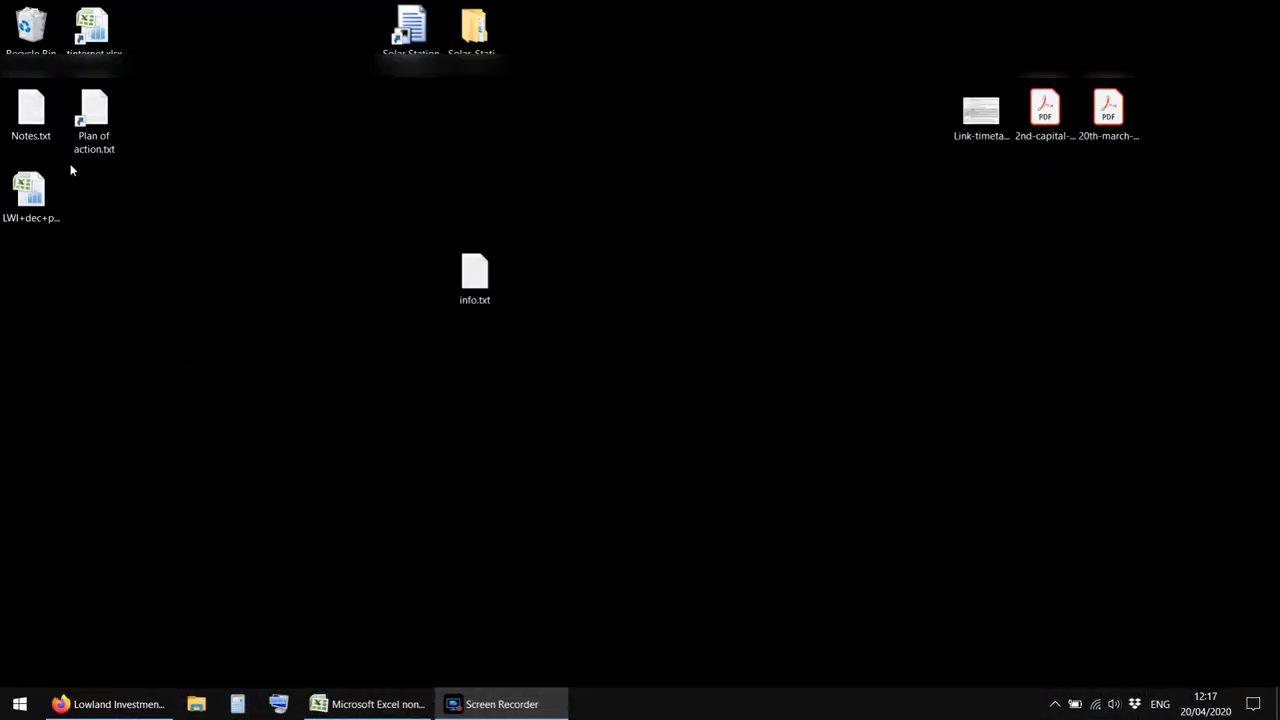
# Open LWI+dec+portfolio.xlsx in Excel and scroll through Lowland's December 2019 holdings
pyautogui.click(367, 703)
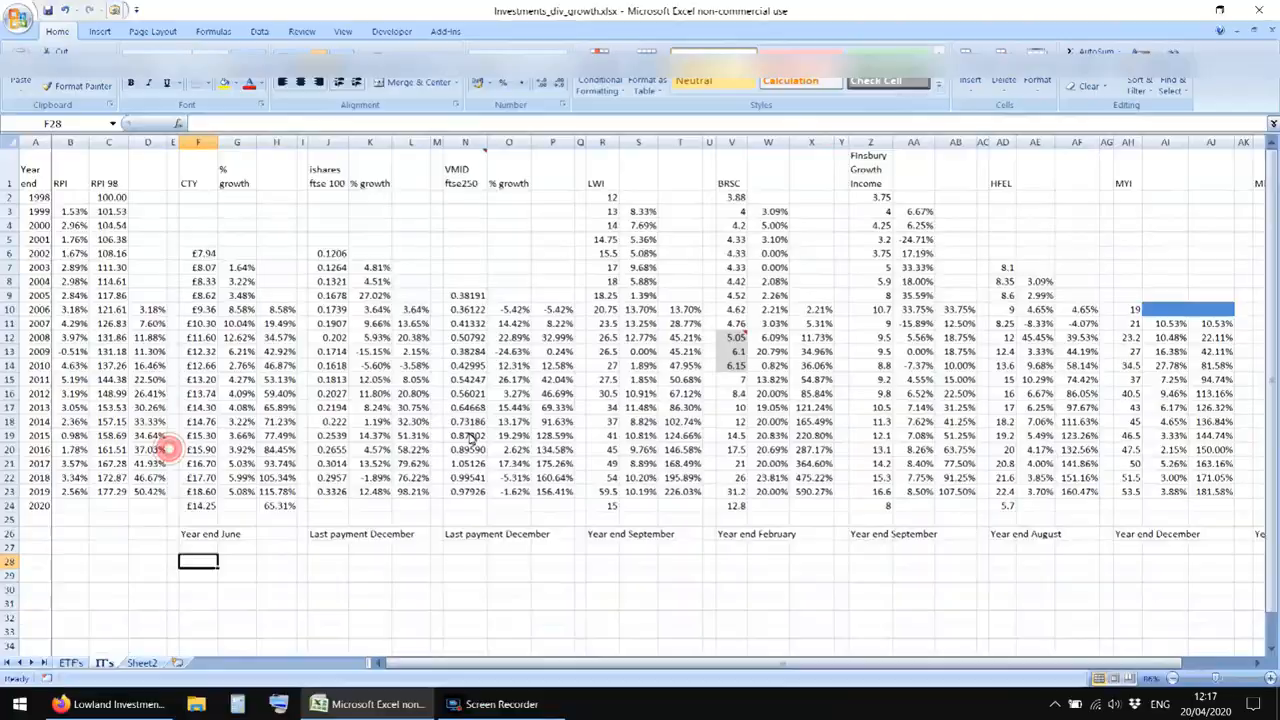
pyautogui.click(508, 704)
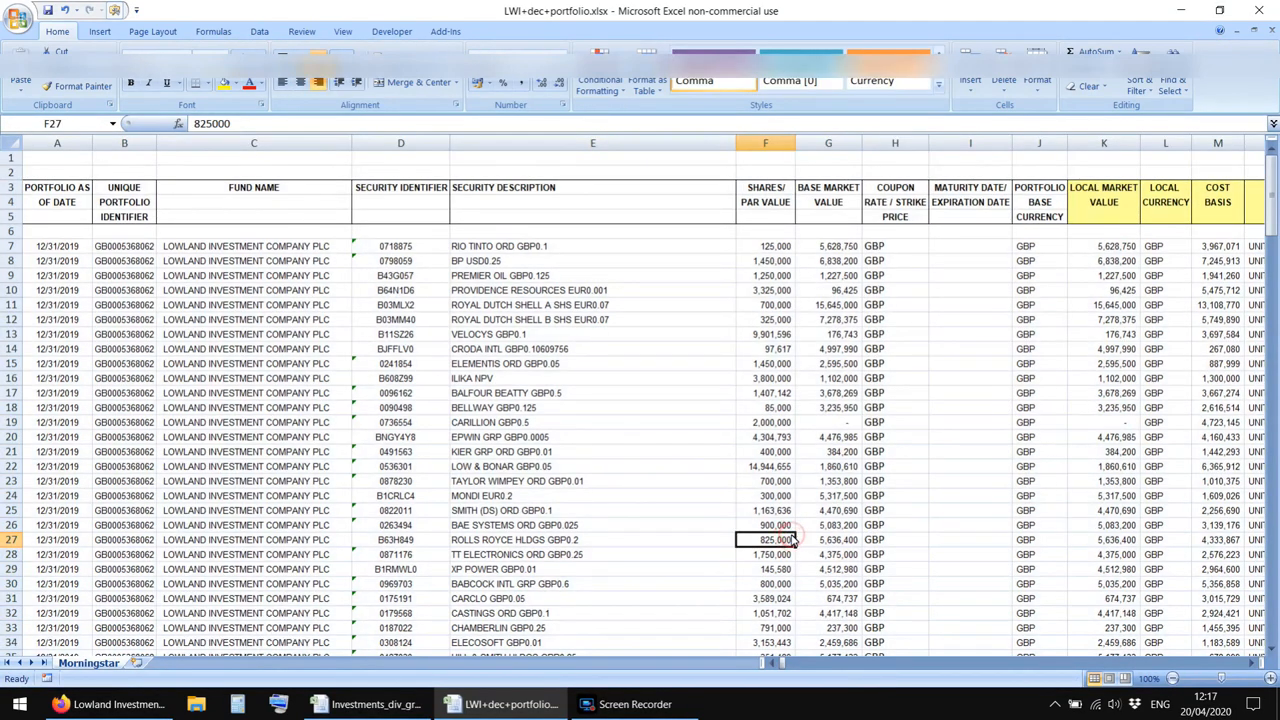
pyautogui.scroll(-3)
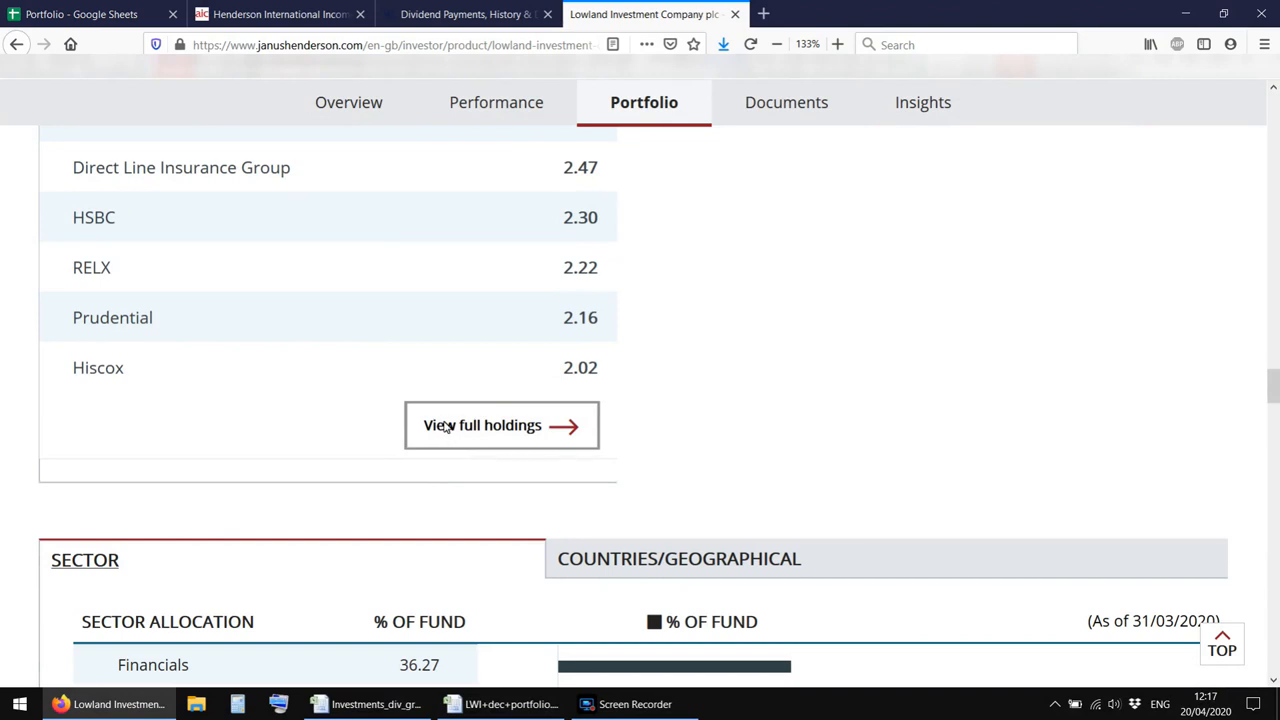
pyautogui.click(511, 703)
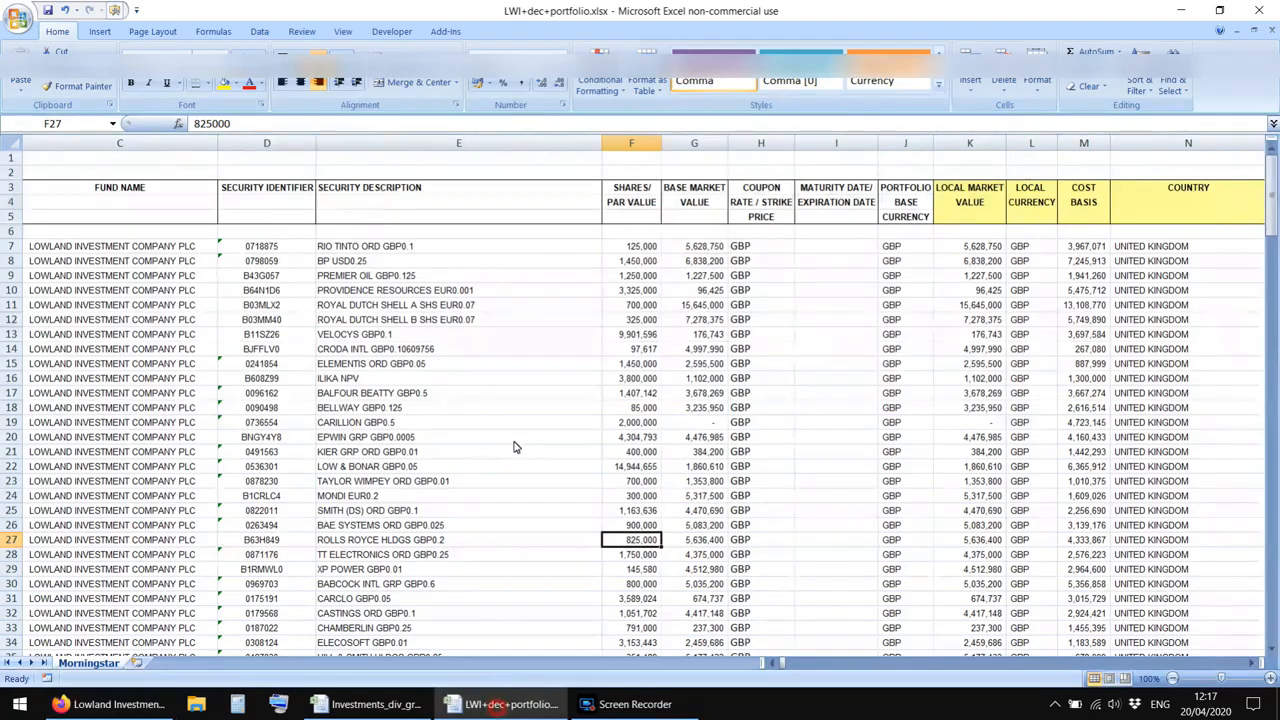
pyautogui.scroll(-3)
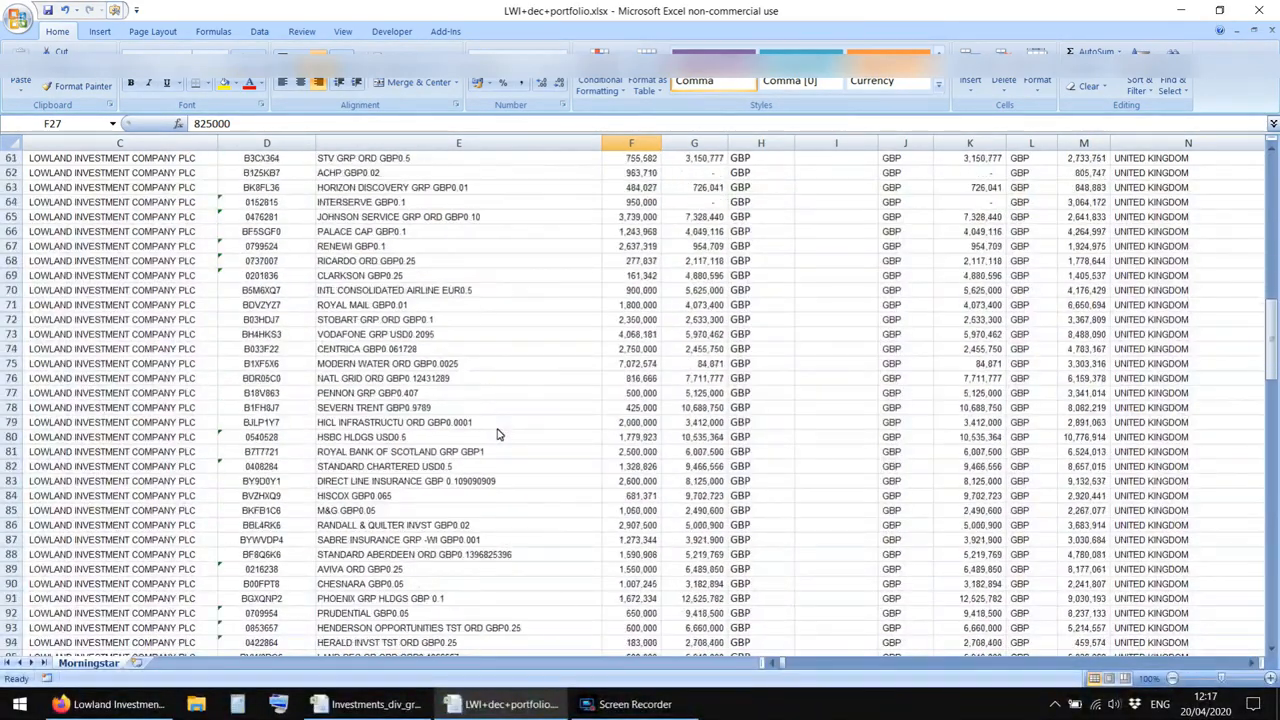
pyautogui.scroll(-3)
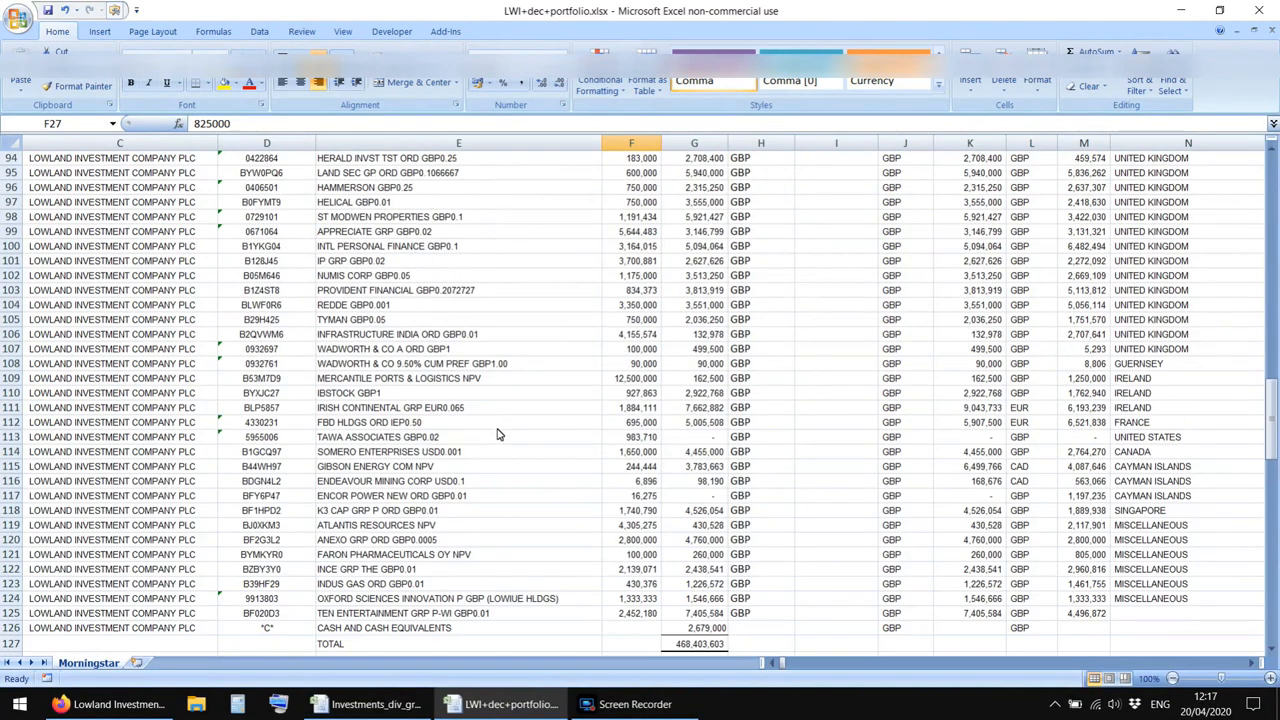
pyautogui.click(380, 525)
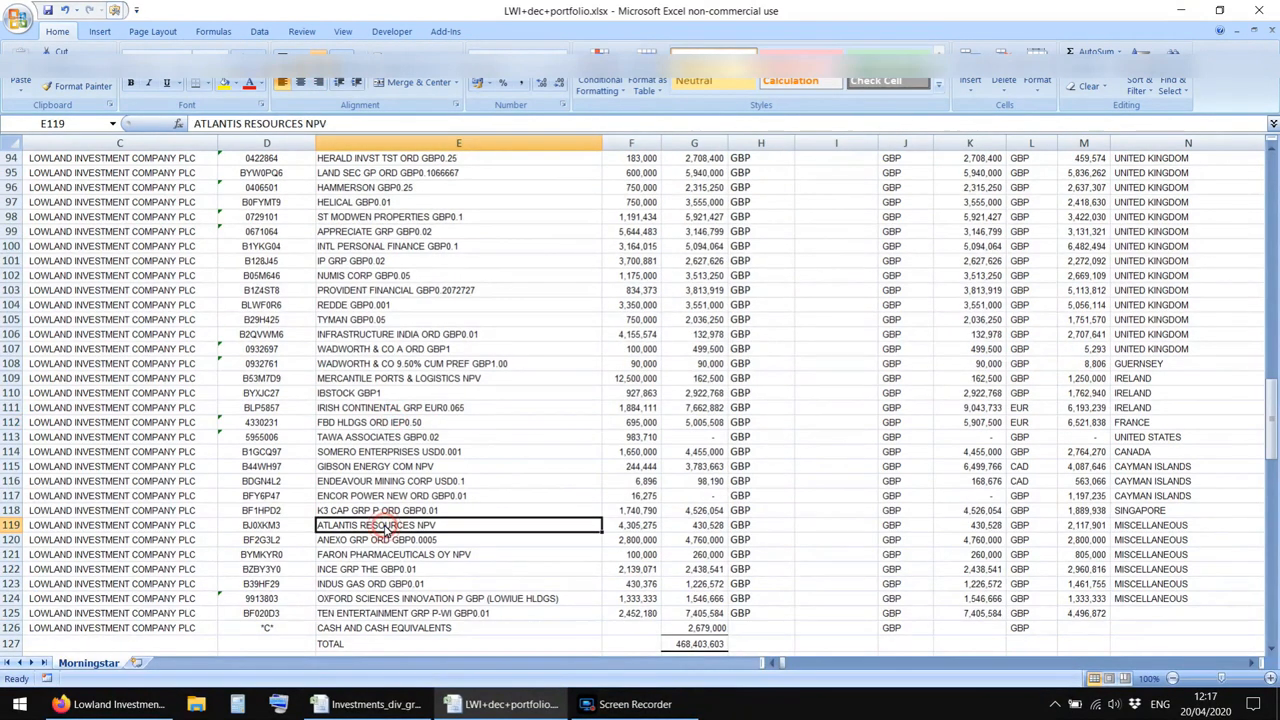
pyautogui.click(458, 481)
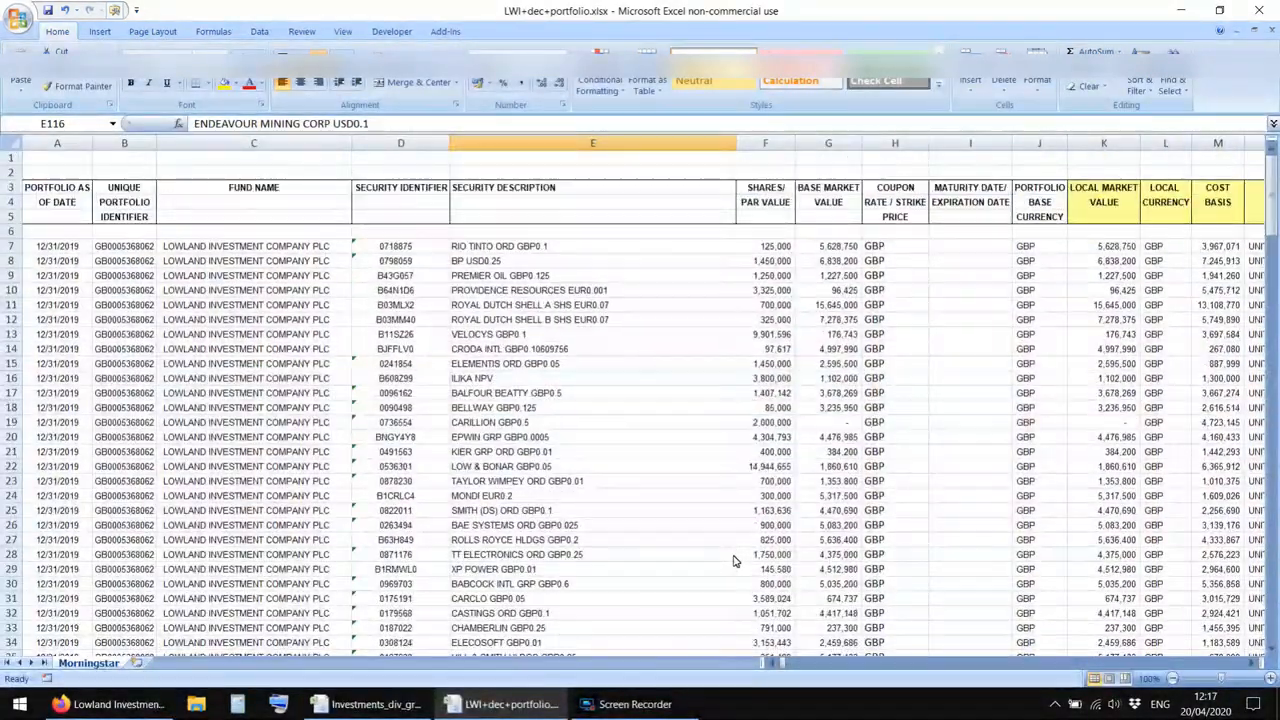
pyautogui.click(828, 305)
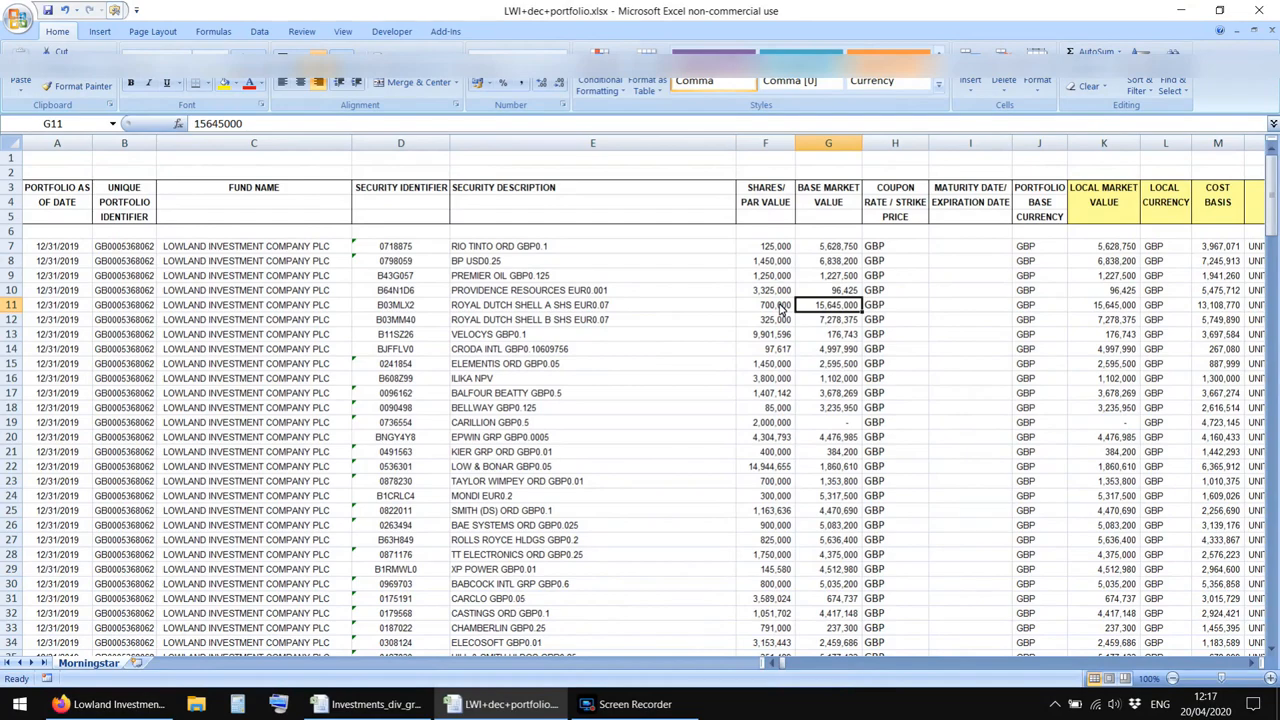
pyautogui.click(124, 319)
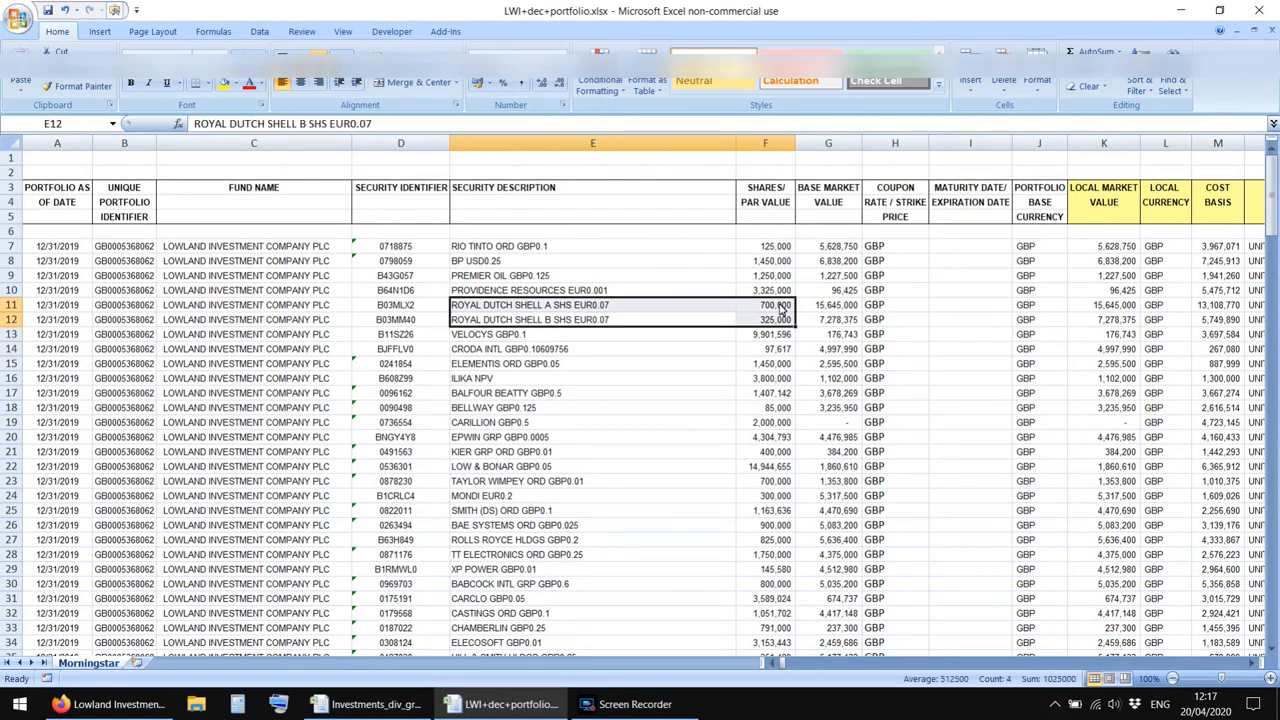
pyautogui.click(593, 334)
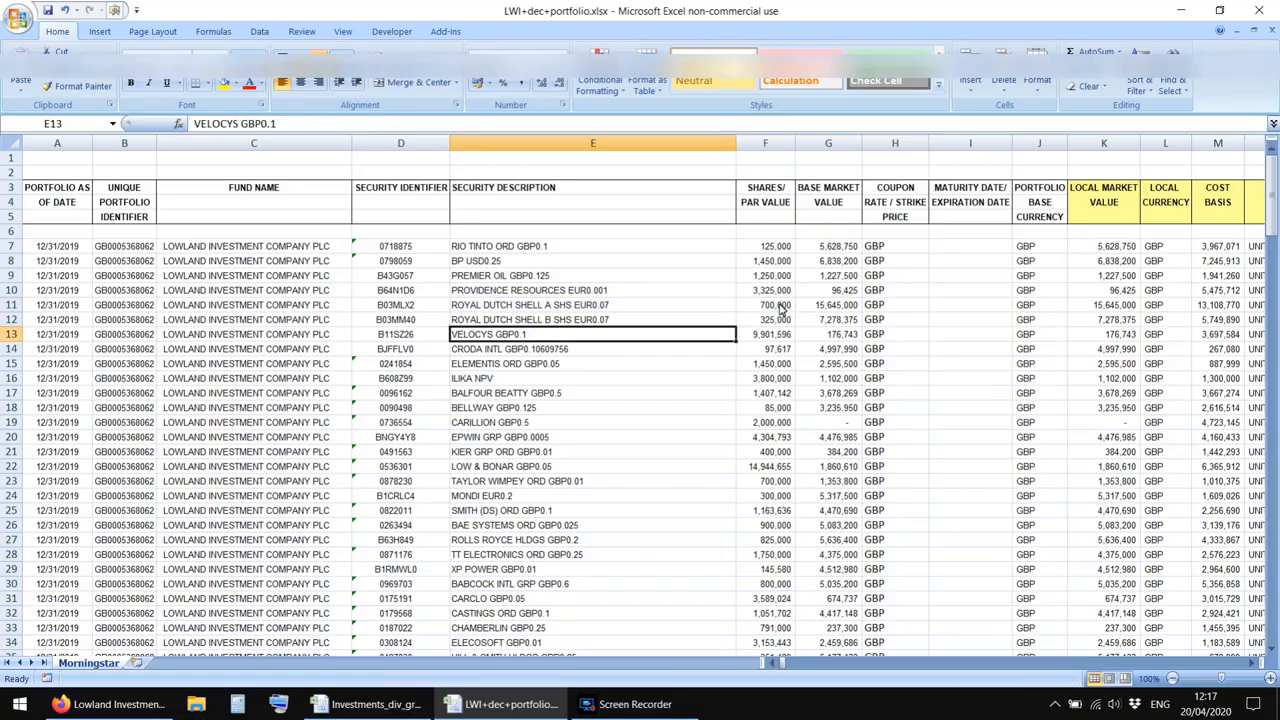
pyautogui.scroll(-3)
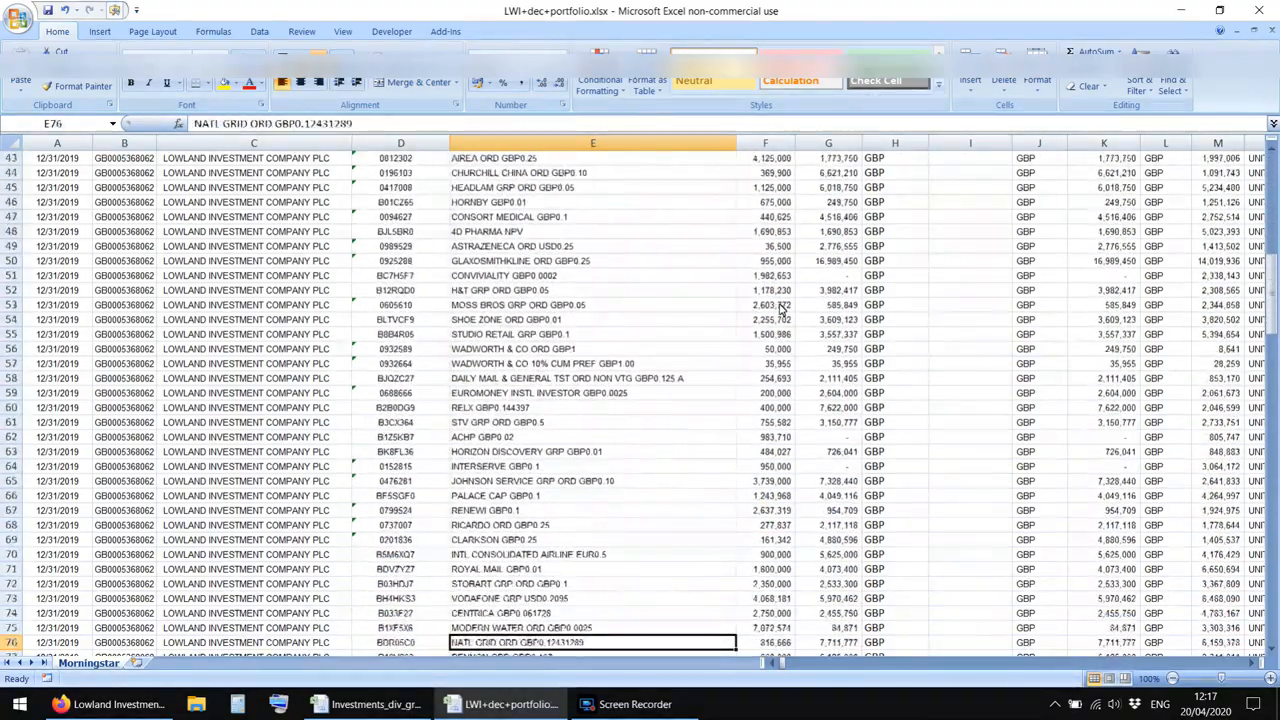
pyautogui.click(110, 704)
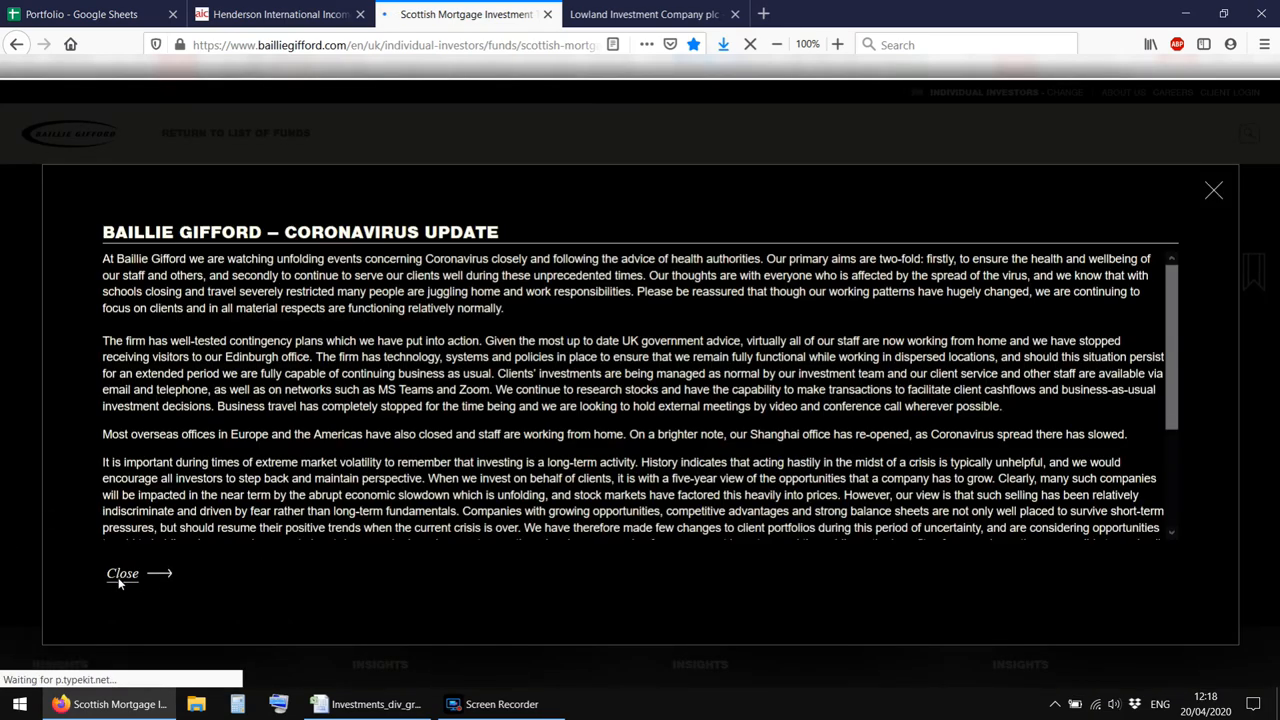
# Dismiss the coronavirus notice and open Scottish Mortgage's Full Portfolio Valuation from the Portfolio tab
pyautogui.click(122, 573)
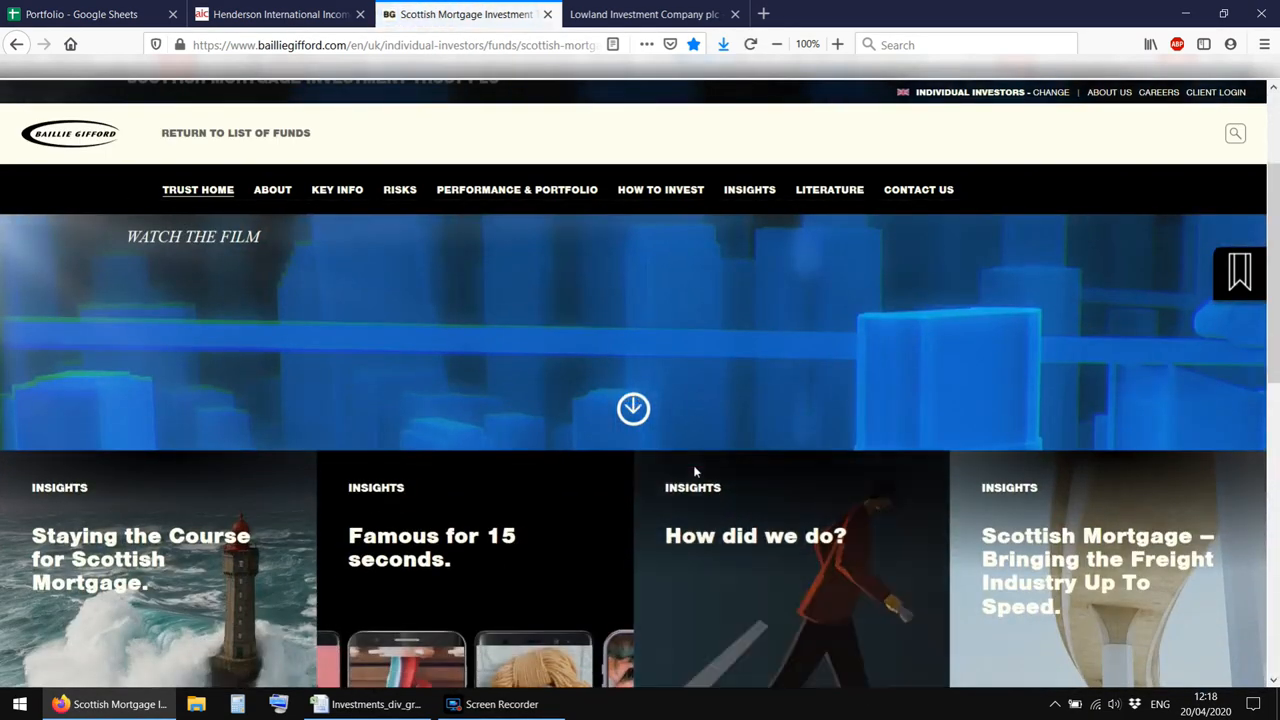
pyautogui.scroll(-3)
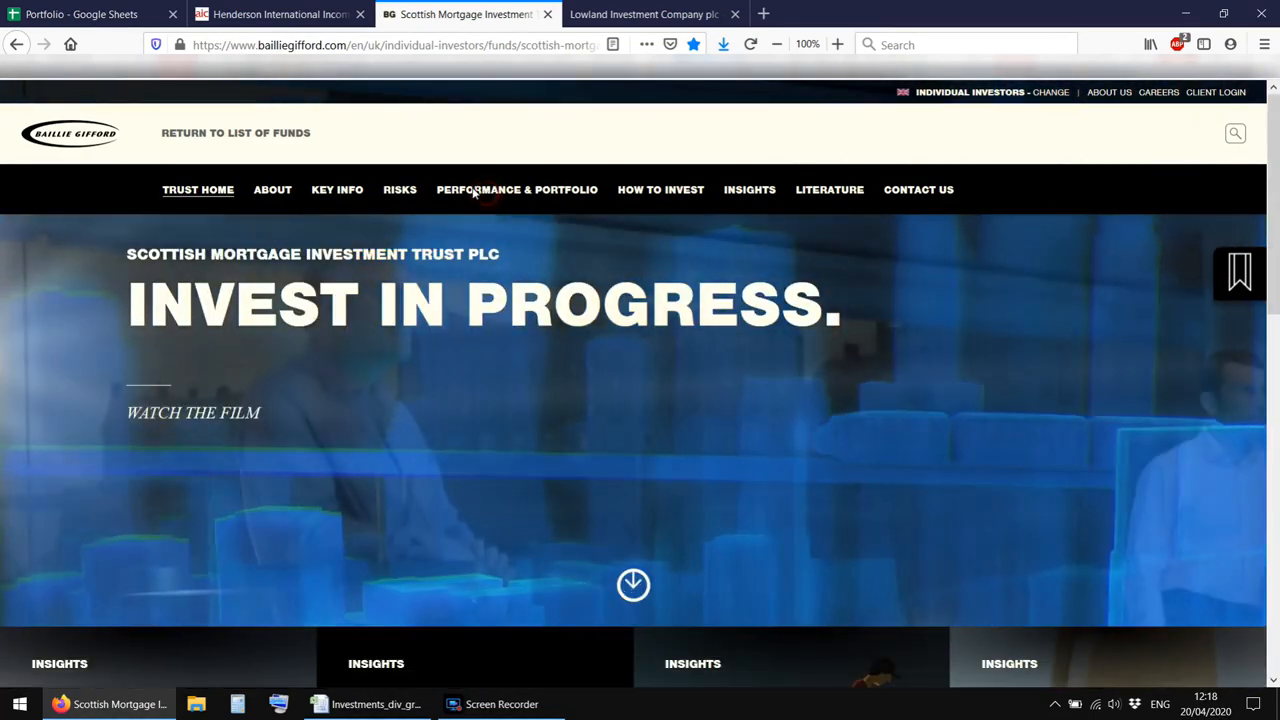
pyautogui.click(516, 189)
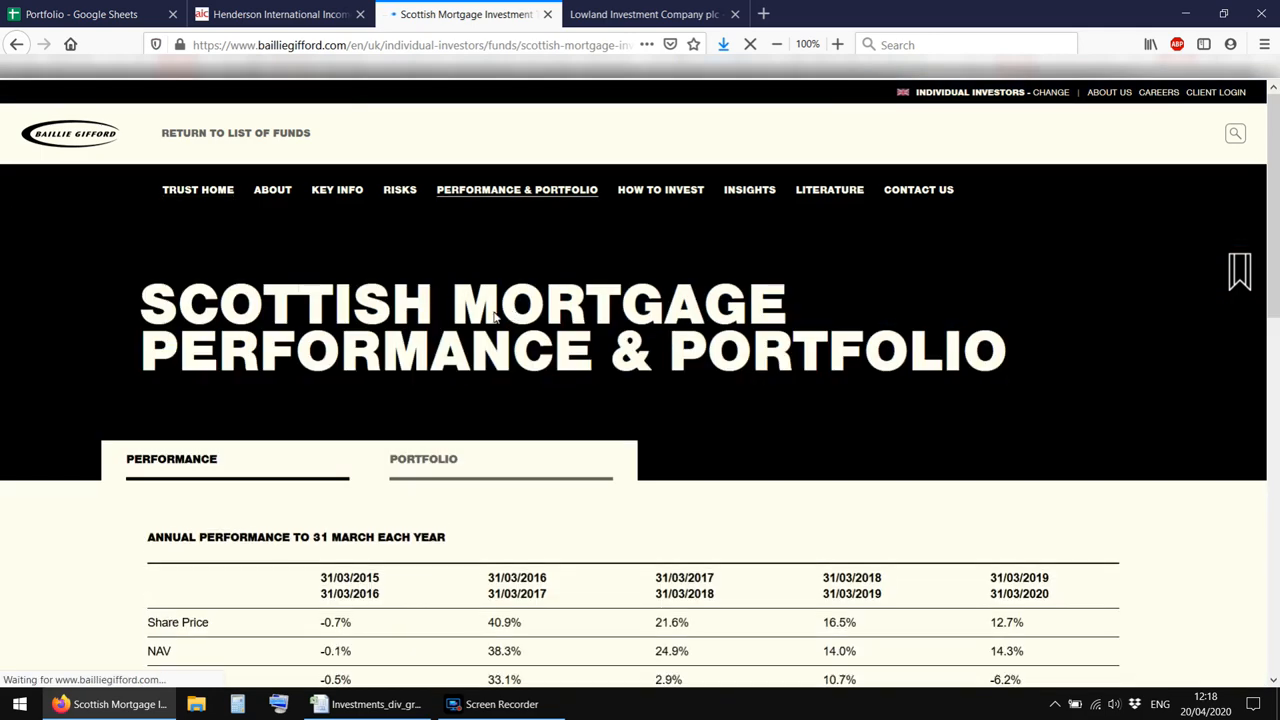
pyautogui.scroll(-3)
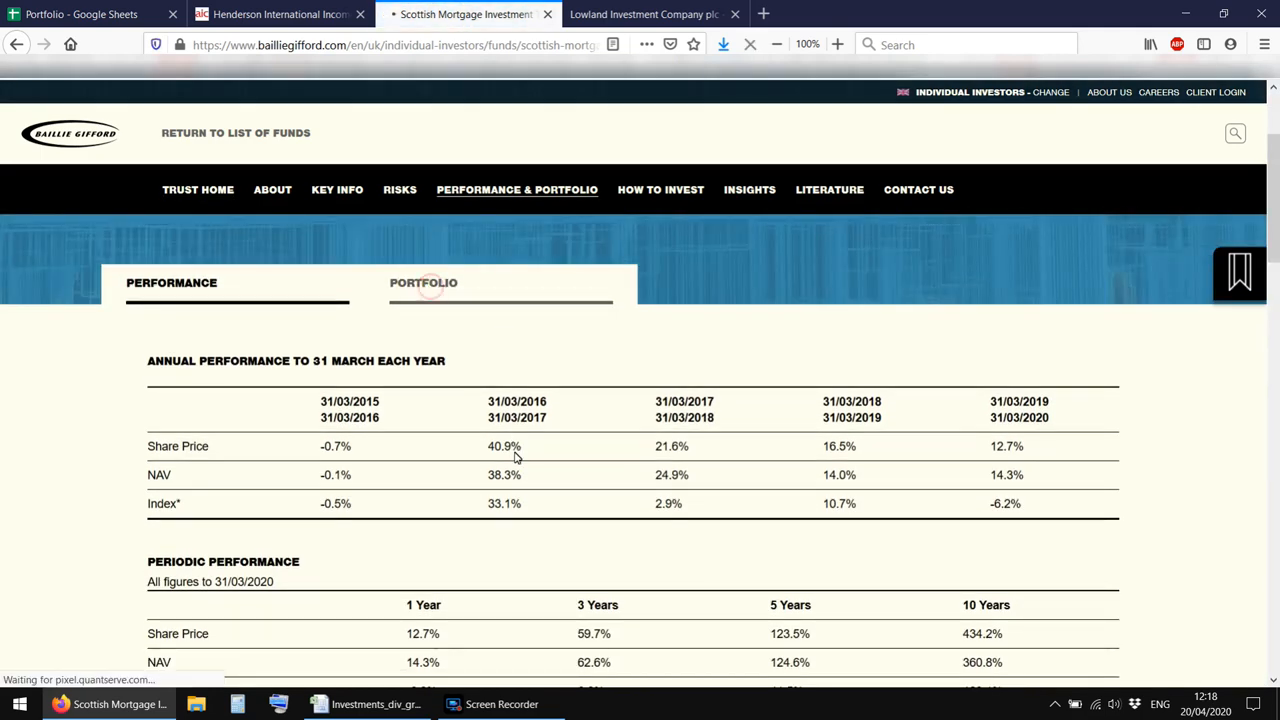
pyautogui.click(423, 282)
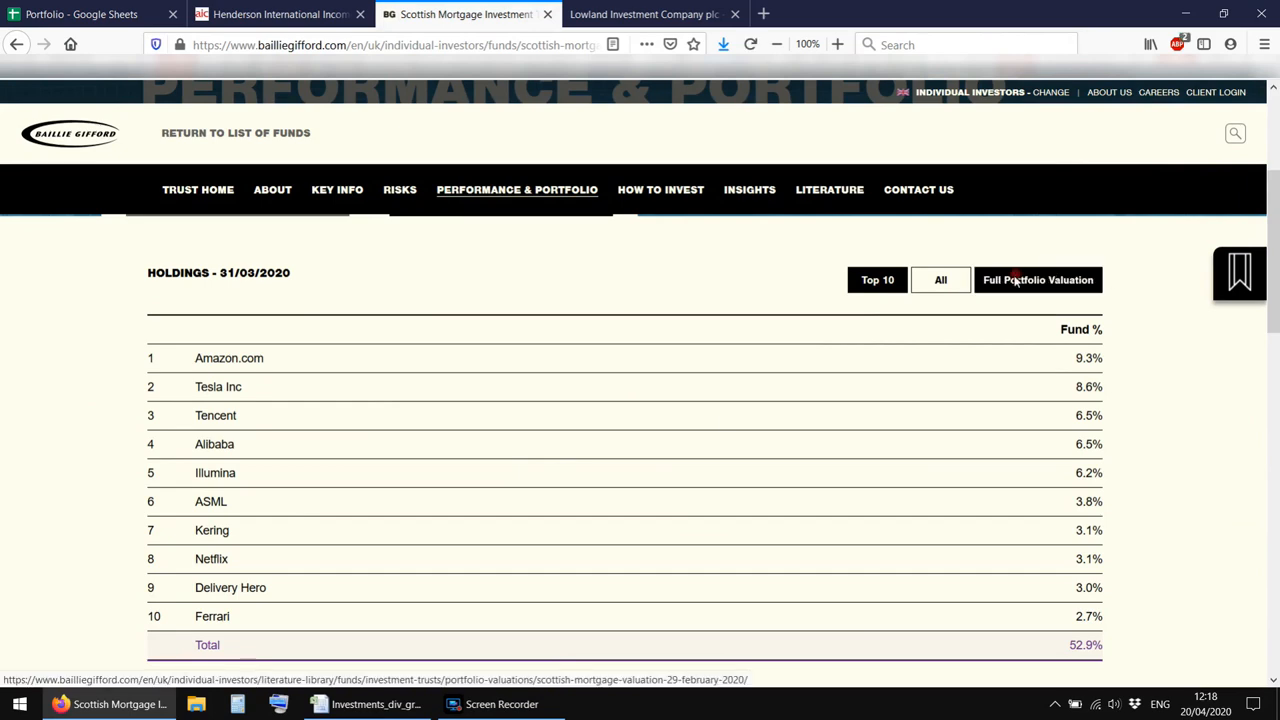
pyautogui.click(1038, 279)
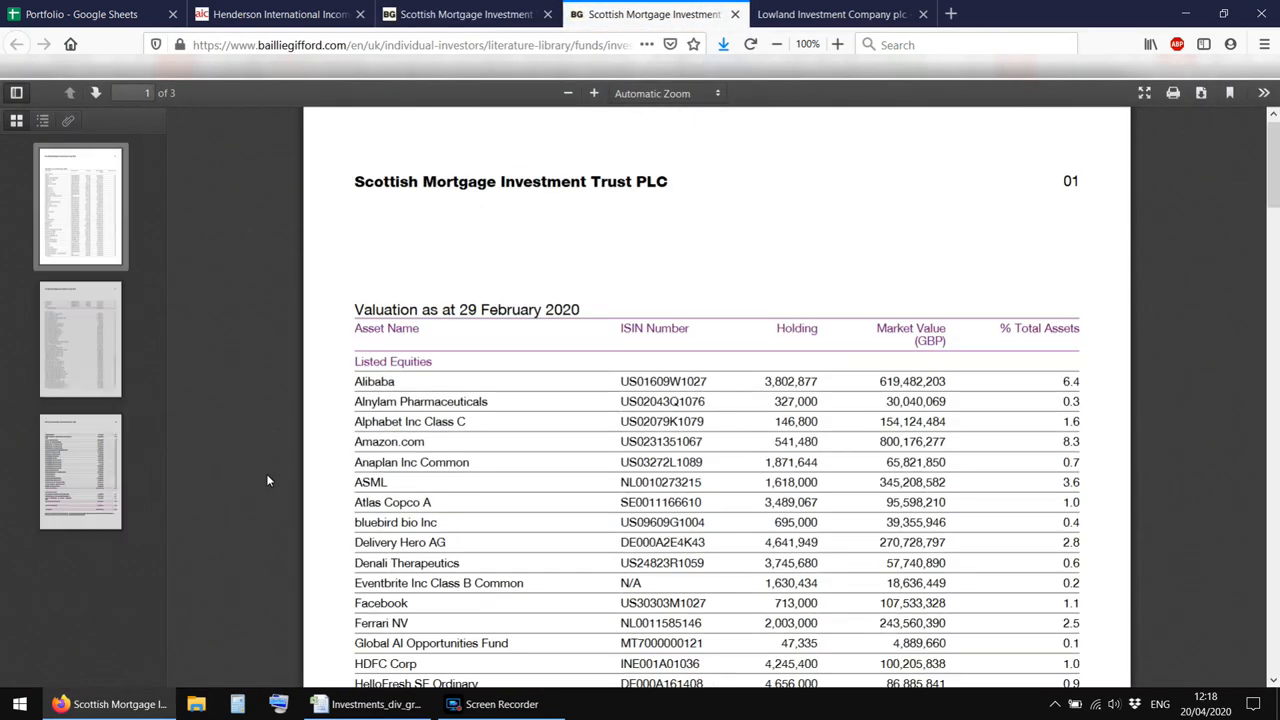
pyautogui.scroll(-3)
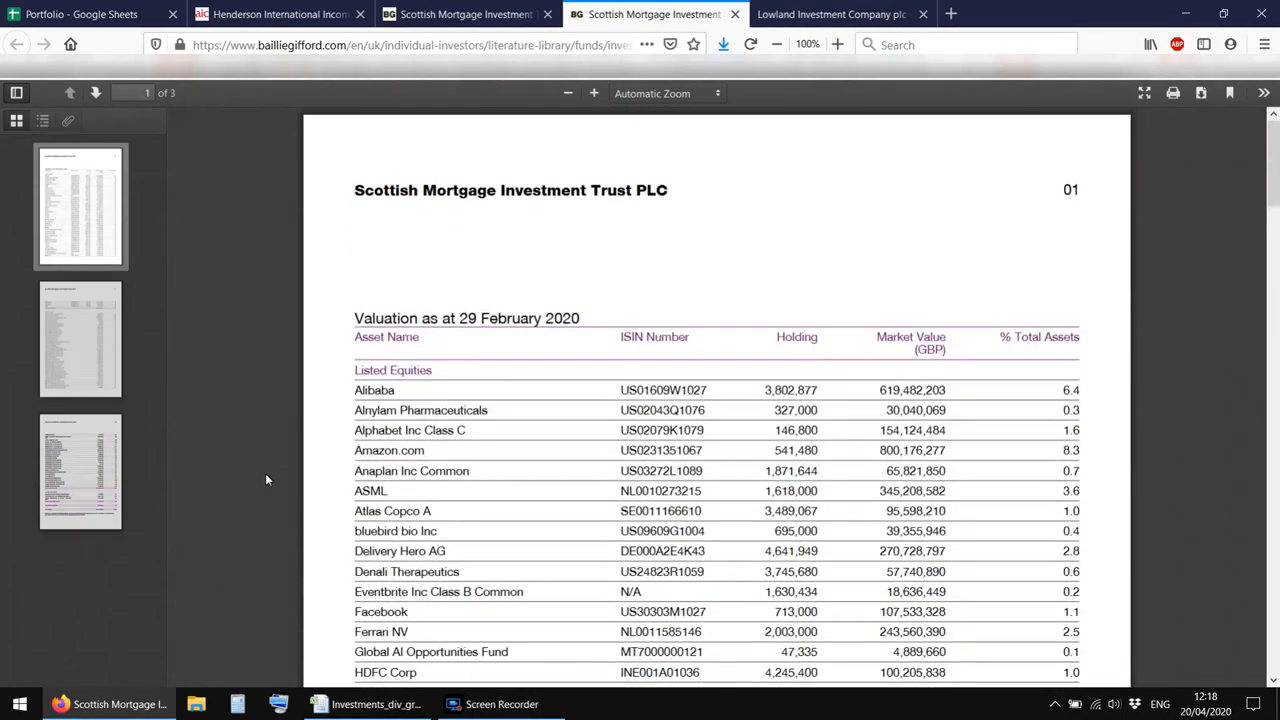
pyautogui.scroll(-3)
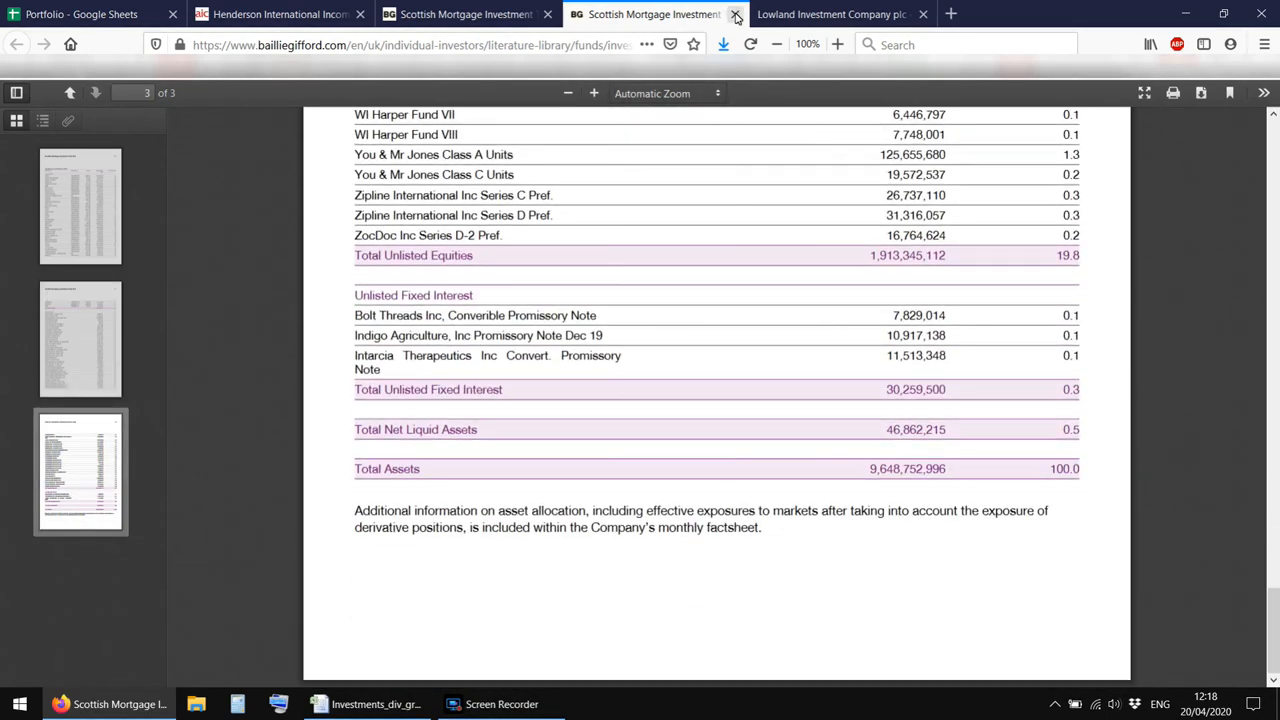
pyautogui.moveTo(735, 14)
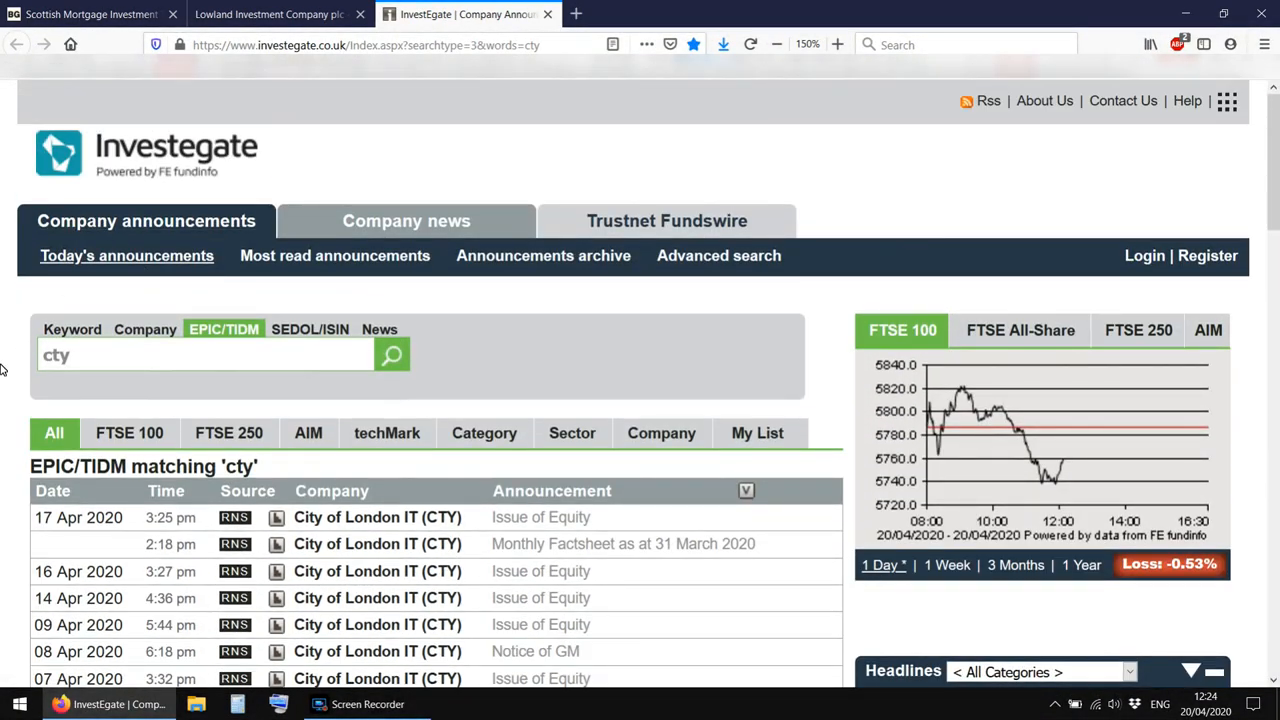
# Scroll back through City of London IT's CTY announcements to early 2020
pyautogui.scroll(-3)
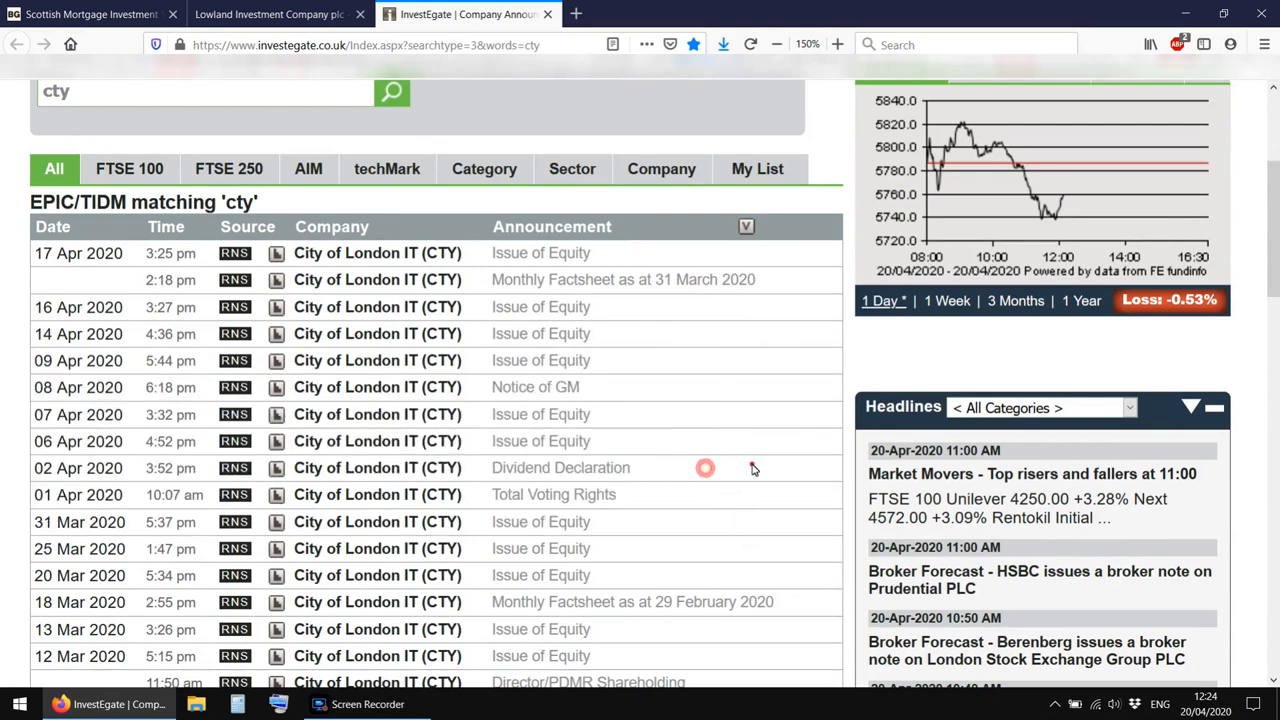
pyautogui.scroll(-3)
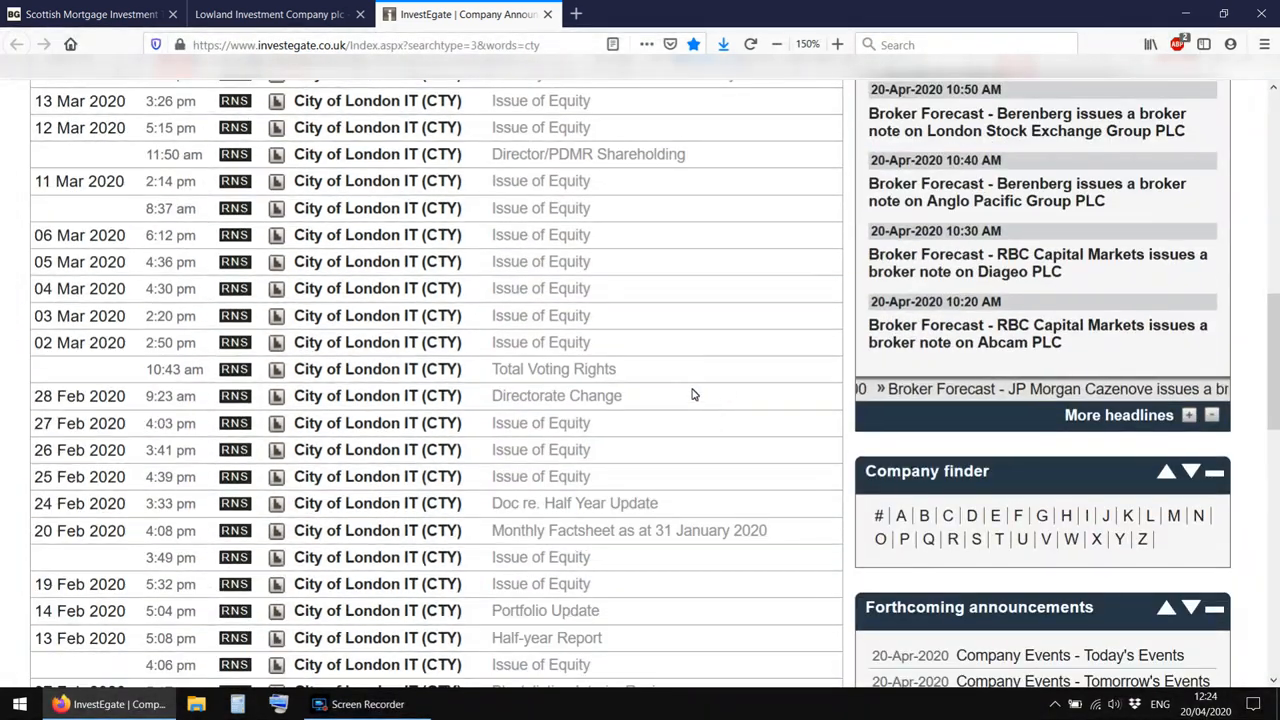
pyautogui.scroll(-3)
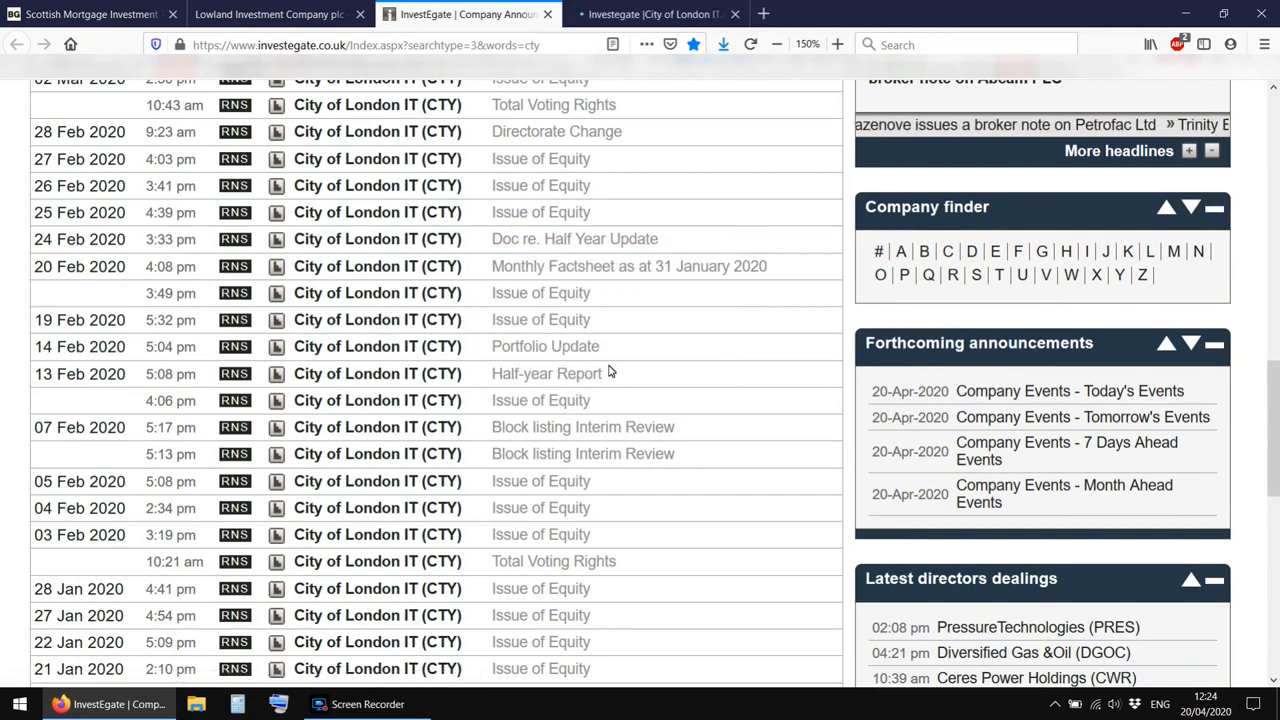
pyautogui.scroll(-3)
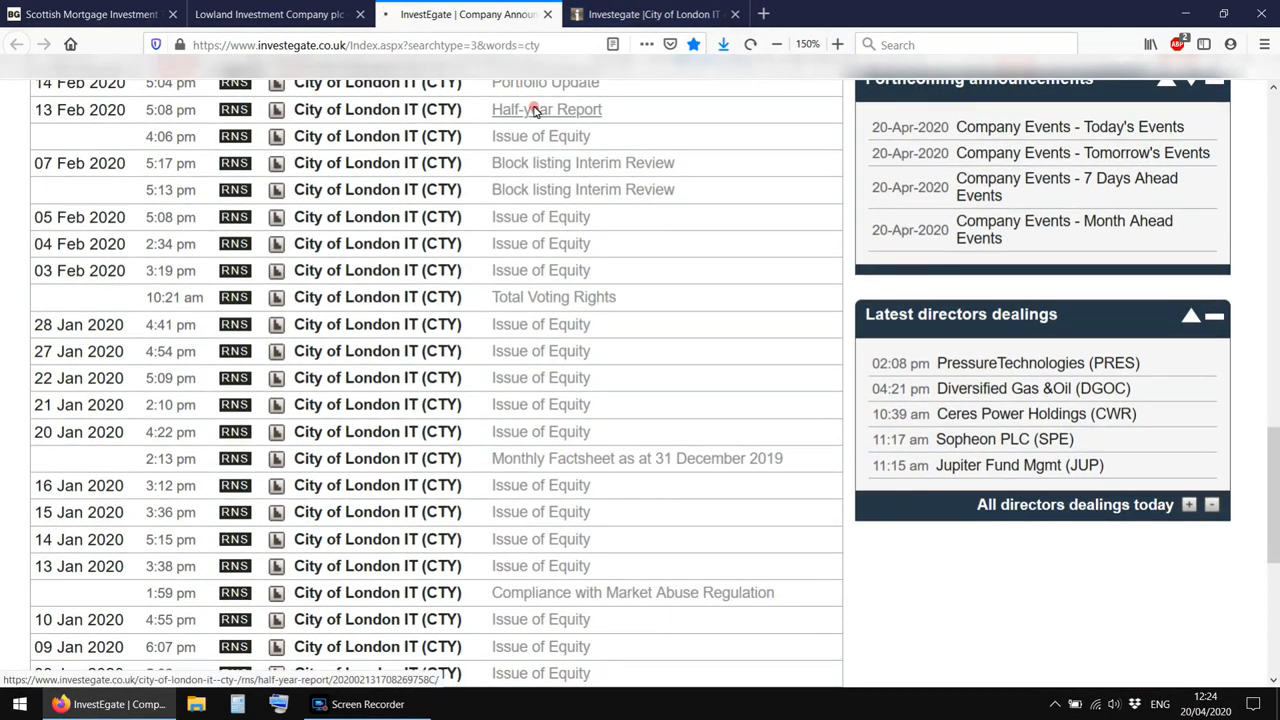
# Read City of London's 2019 Half-year Report, then return to the Lowland Investment Company tab
pyautogui.click(546, 109)
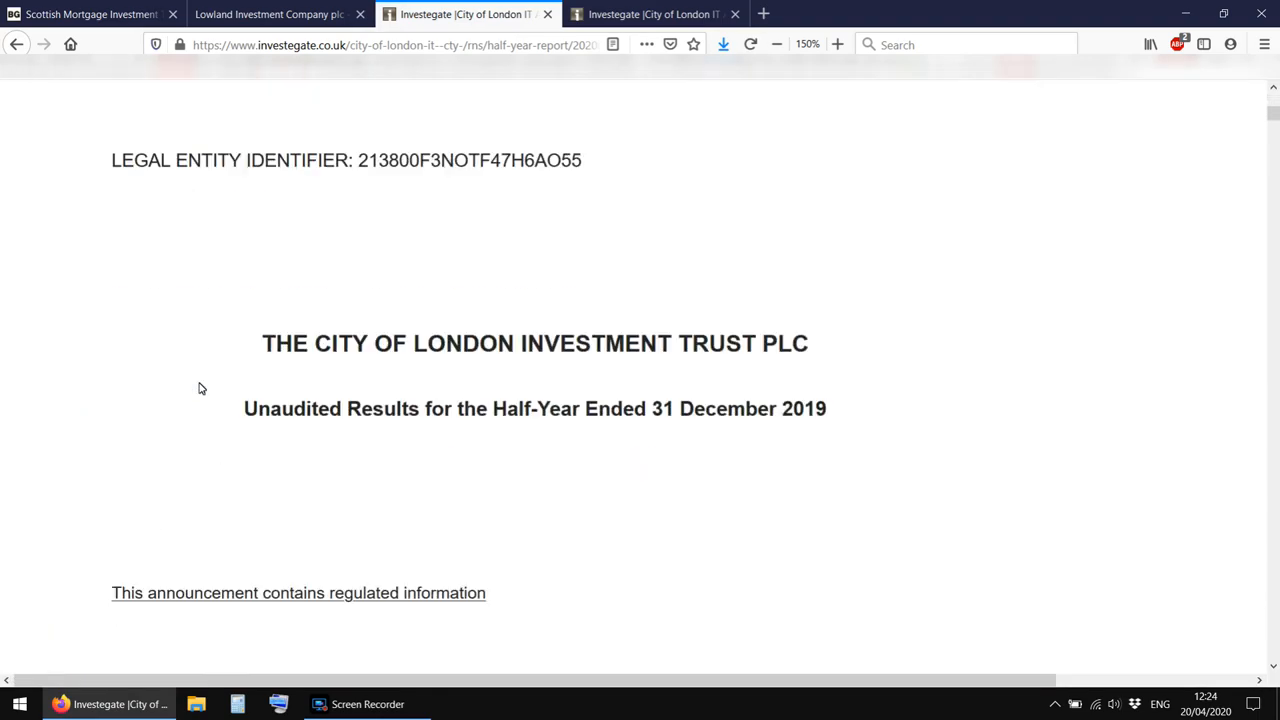
pyautogui.scroll(-3)
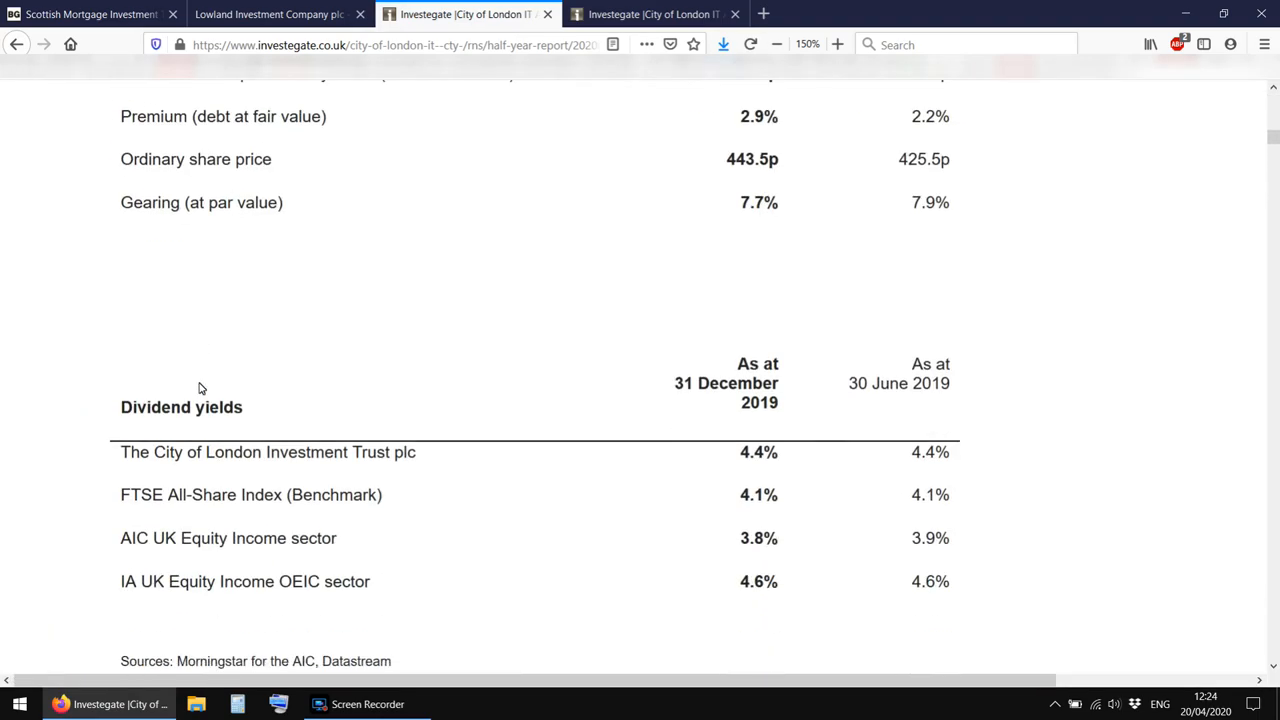
pyautogui.scroll(-3)
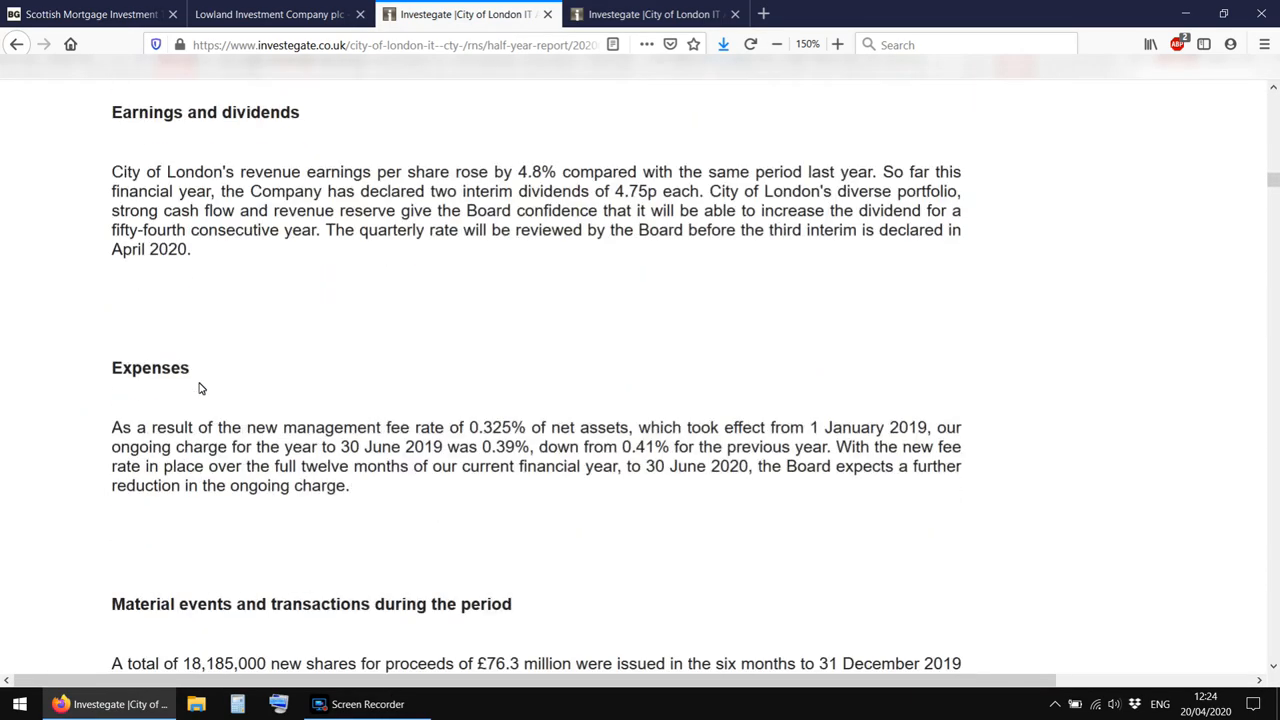
pyautogui.scroll(-3)
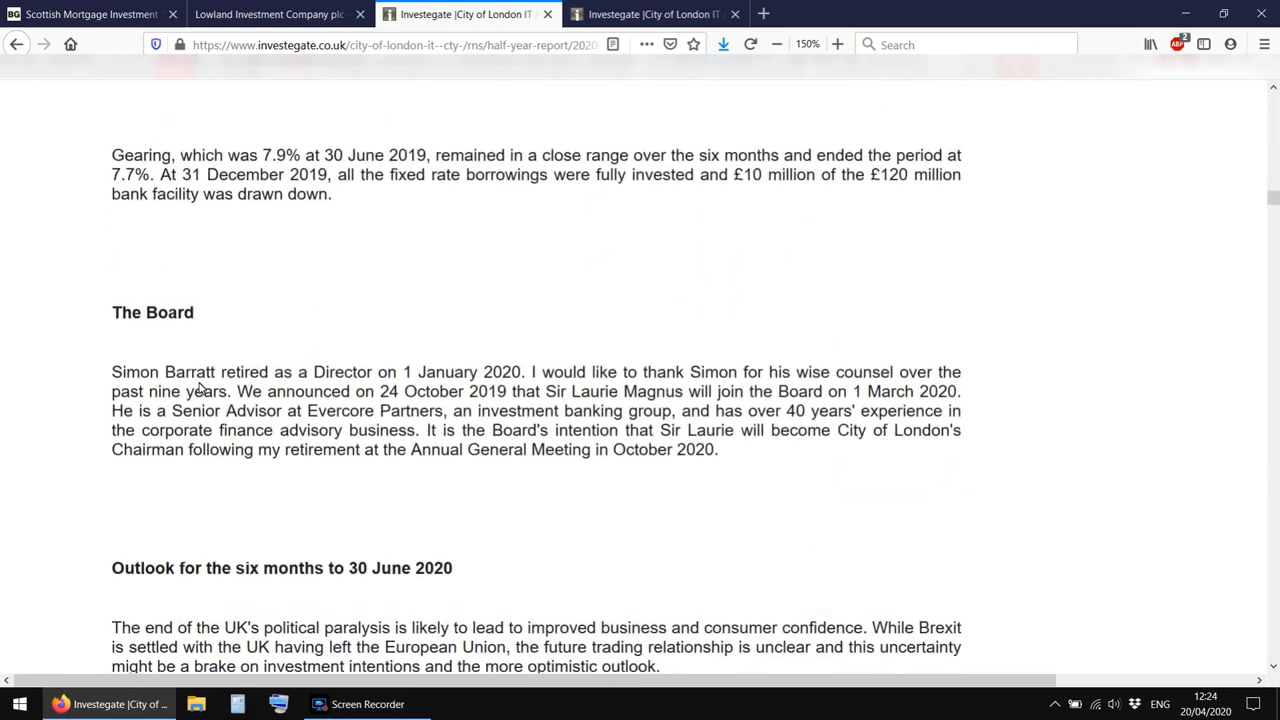
pyautogui.click(268, 14)
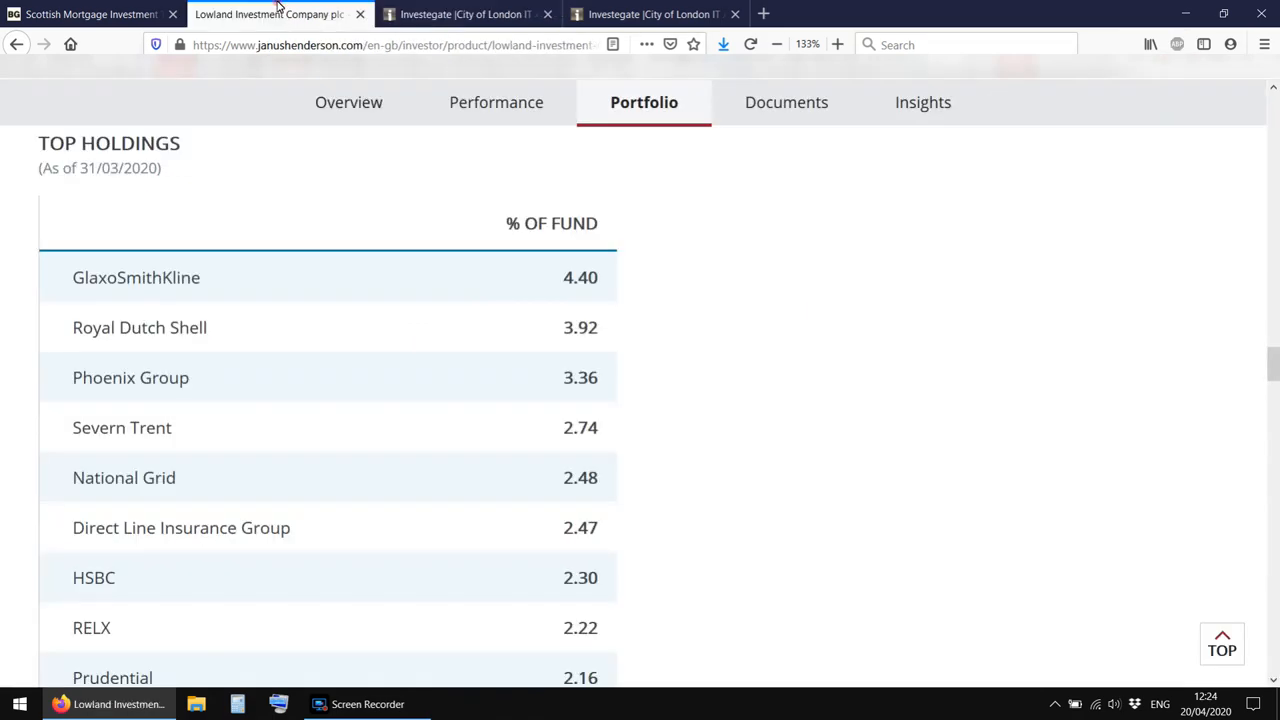
# Open 'Lowland Investment Company plc - Annual Report 2019' from the Documents list
pyautogui.scroll(-3)
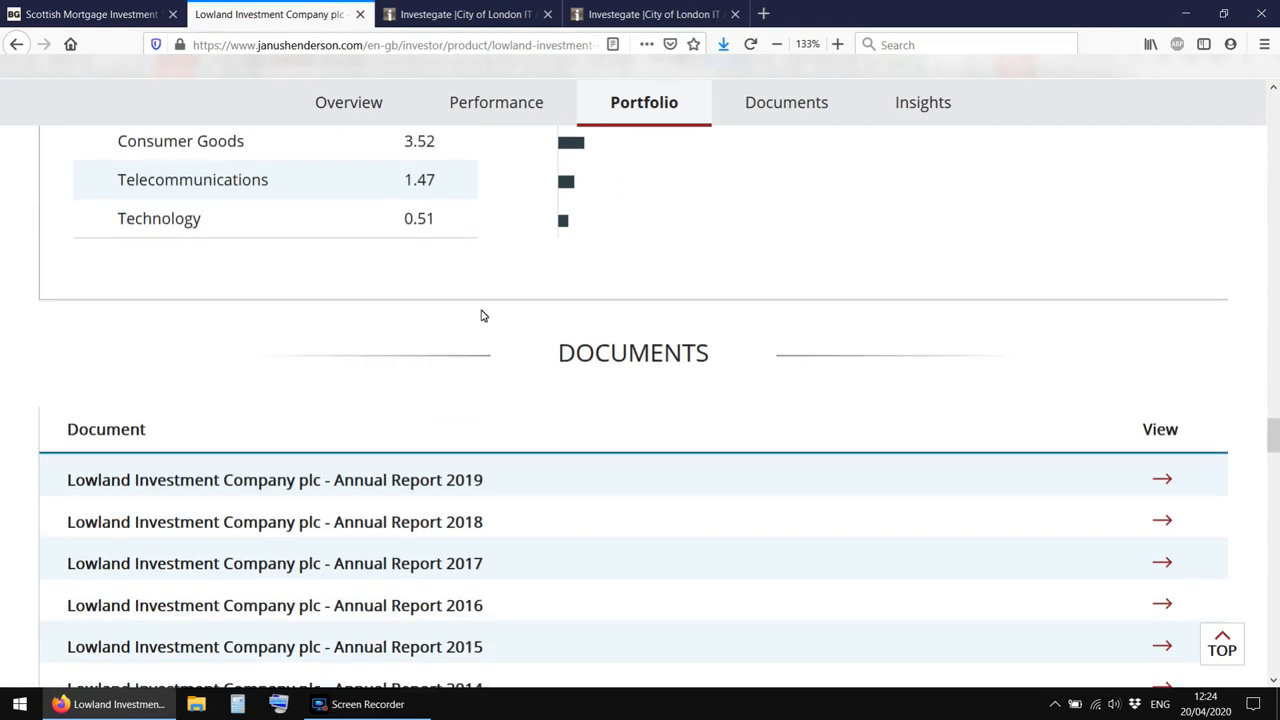
pyautogui.click(783, 102)
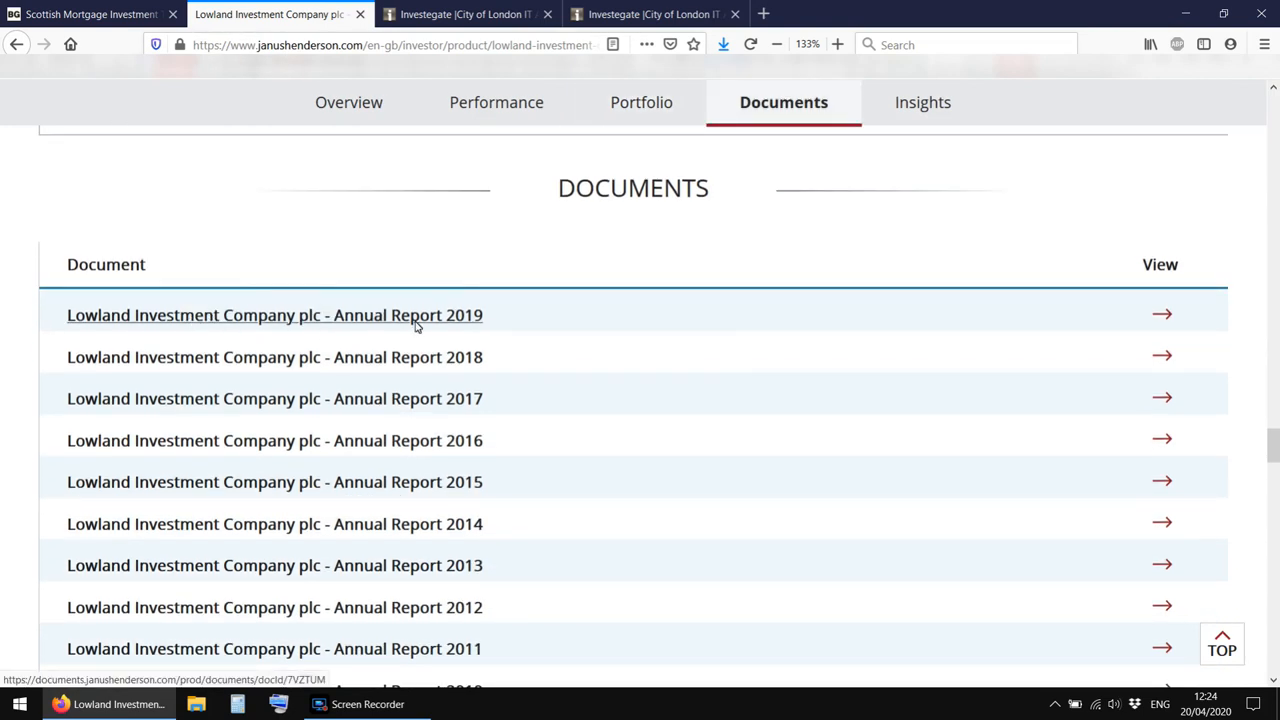
pyautogui.click(274, 315)
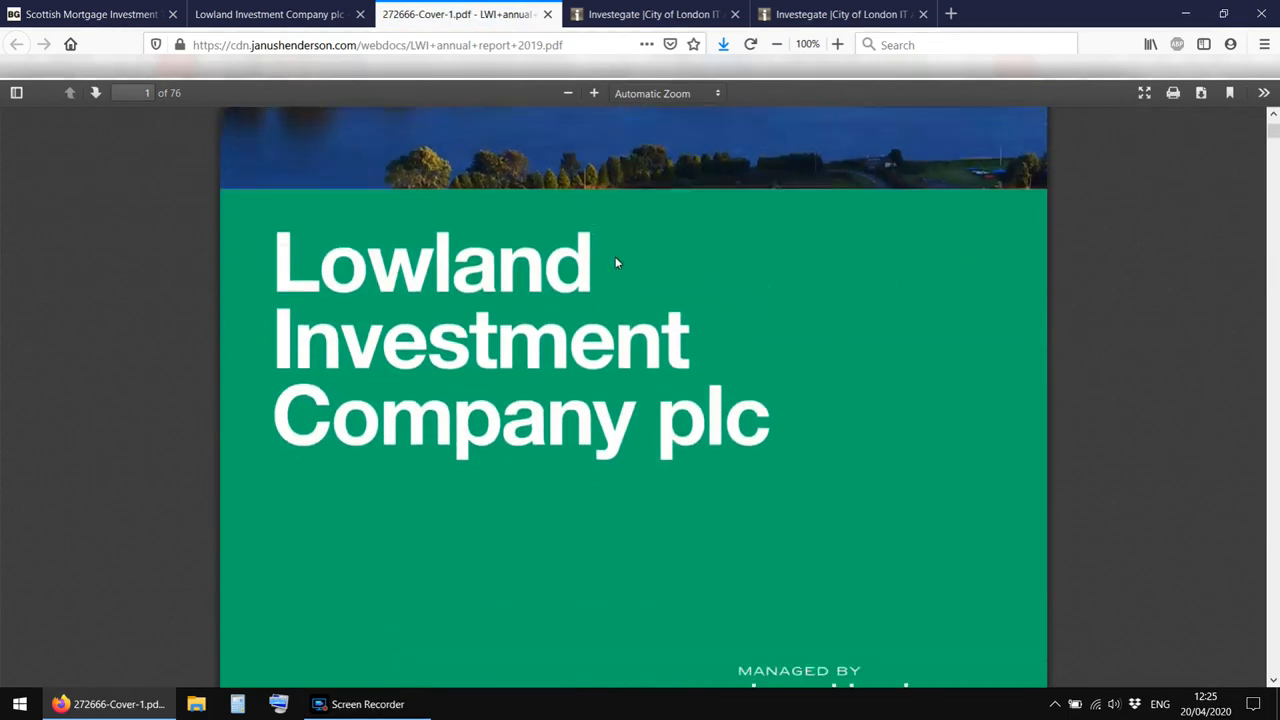
pyautogui.scroll(-3)
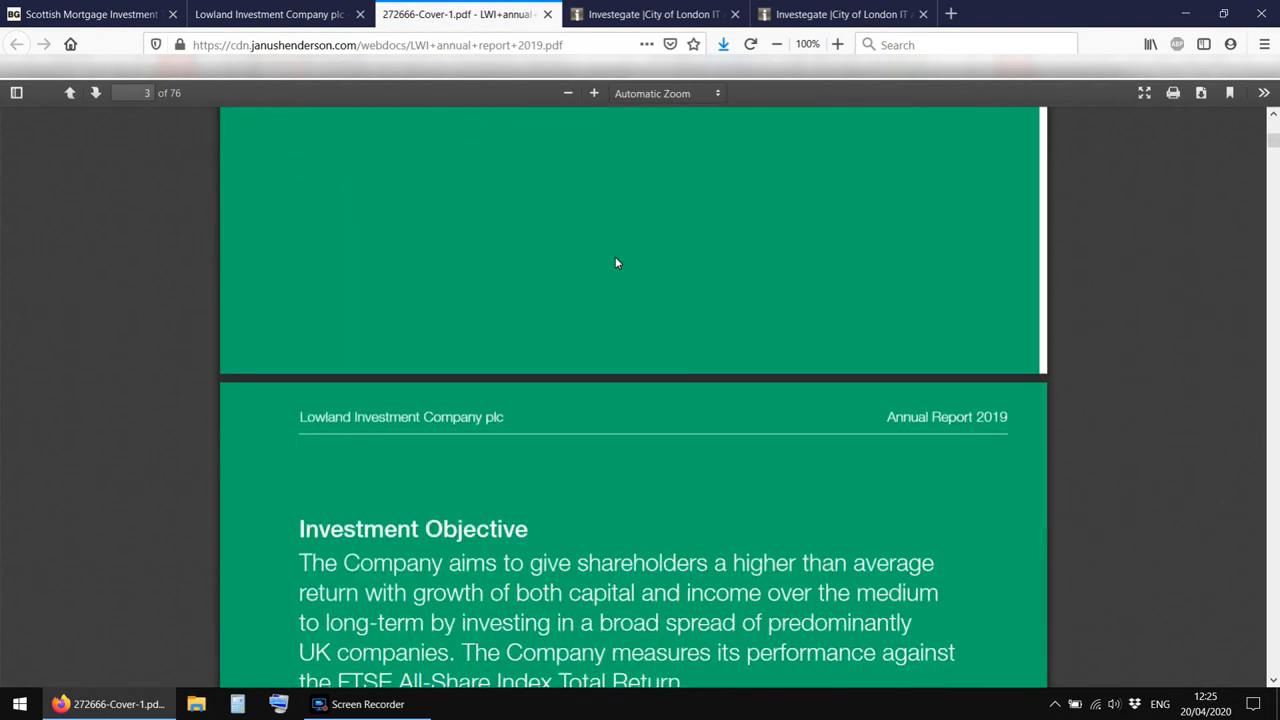
pyautogui.scroll(-3)
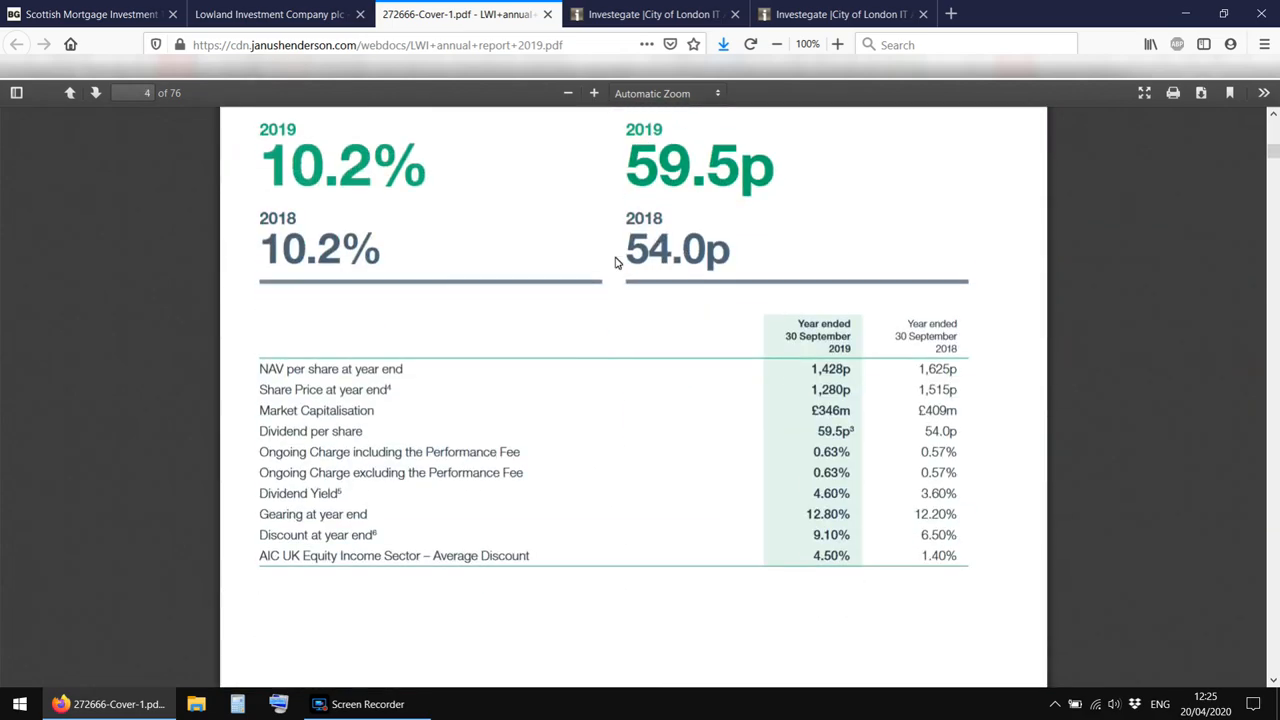
pyautogui.scroll(-3)
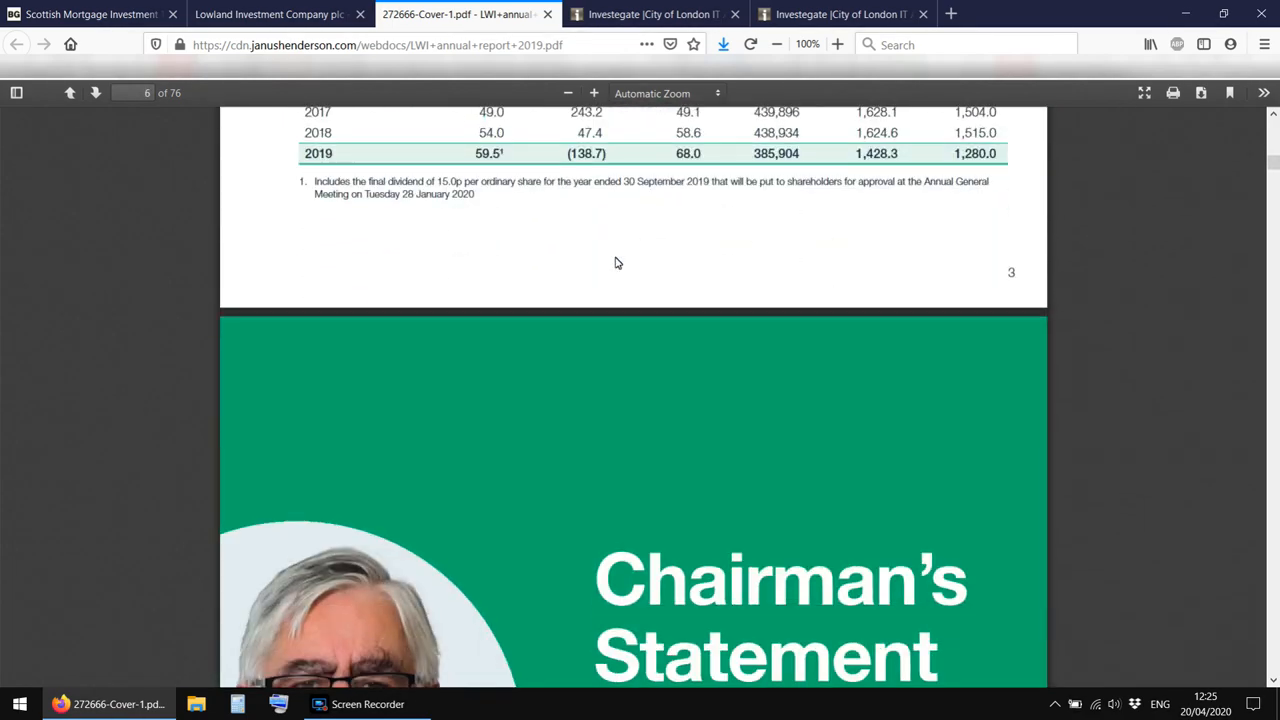
pyautogui.scroll(-3)
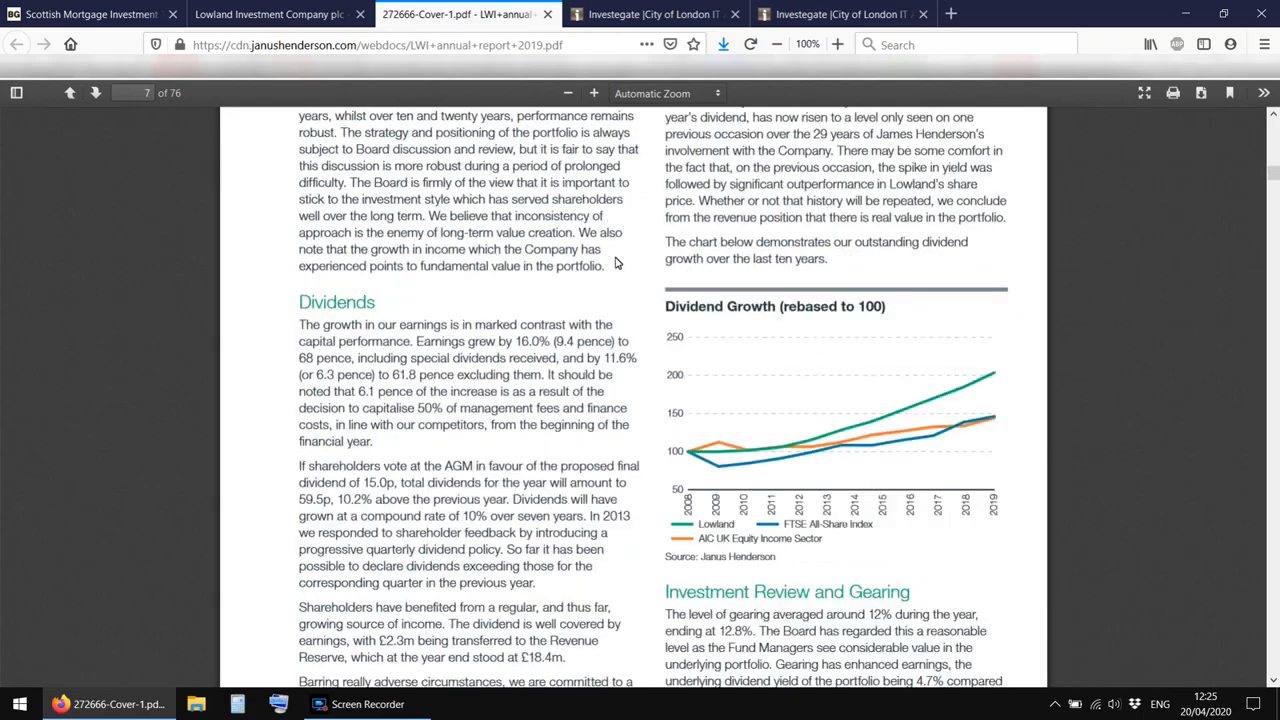
pyautogui.click(650, 14)
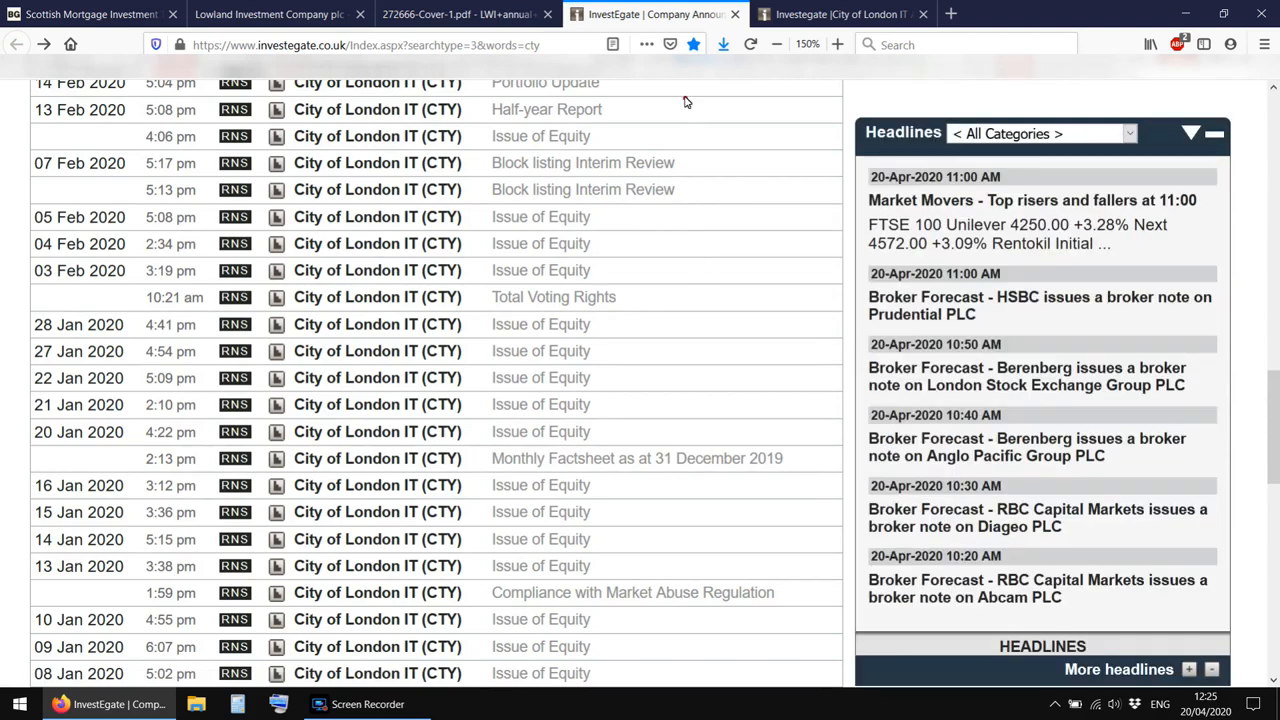
# Scroll the CTY announcements and open City of London's September 2019 Annual Financial Report
pyautogui.scroll(-3)
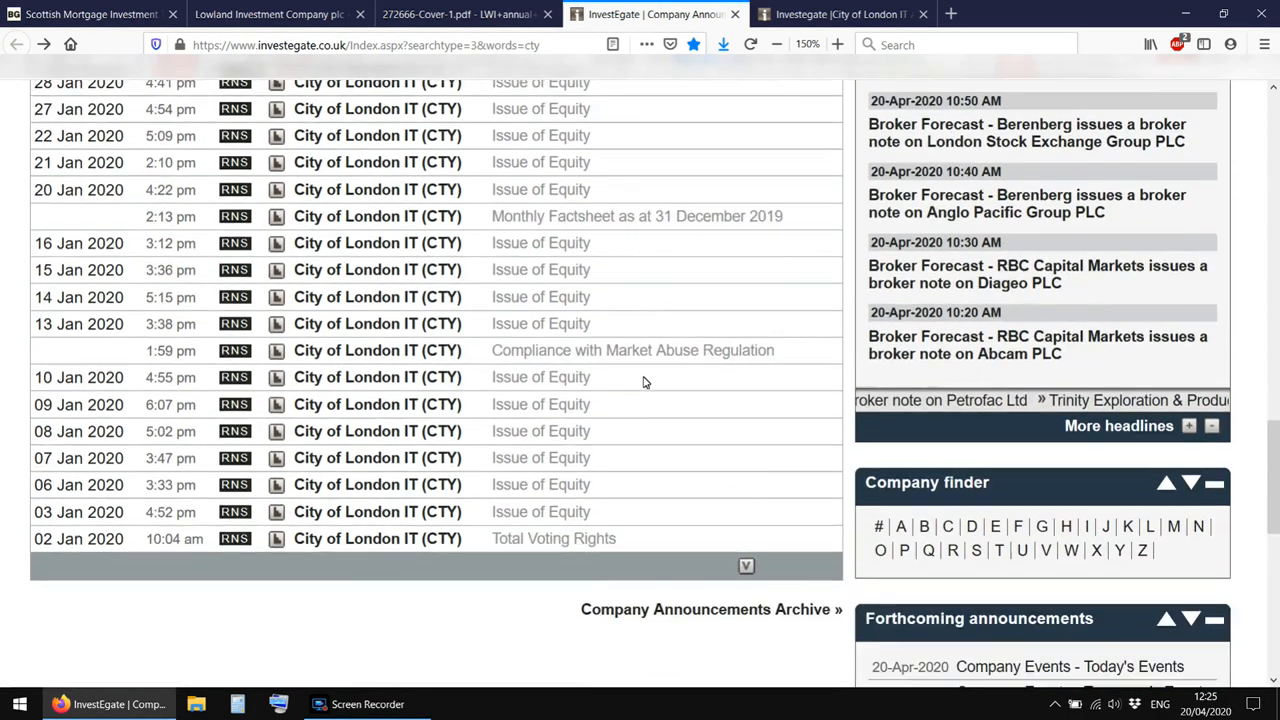
pyautogui.scroll(-3)
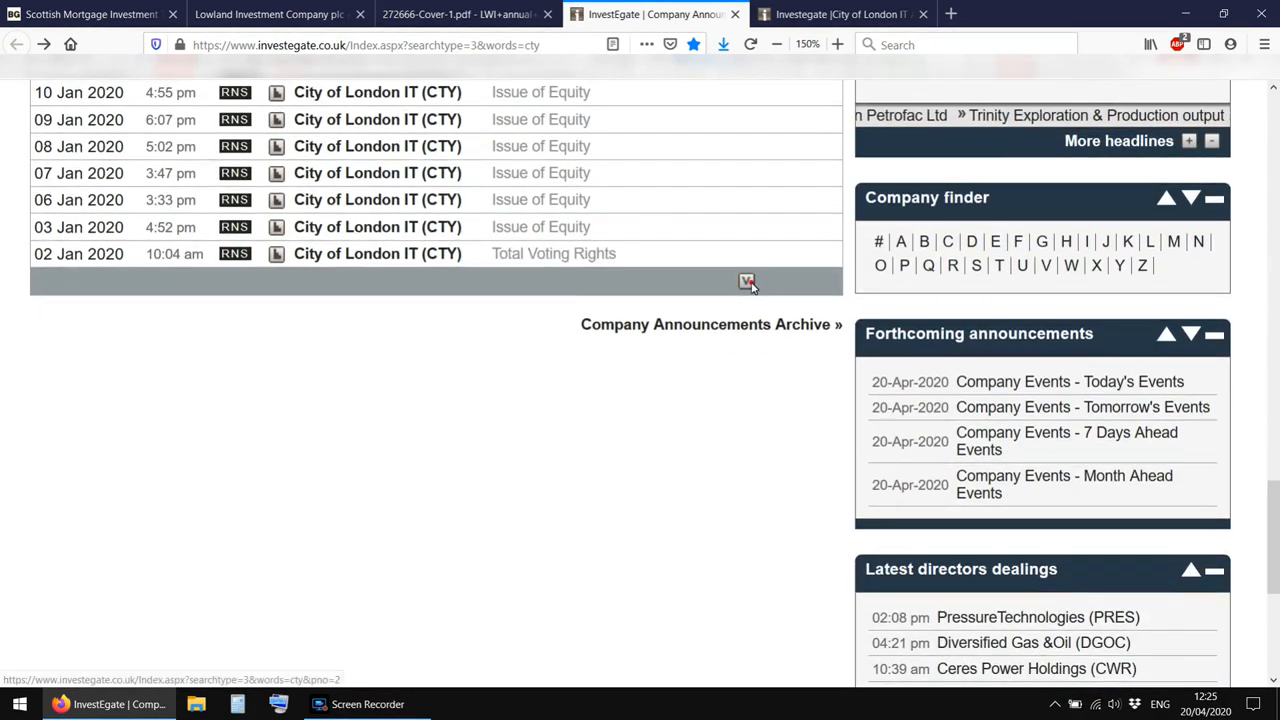
pyautogui.click(747, 281)
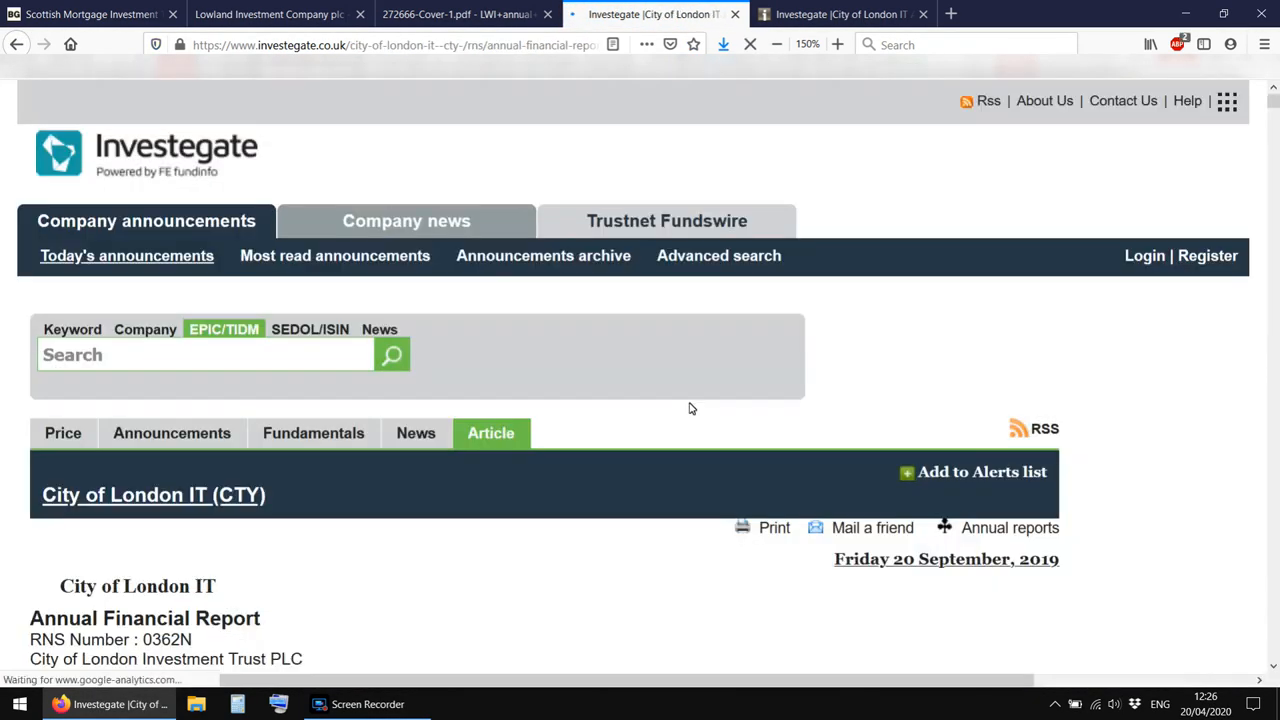
pyautogui.scroll(-3)
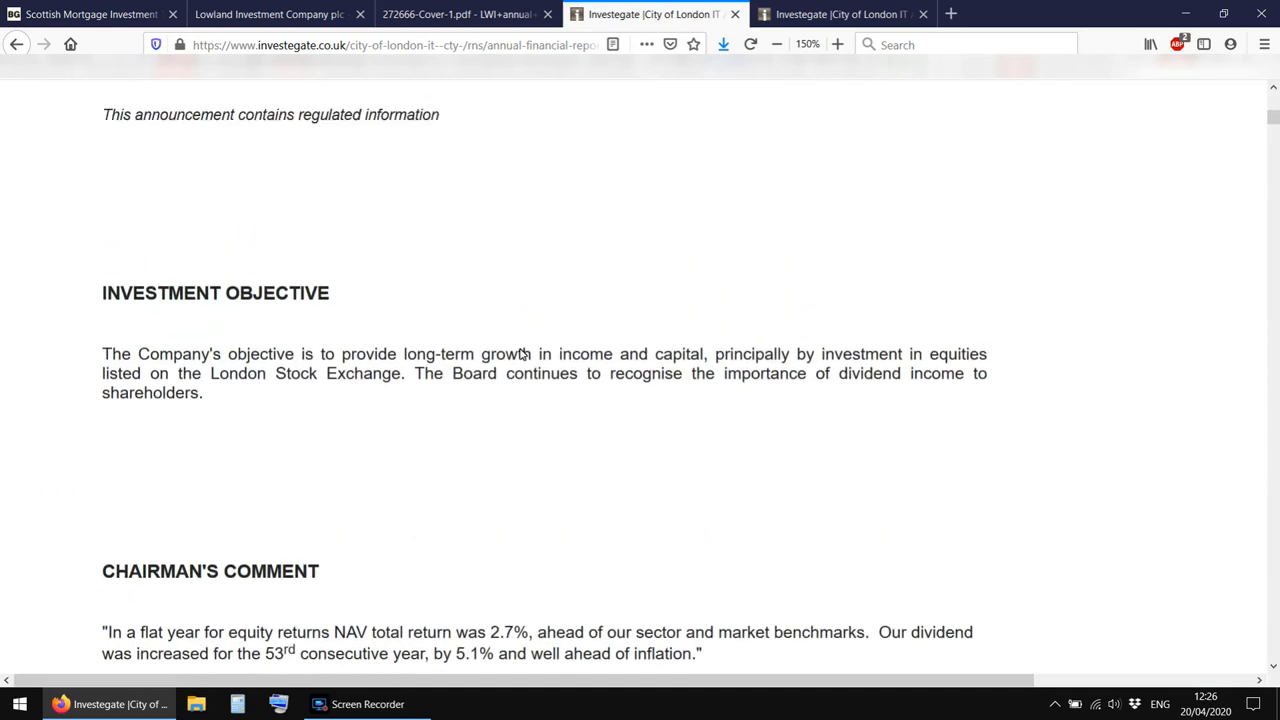
pyautogui.scroll(-3)
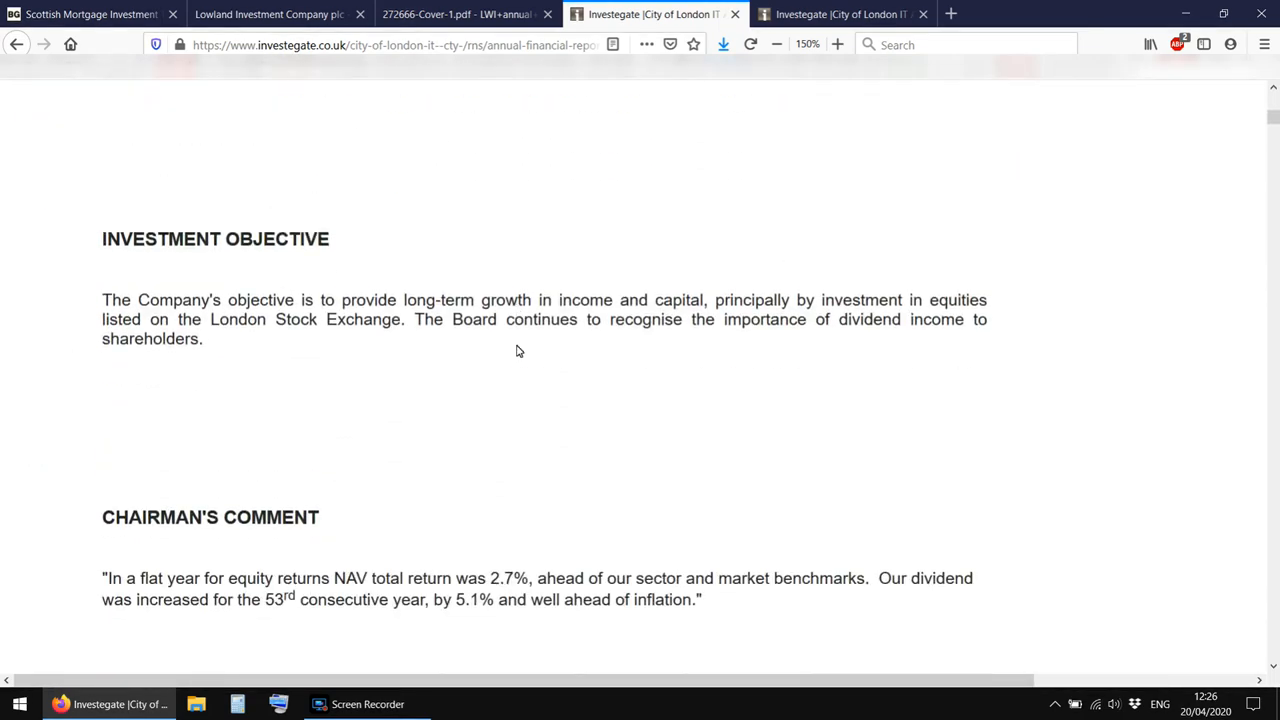
pyautogui.scroll(-3)
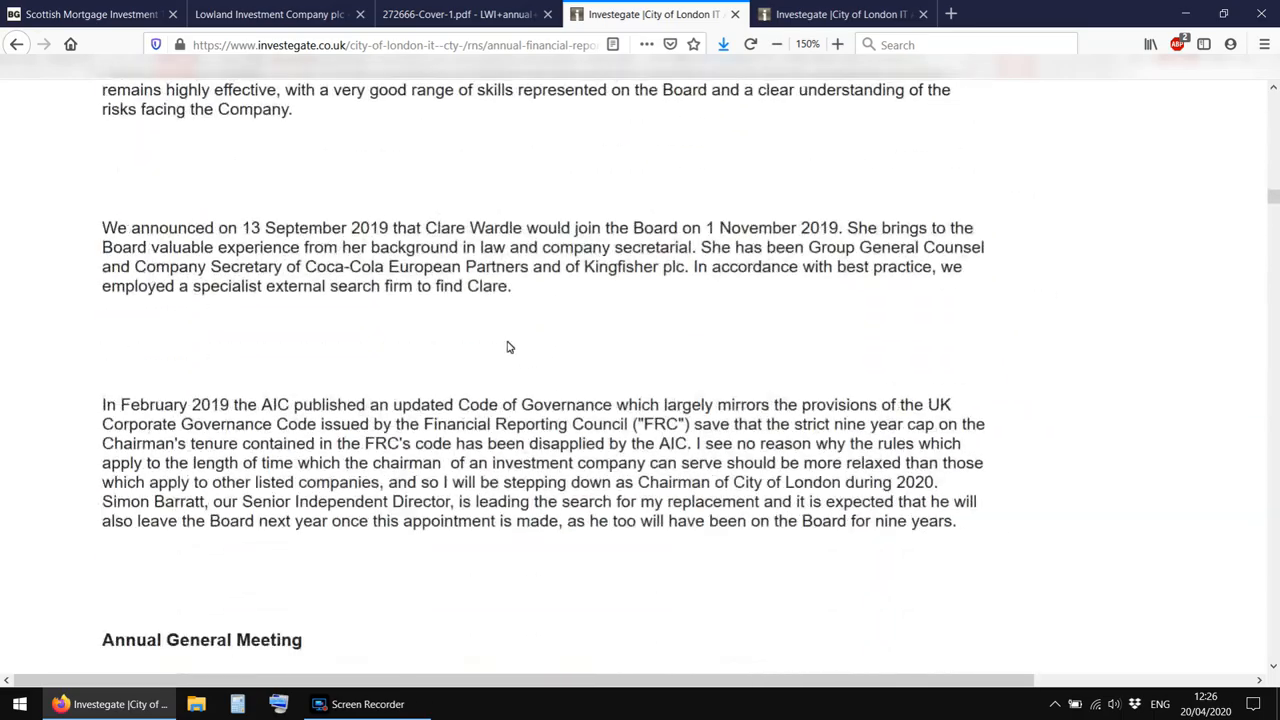
pyautogui.scroll(-3)
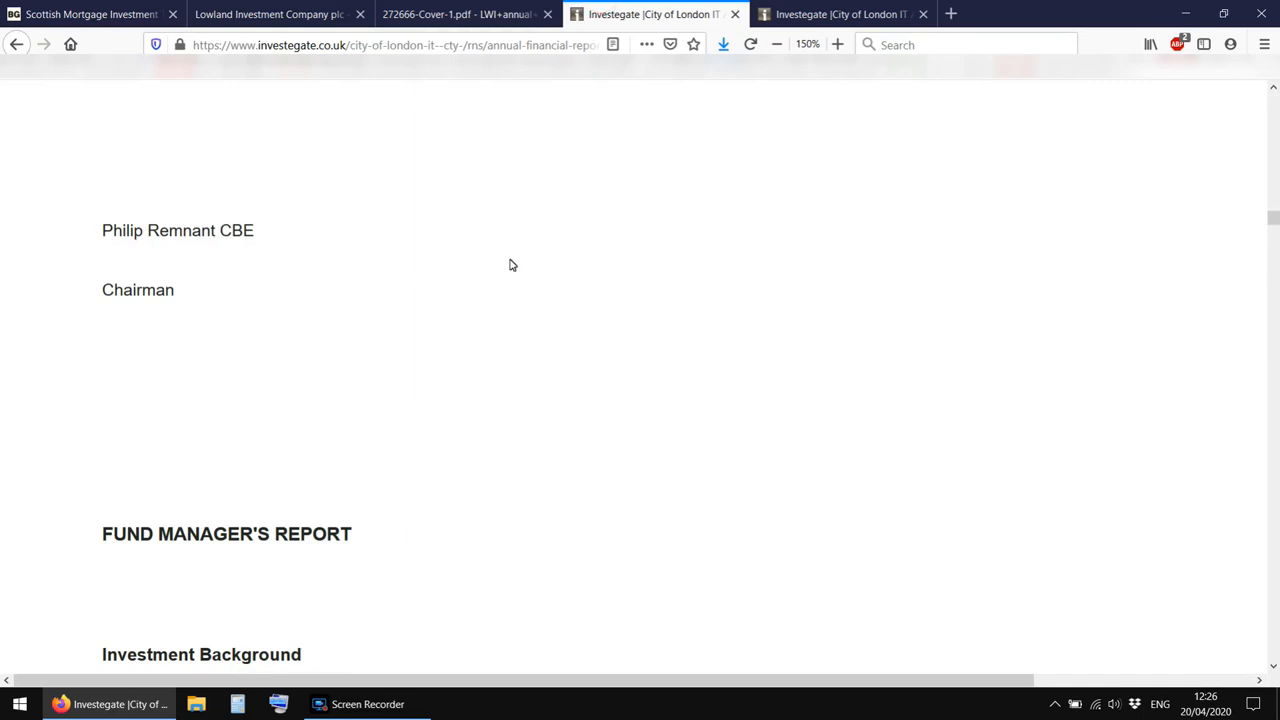
pyautogui.scroll(-3)
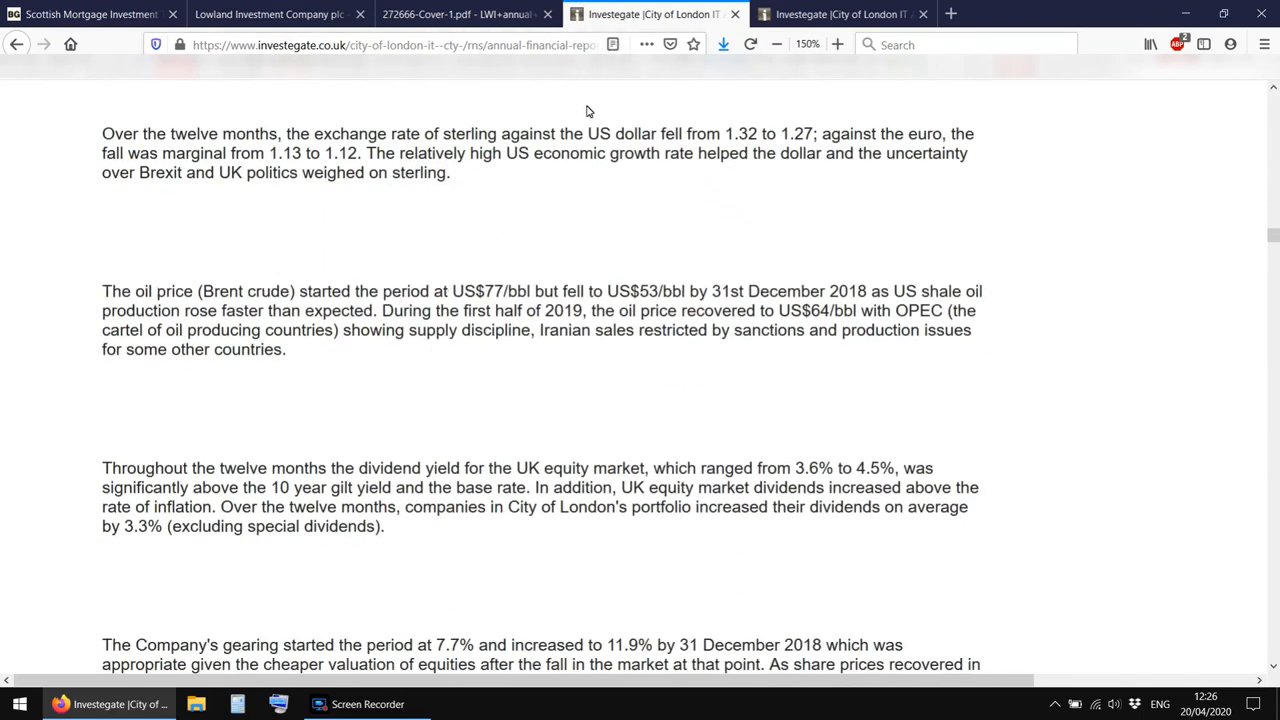
pyautogui.click(613, 44)
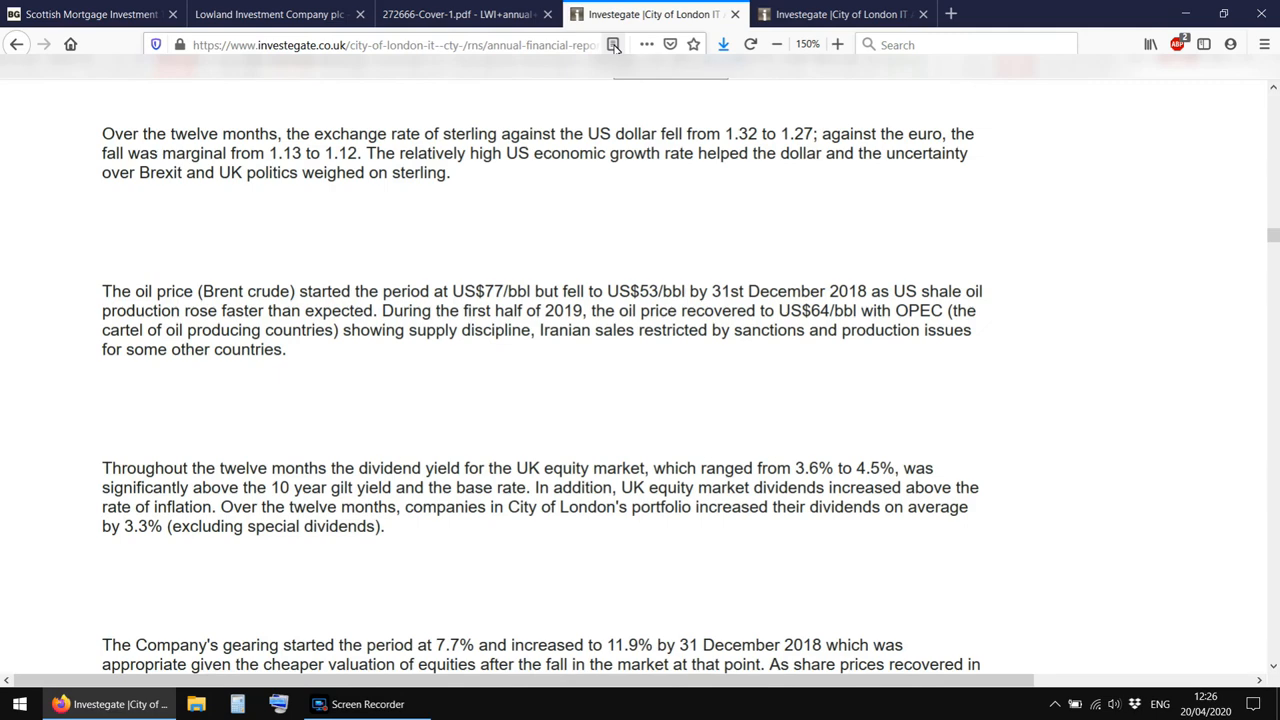
# Show the City of London results in Reader View and scroll to Performance Highlights
pyautogui.click(613, 44)
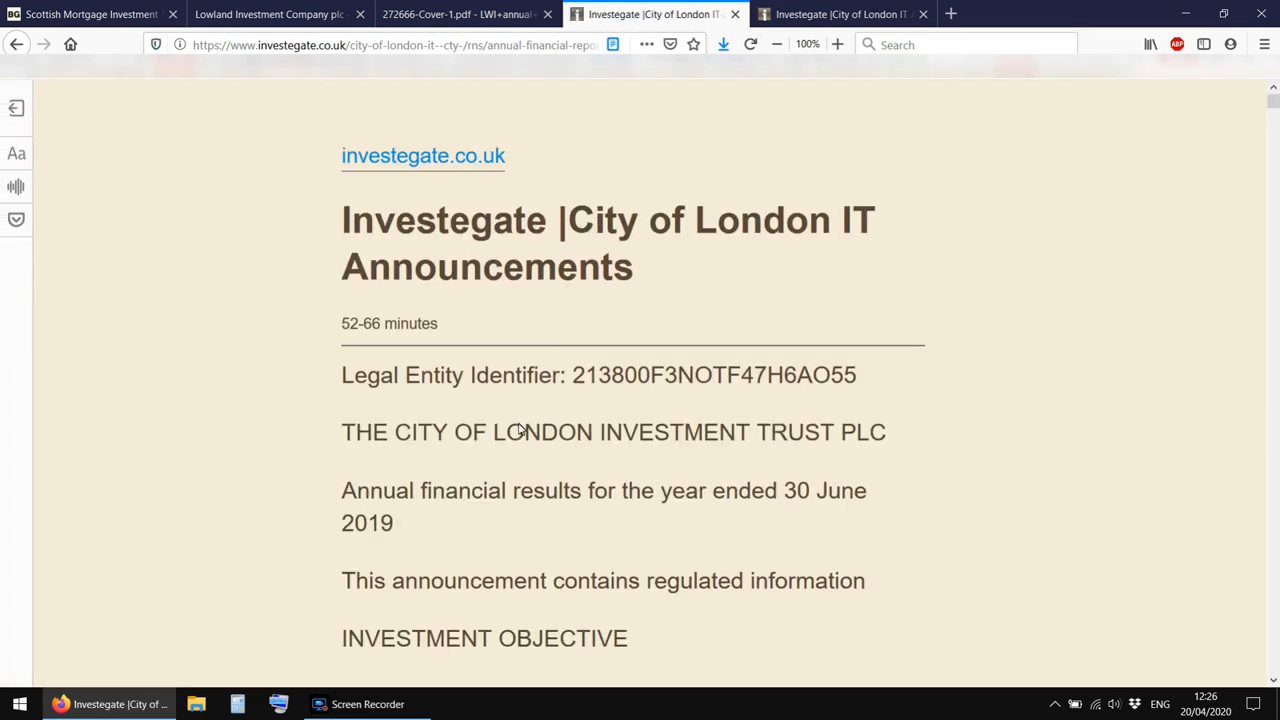
pyautogui.scroll(-3)
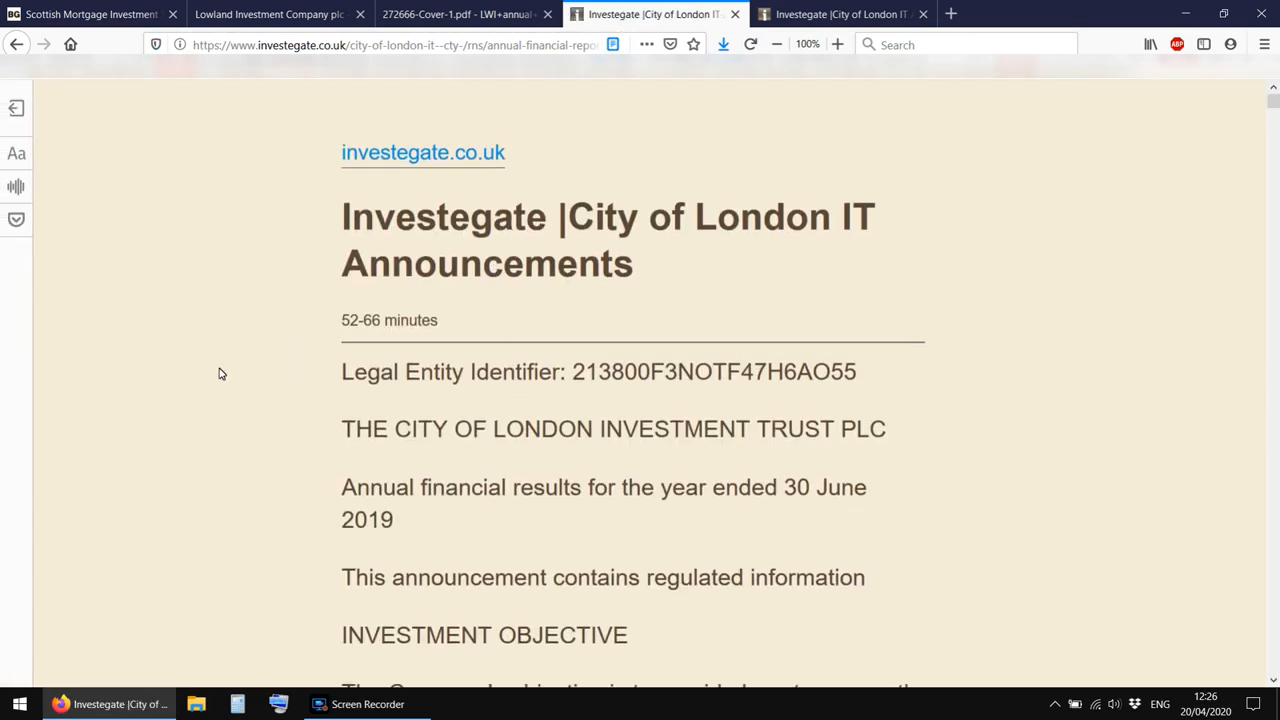
pyautogui.scroll(-3)
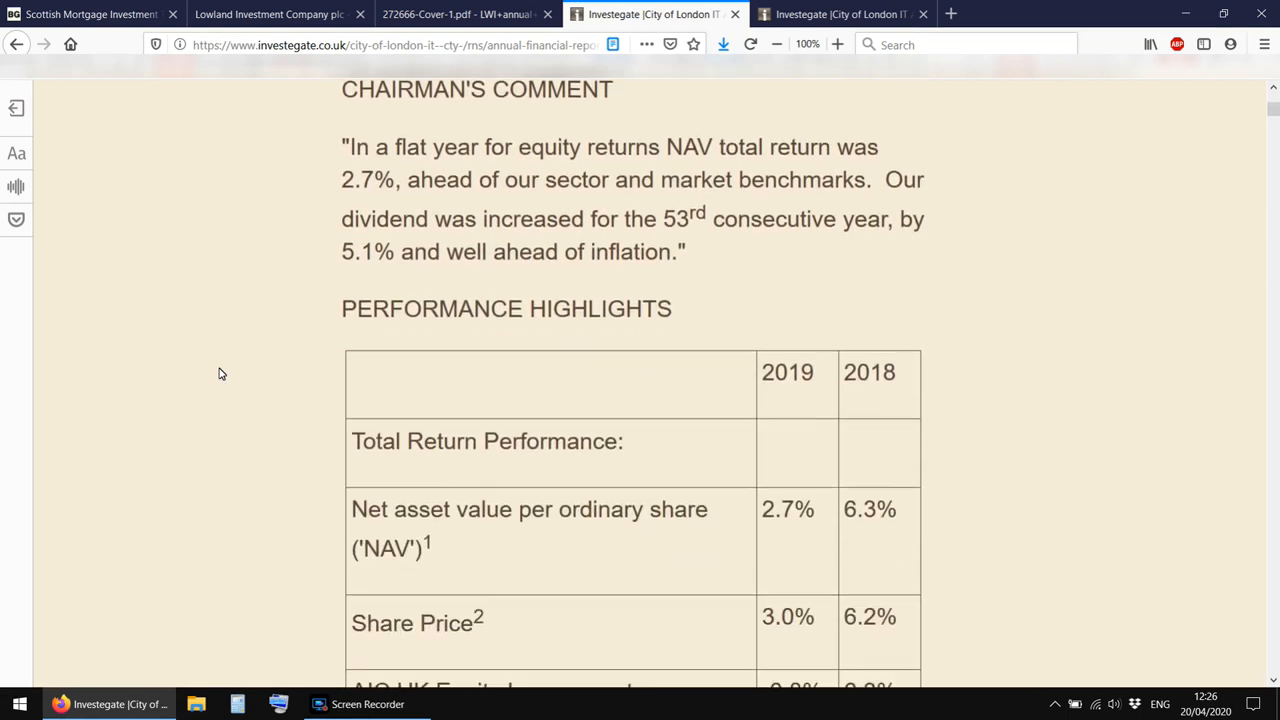
pyautogui.scroll(-3)
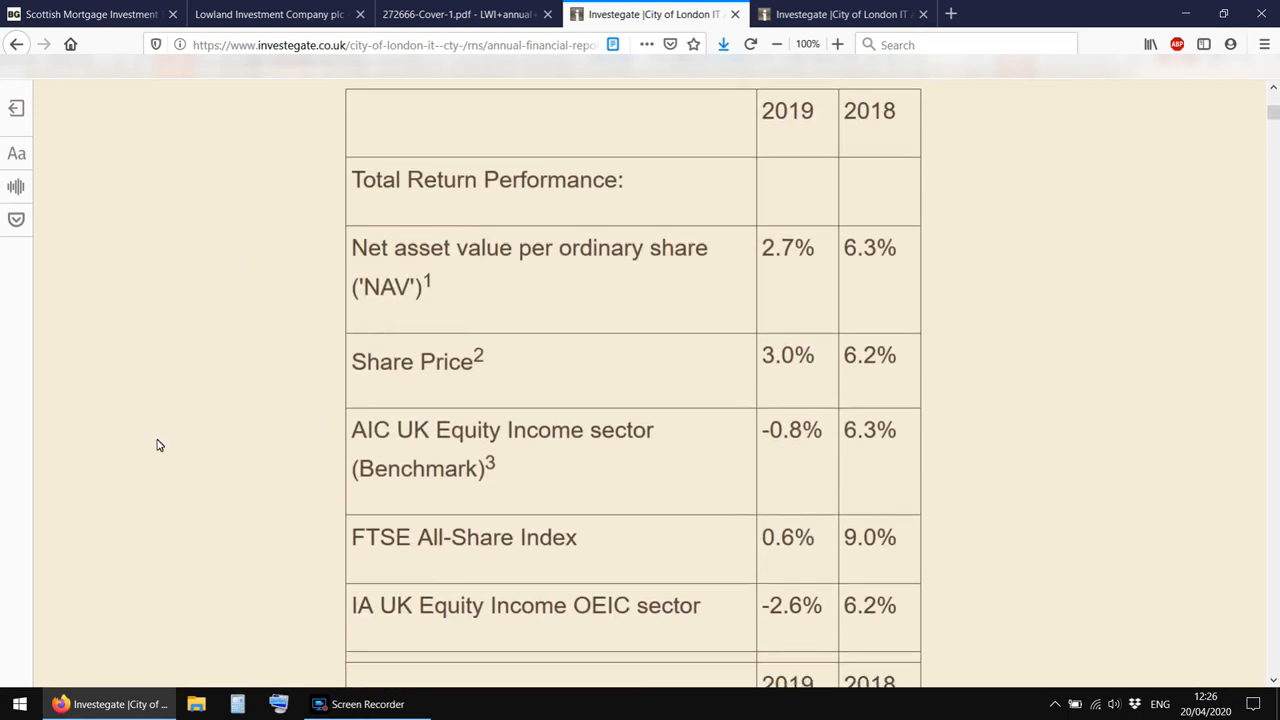
# Highlight the 2019 and 2018 NAV returns, then turn Reader View off
pyautogui.moveTo(351, 247); pyautogui.dragTo(895, 287)
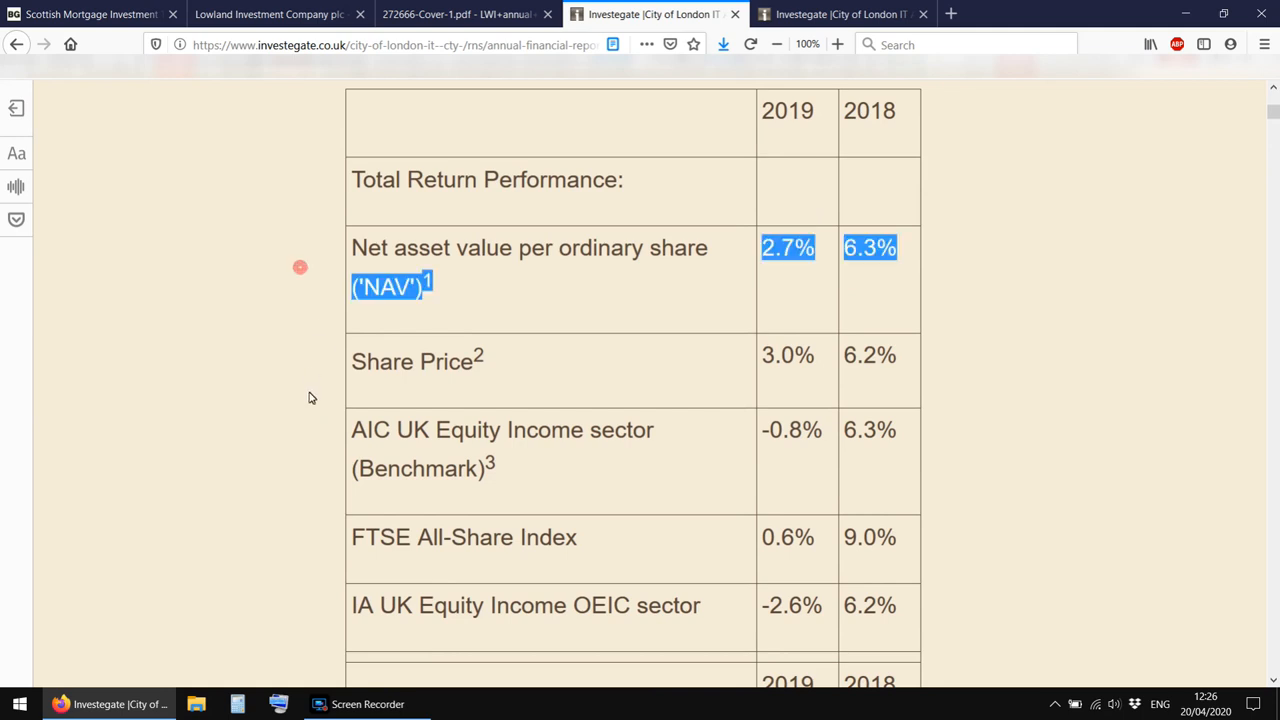
pyautogui.click(595, 360)
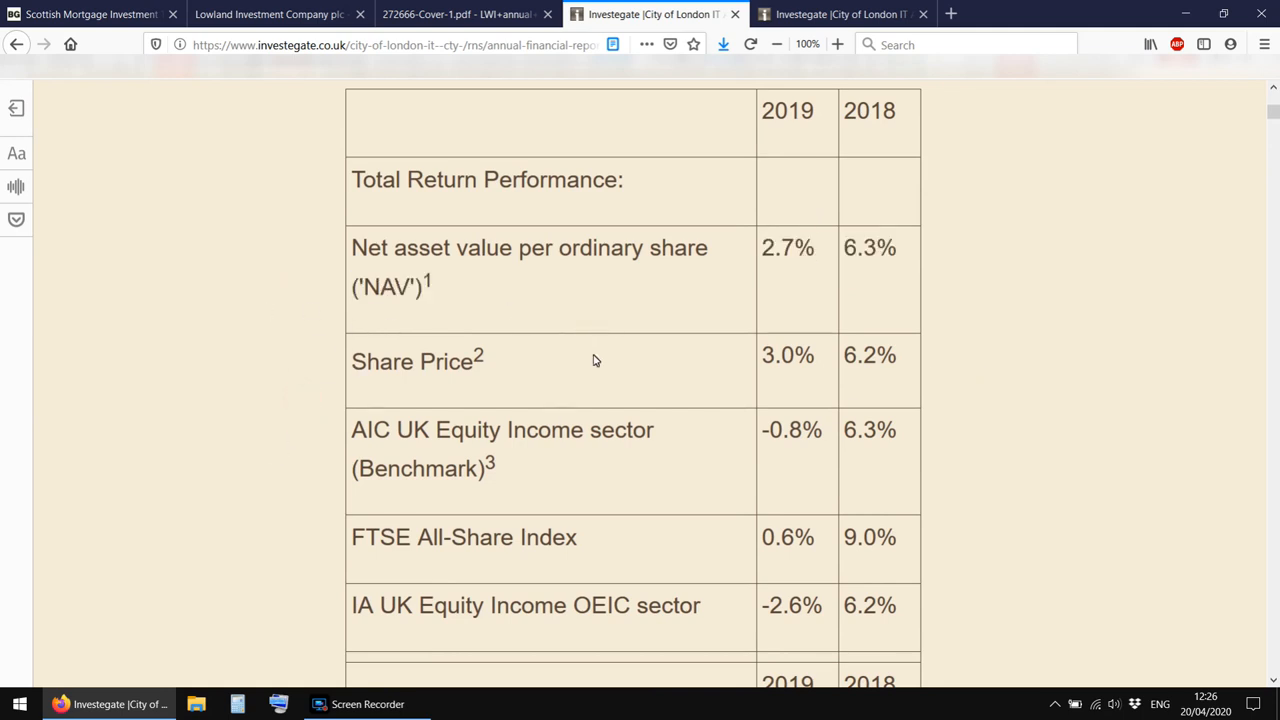
pyautogui.moveTo(168, 319)
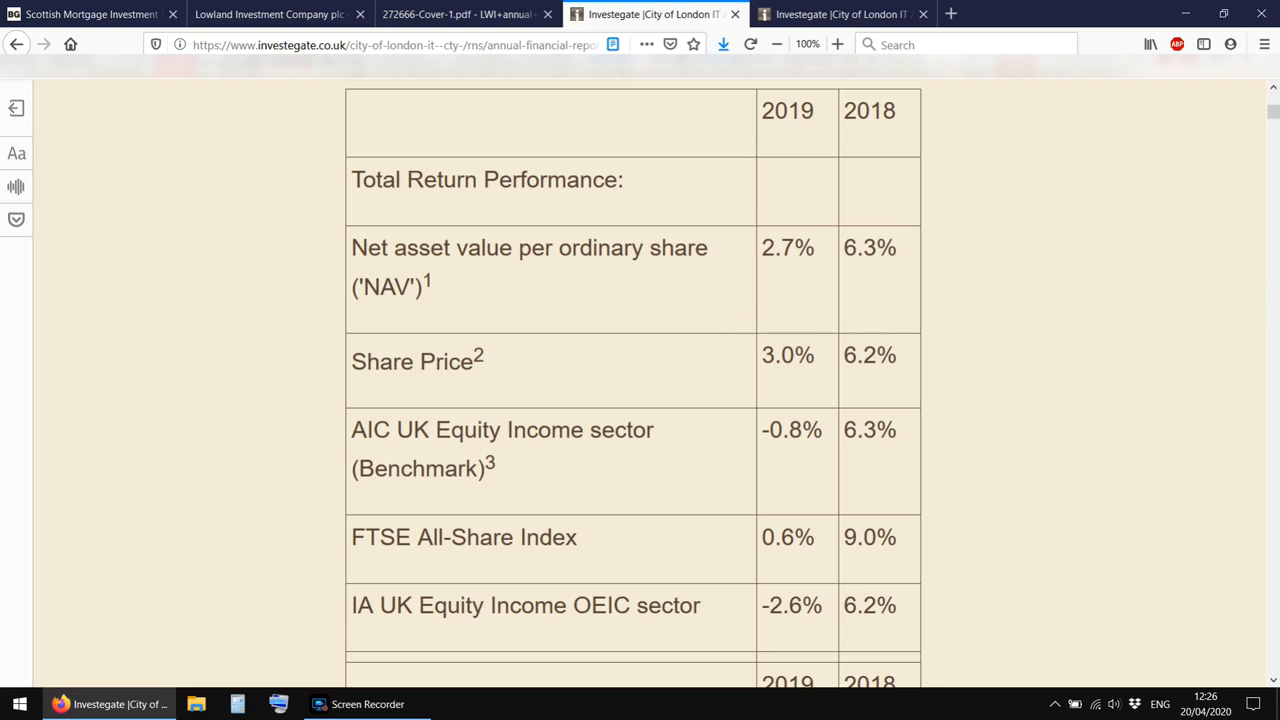
pyautogui.moveTo(1172, 375)
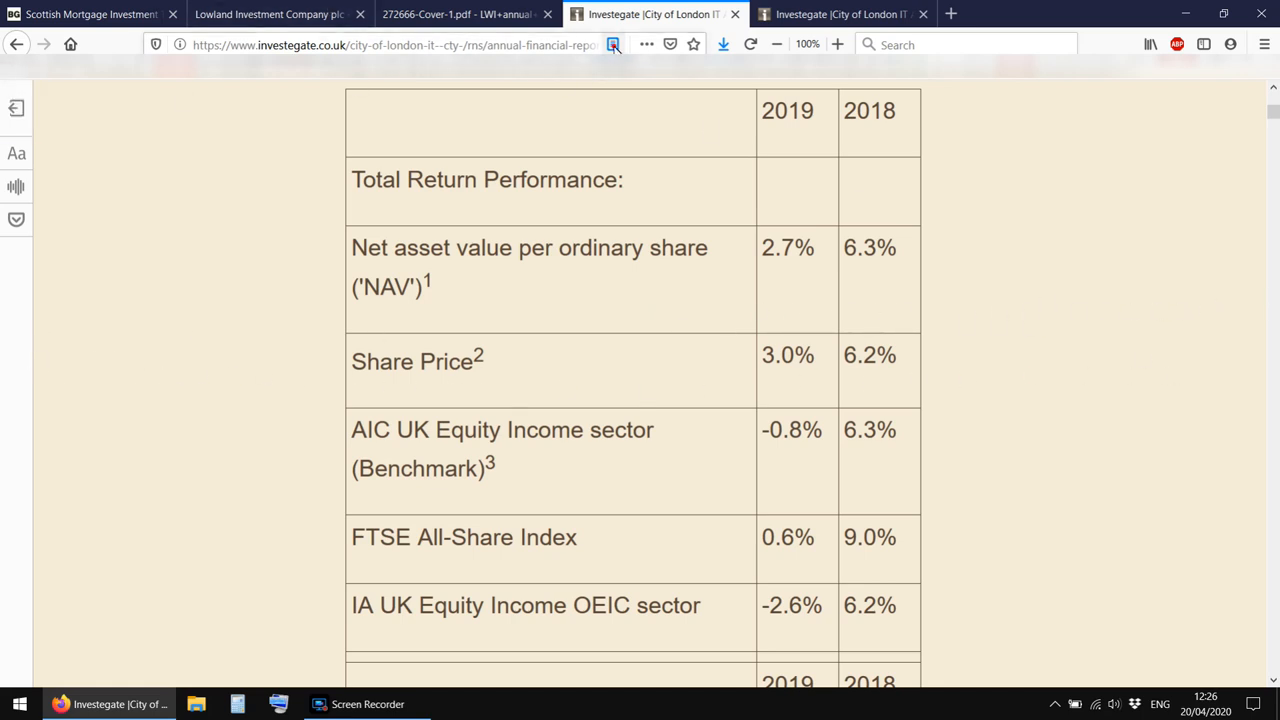
pyautogui.click(837, 44)
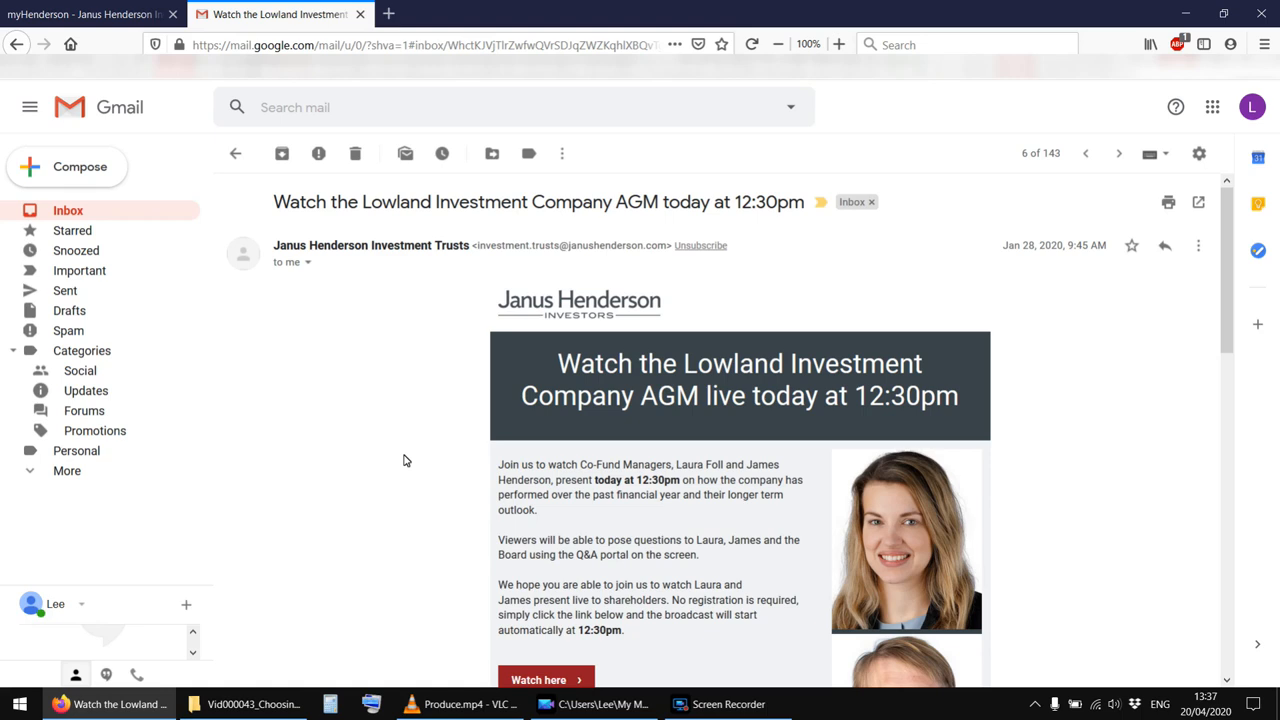
pyautogui.moveTo(320, 265)
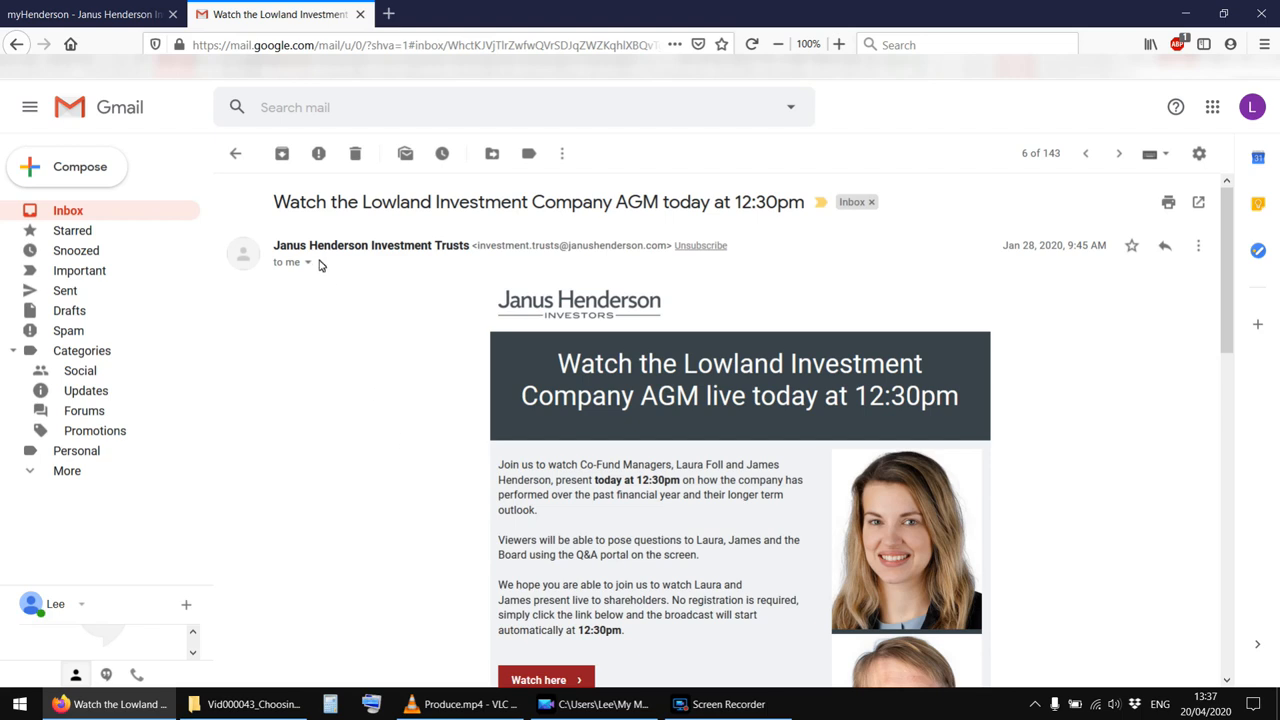
pyautogui.moveTo(570, 326)
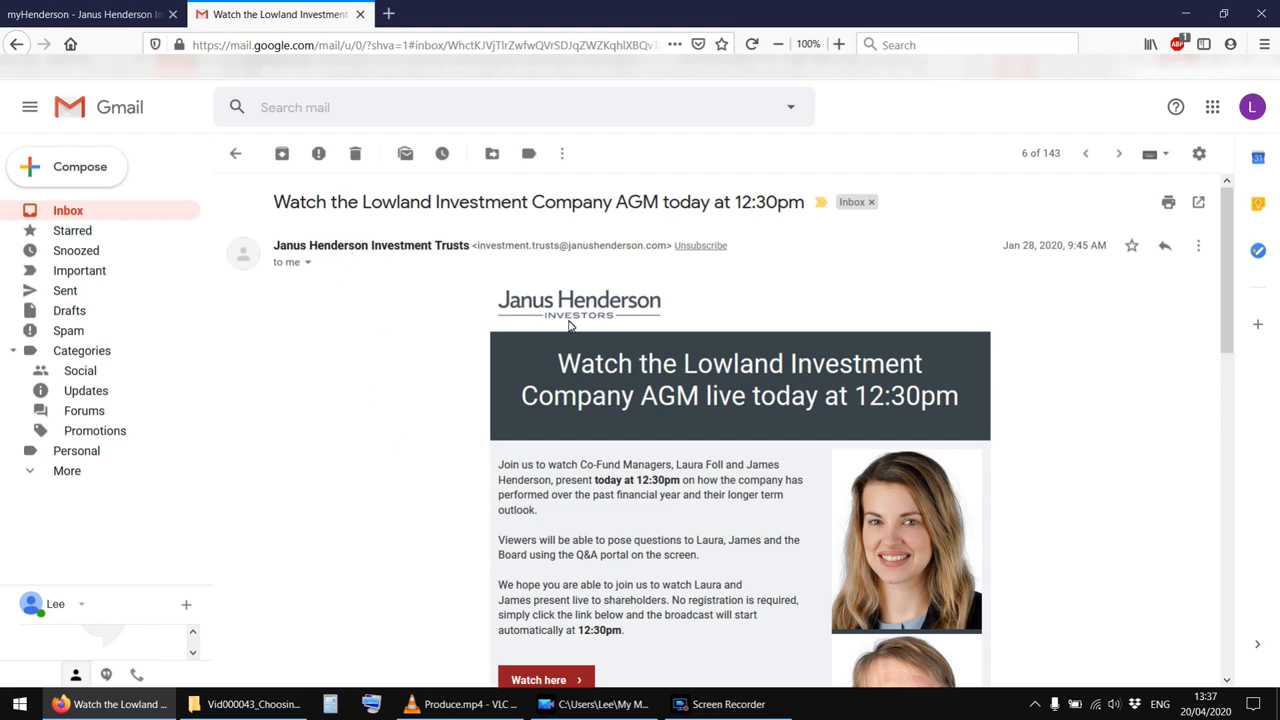
pyautogui.moveTo(422, 486)
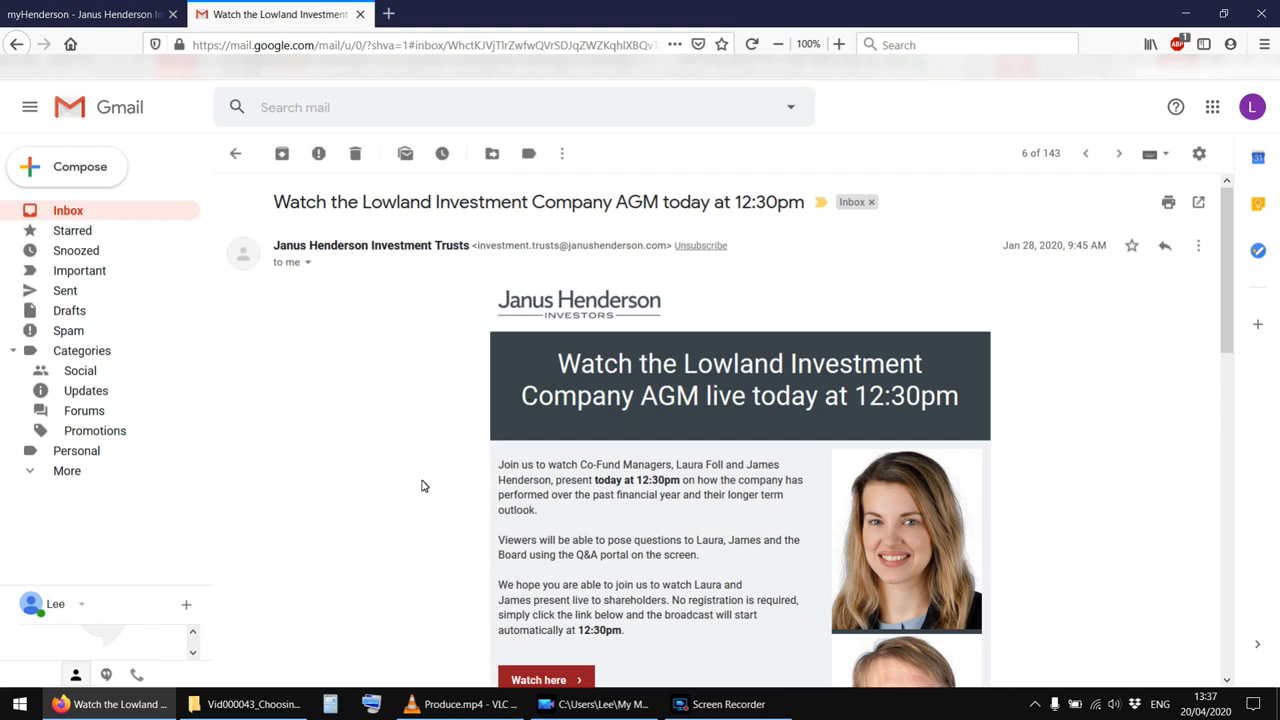
pyautogui.moveTo(468, 244)
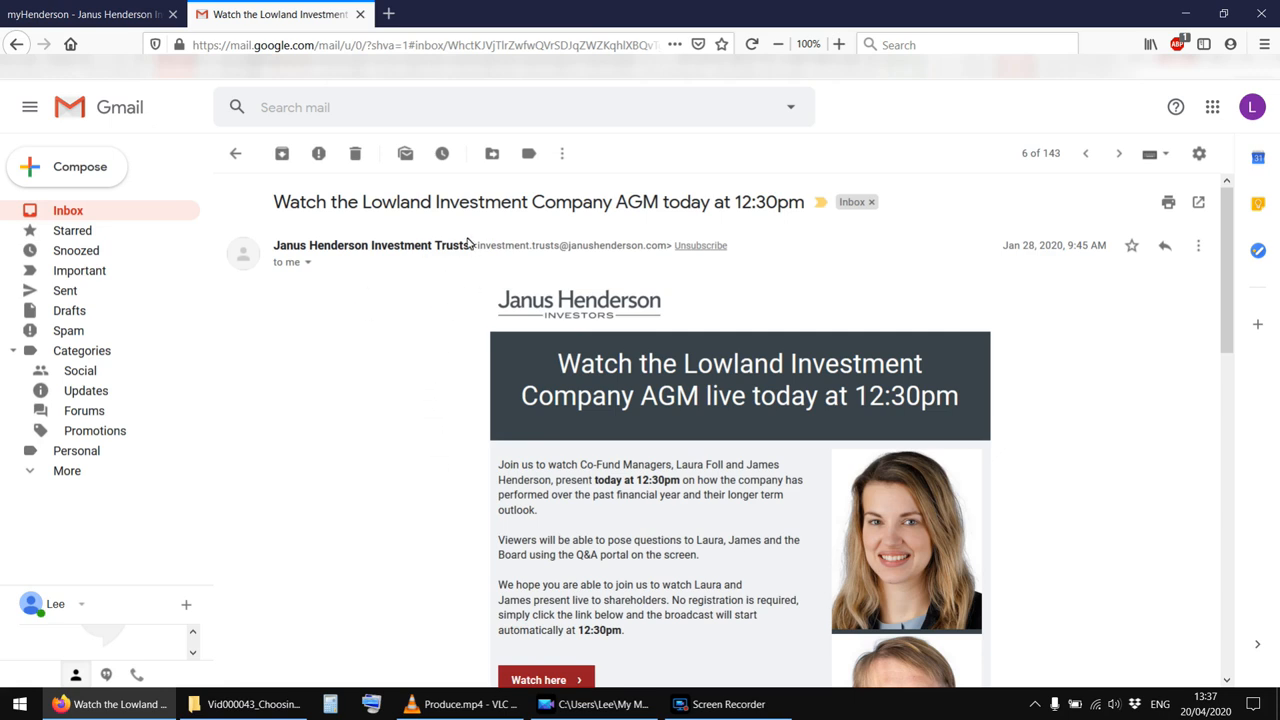
pyautogui.moveTo(632, 467)
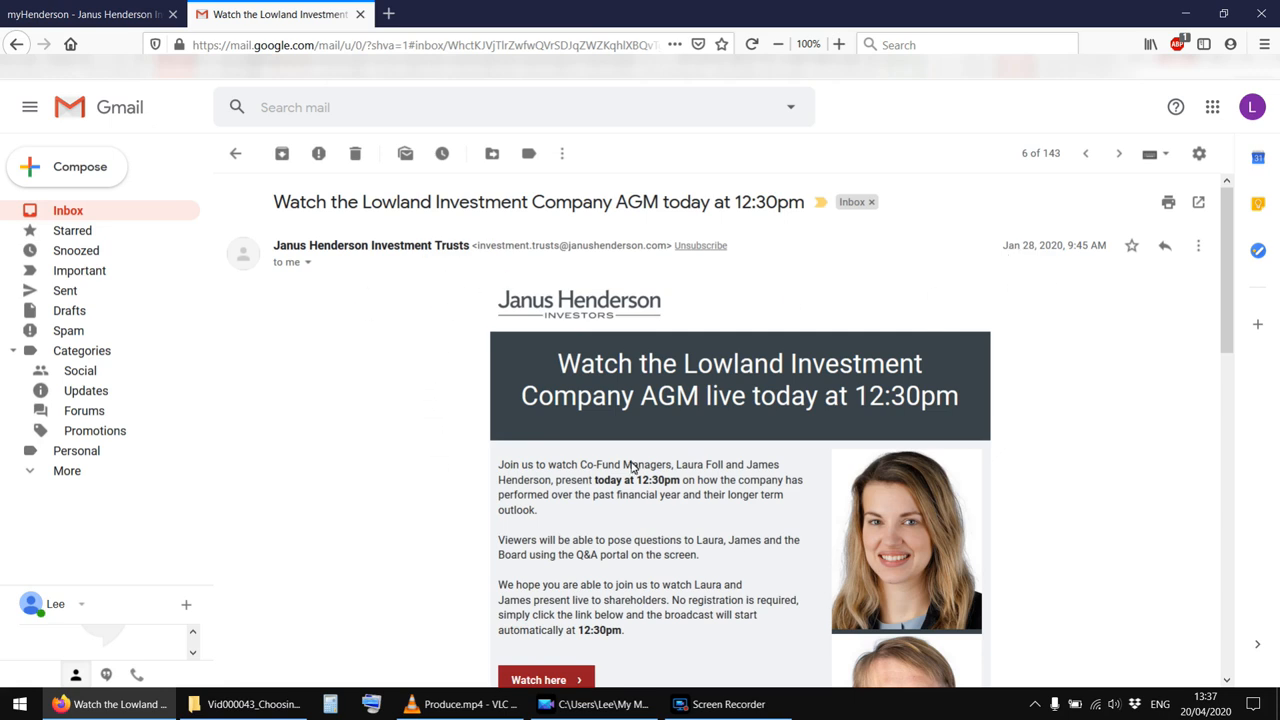
pyautogui.moveTo(758, 405)
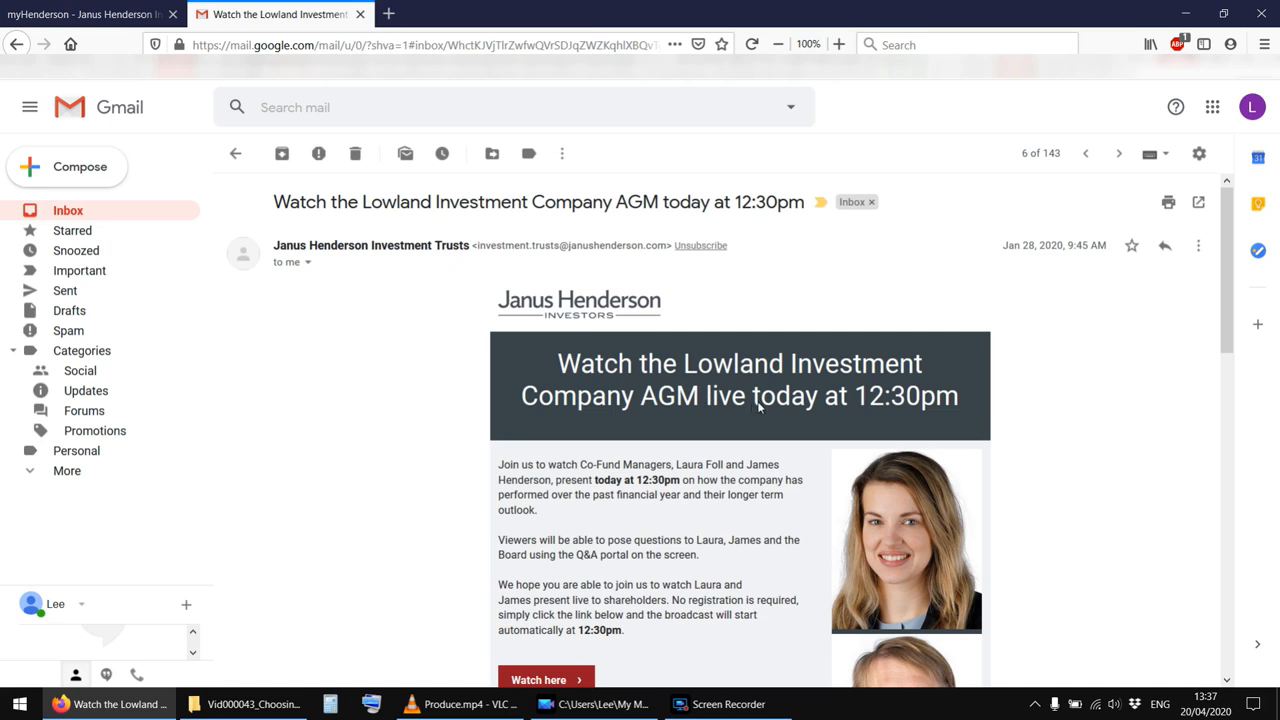
pyautogui.moveTo(555, 440)
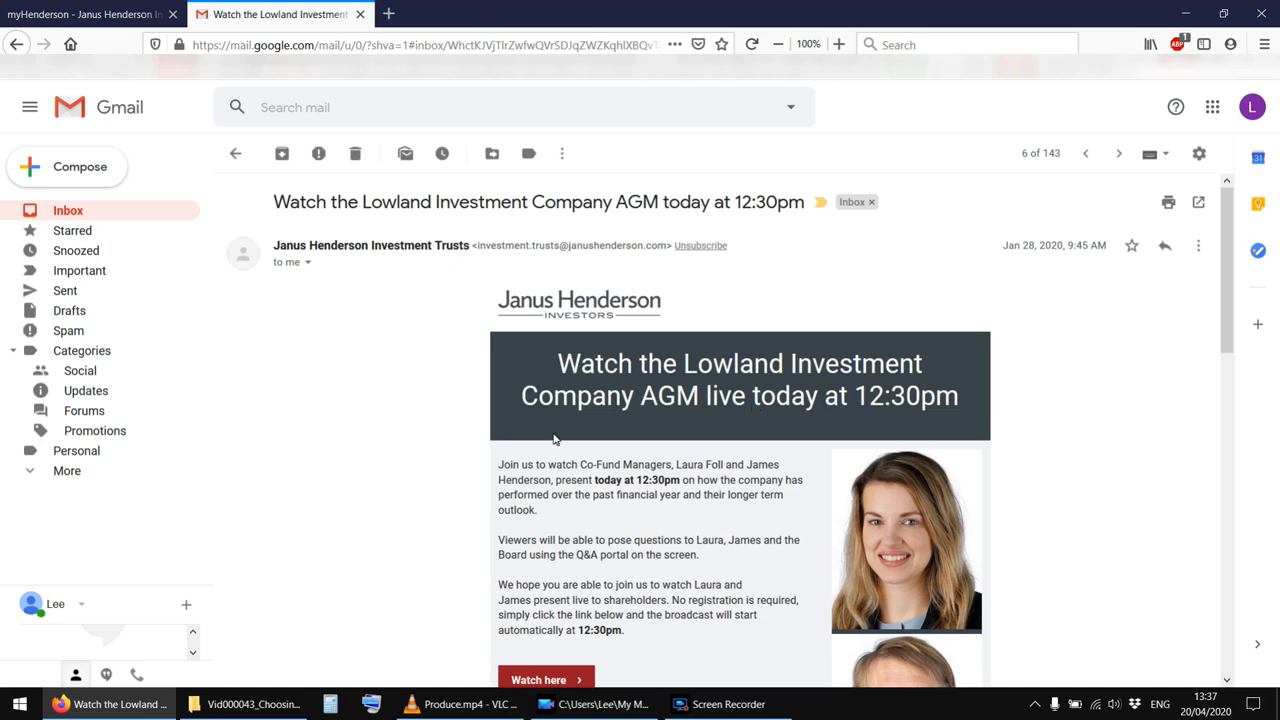
# Follow the email's 'Watch here' link for the Lowland Investment Company AGM
pyautogui.scroll(-3)
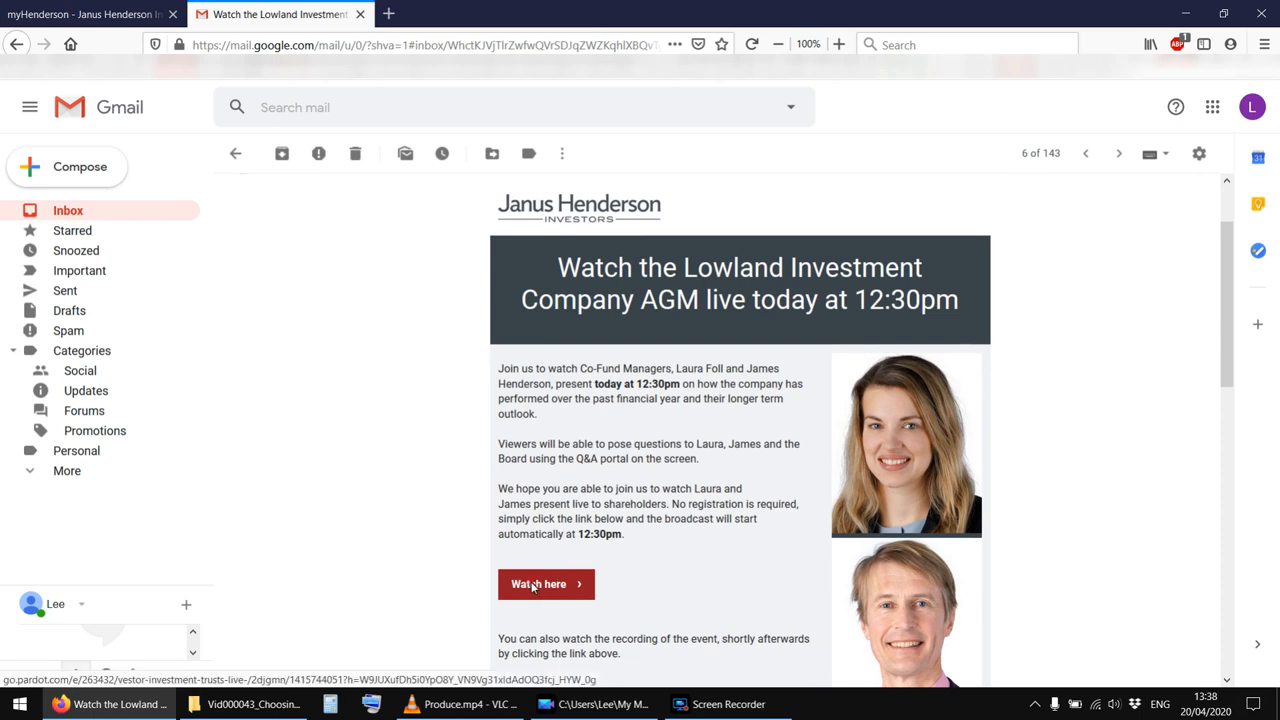
pyautogui.click(539, 584)
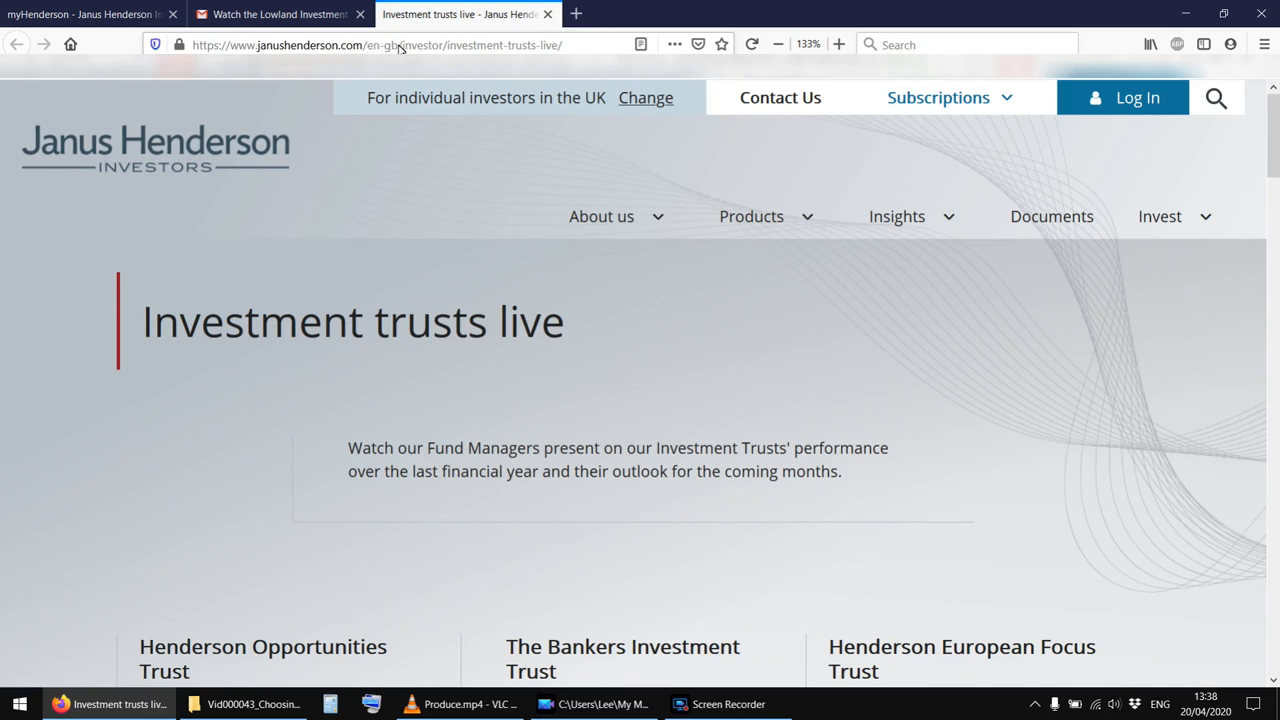
pyautogui.moveTo(535, 49)
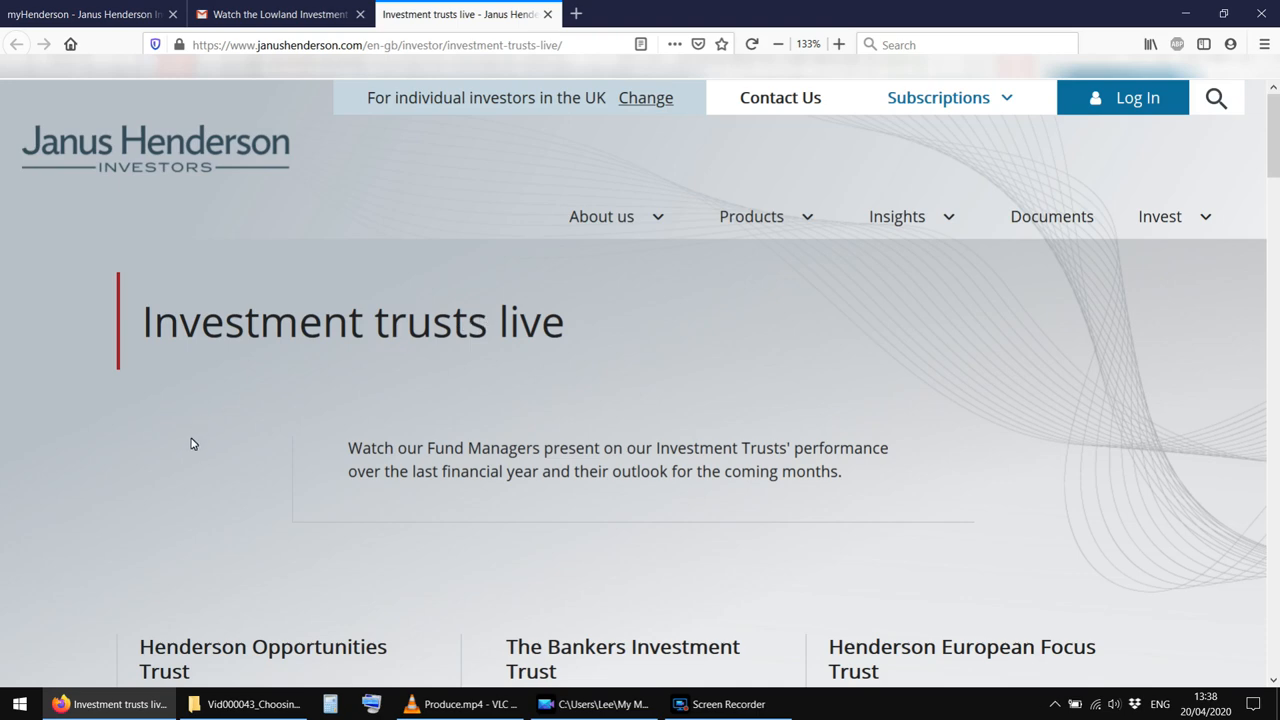
# Start the Lowland Investment Company video from its thumbnail on Investment trusts live
pyautogui.scroll(-3)
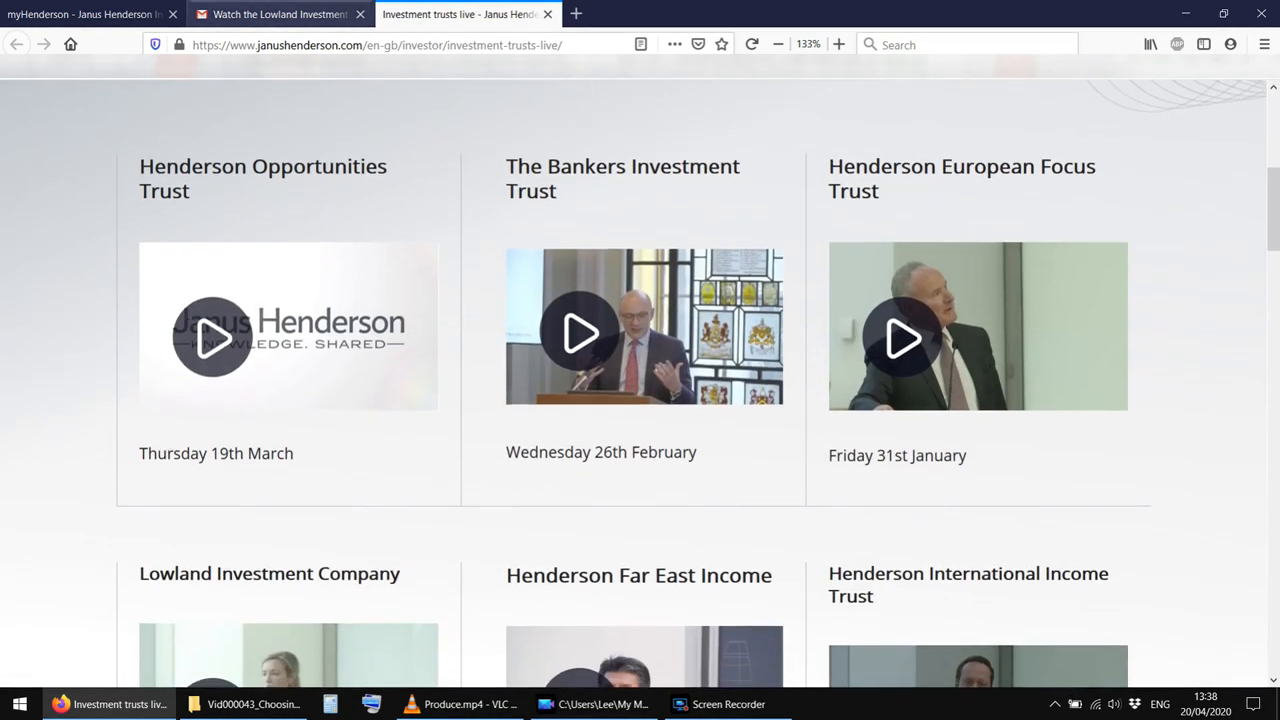
pyautogui.click(280, 14)
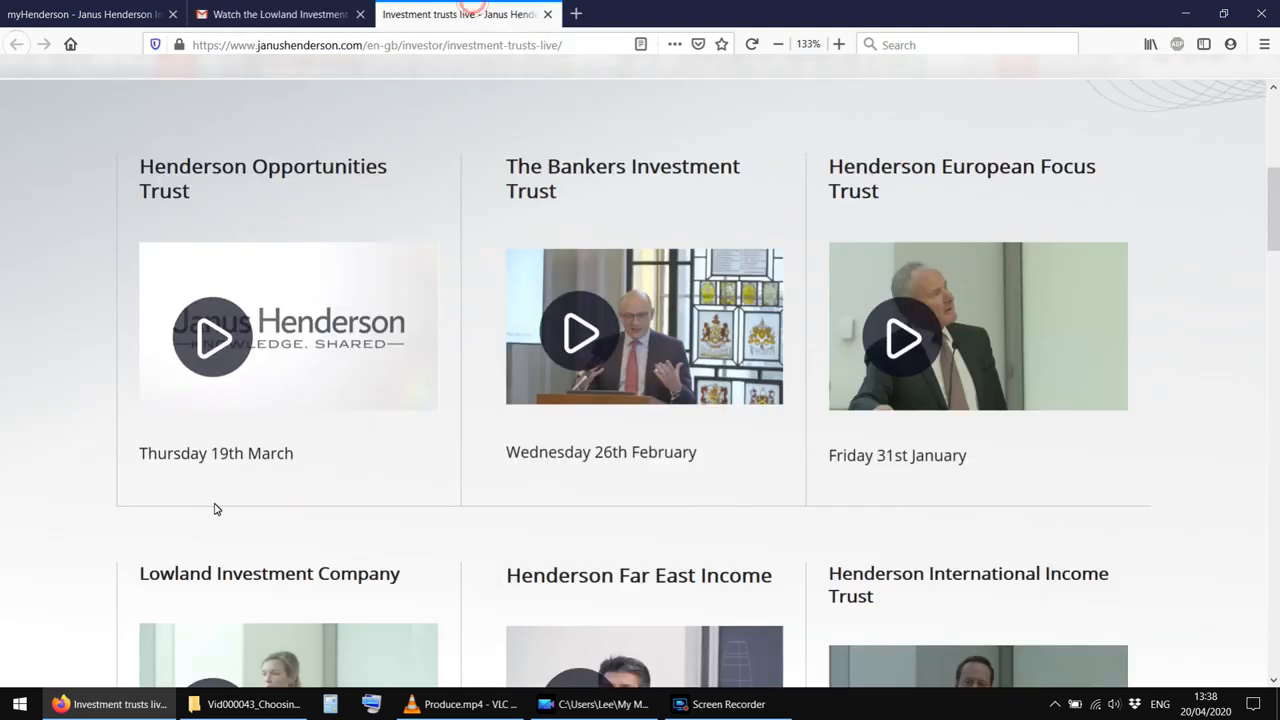
pyautogui.scroll(-3)
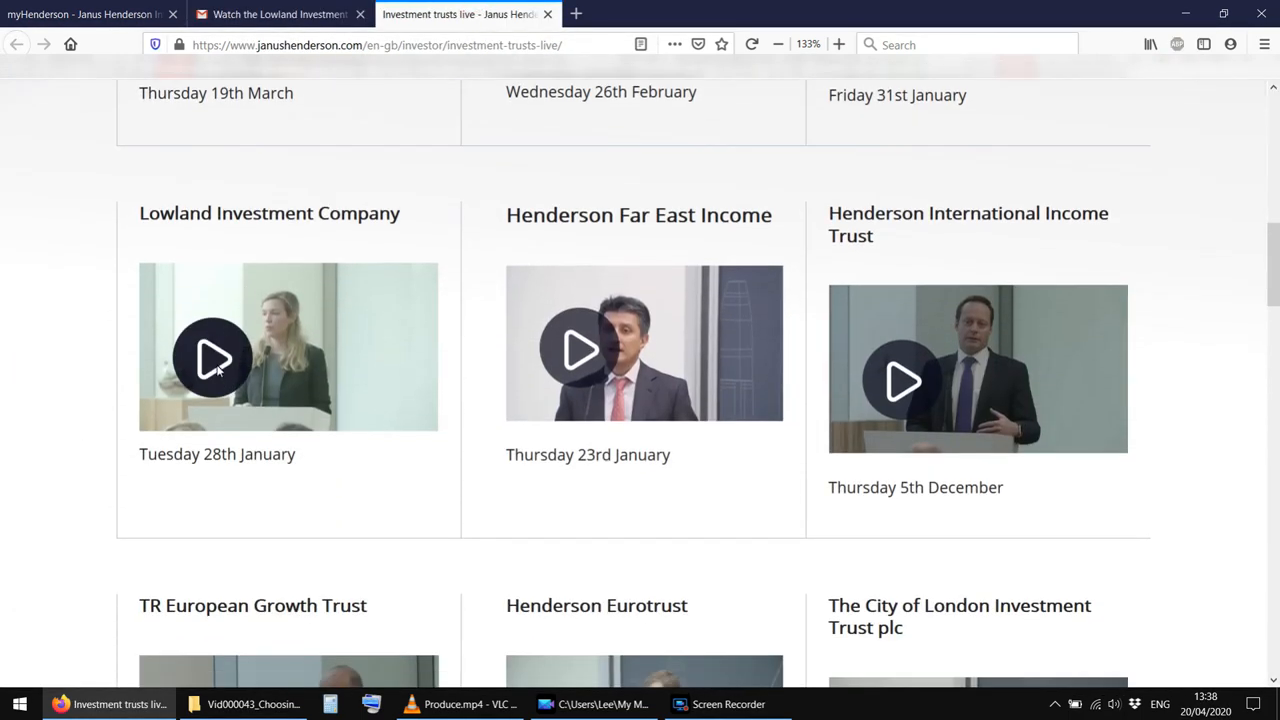
pyautogui.moveTo(217, 355)
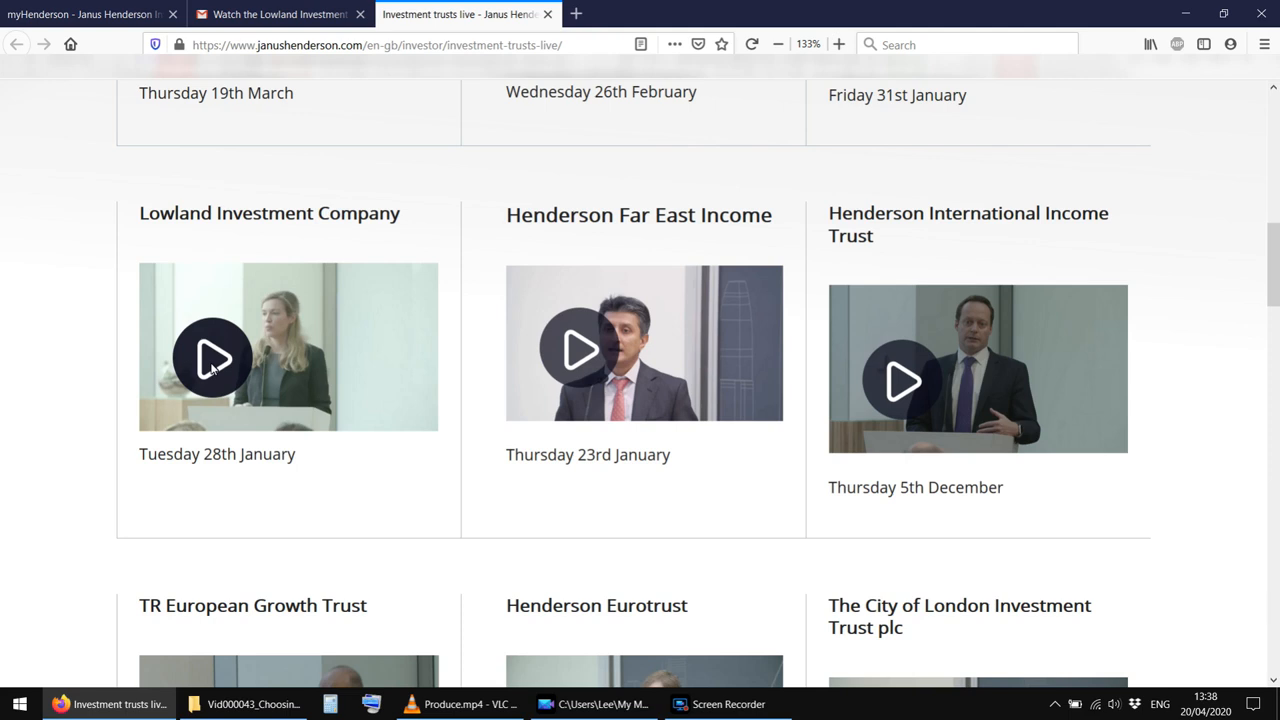
pyautogui.moveTo(222, 357)
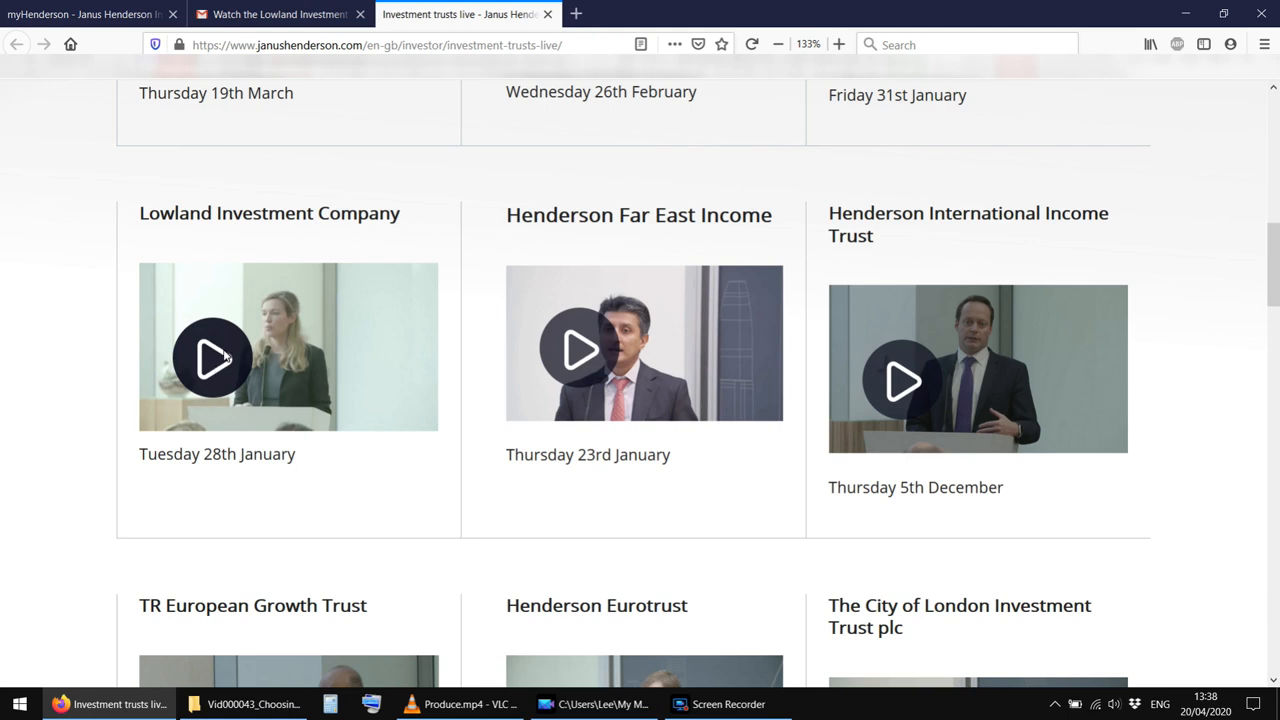
pyautogui.click(212, 357)
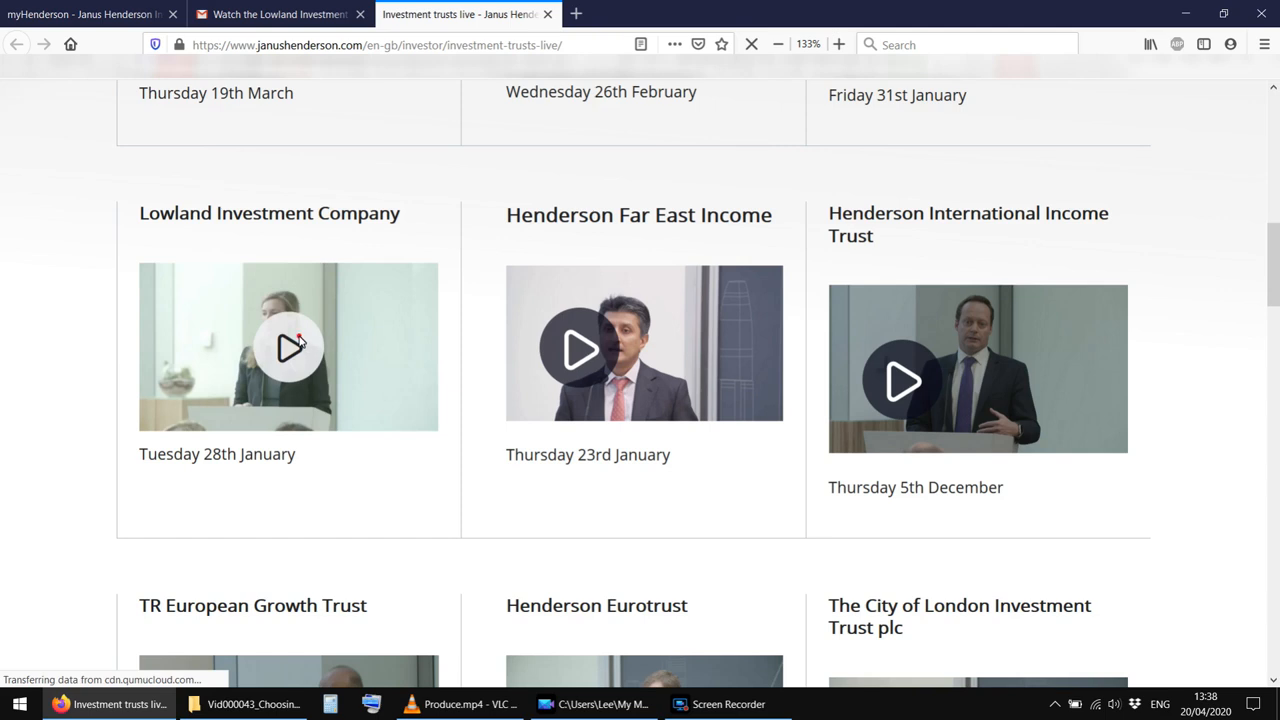
# Play the Lowland AGM full screen, rearrange the slides and speaker layout, then exit full screen
pyautogui.click(288, 347)
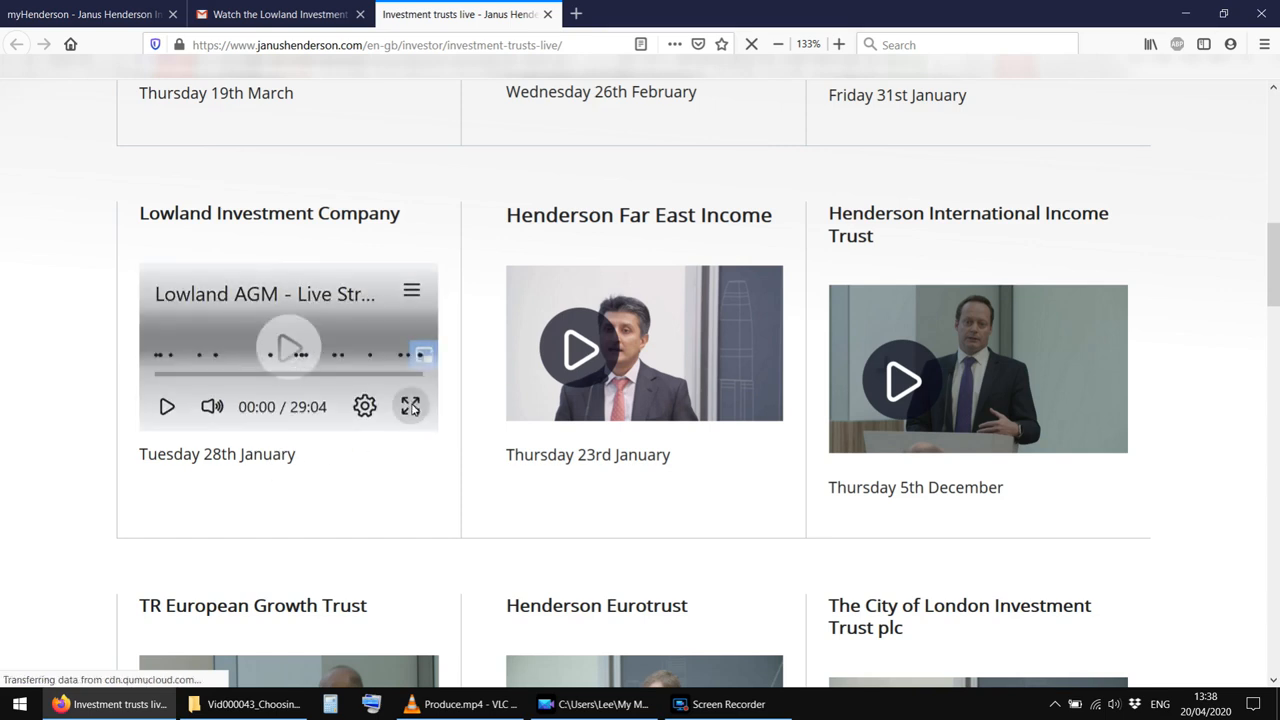
pyautogui.moveTo(383, 418)
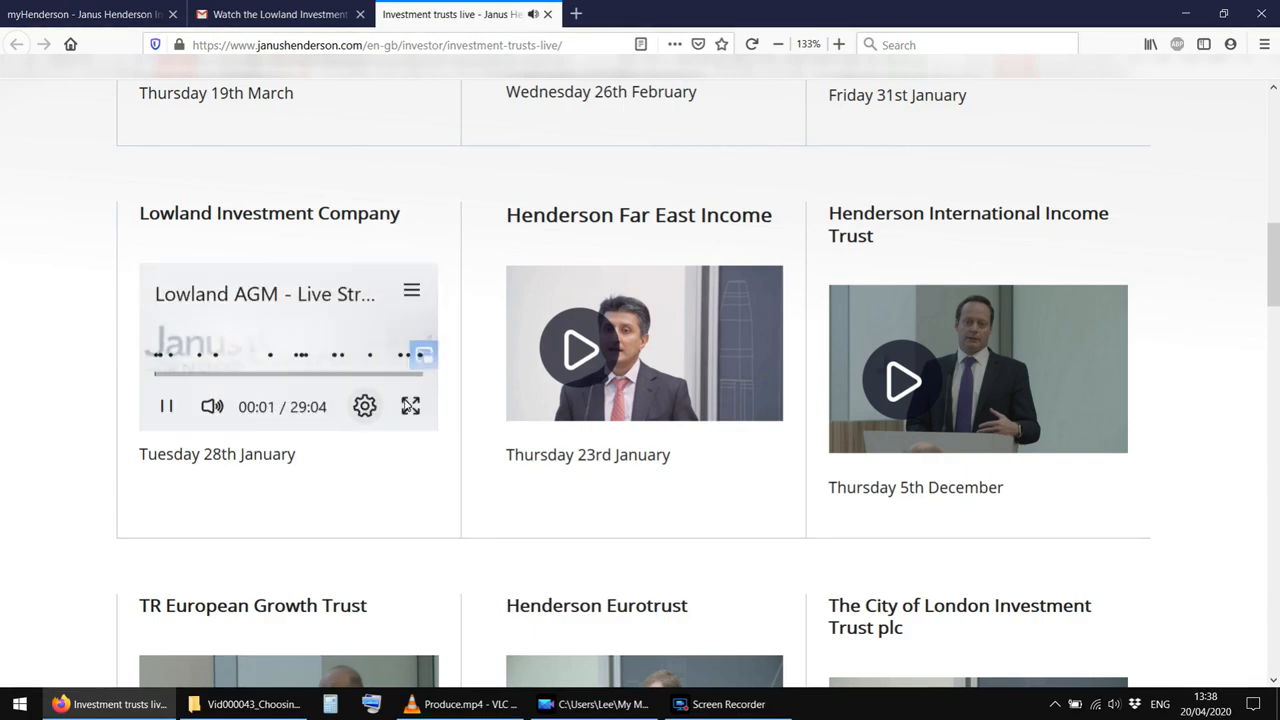
pyautogui.click(410, 406)
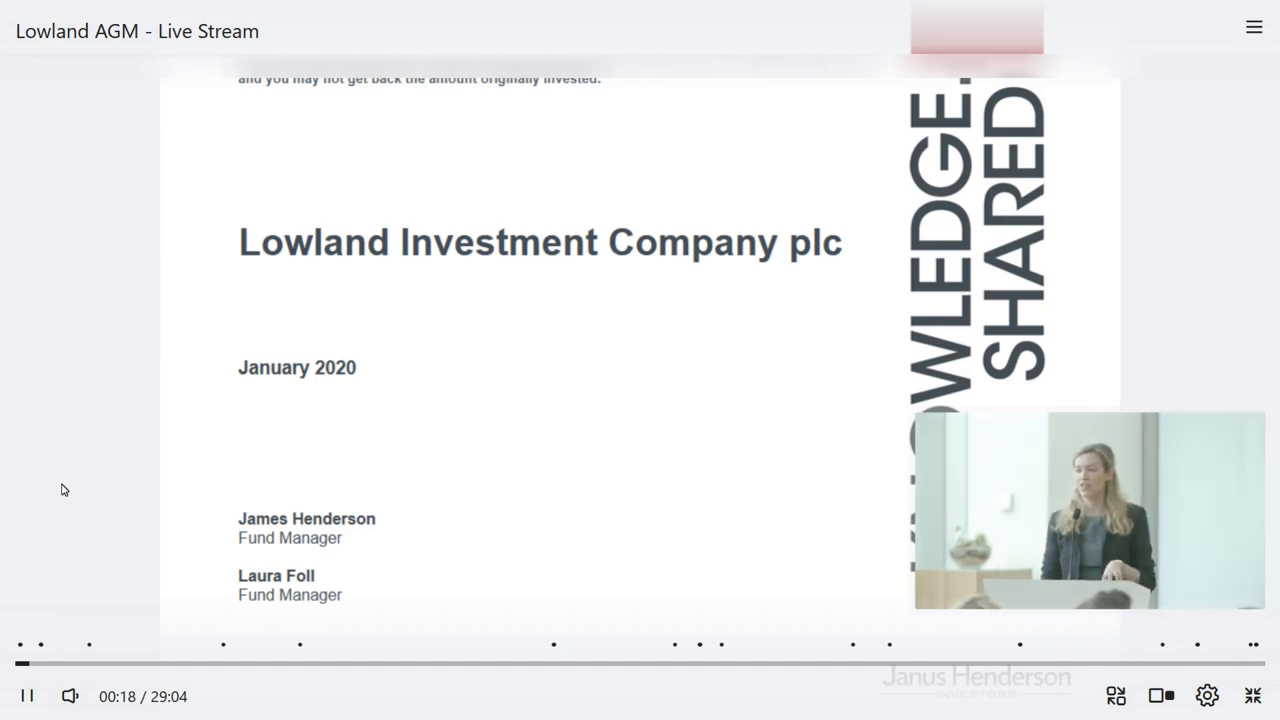
pyautogui.moveTo(337, 555)
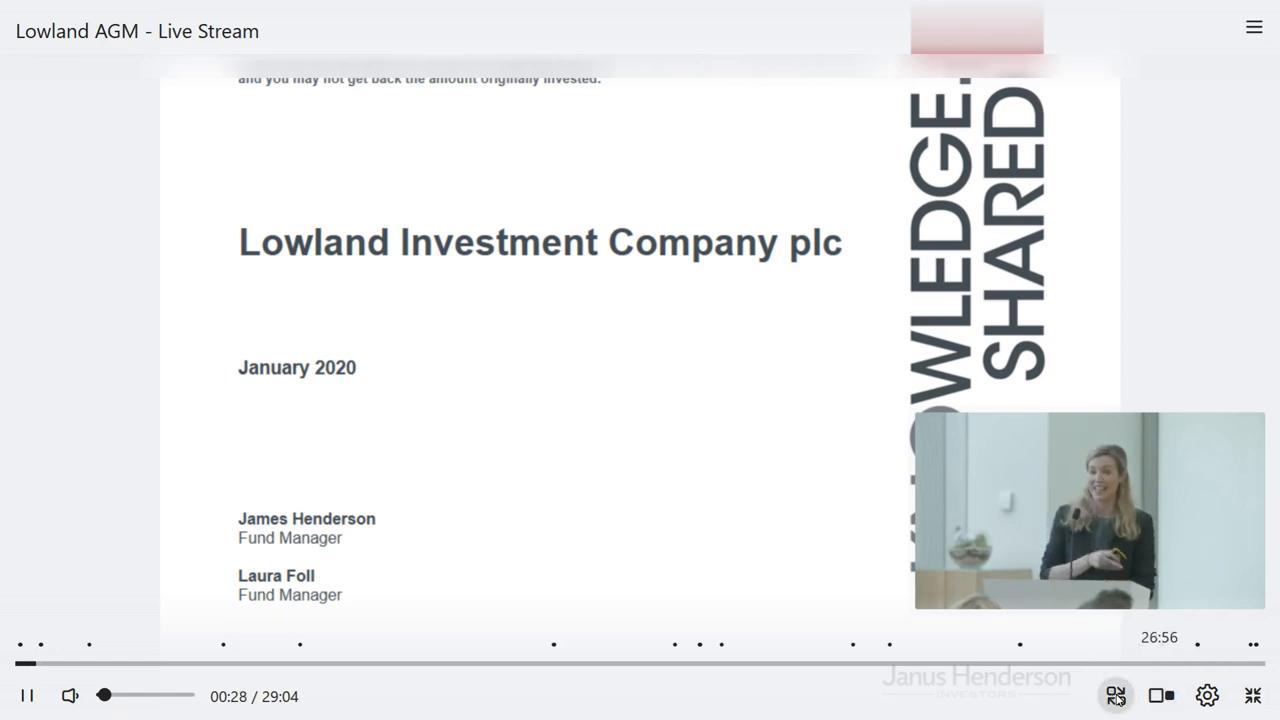
pyautogui.click(1115, 695)
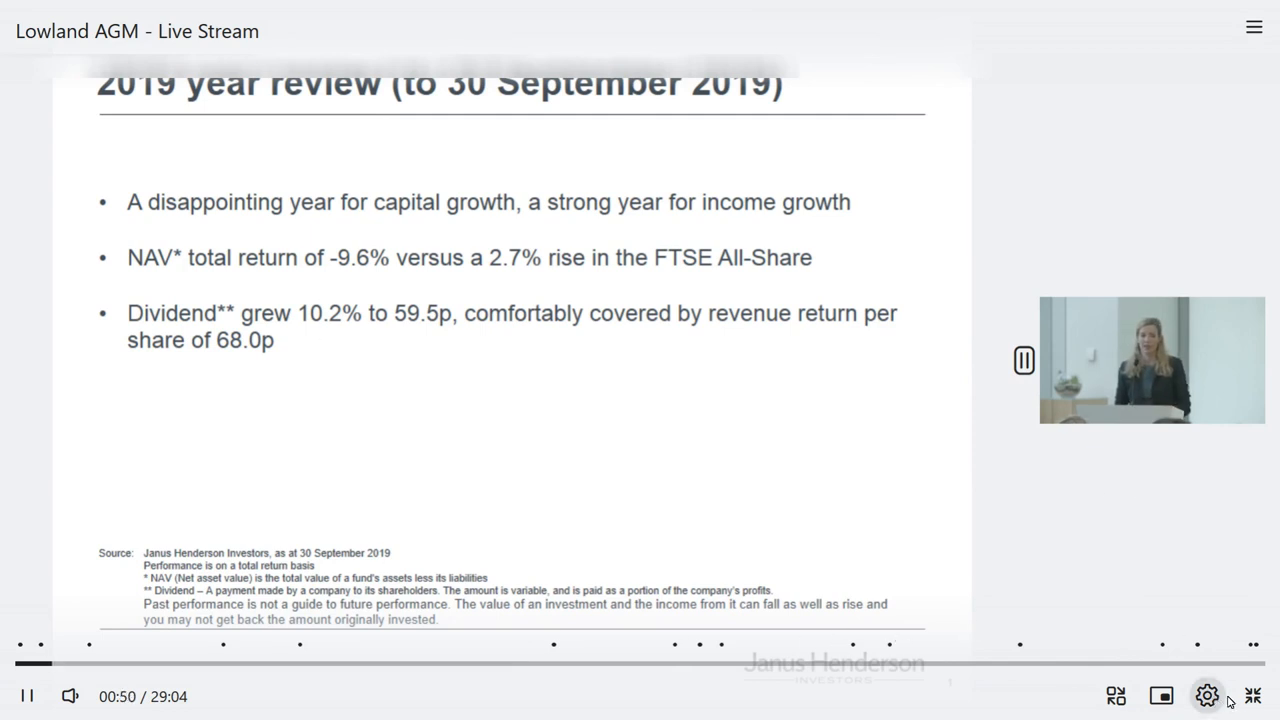
pyautogui.click(450, 14)
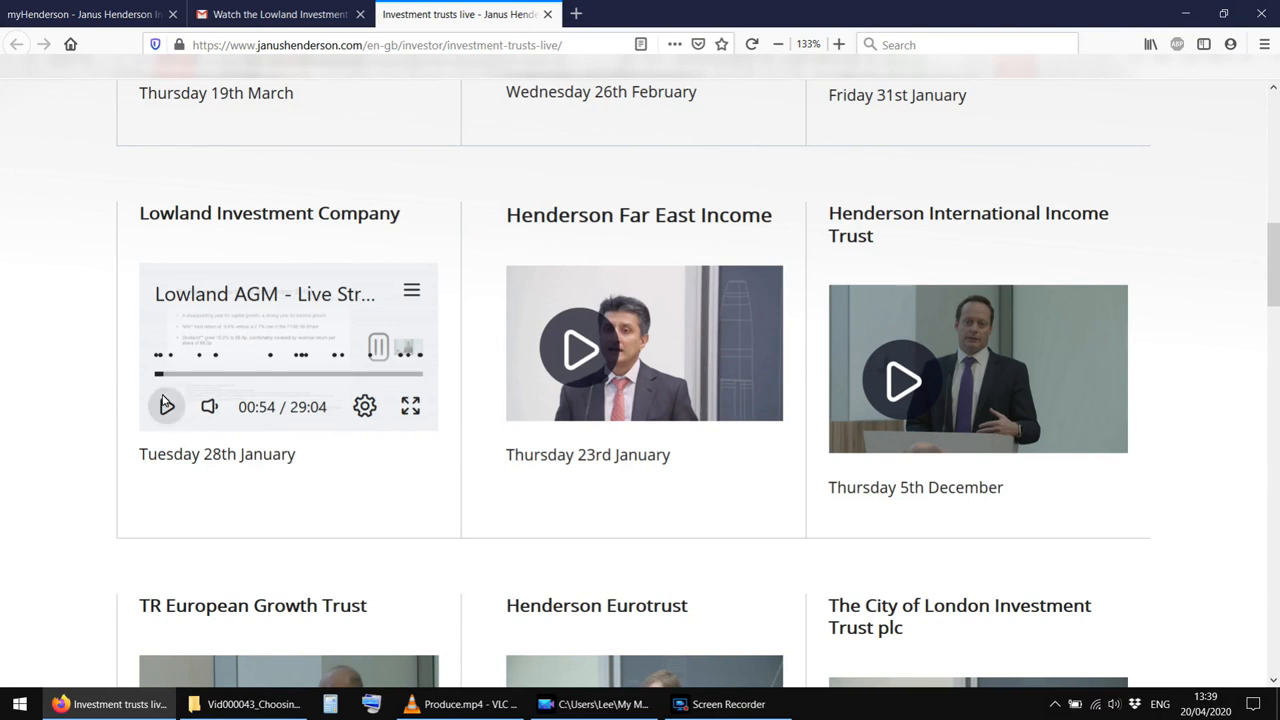
# Pause the Lowland AGM, view myHenderson subscription options, then return to Investment trusts live
pyautogui.click(166, 406)
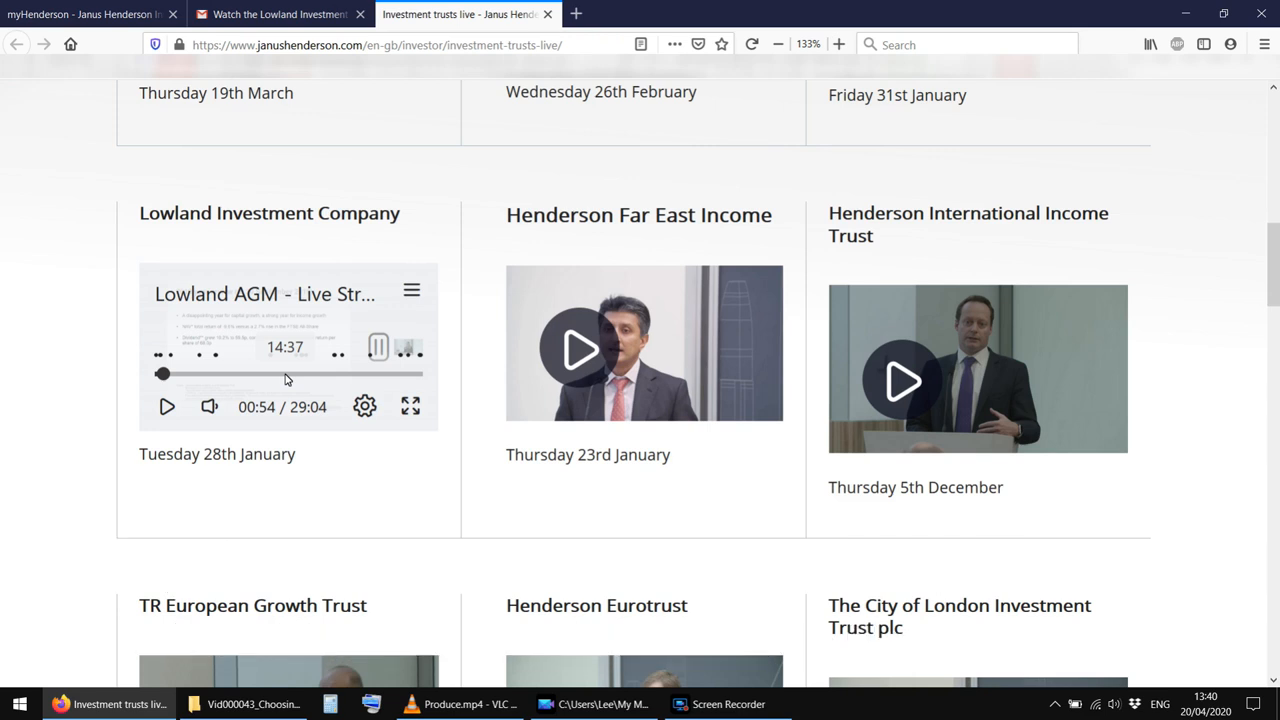
pyautogui.moveTo(490, 308)
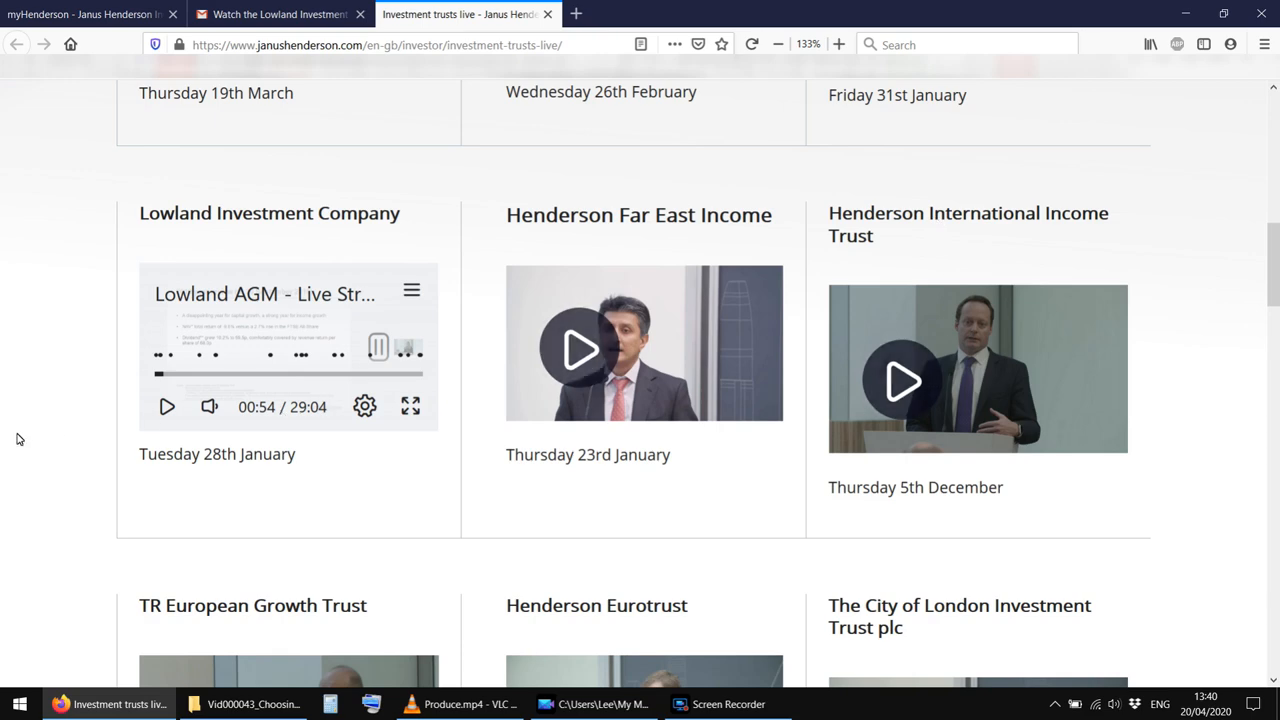
pyautogui.click(90, 14)
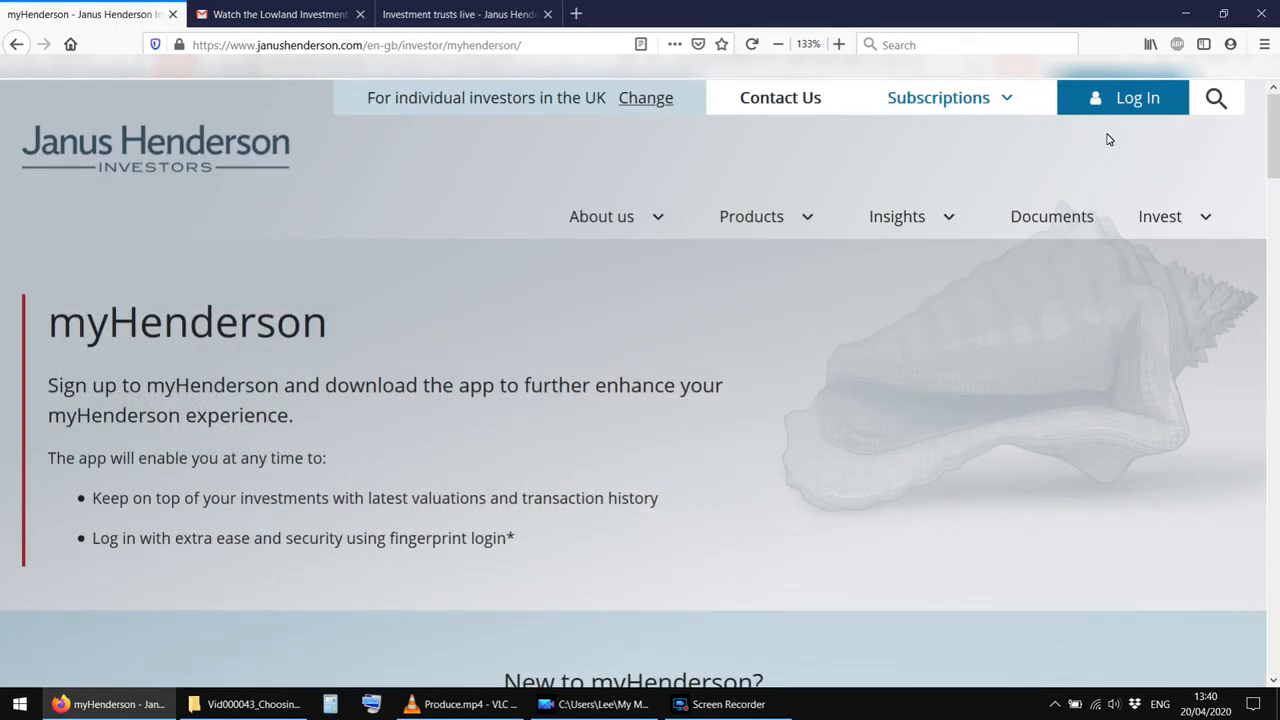
pyautogui.click(937, 97)
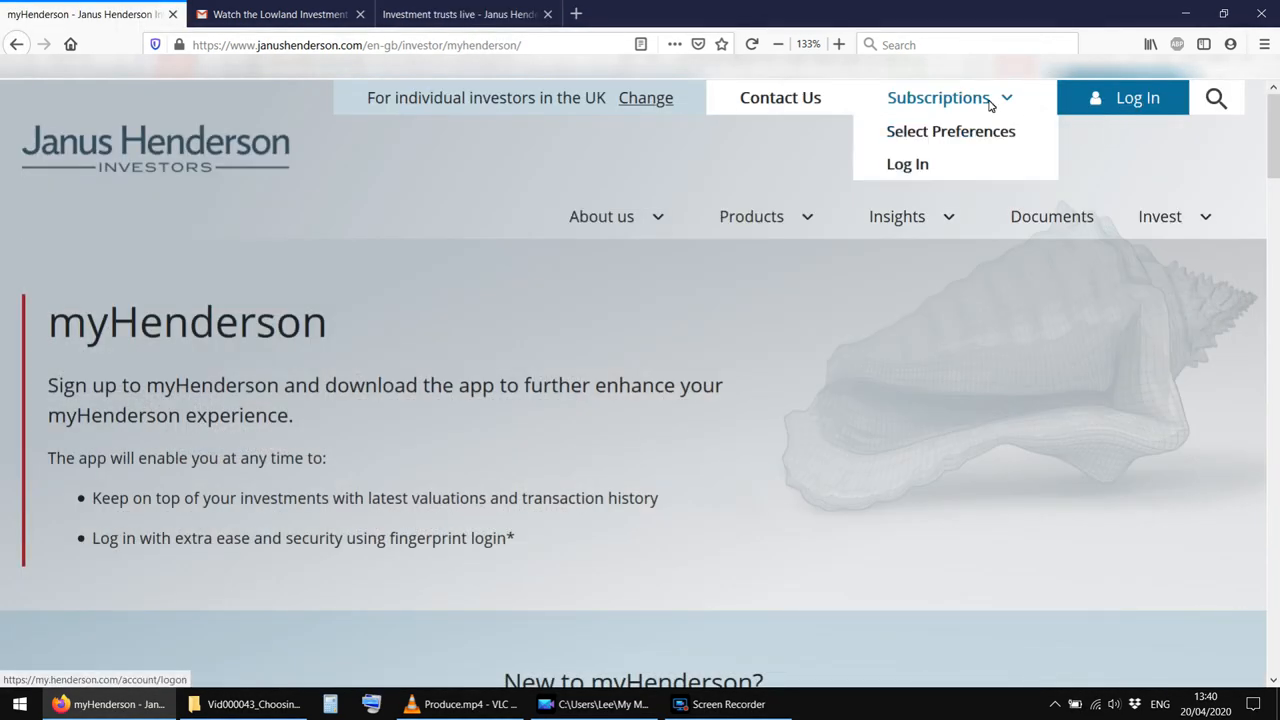
pyautogui.moveTo(950, 131)
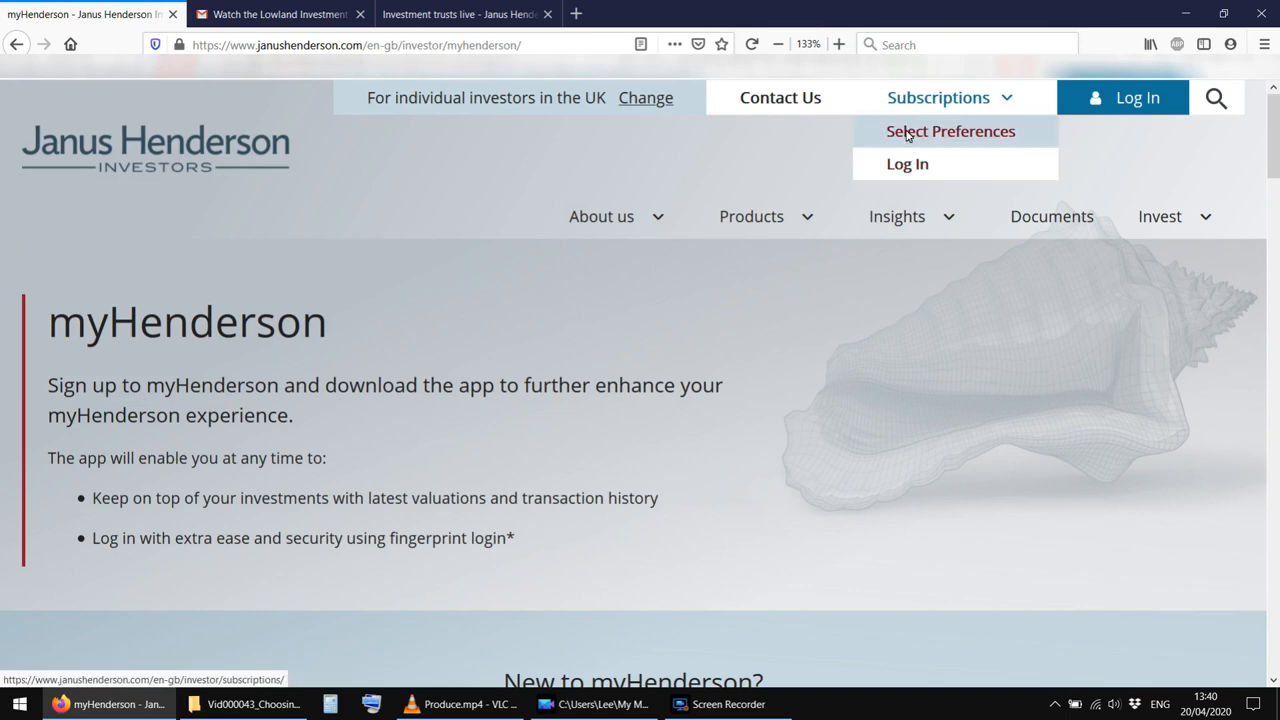
pyautogui.moveTo(907, 164)
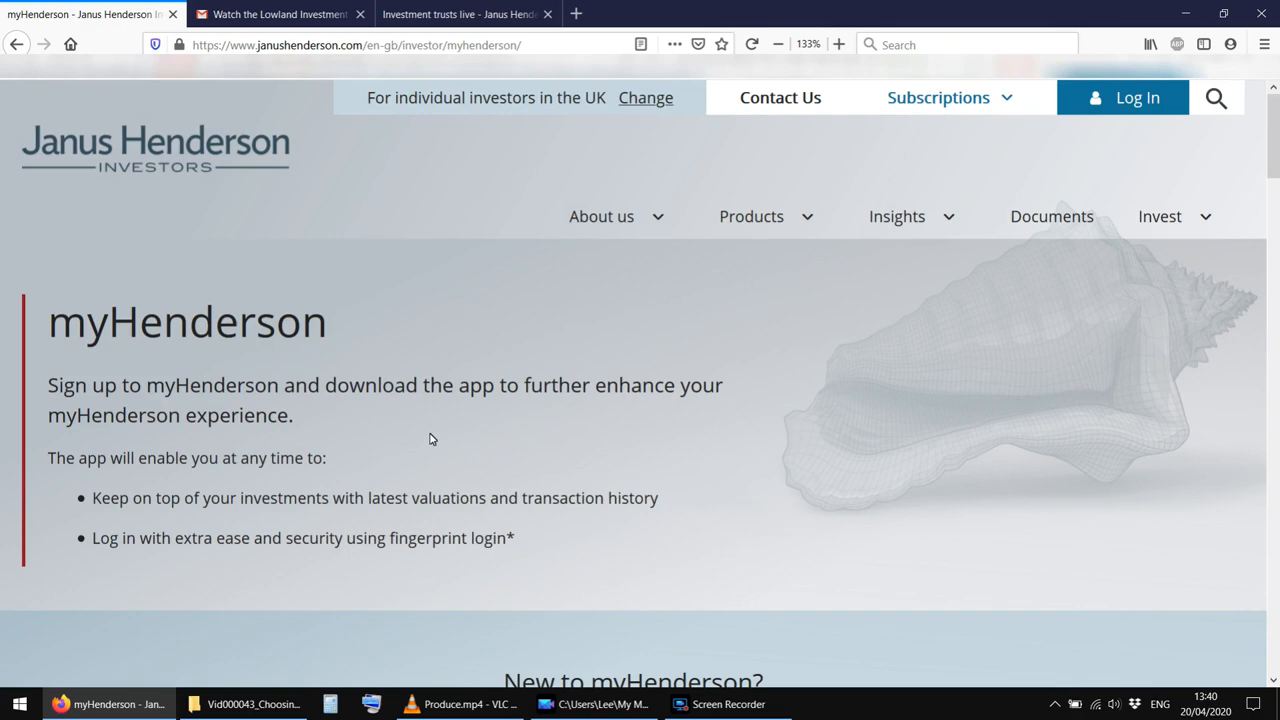
pyautogui.click(460, 14)
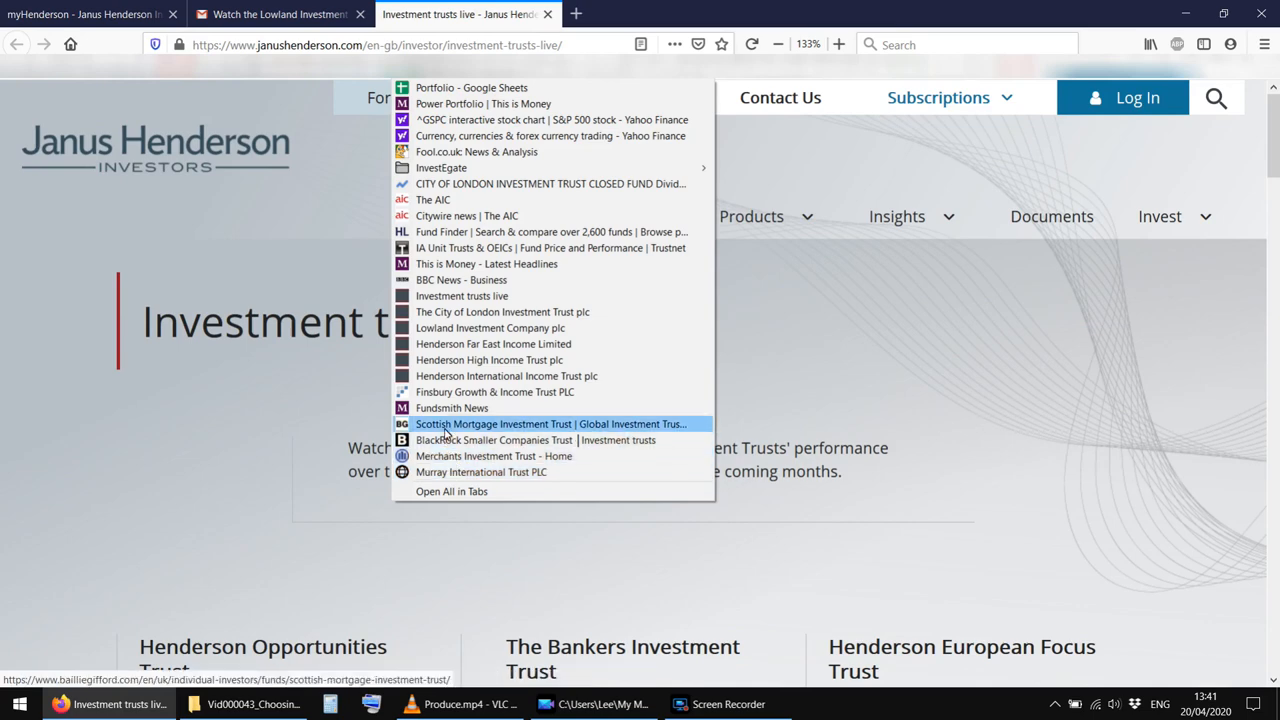
# Open the Scottish Mortgage bookmark, dismiss the coronavirus notice, and open the AGM article
pyautogui.click(550, 423)
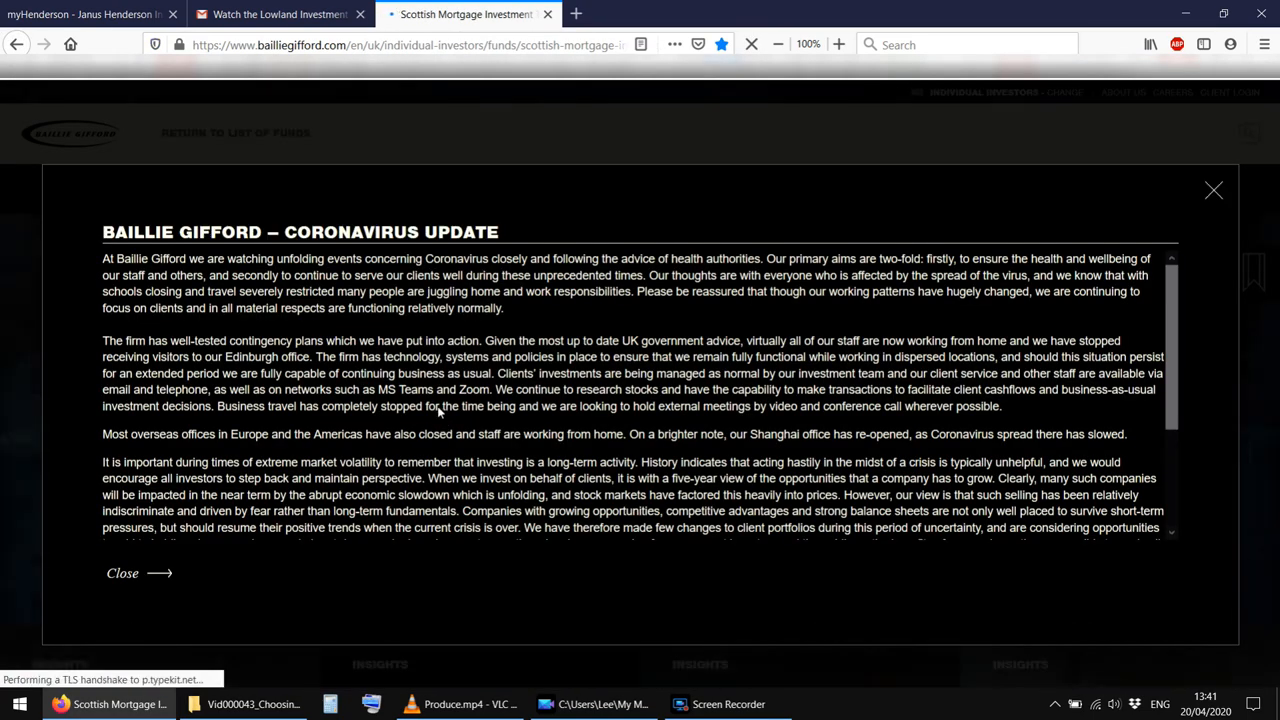
pyautogui.click(1214, 190)
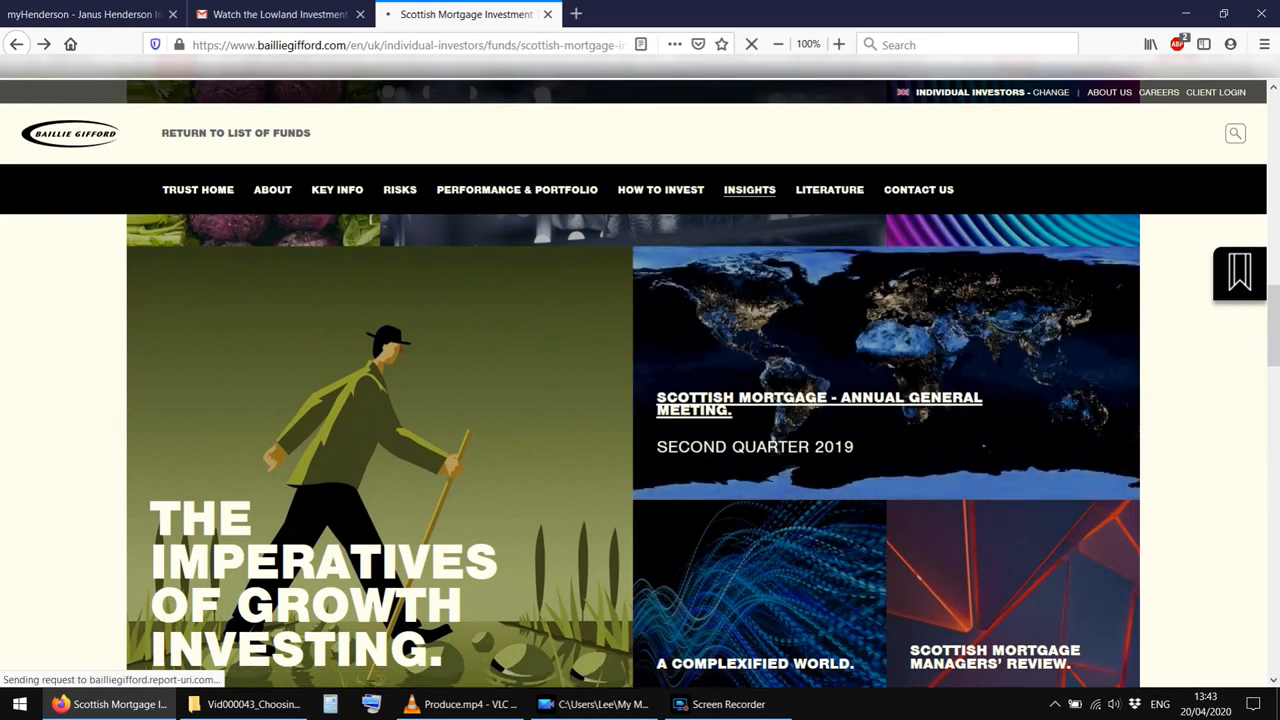
pyautogui.click(818, 403)
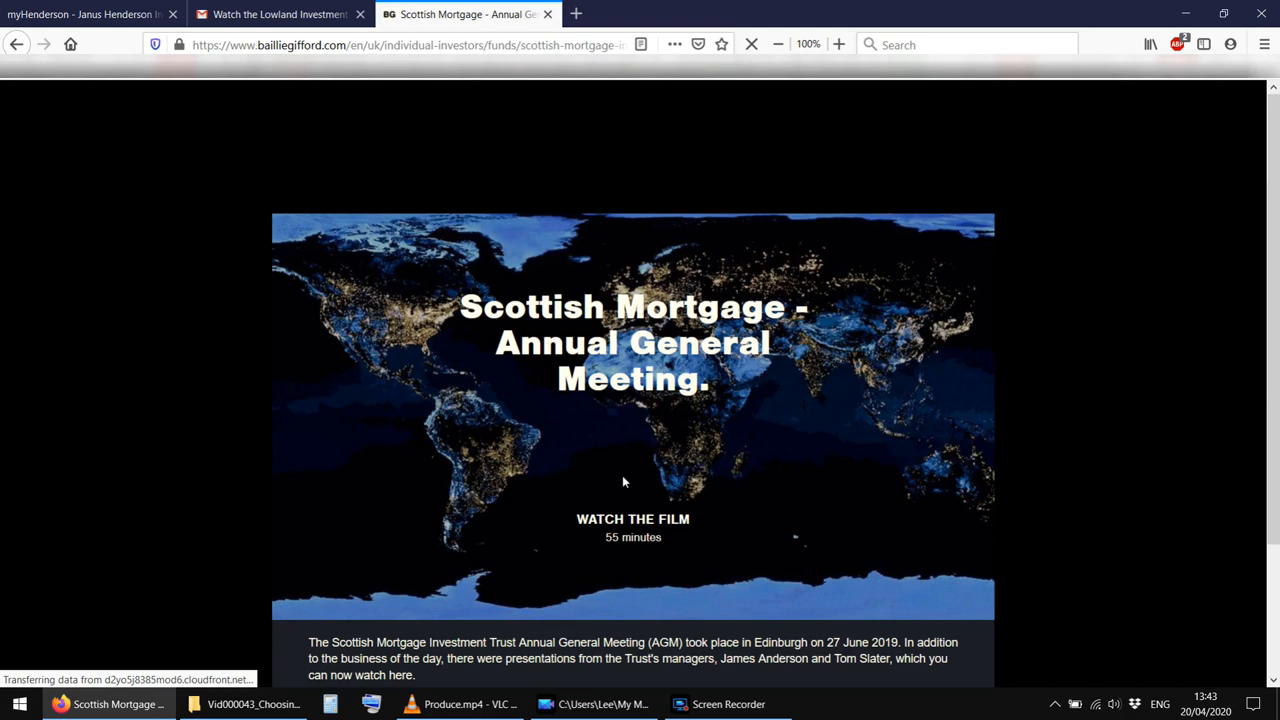
# Play the Scottish Mortgage AGM film briefly, then switch to the Portfolio spreadsheet
pyautogui.click(633, 519)
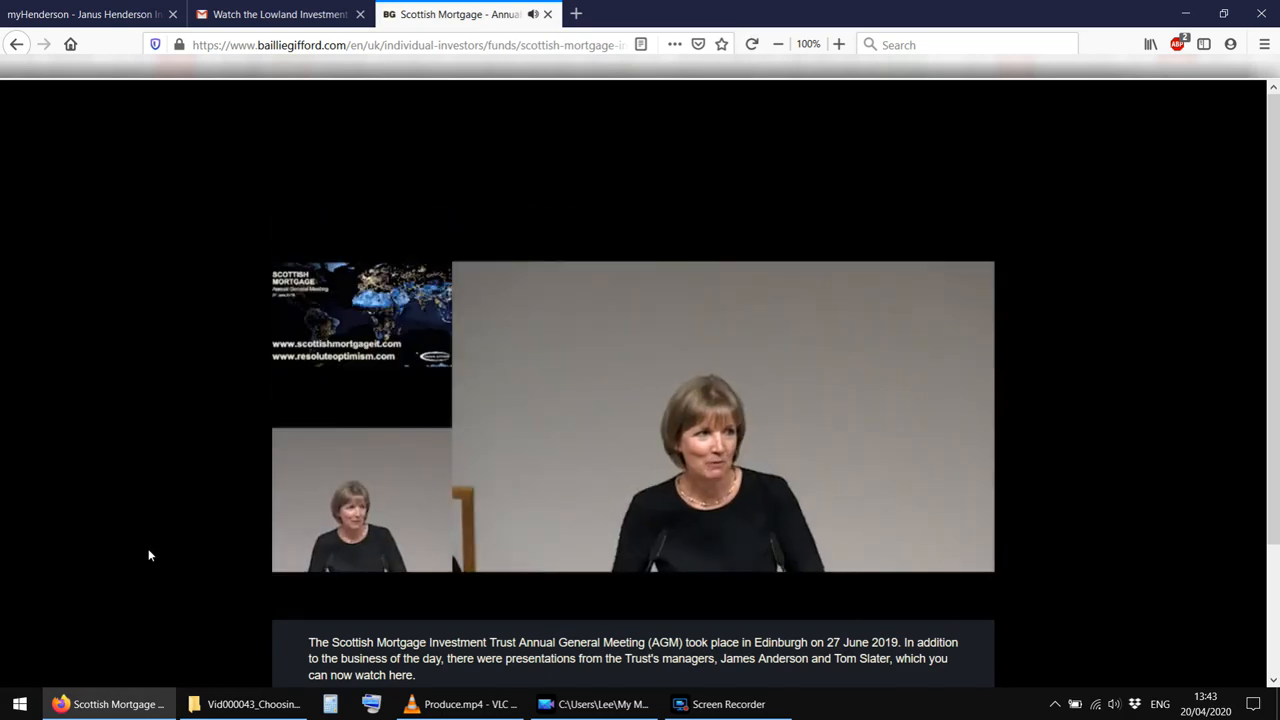
pyautogui.click(632, 415)
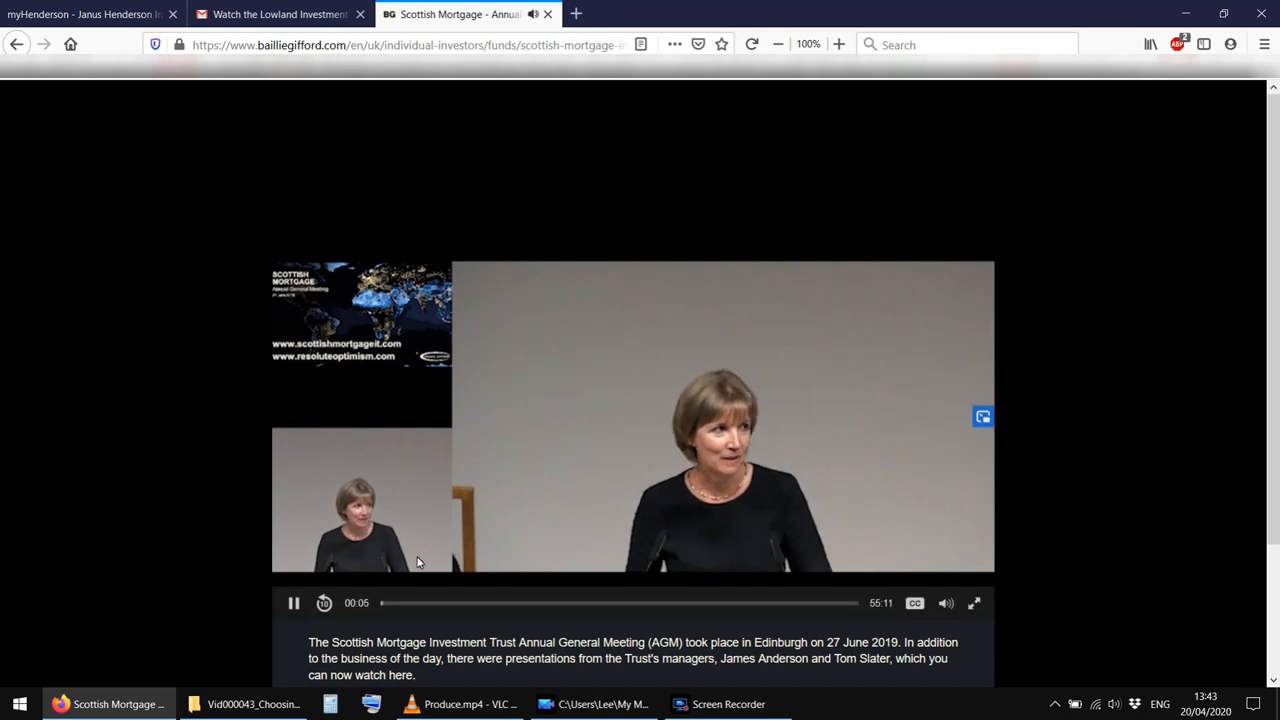
pyautogui.click(294, 602)
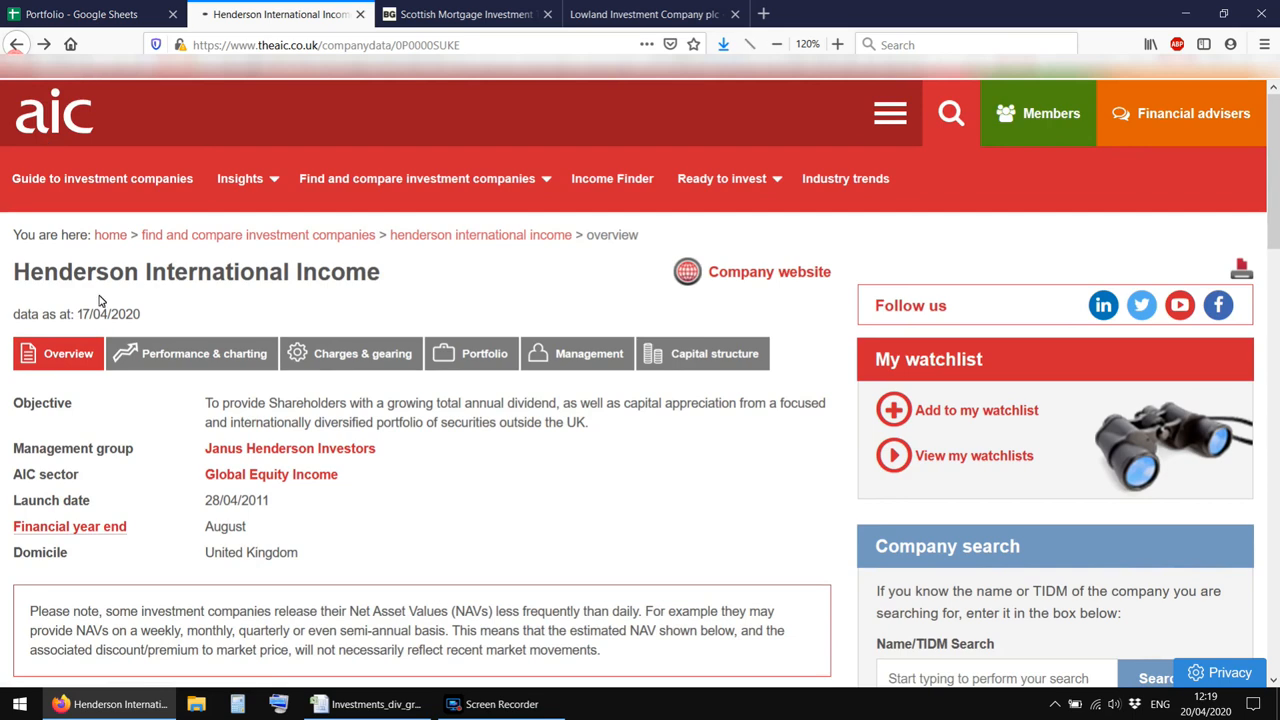
pyautogui.click(85, 14)
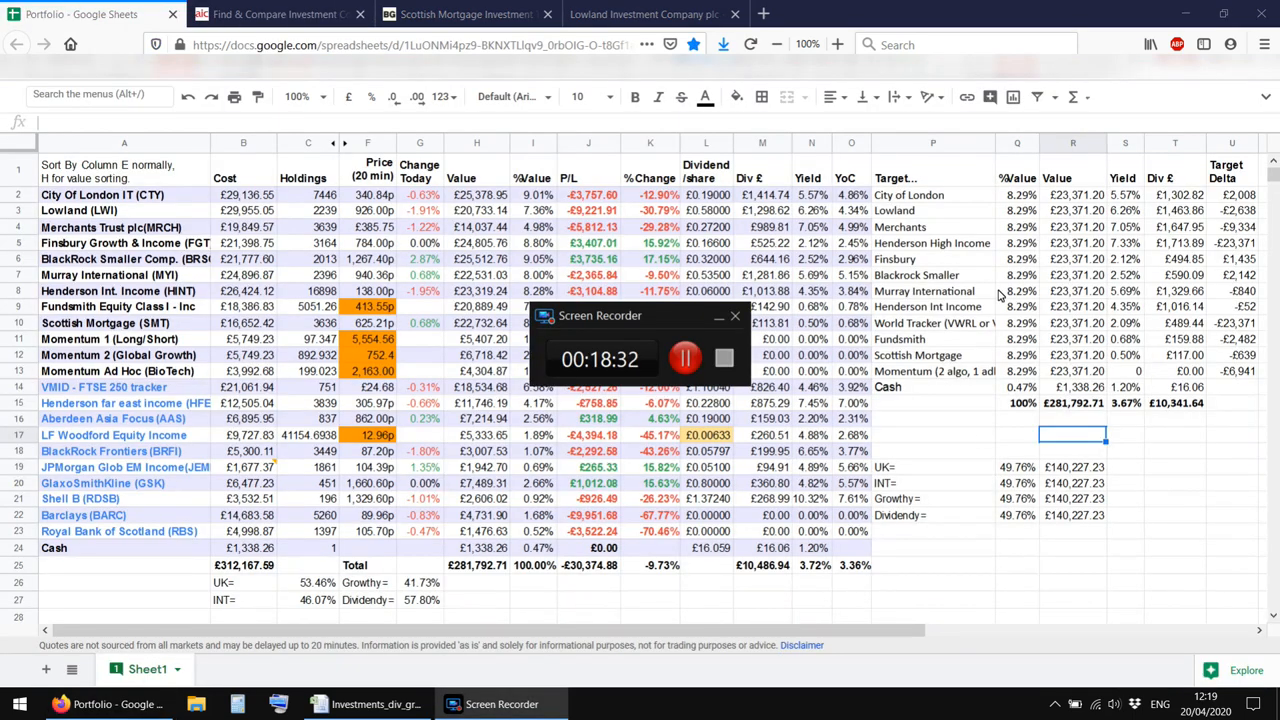